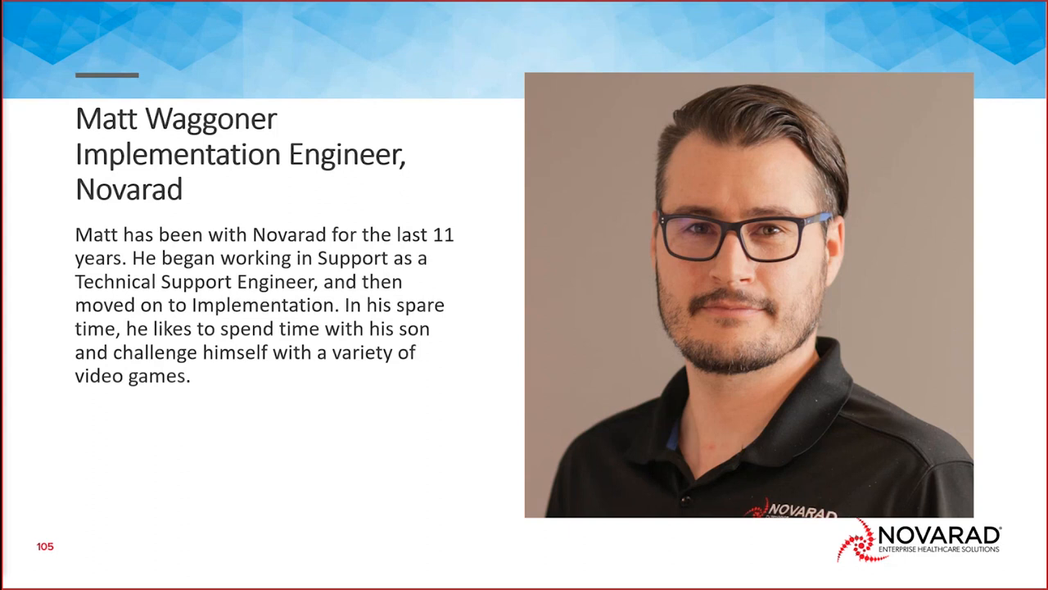
# Advance the slideshow through the presenter biography slides to the 3M solution advisor's bio.
pyautogui.press('right')
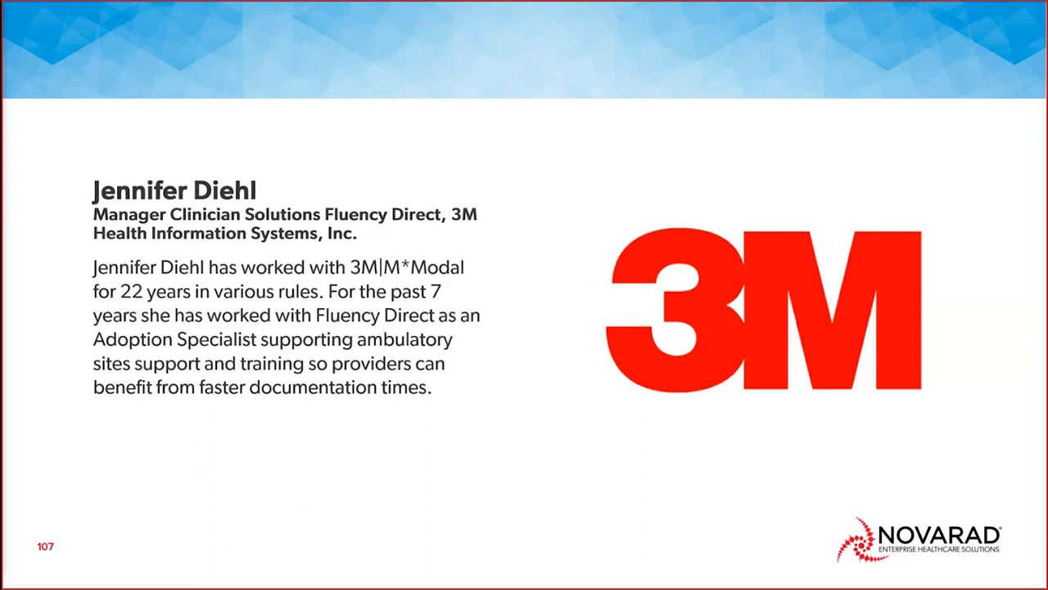
pyautogui.press('right')
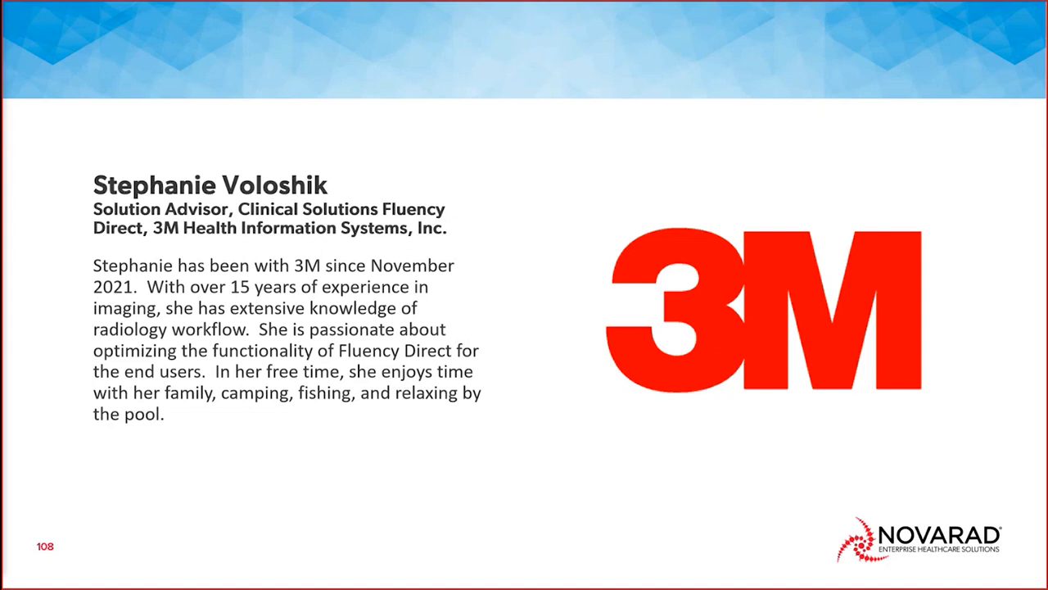
pyautogui.press('Right')
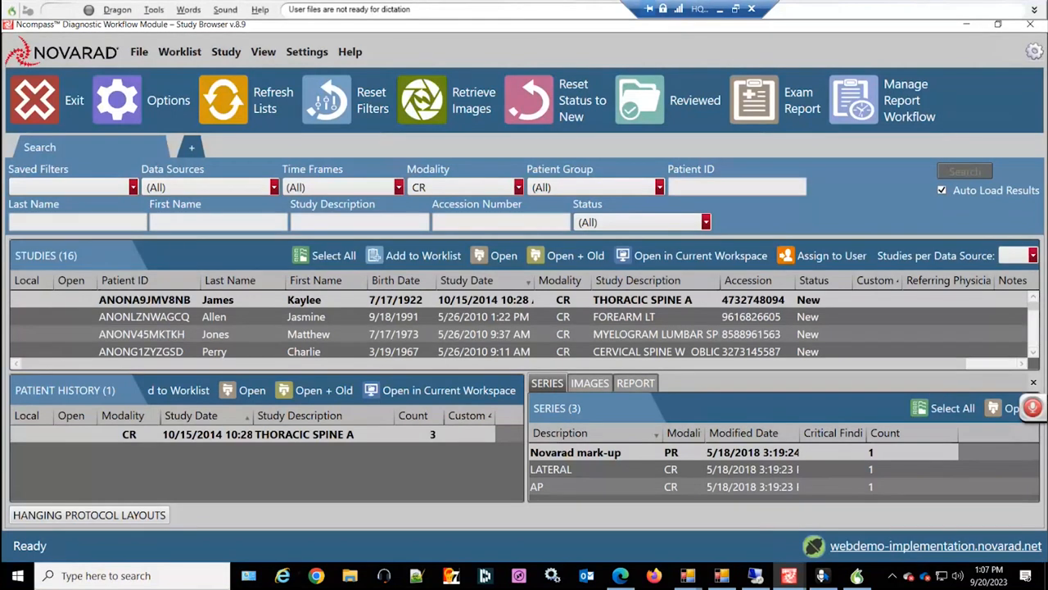
pyautogui.moveTo(655, 242)
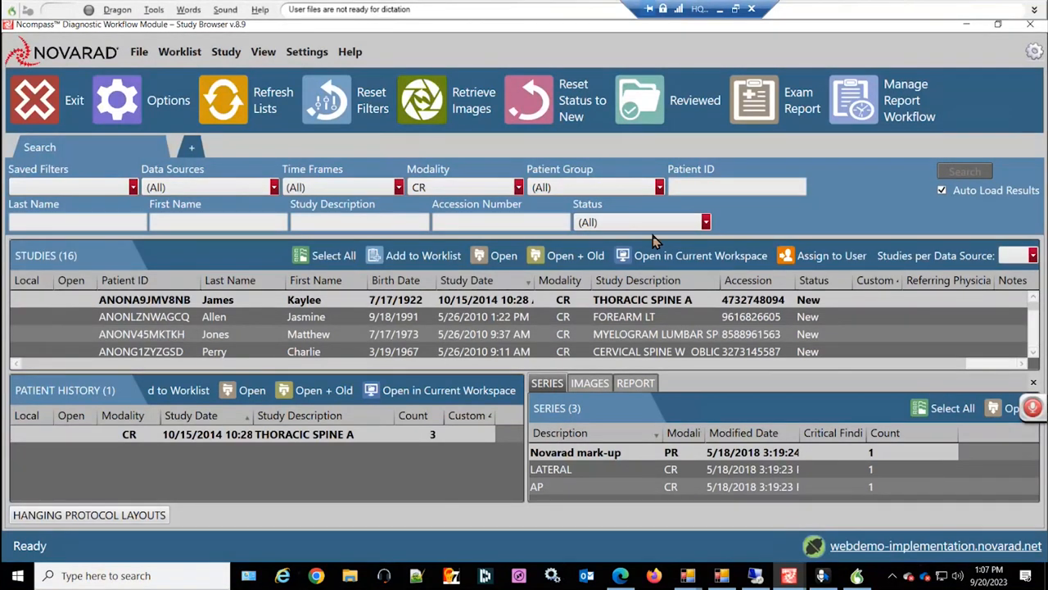
pyautogui.moveTo(604, 267)
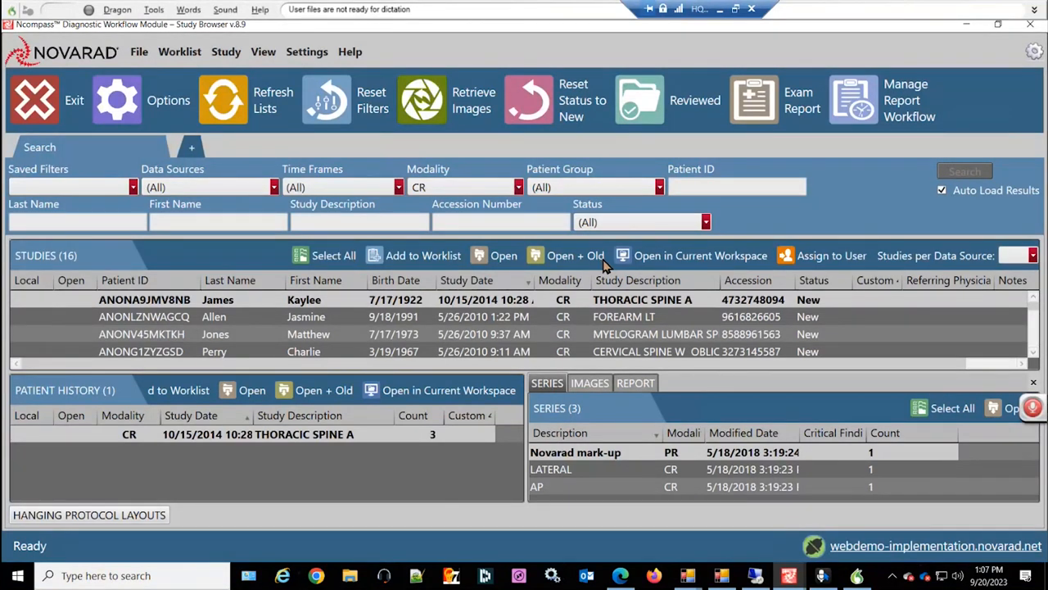
pyautogui.moveTo(567, 256)
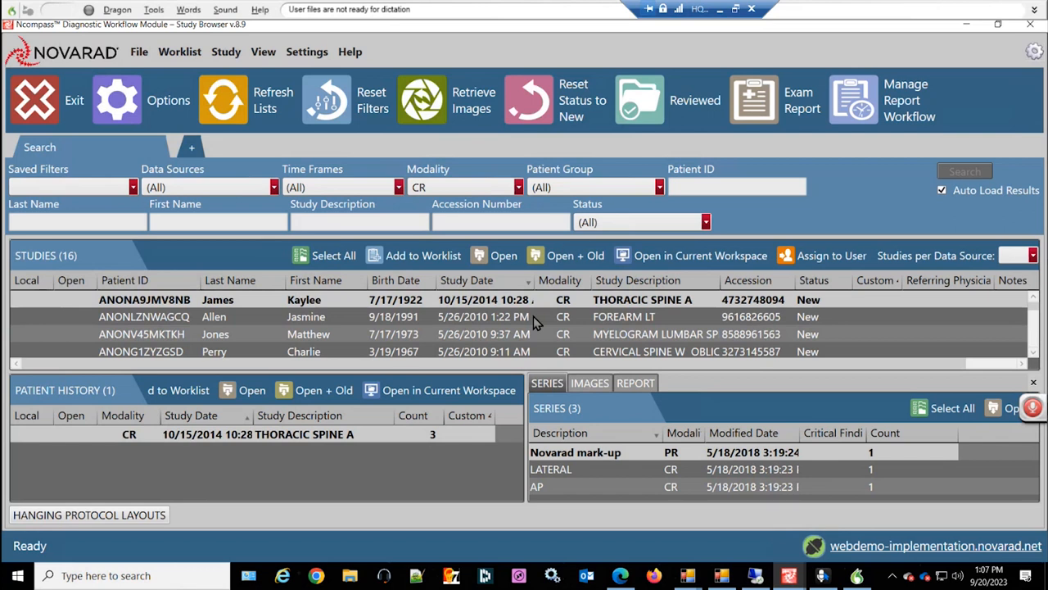
pyautogui.moveTo(782, 435)
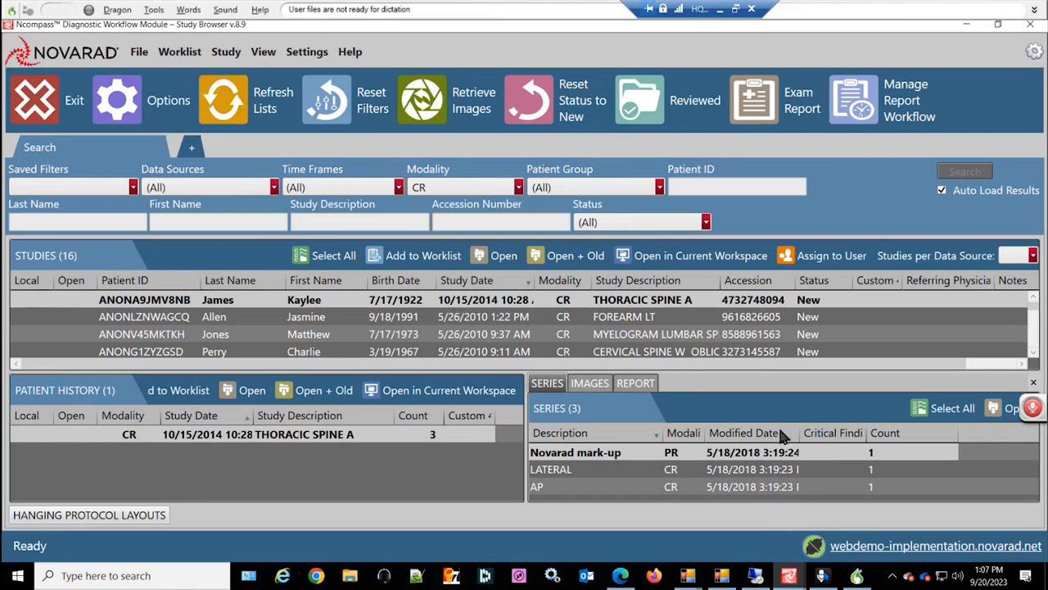
pyautogui.moveTo(174, 469)
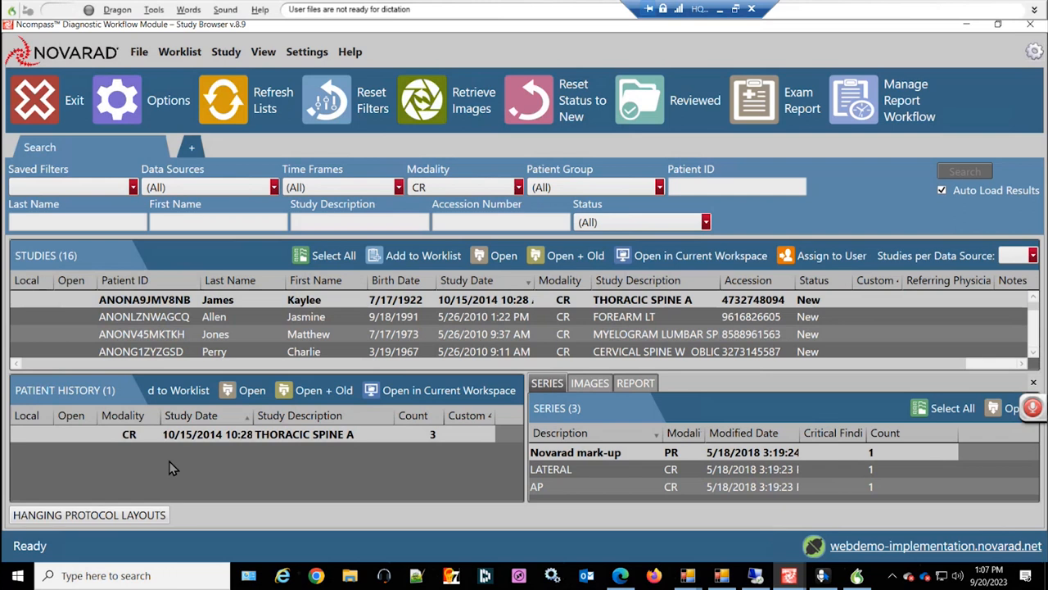
pyautogui.moveTo(188, 481)
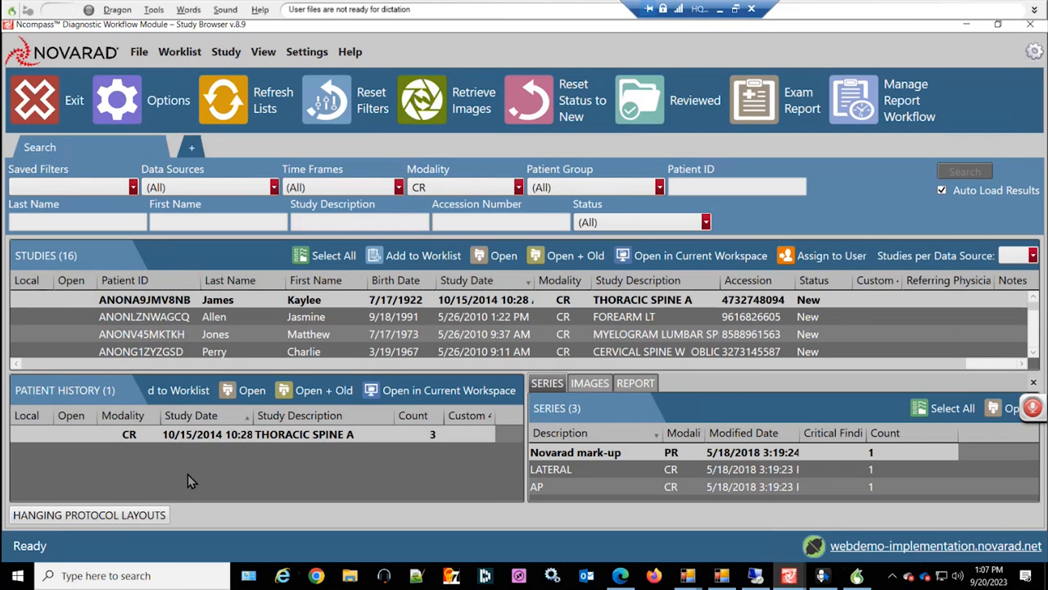
pyautogui.moveTo(421, 50)
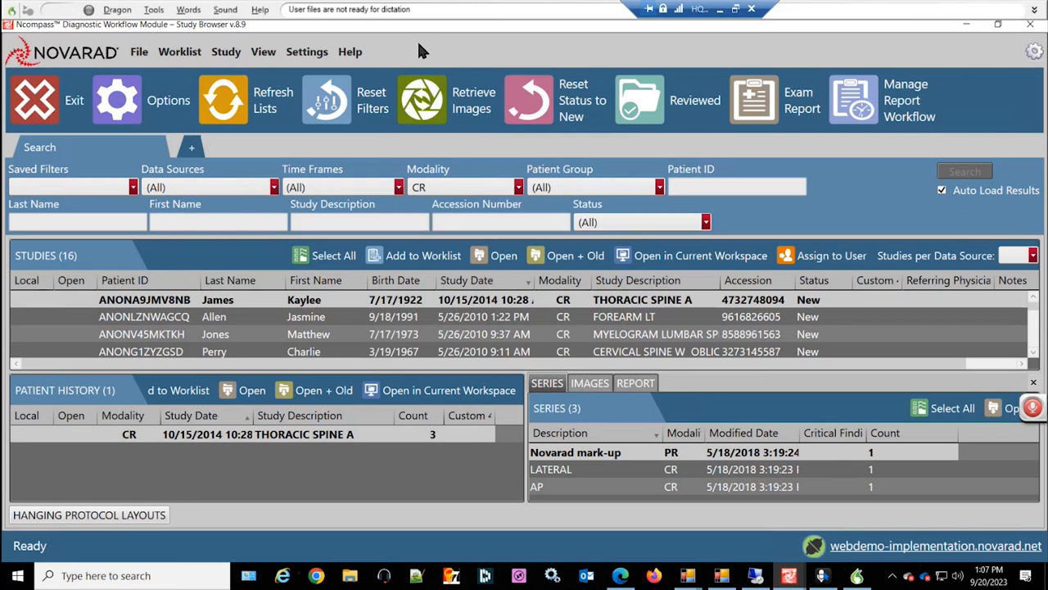
pyautogui.moveTo(332, 67)
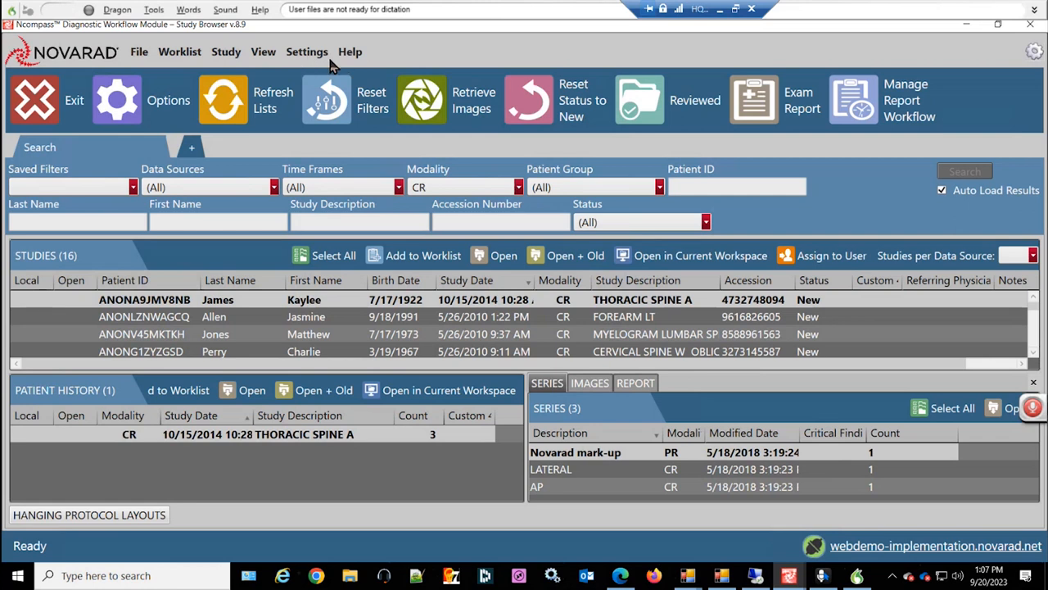
# Show the current user's data source, roles and permissions from the Help menu.
pyautogui.click(349, 51)
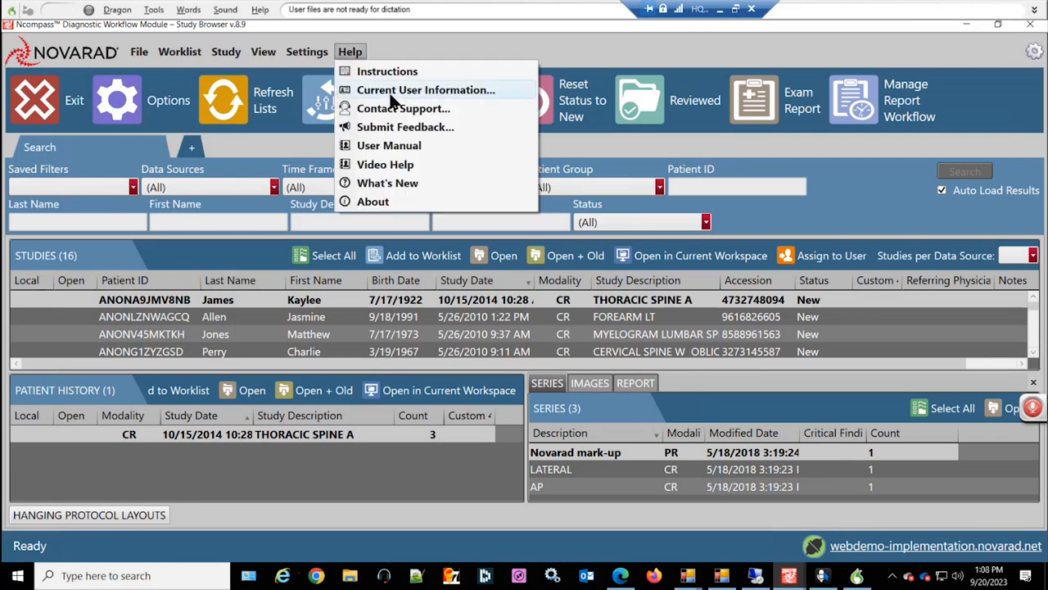
pyautogui.click(424, 89)
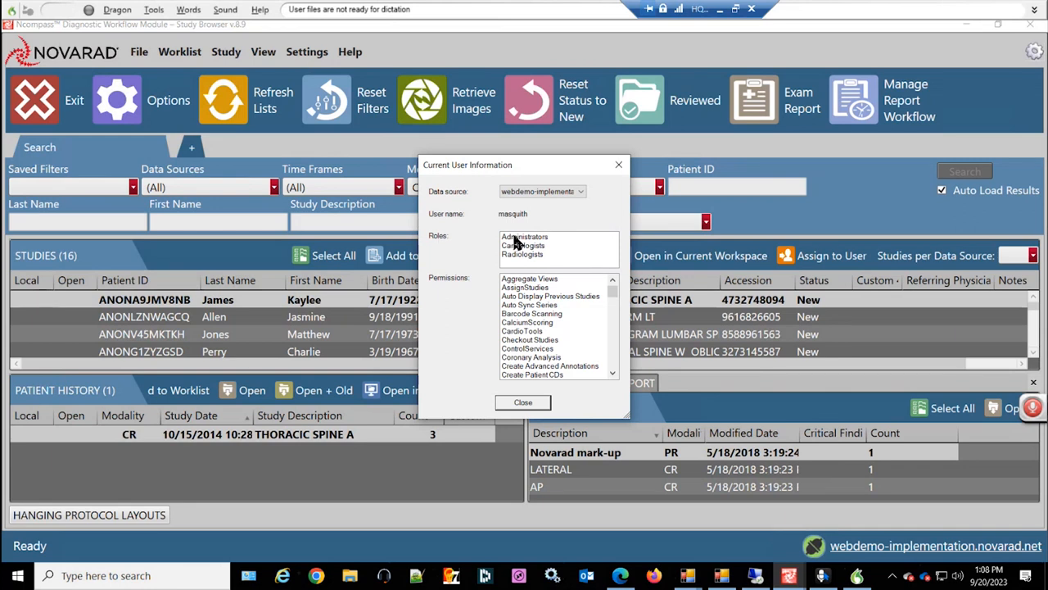
pyautogui.moveTo(523, 268)
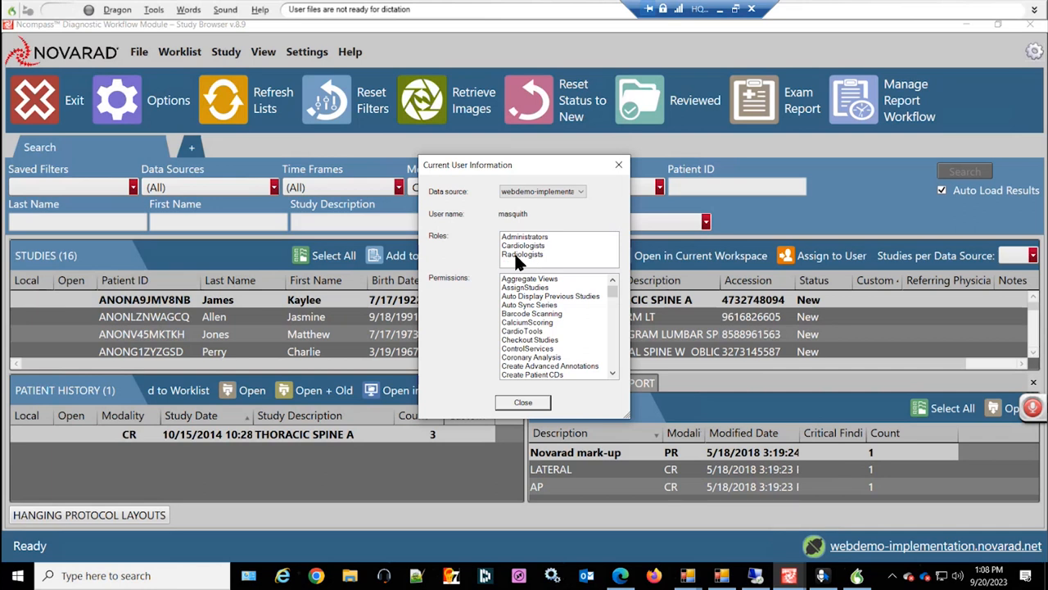
pyautogui.moveTo(522, 402)
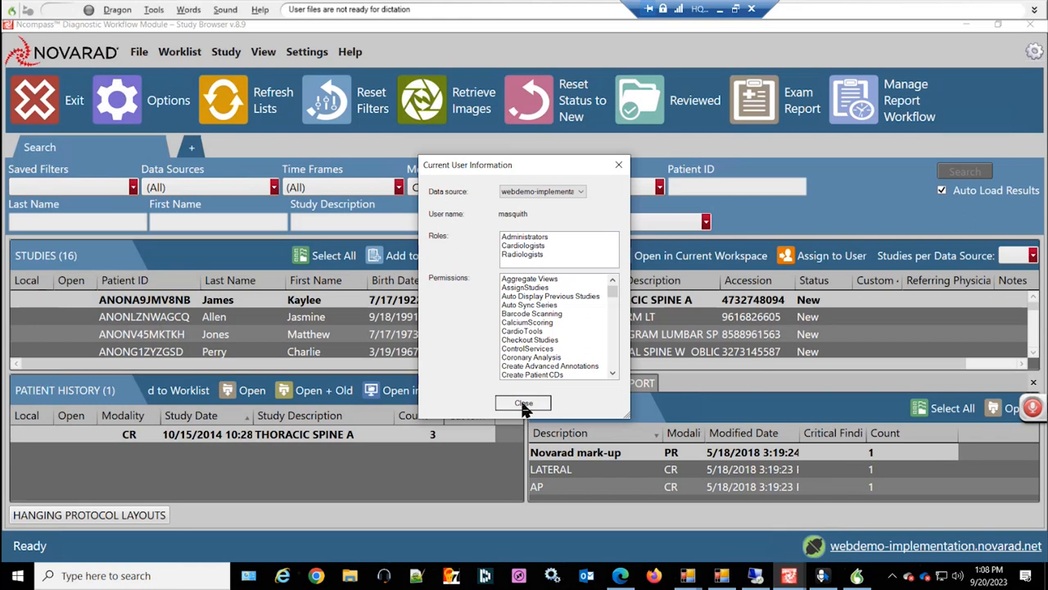
# Close the user information and show the Options Plugins page with dictation provider BASIC.
pyautogui.click(522, 403)
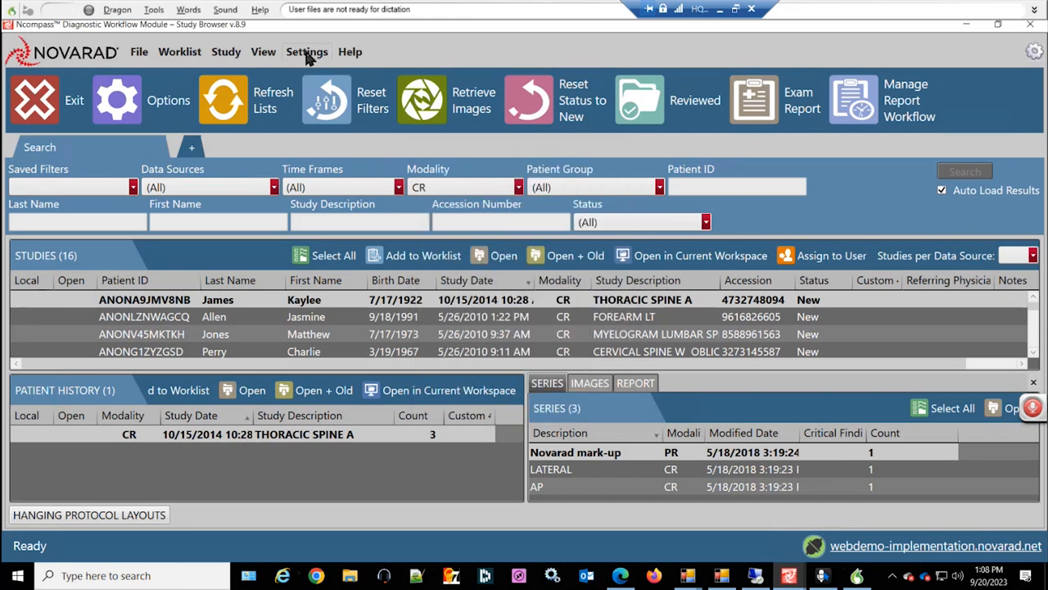
pyautogui.click(307, 51)
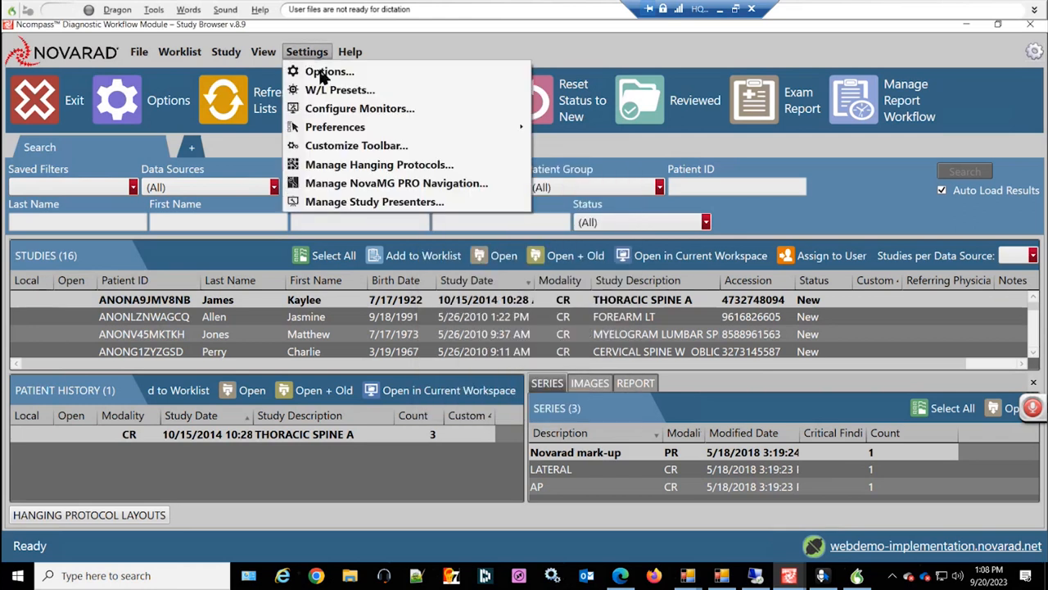
pyautogui.click(329, 71)
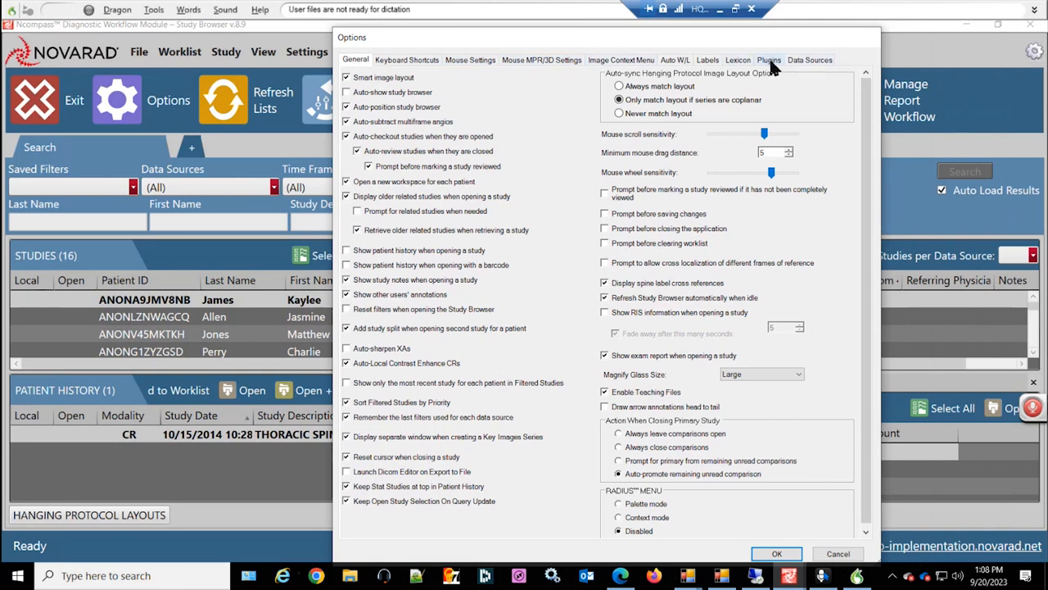
pyautogui.click(768, 59)
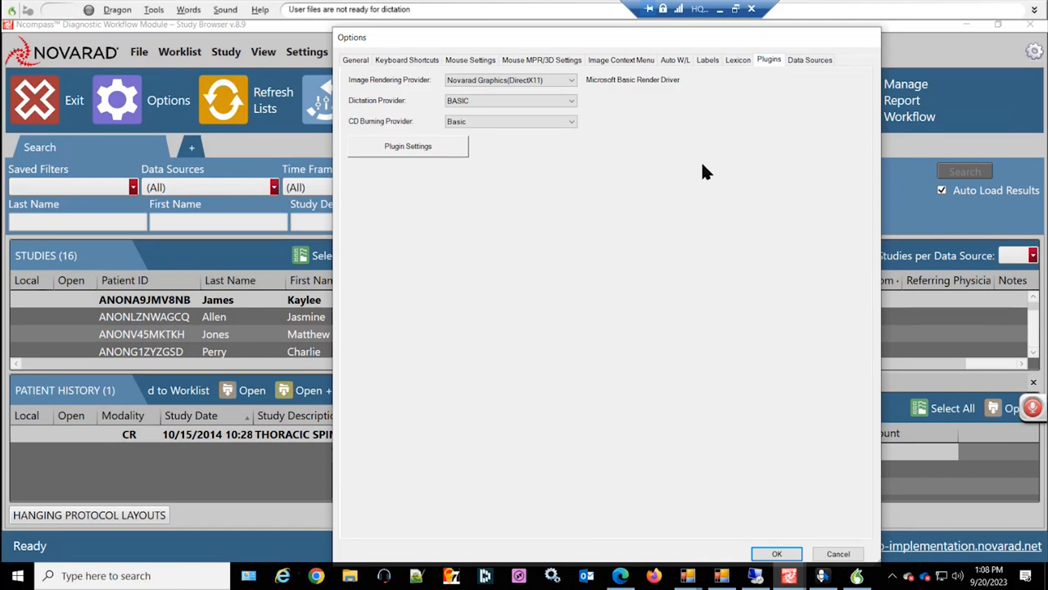
pyautogui.click(510, 100)
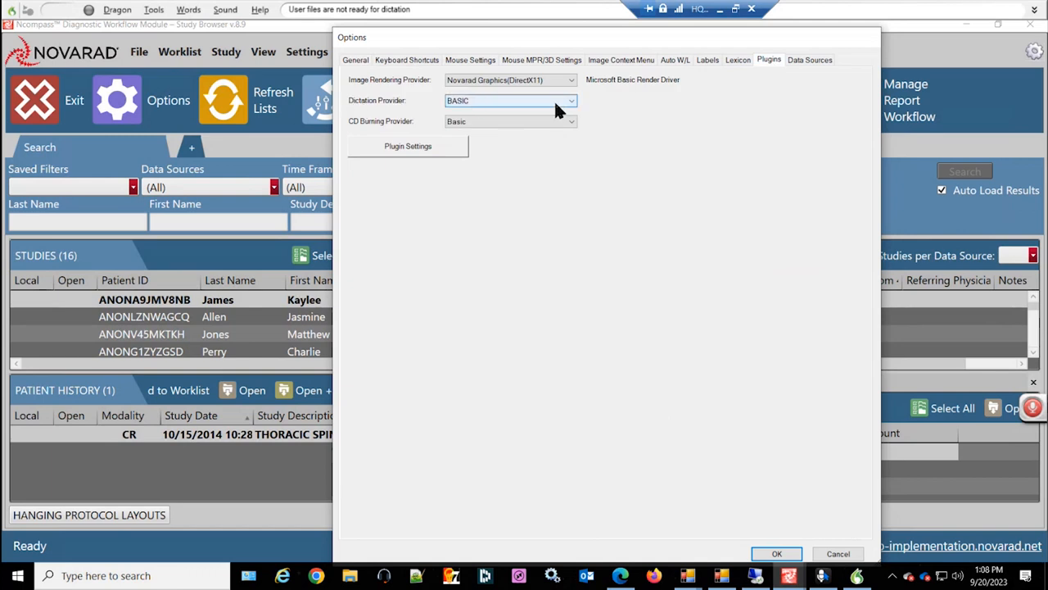
pyautogui.moveTo(488, 108)
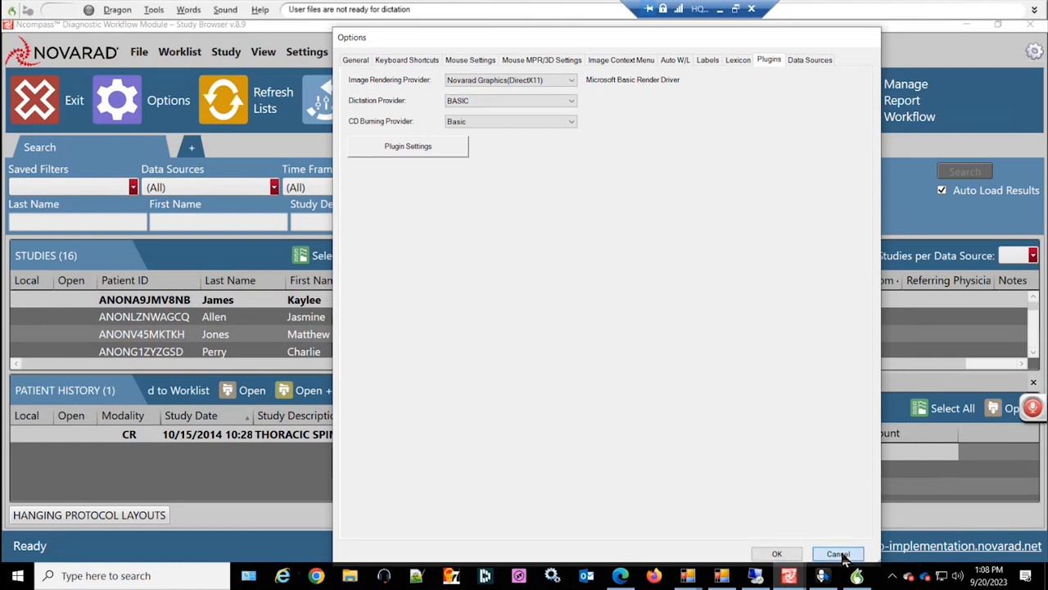
# Cancel the options, dismiss the audio recording error and discard the pending dictation.
pyautogui.click(838, 554)
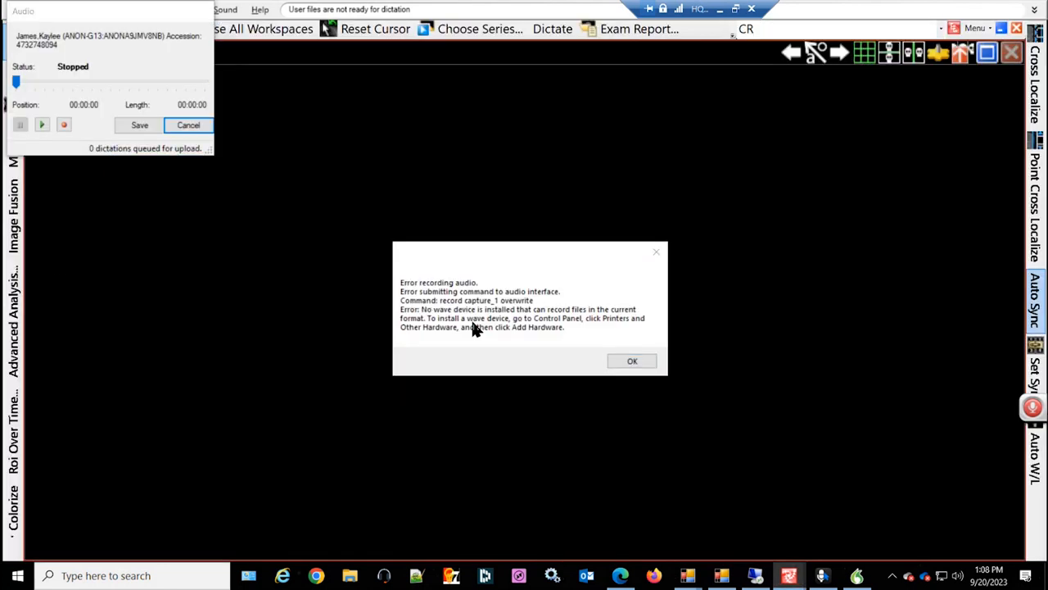
pyautogui.click(631, 361)
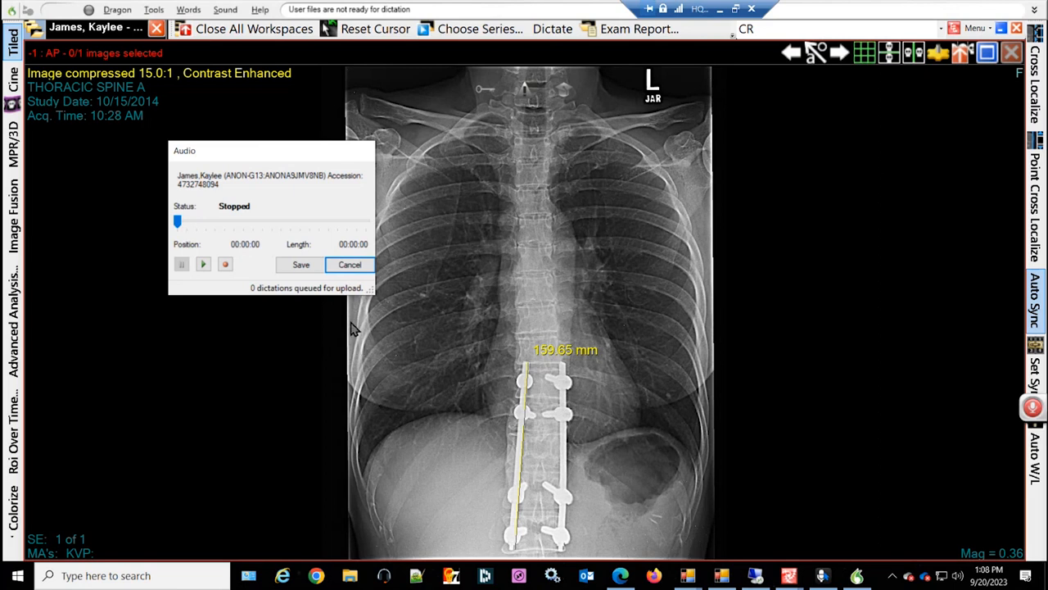
pyautogui.moveTo(335, 306)
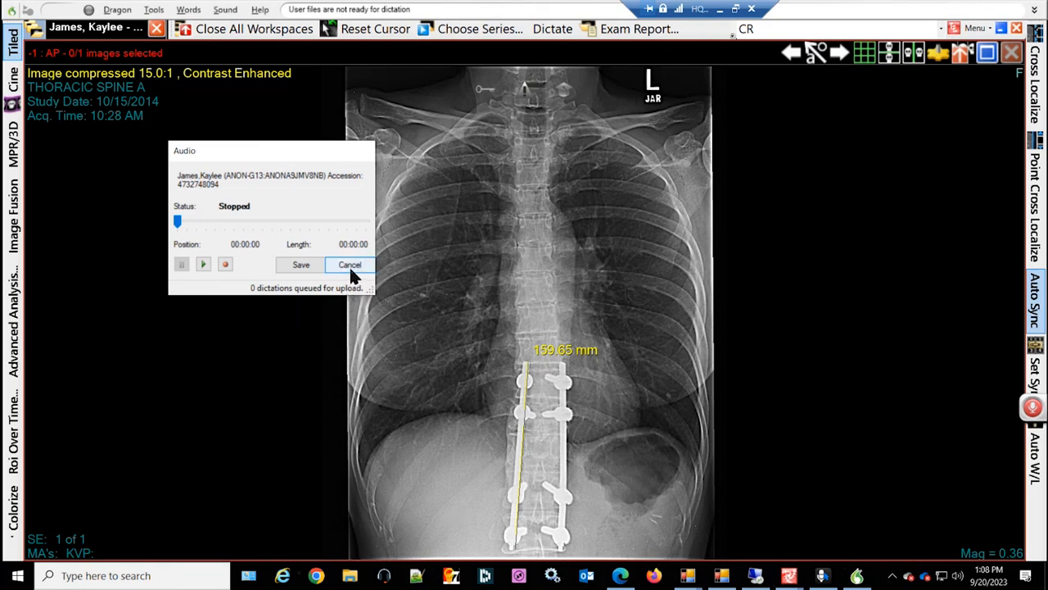
pyautogui.click(349, 263)
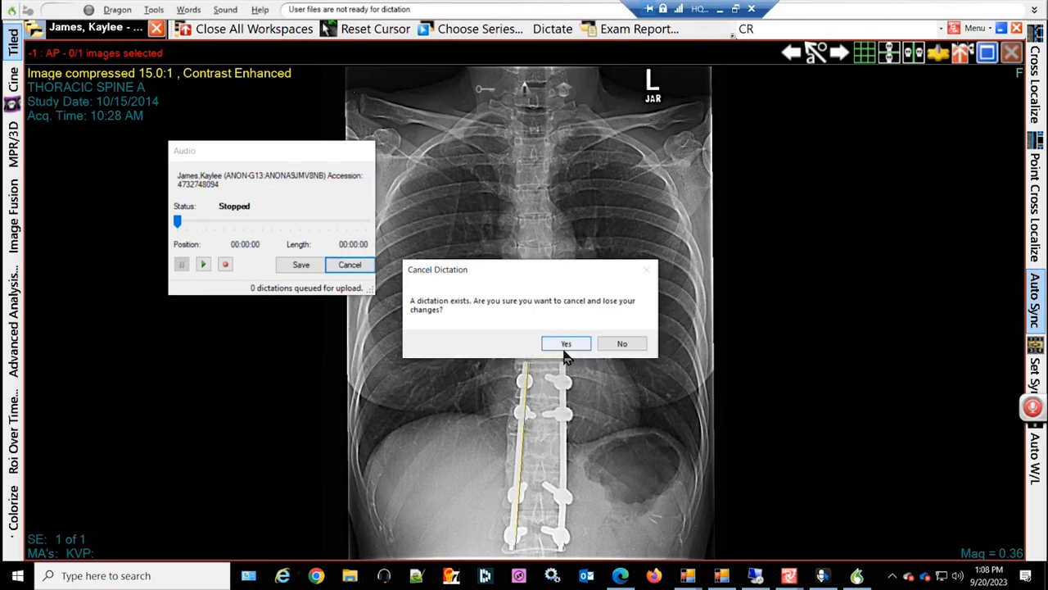
pyautogui.click(566, 343)
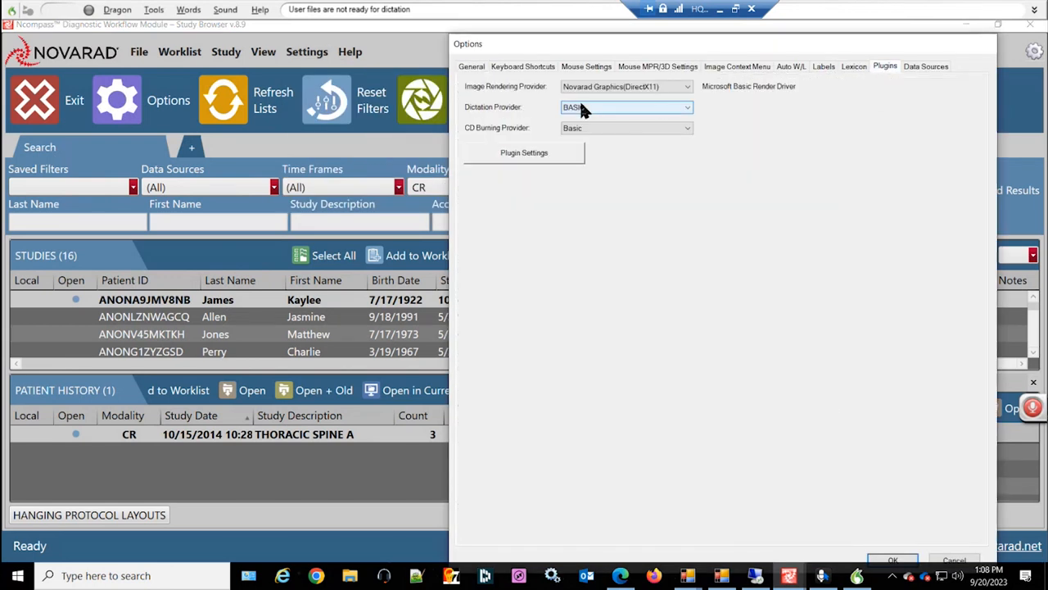
# Make FLUENCY DIRECT the dictation provider in the plugin settings and confirm.
pyautogui.click(686, 107)
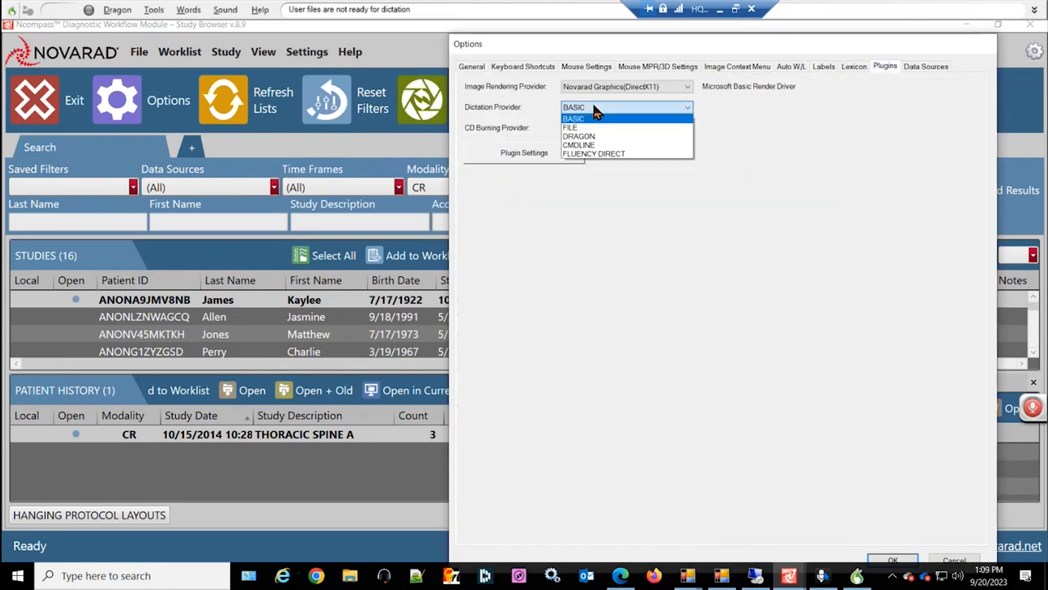
pyautogui.click(594, 154)
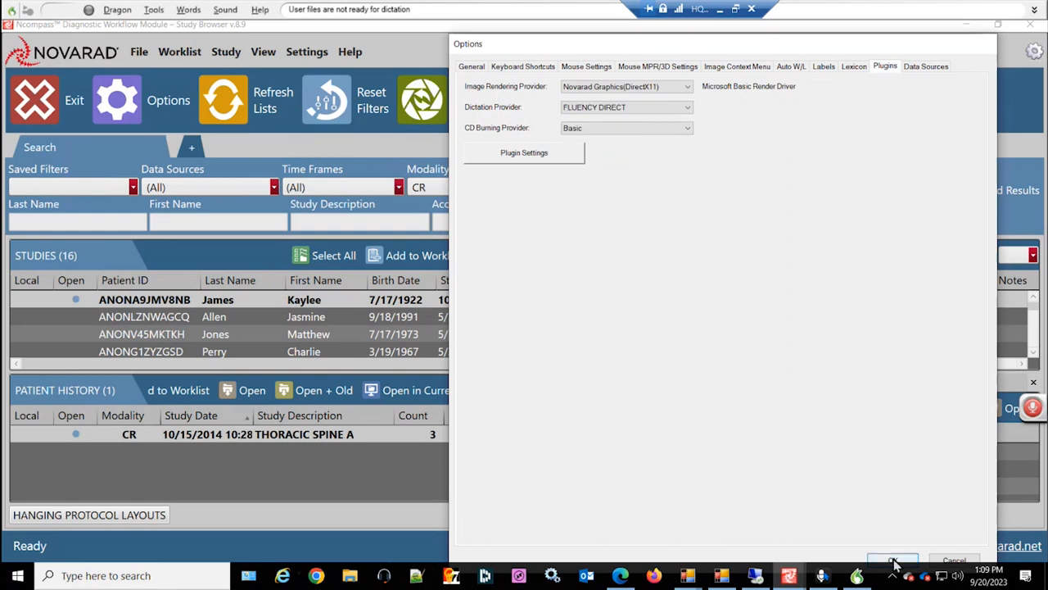
pyautogui.moveTo(695, 272)
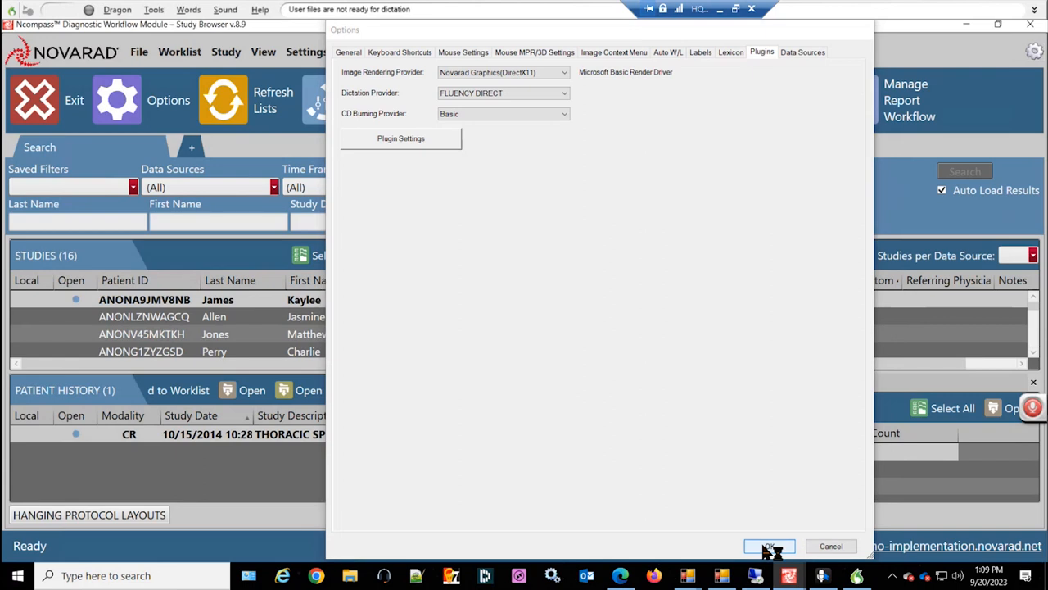
pyautogui.click(769, 546)
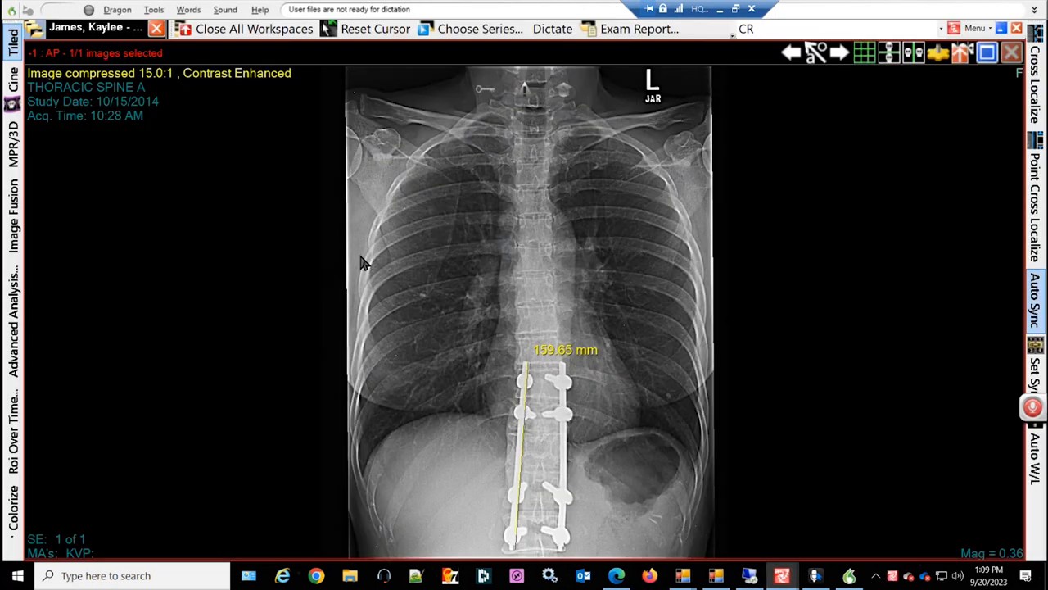
pyautogui.click(552, 28)
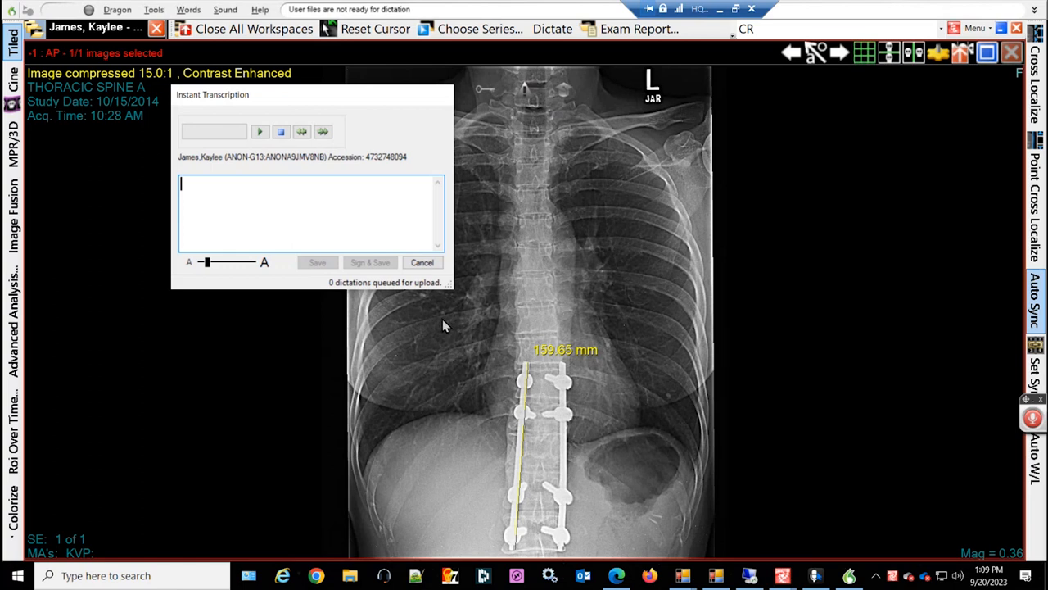
pyautogui.moveTo(426, 310)
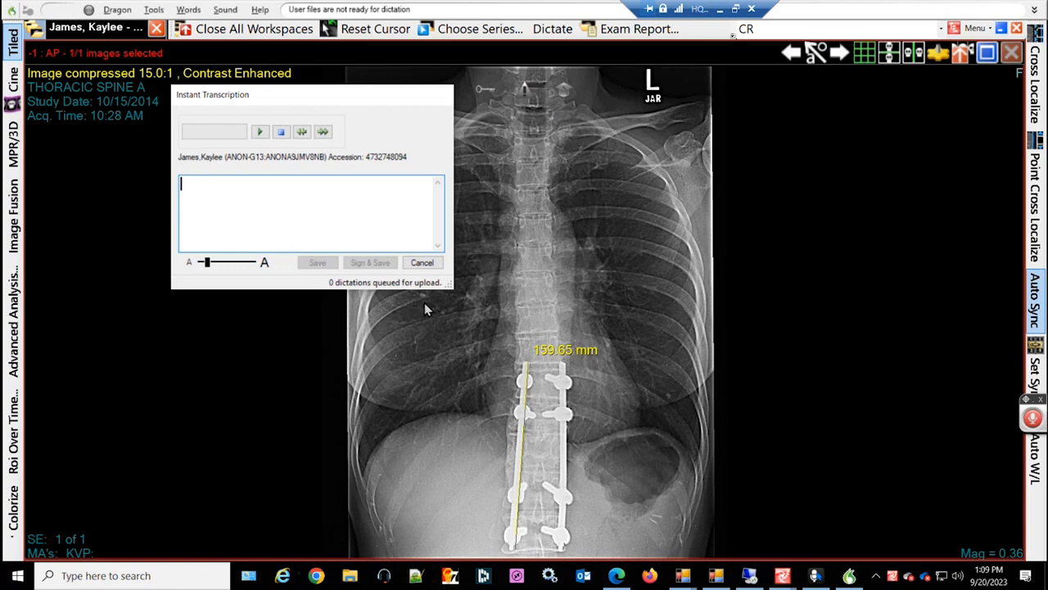
pyautogui.moveTo(546, 383)
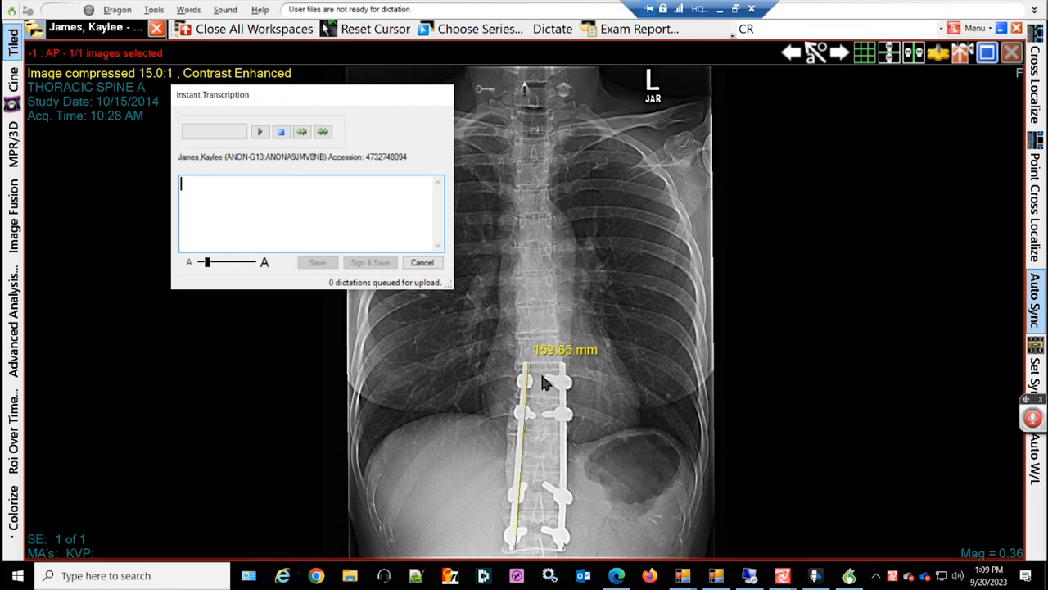
pyautogui.moveTo(166, 160)
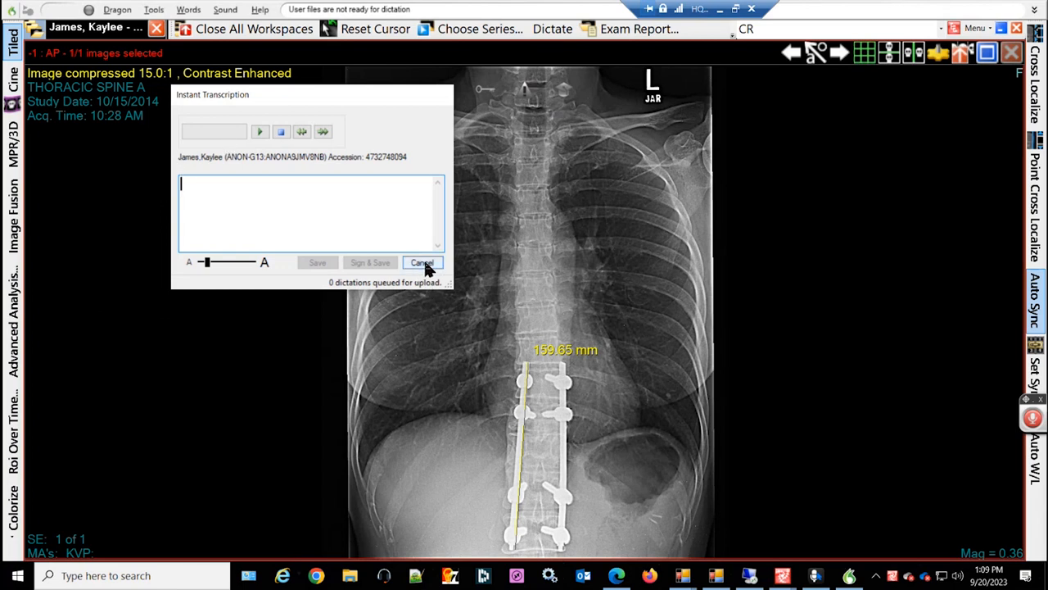
pyautogui.click(422, 262)
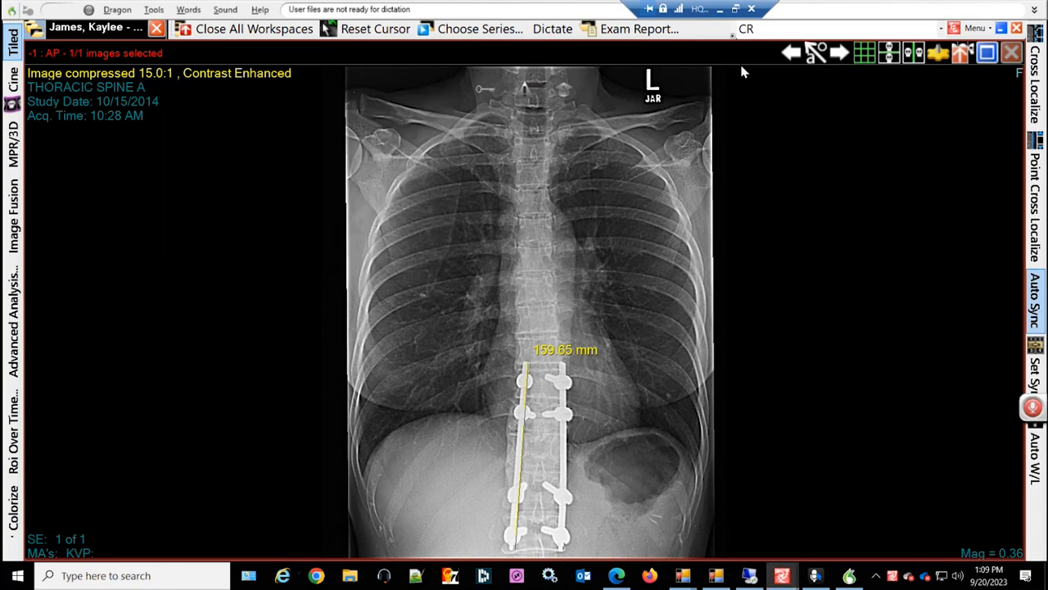
pyautogui.moveTo(792, 291)
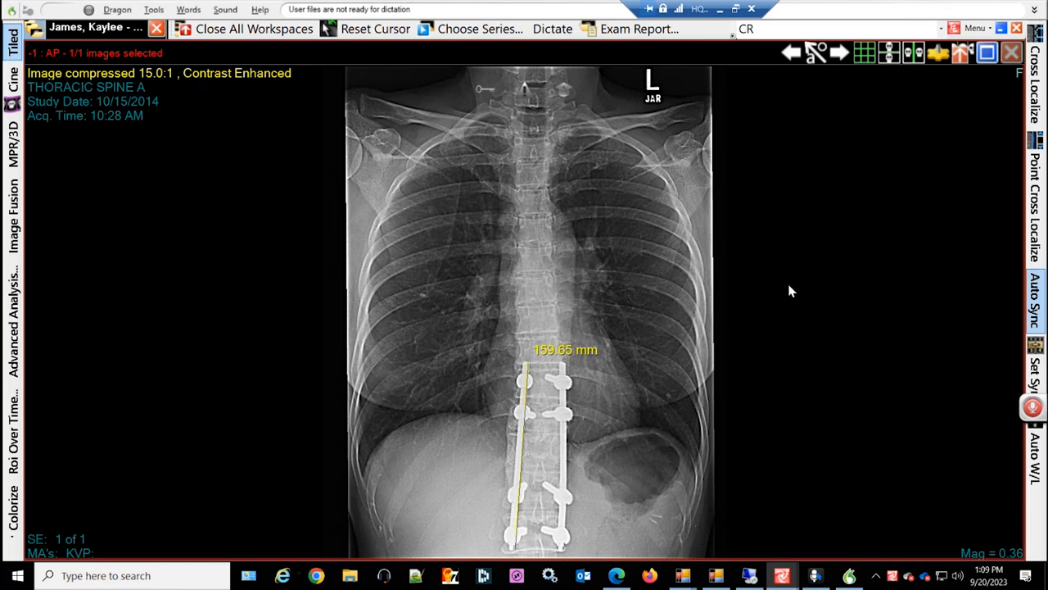
pyautogui.moveTo(778, 76)
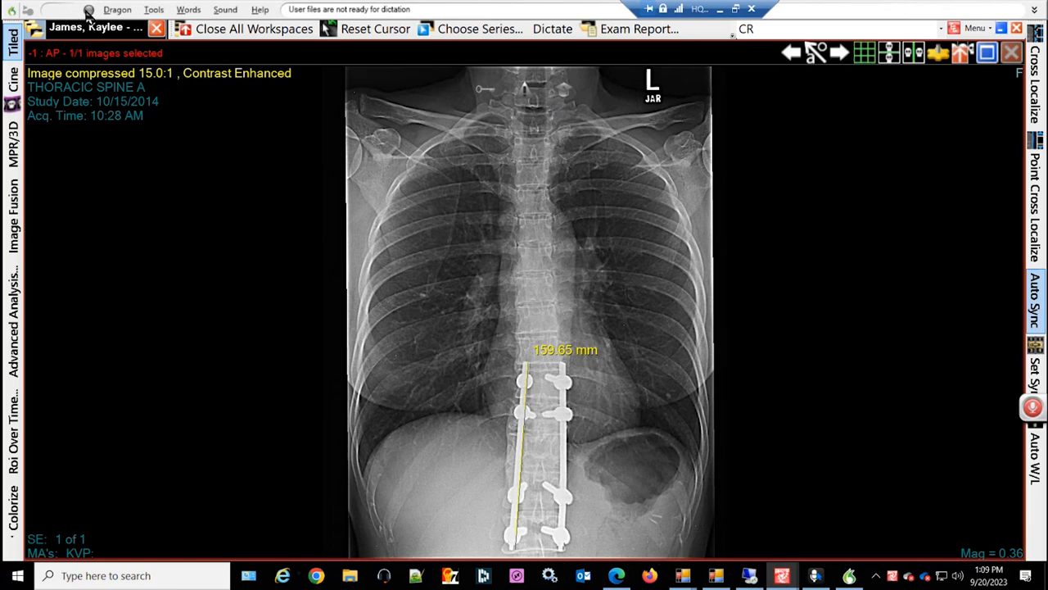
pyautogui.moveTo(487, 18)
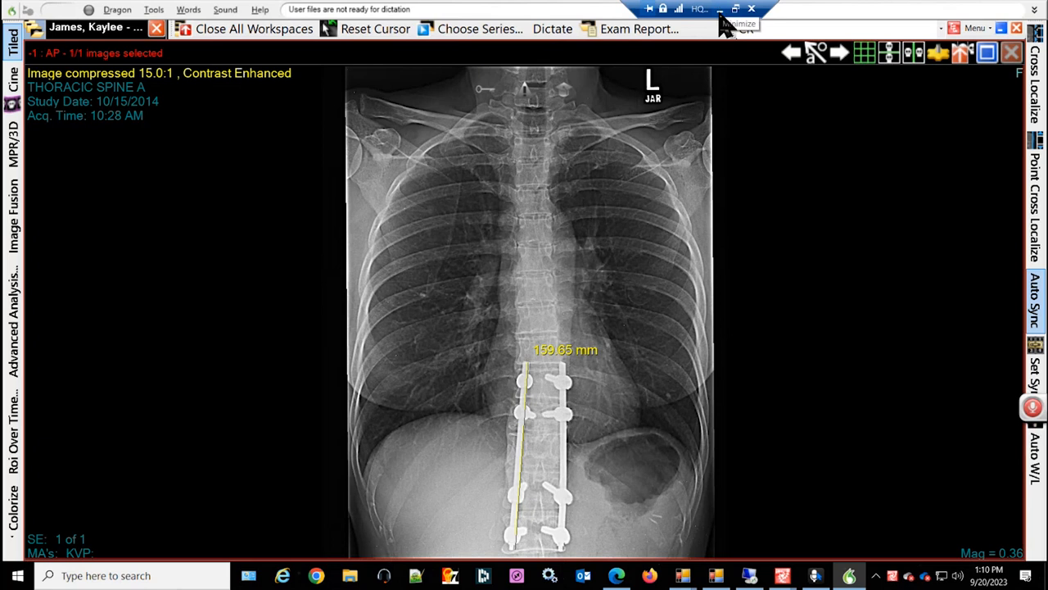
# Move the Fluency Direct bar to the desktop centre and sign the current user out.
pyautogui.click(735, 9)
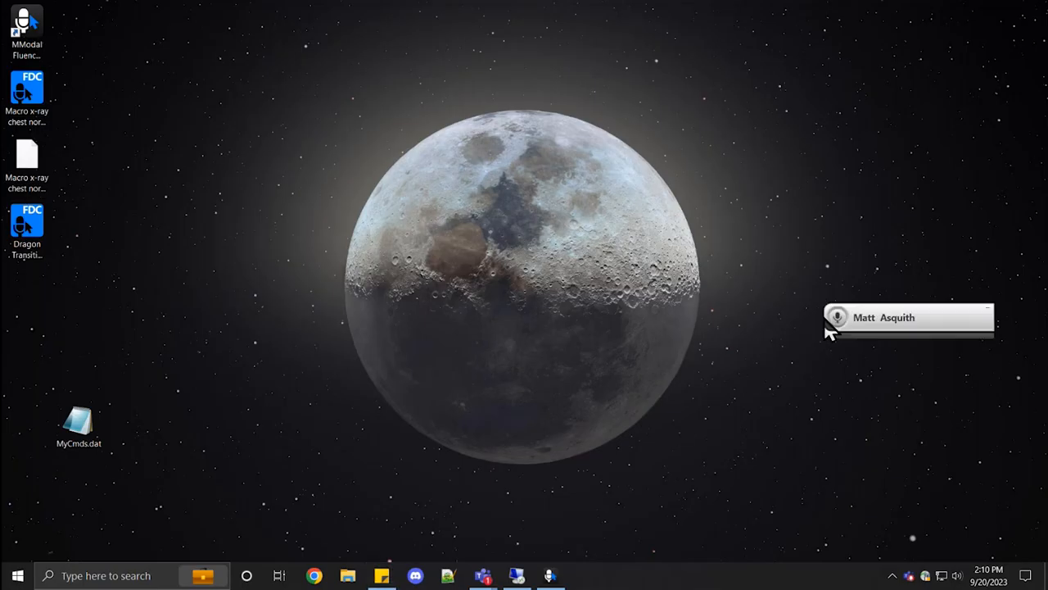
pyautogui.moveTo(909, 317); pyautogui.dragTo(495, 305)
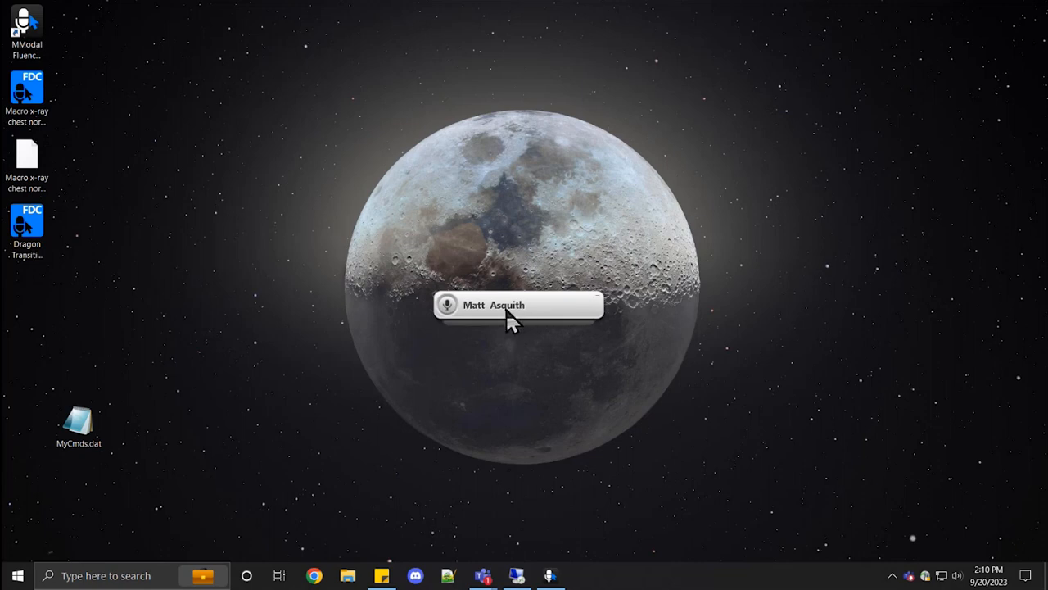
pyautogui.moveTo(536, 320)
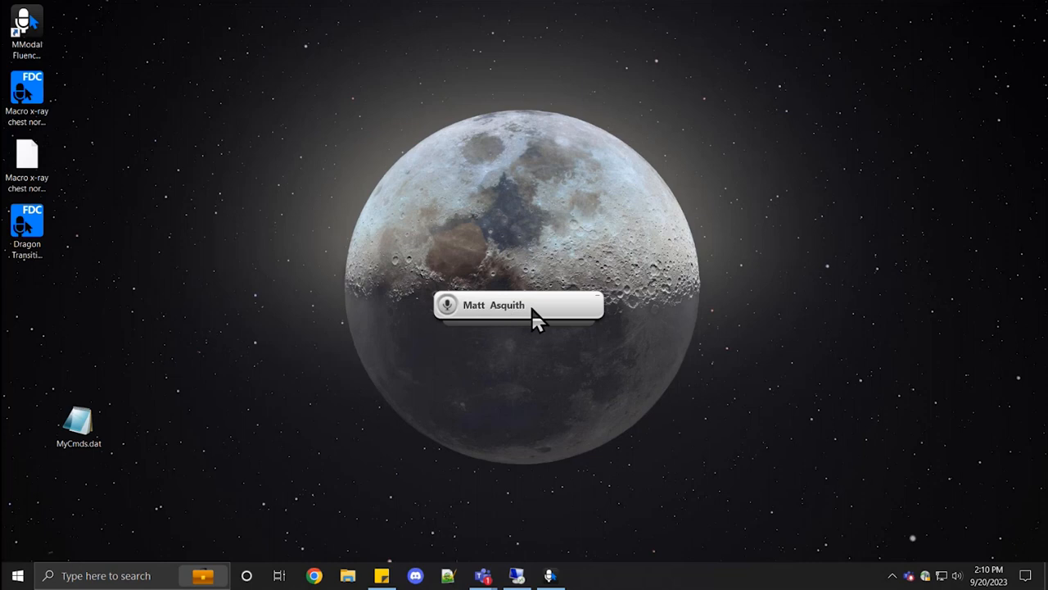
pyautogui.click(517, 325)
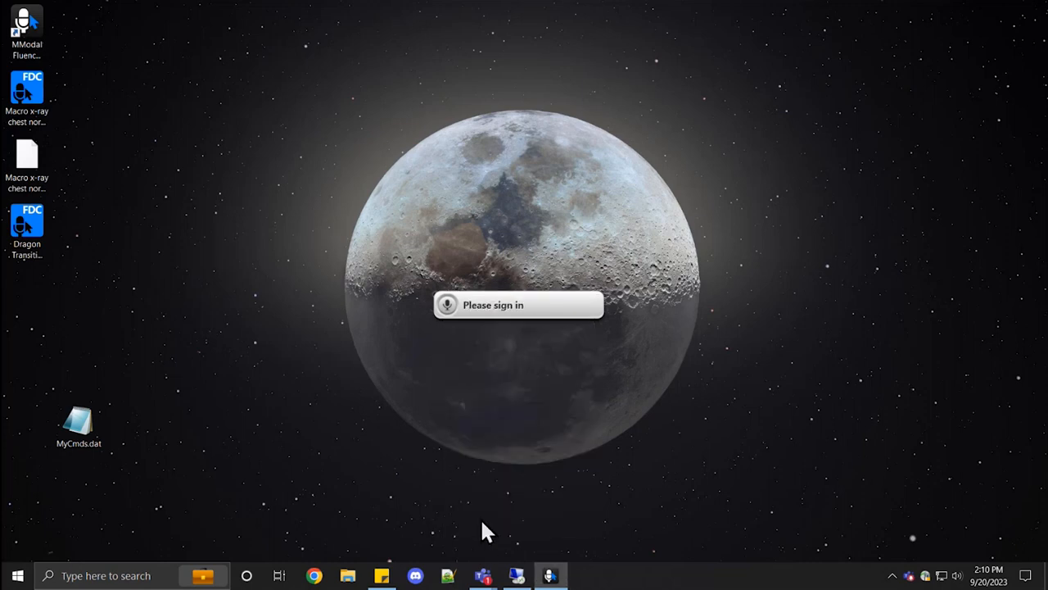
pyautogui.moveTo(424, 525)
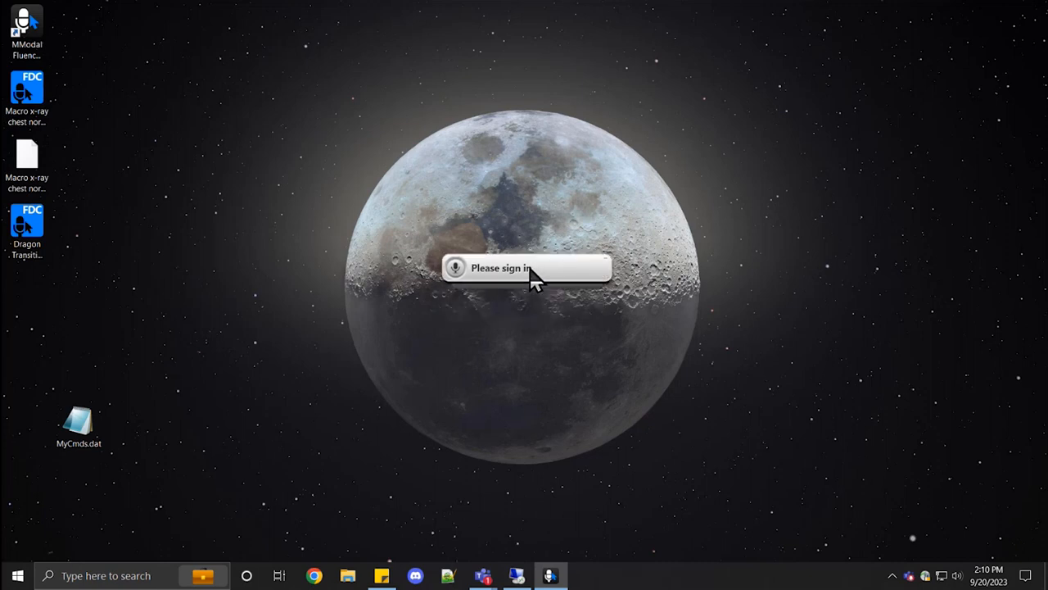
pyautogui.moveTo(547, 274)
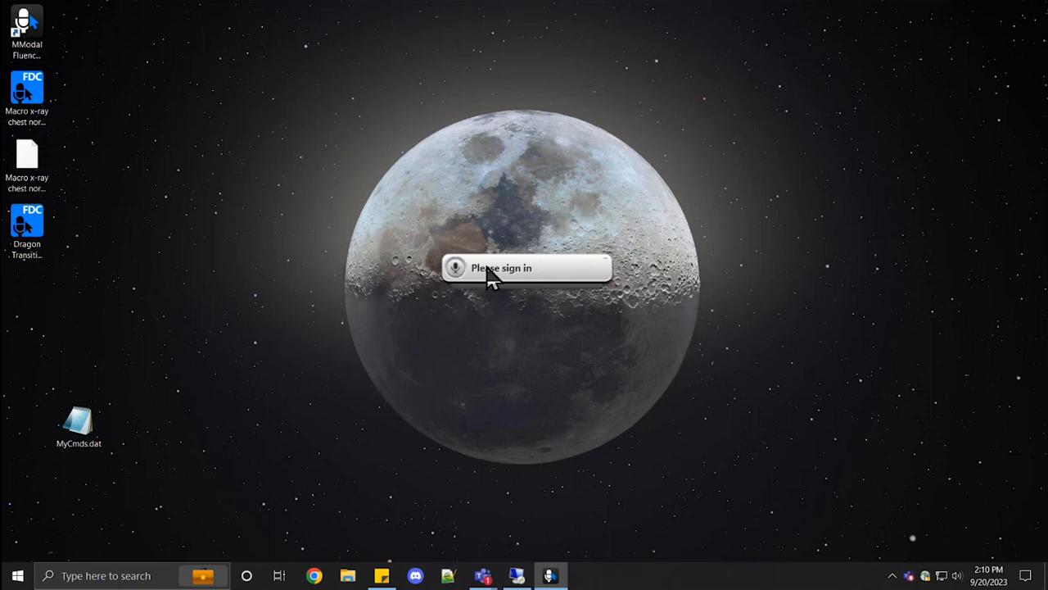
pyautogui.moveTo(547, 291)
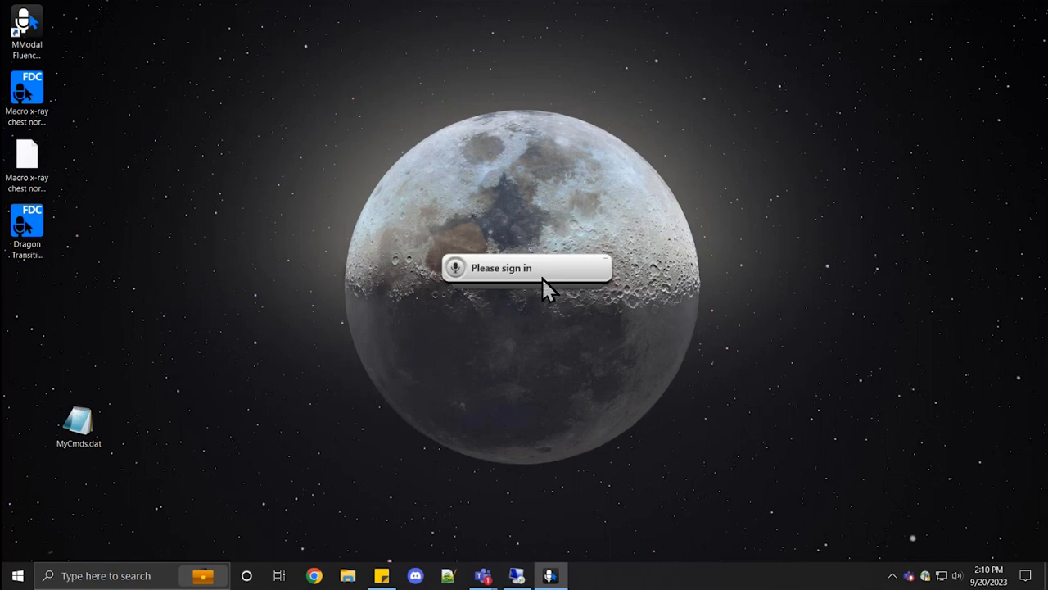
pyautogui.moveTo(522, 279)
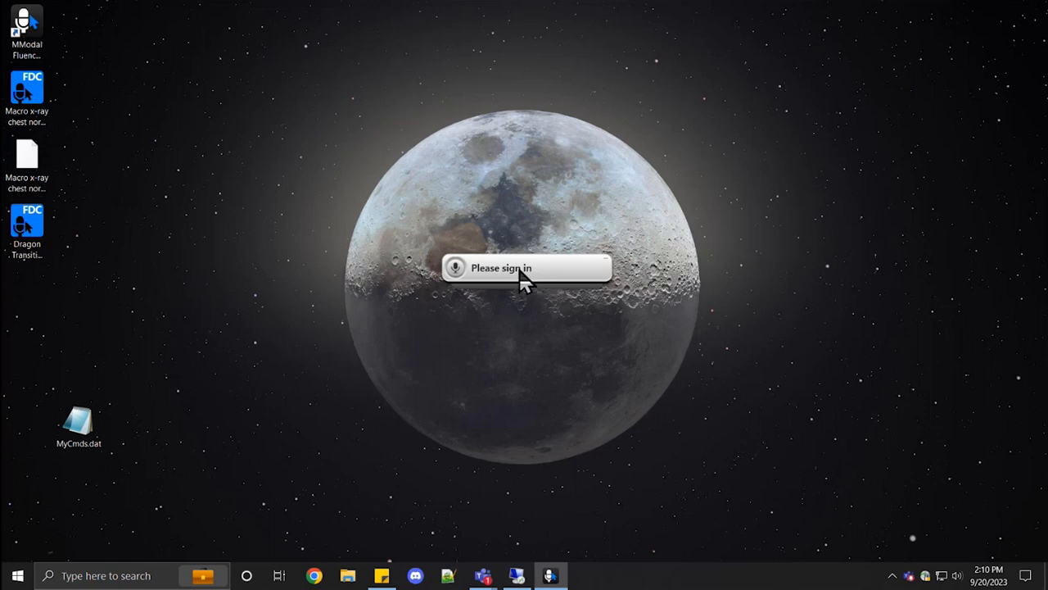
pyautogui.moveTo(485, 278)
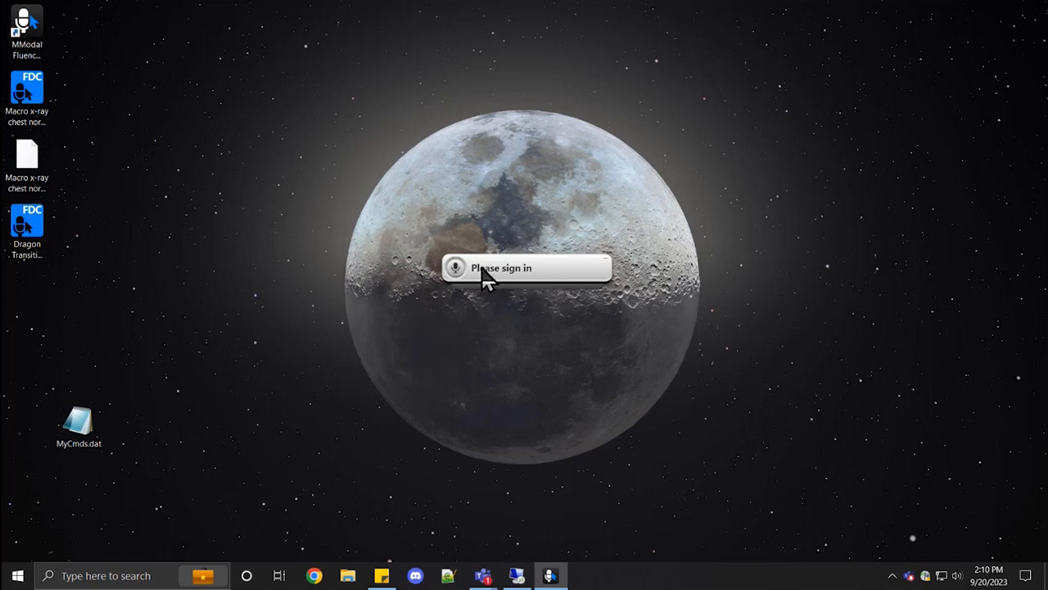
pyautogui.moveTo(520, 285)
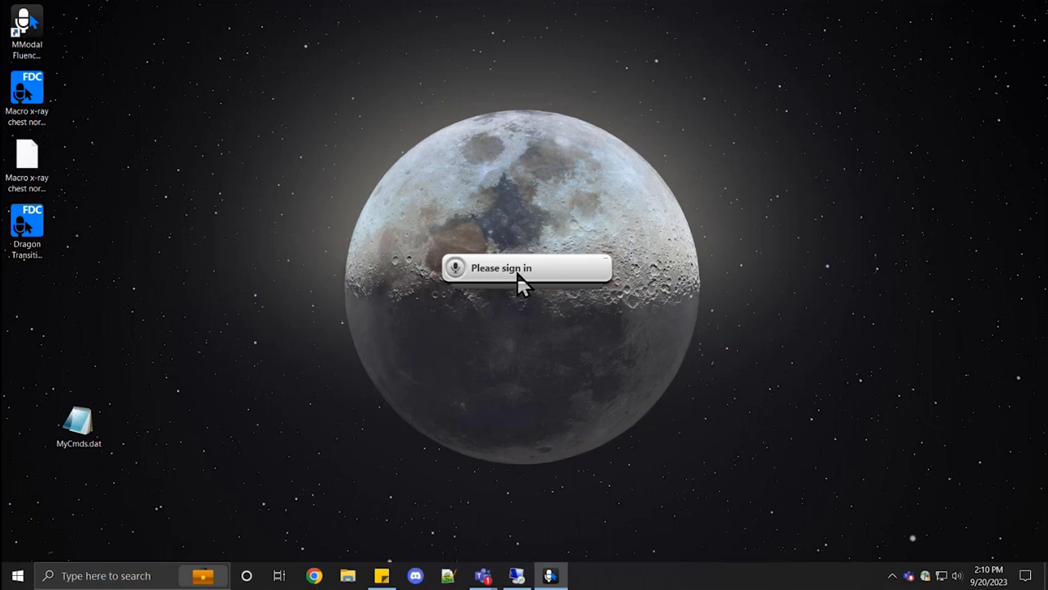
pyautogui.click(527, 268)
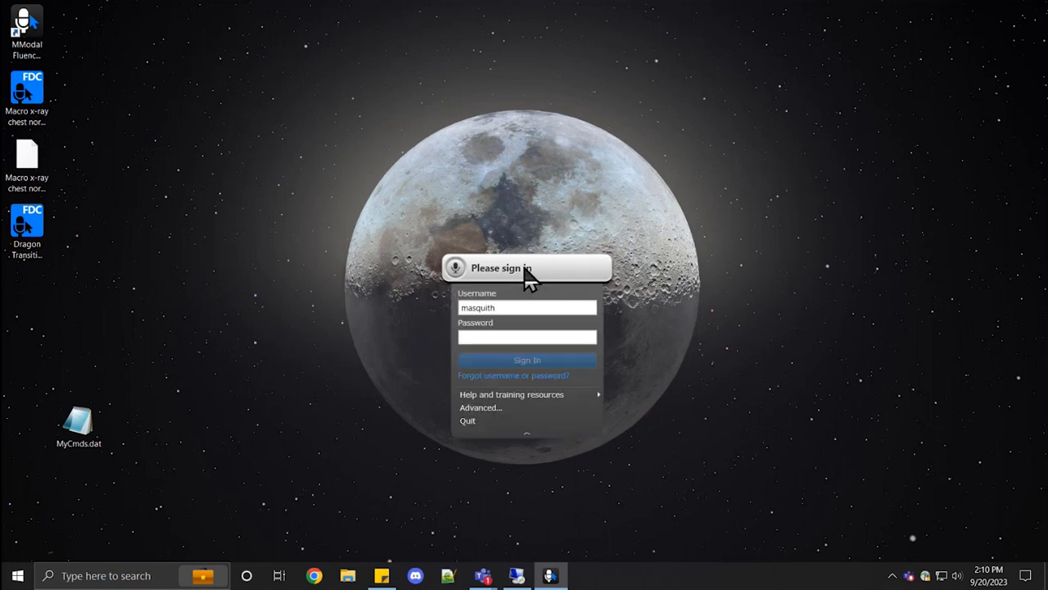
pyautogui.moveTo(559, 279)
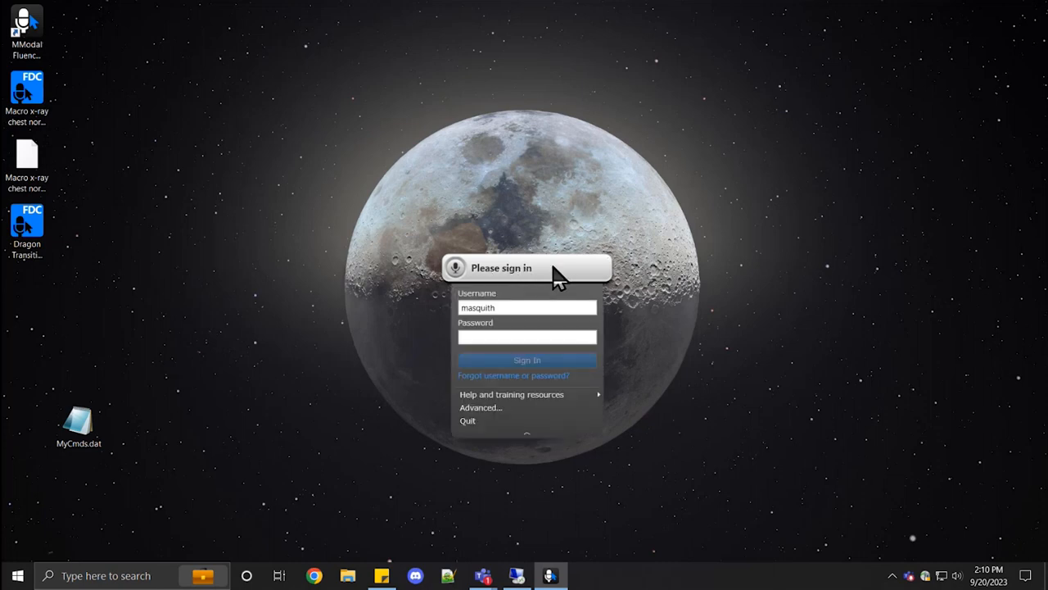
pyautogui.moveTo(502, 427)
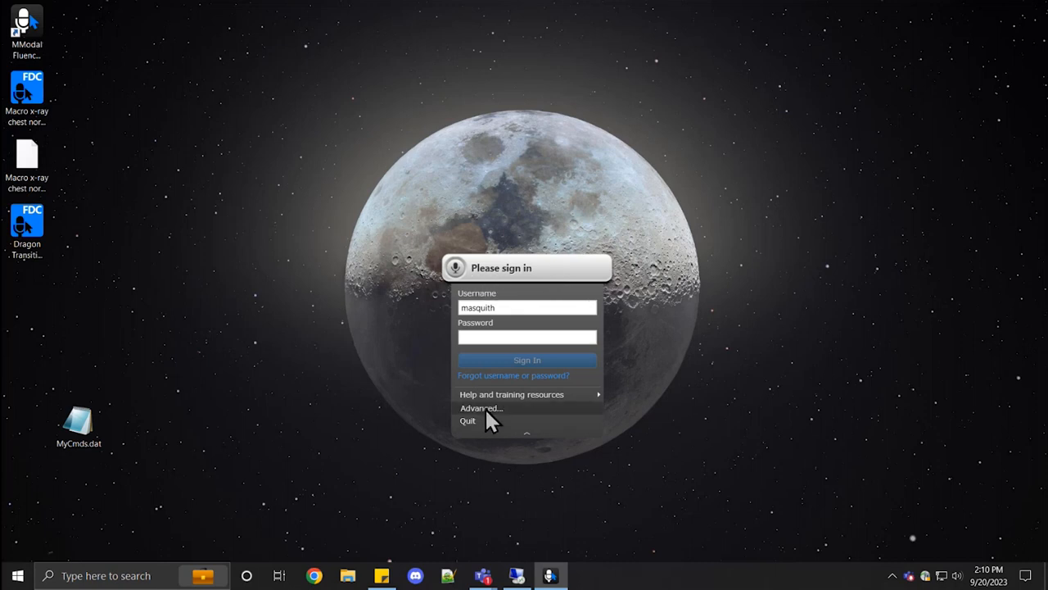
pyautogui.click(481, 408)
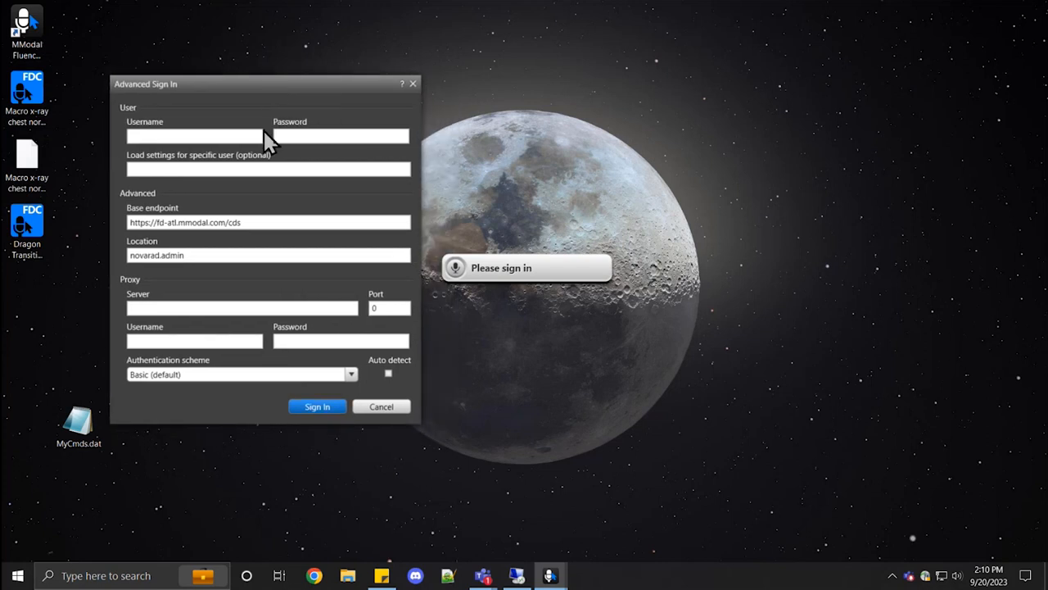
pyautogui.doubleClick(155, 255)
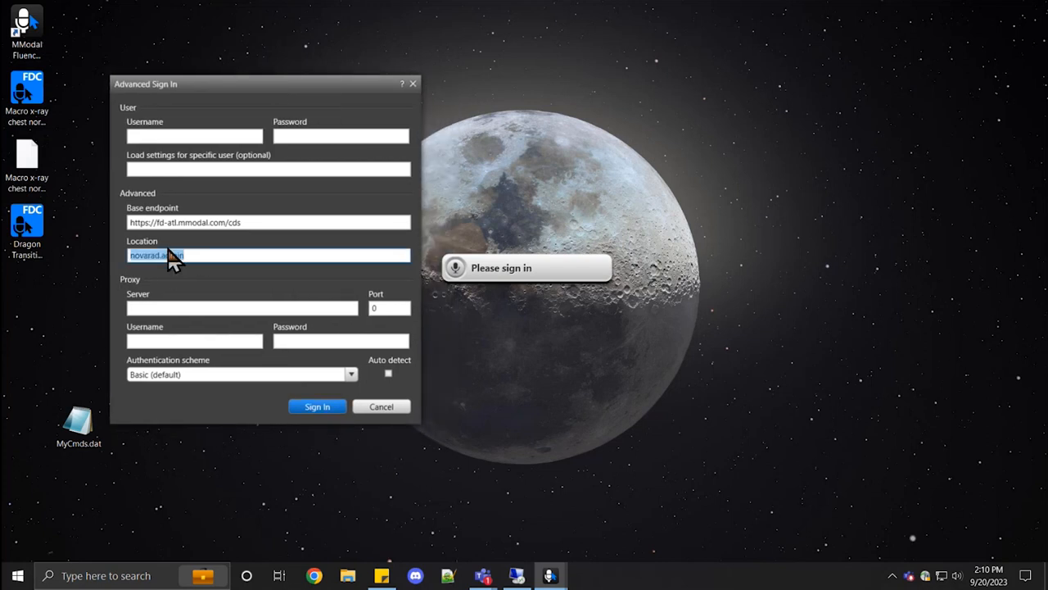
pyautogui.click(268, 222)
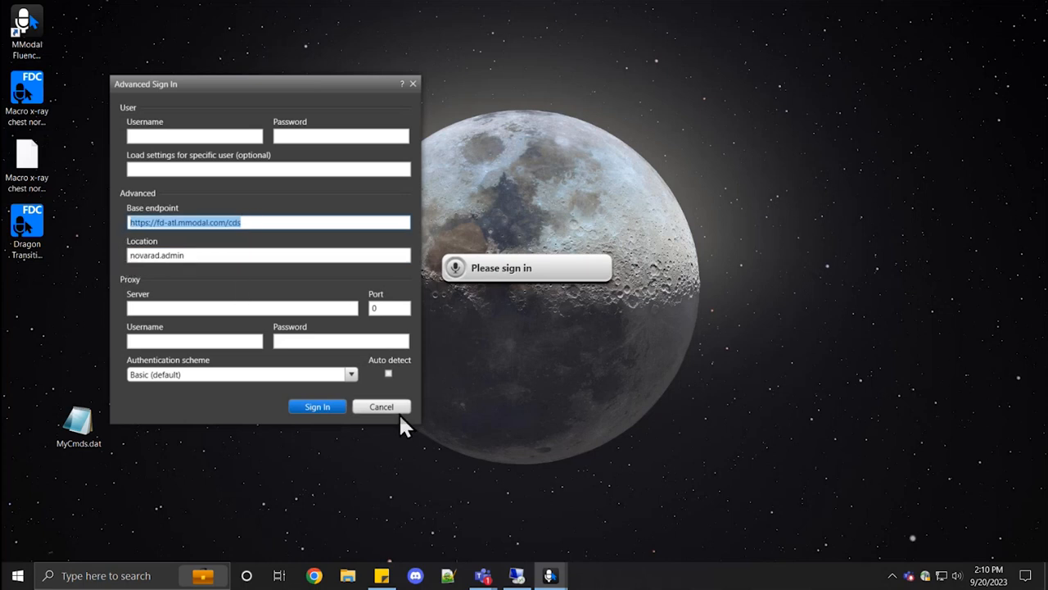
pyautogui.moveTo(385, 417)
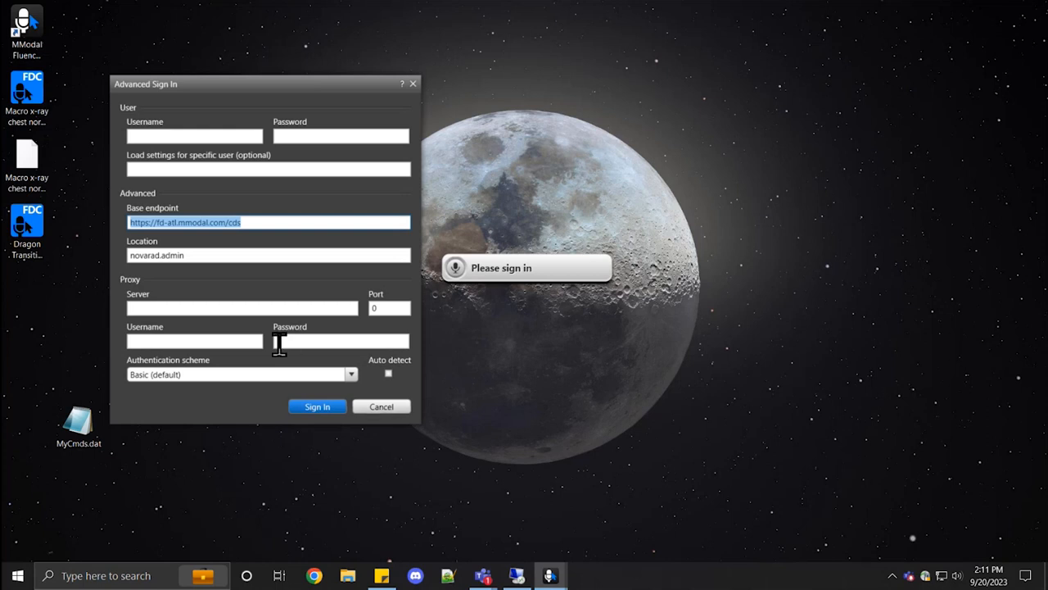
pyautogui.click(380, 406)
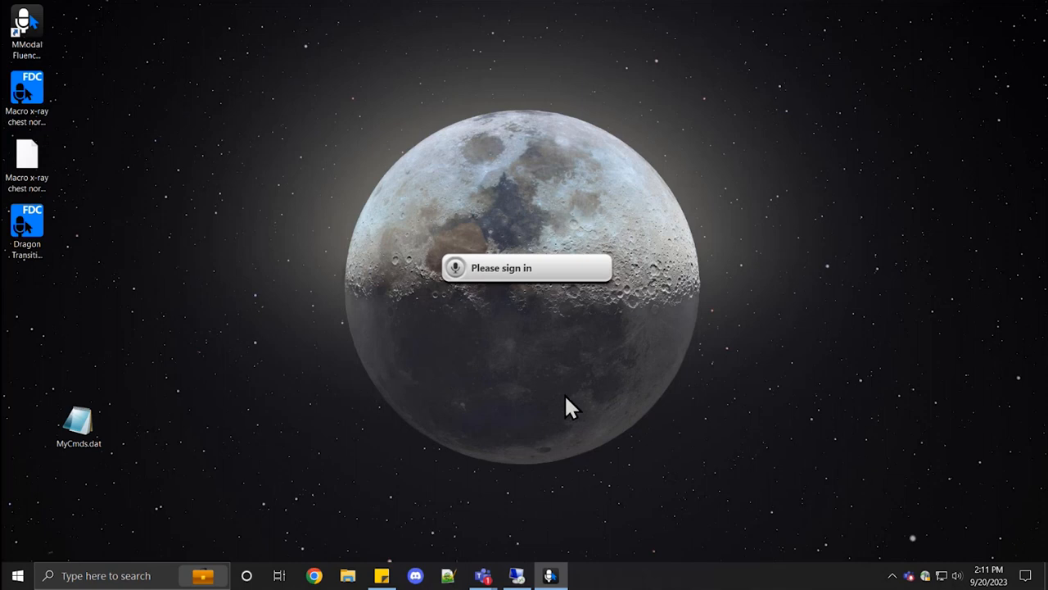
pyautogui.moveTo(411, 434)
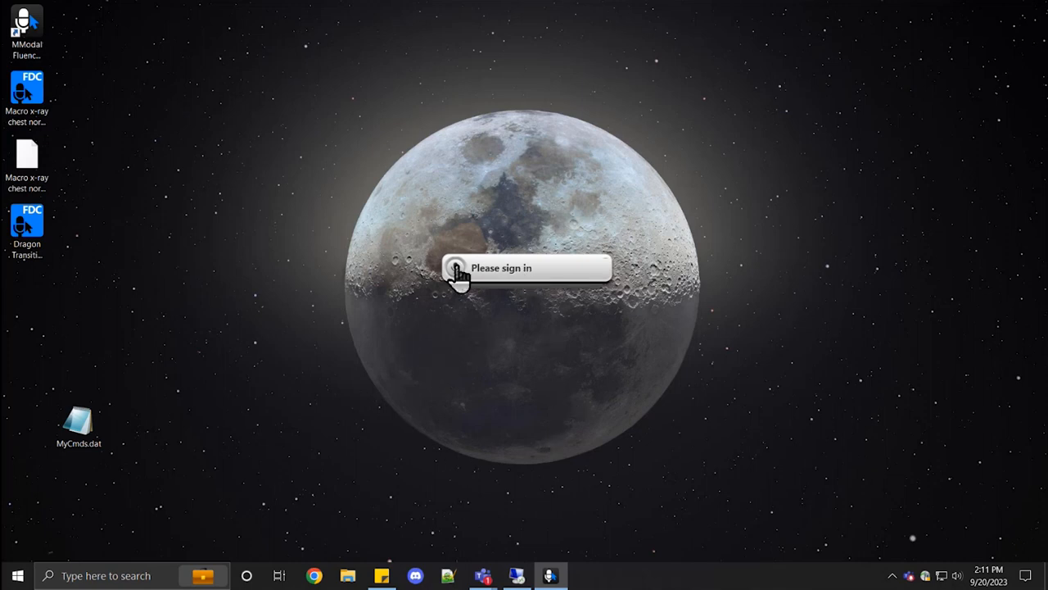
pyautogui.moveTo(544, 281)
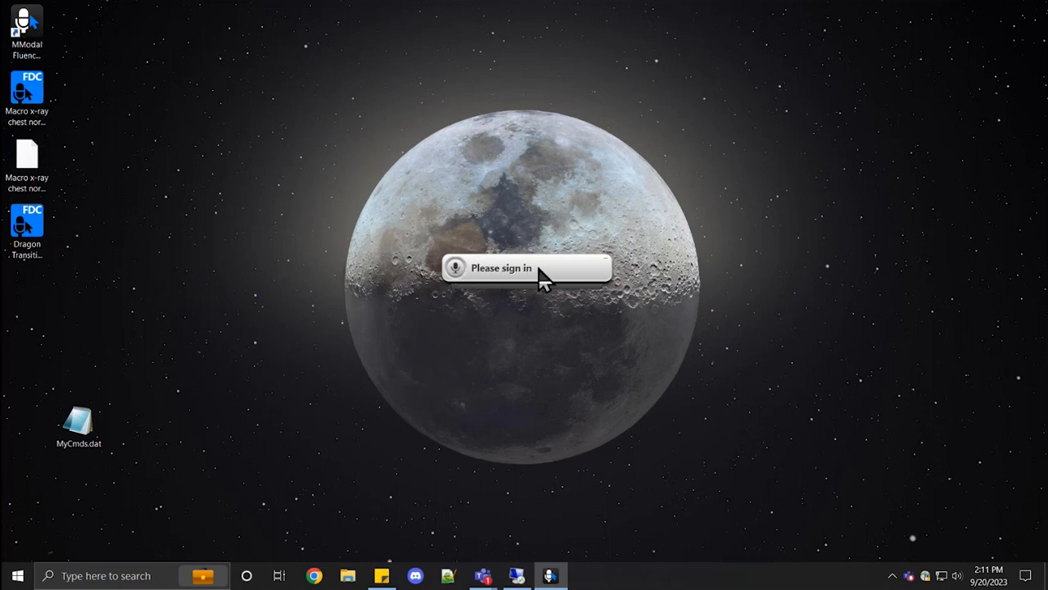
# Enter the password and sign in so the bar shows the user's name.
pyautogui.click(524, 267)
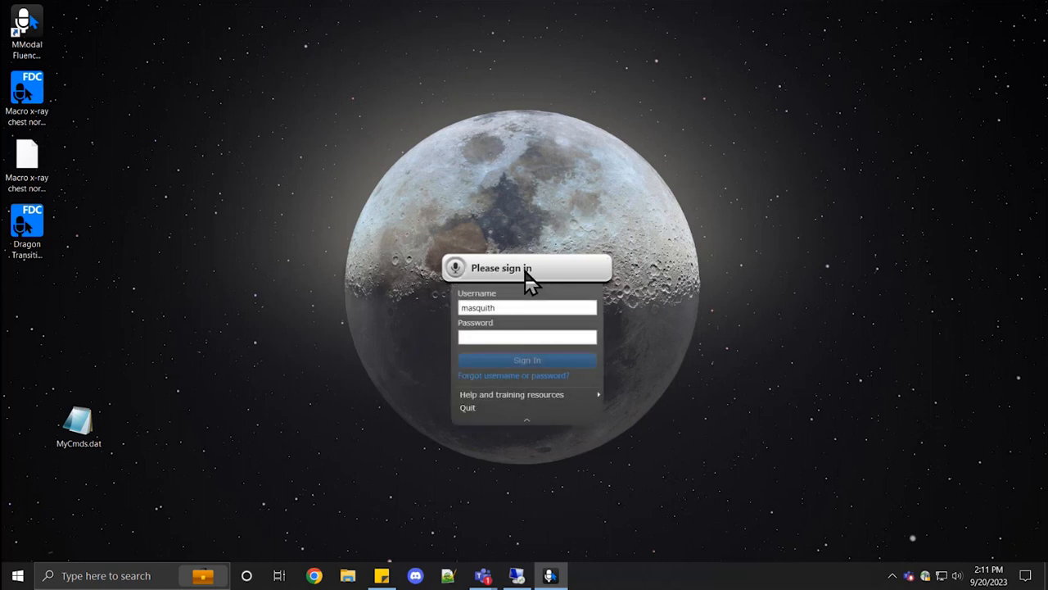
pyautogui.write('•')
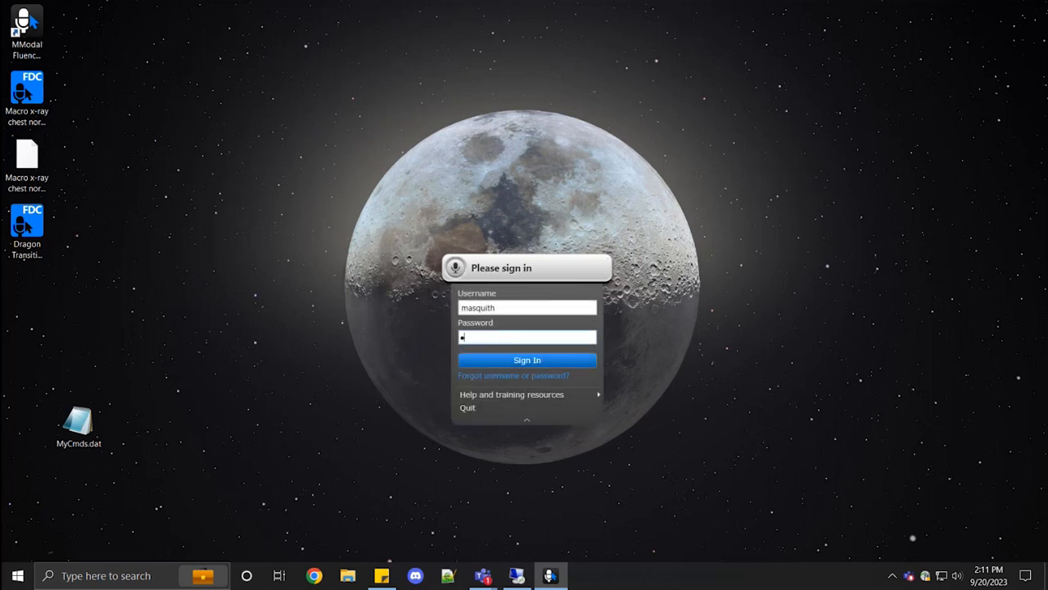
pyautogui.write('password')
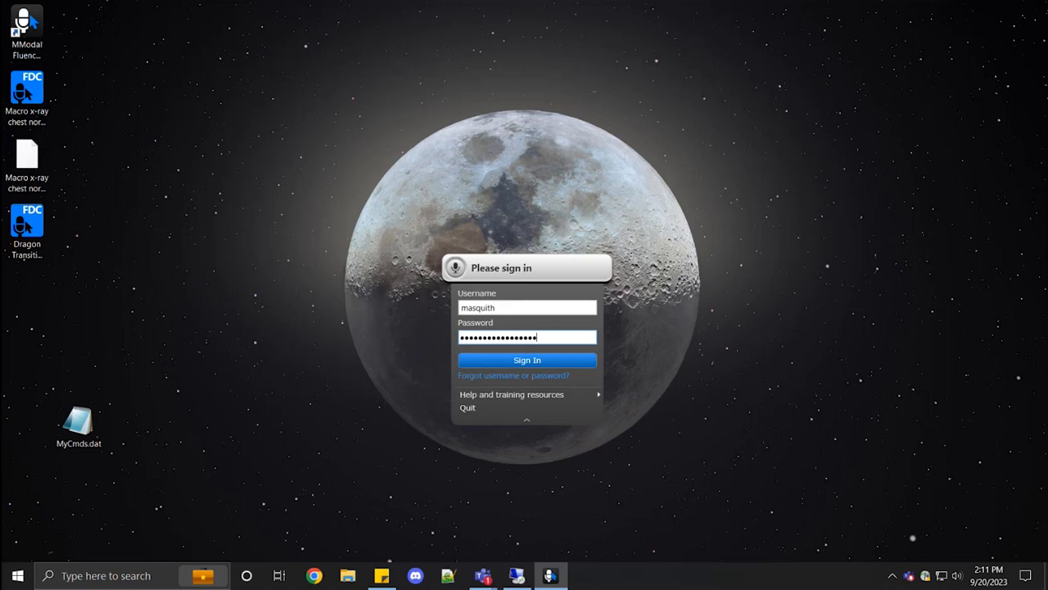
pyautogui.click(526, 359)
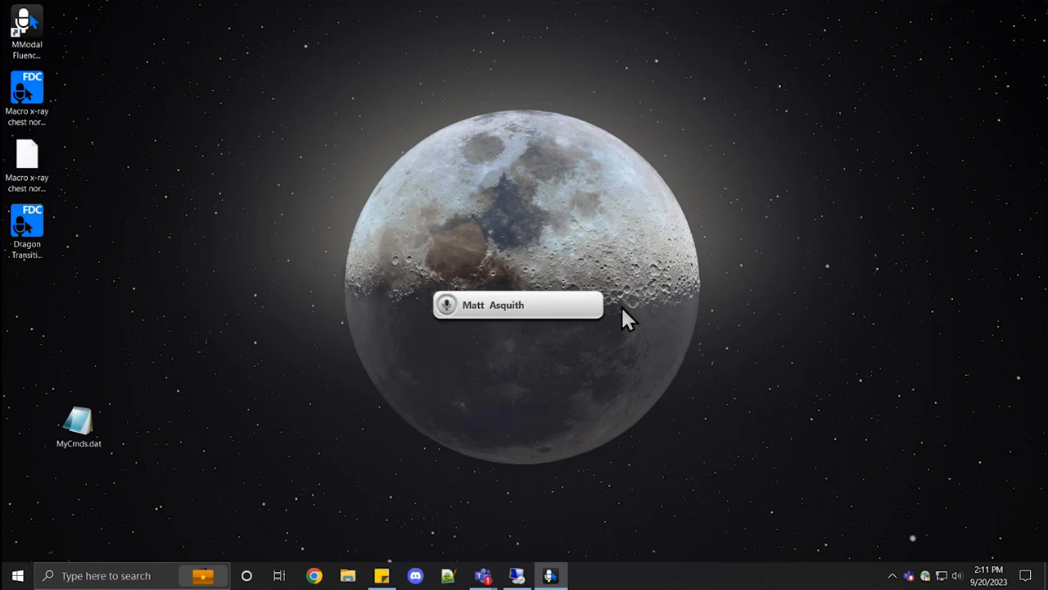
pyautogui.moveTo(500, 319)
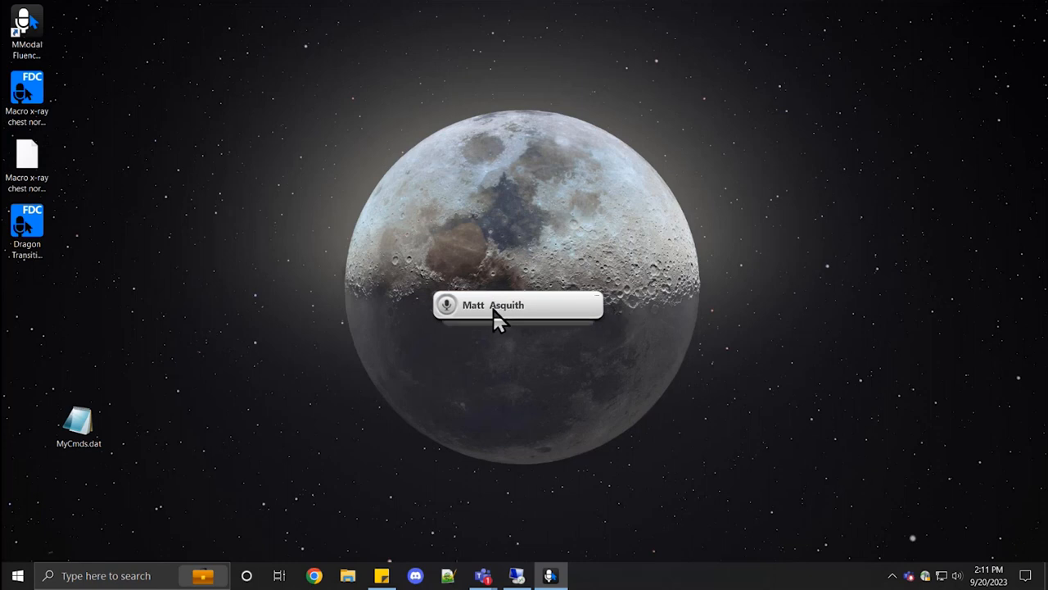
pyautogui.moveTo(491, 319)
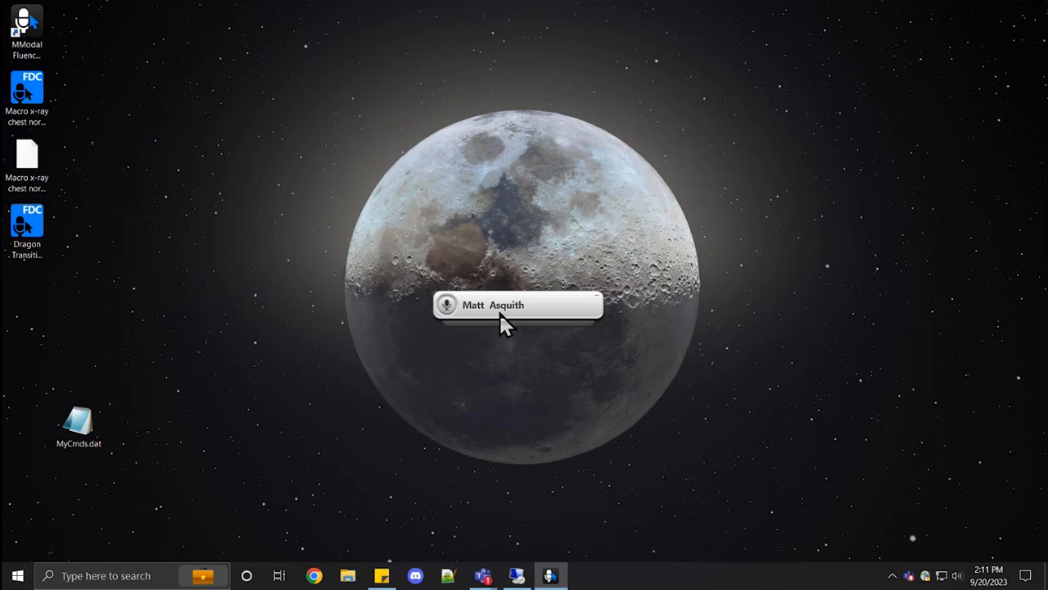
# Drag the signed-in dictation bar a little higher over the desktop.
pyautogui.moveTo(504, 316); pyautogui.dragTo(942, 61)
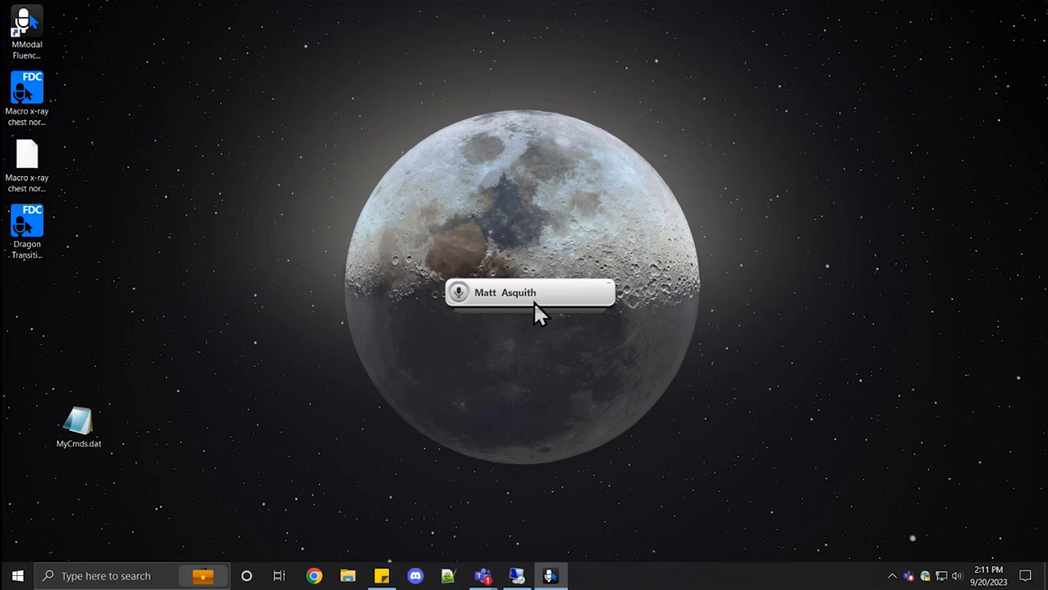
pyautogui.moveTo(573, 307)
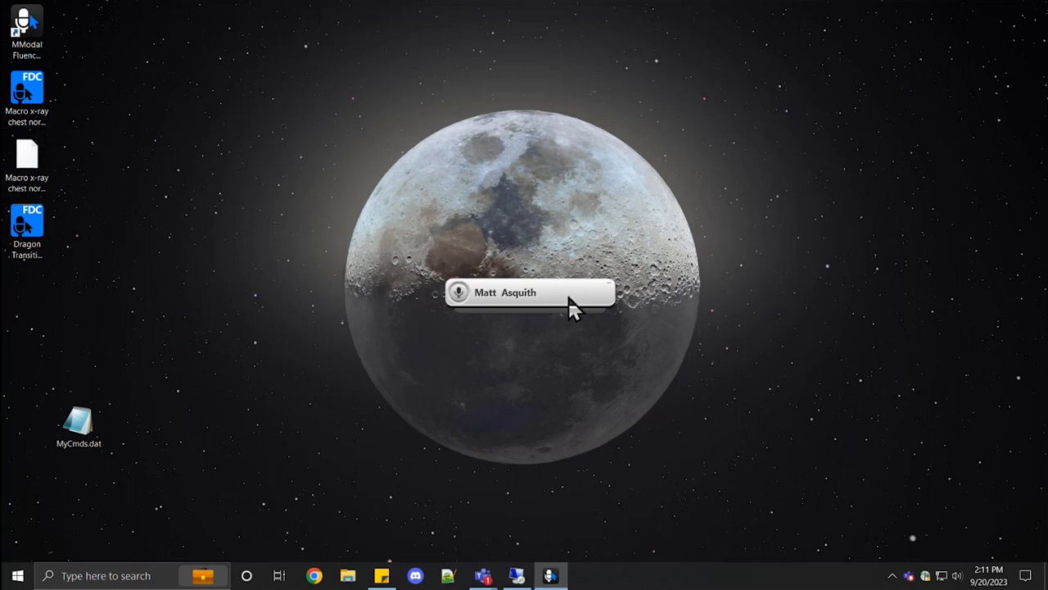
pyautogui.moveTo(524, 262)
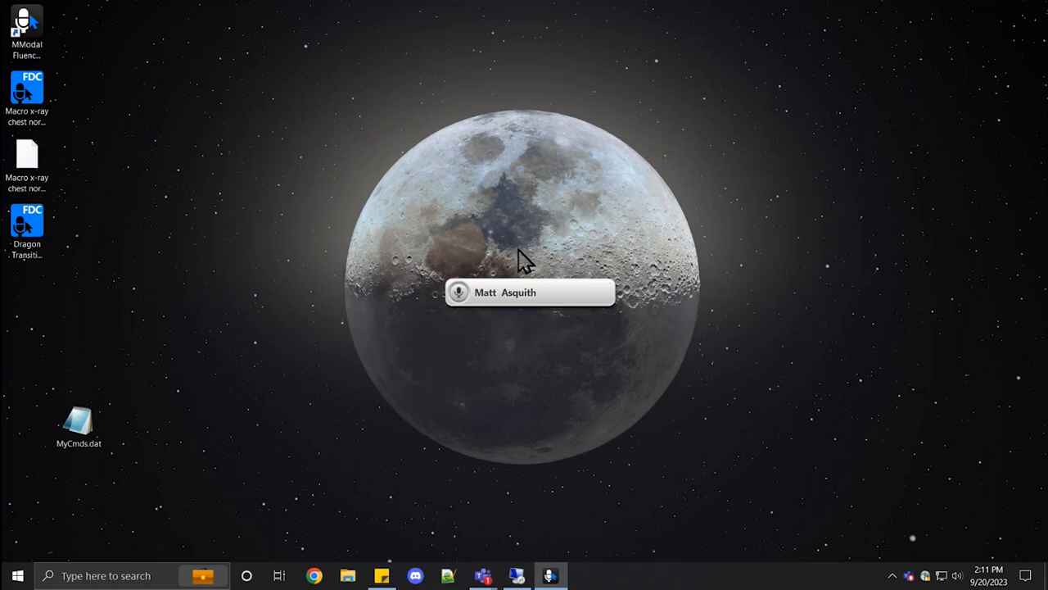
pyautogui.moveTo(479, 347)
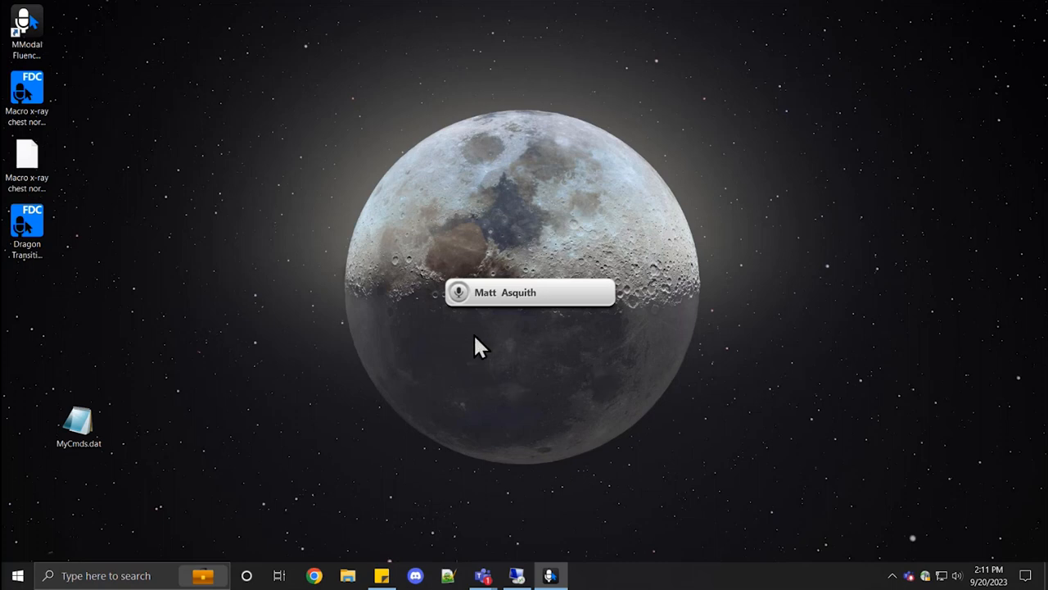
pyautogui.moveTo(561, 368)
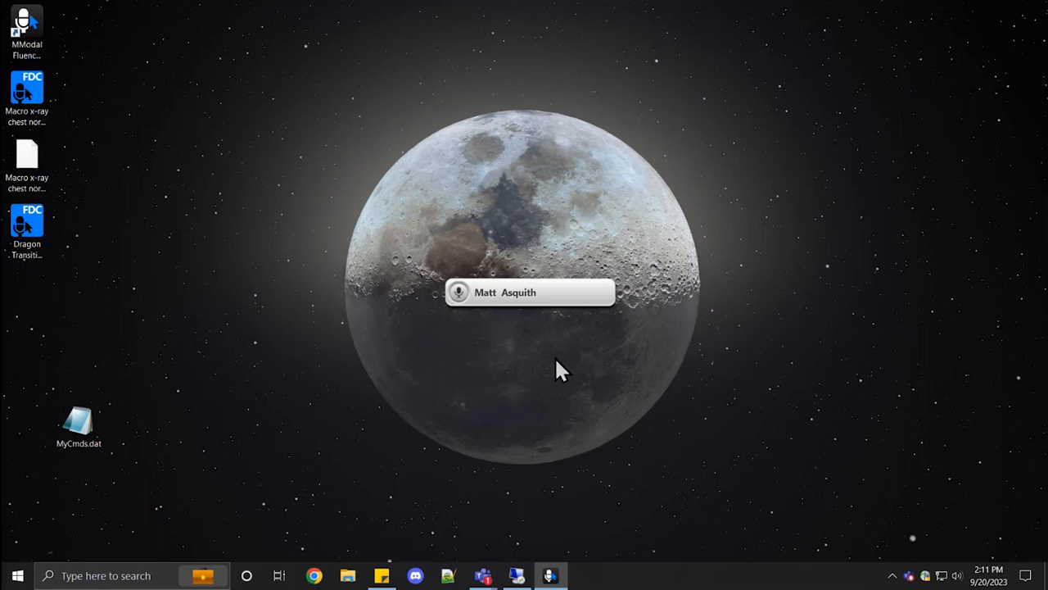
pyautogui.moveTo(516, 225)
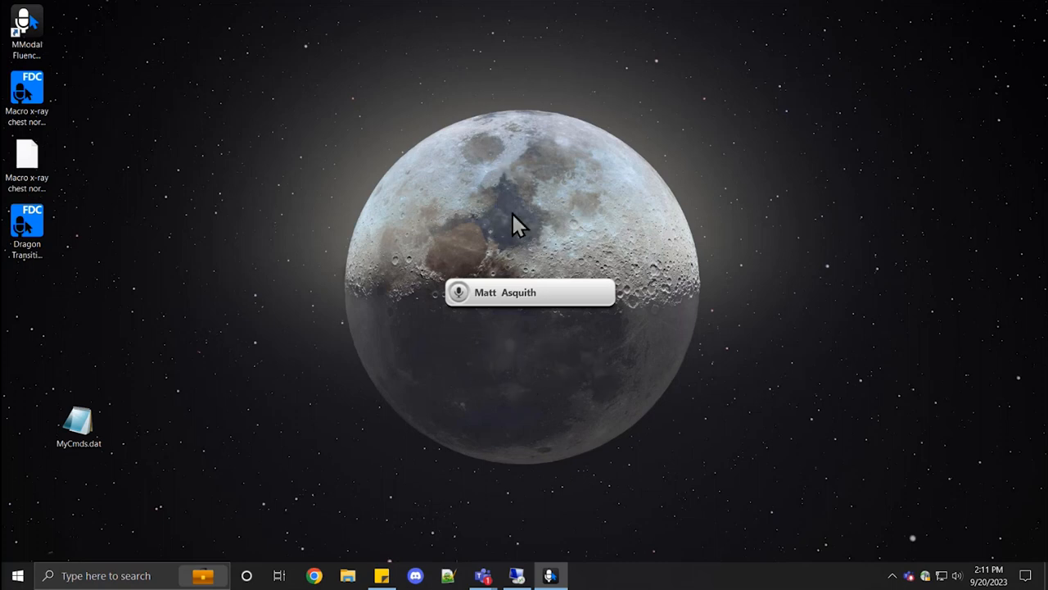
pyautogui.moveTo(548, 342)
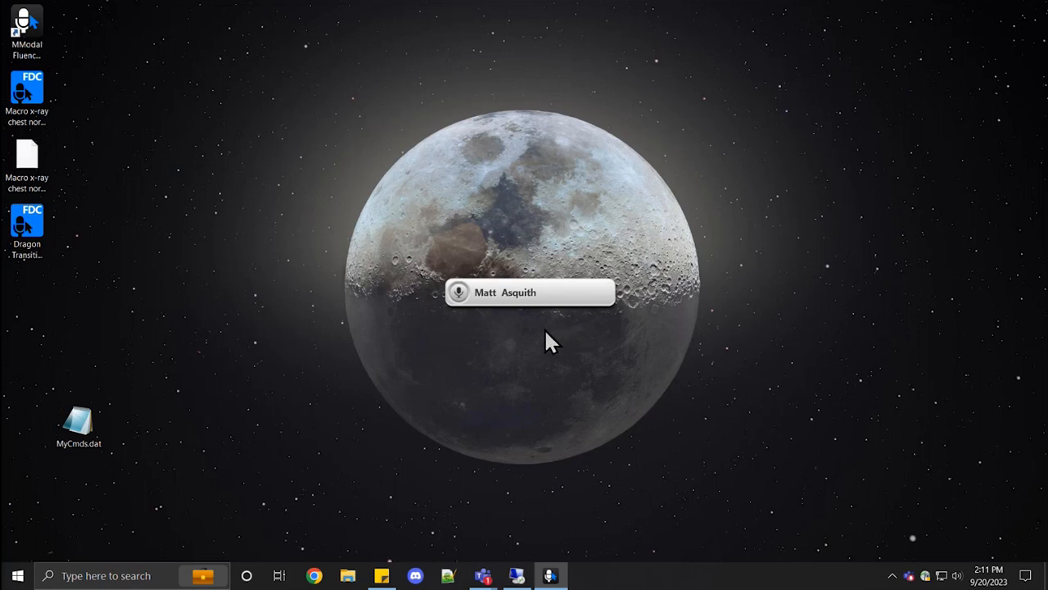
pyautogui.moveTo(549, 328)
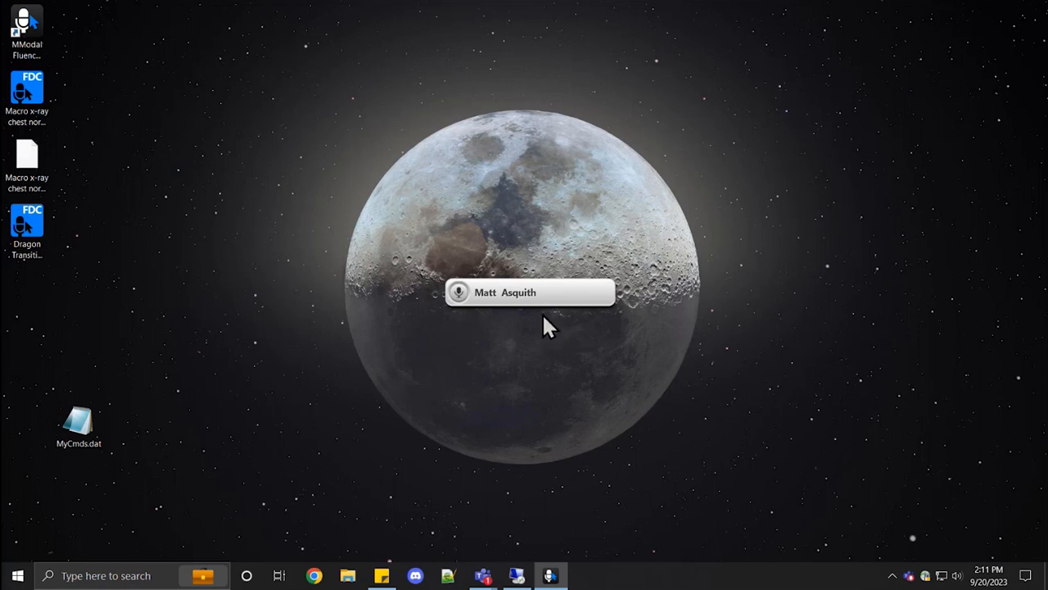
pyautogui.moveTo(567, 303)
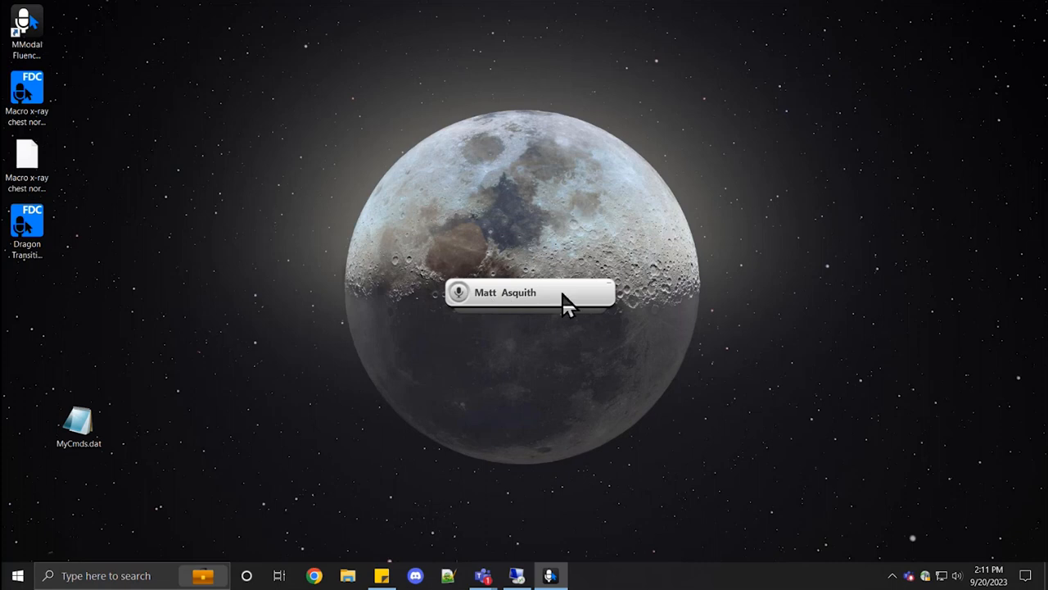
pyautogui.moveTo(536, 307)
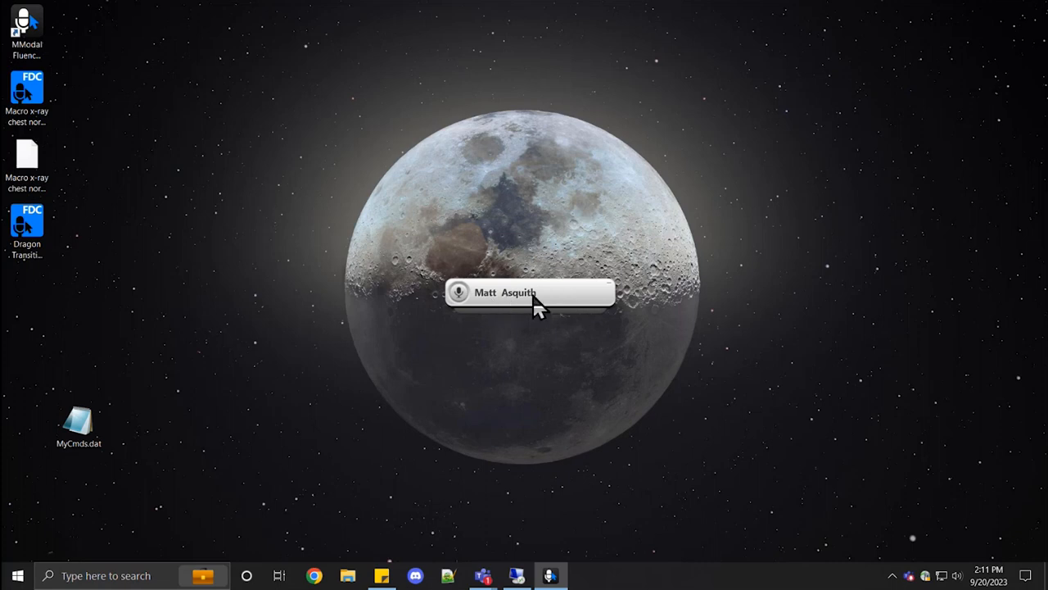
# Show the profile options list with dictionary, commands and settings choices.
pyautogui.click(531, 292)
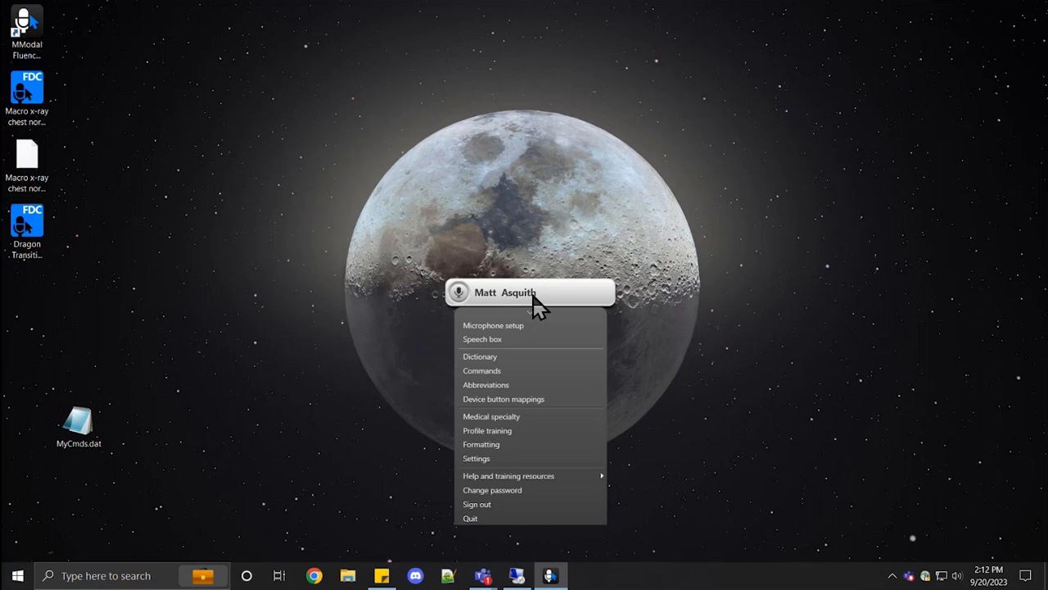
pyautogui.moveTo(491, 327)
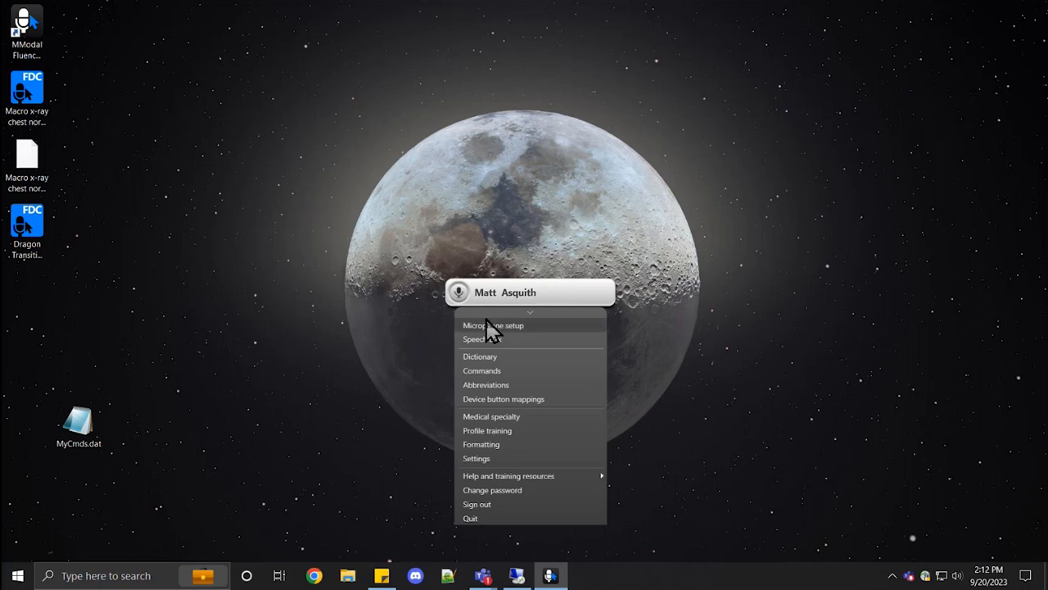
pyautogui.moveTo(492, 340)
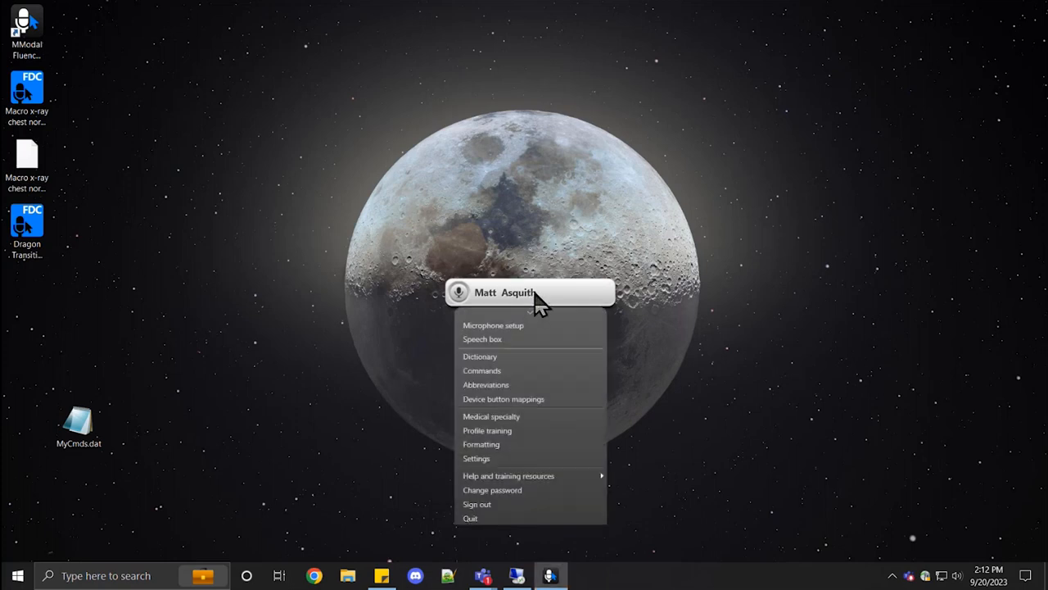
pyautogui.moveTo(528, 503)
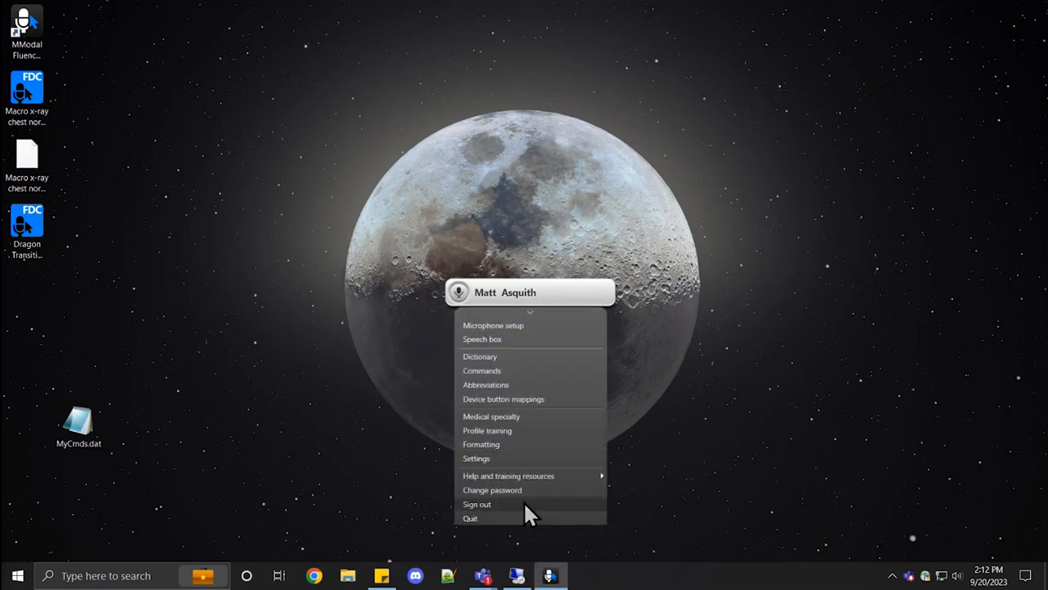
pyautogui.moveTo(531, 526)
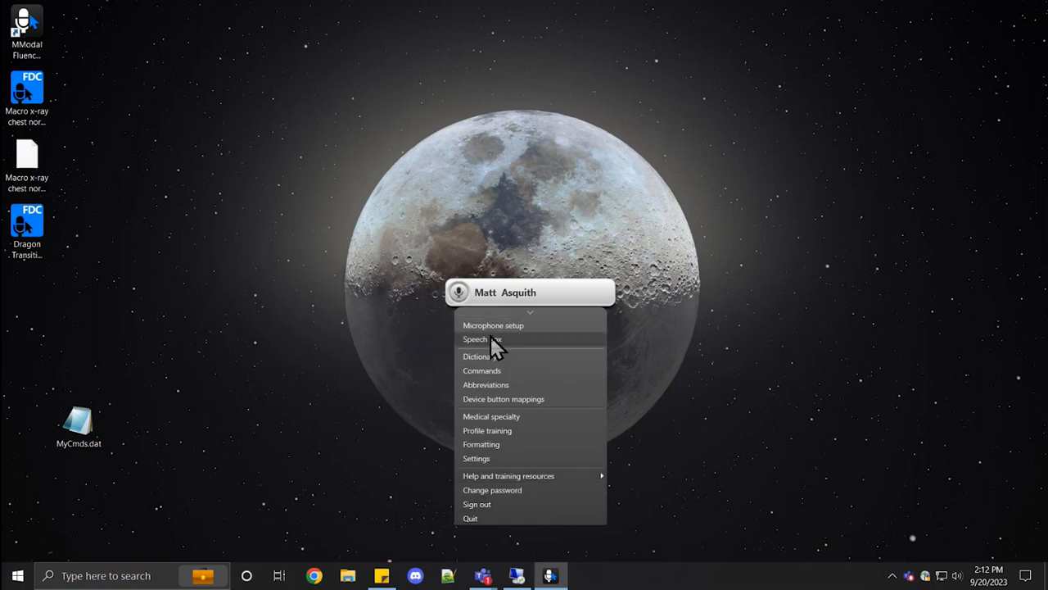
# Show Microphone Setup with its list of available microphone devices expanded.
pyautogui.click(493, 325)
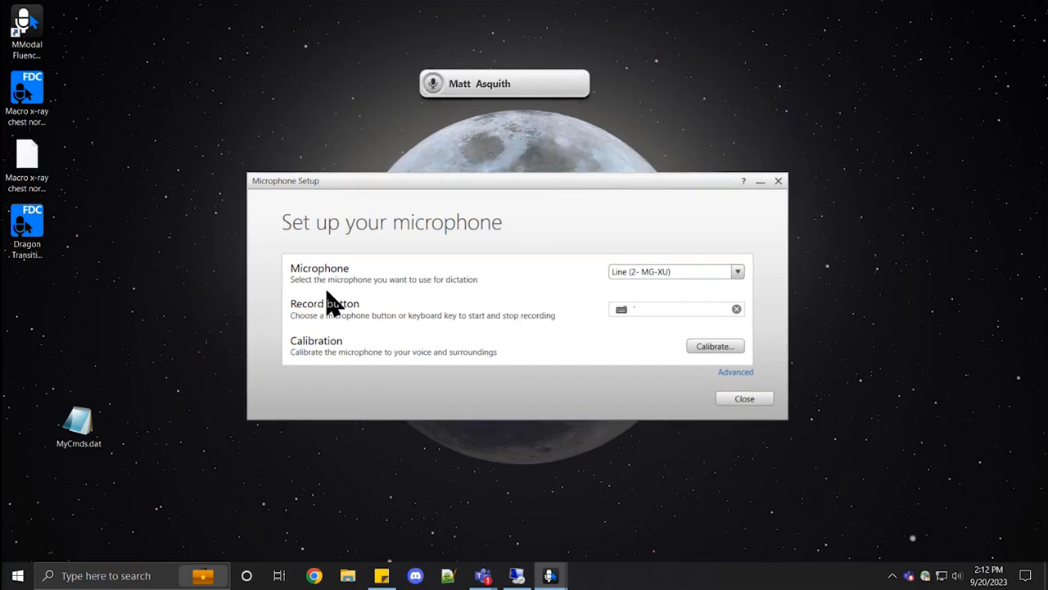
pyautogui.moveTo(717, 290)
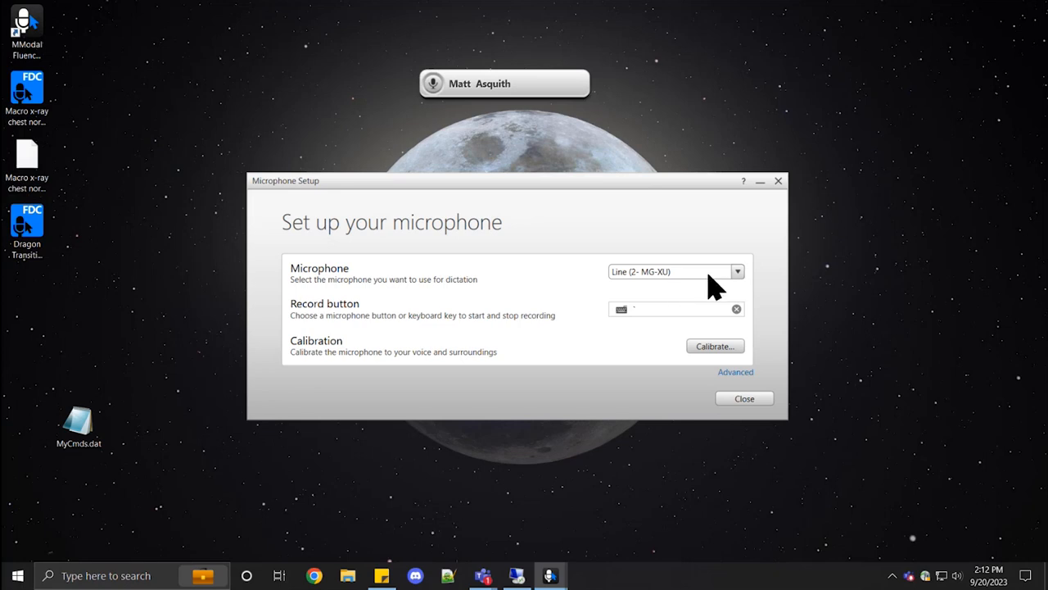
pyautogui.moveTo(741, 275)
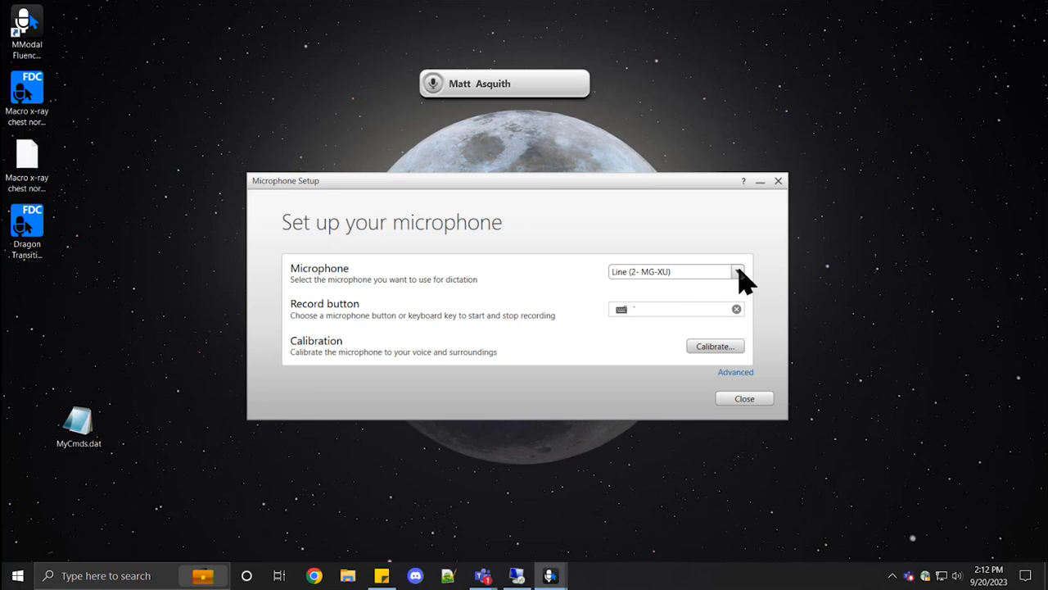
pyautogui.click(736, 271)
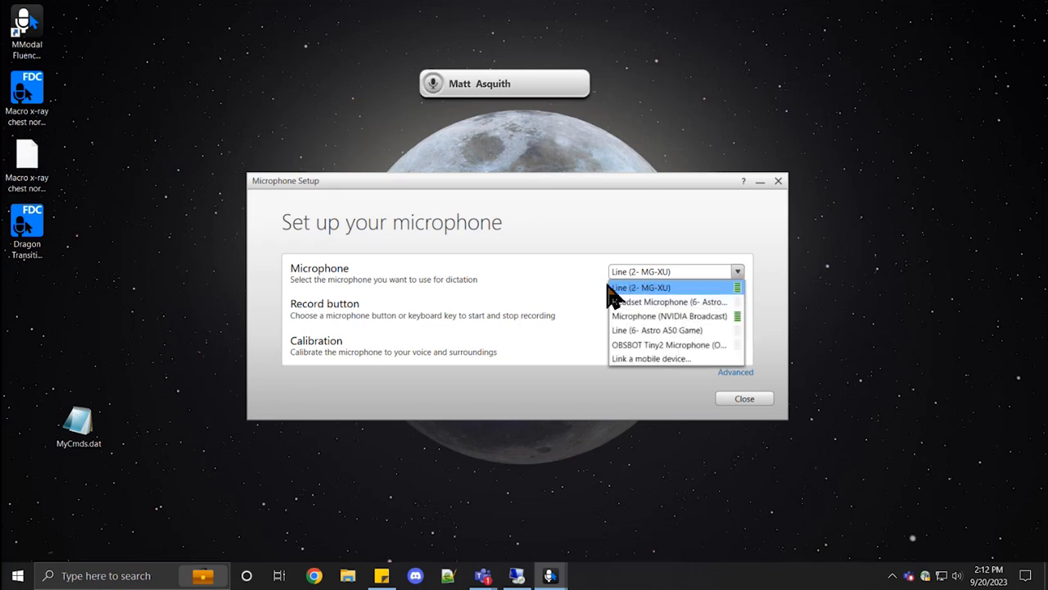
pyautogui.moveTo(623, 368)
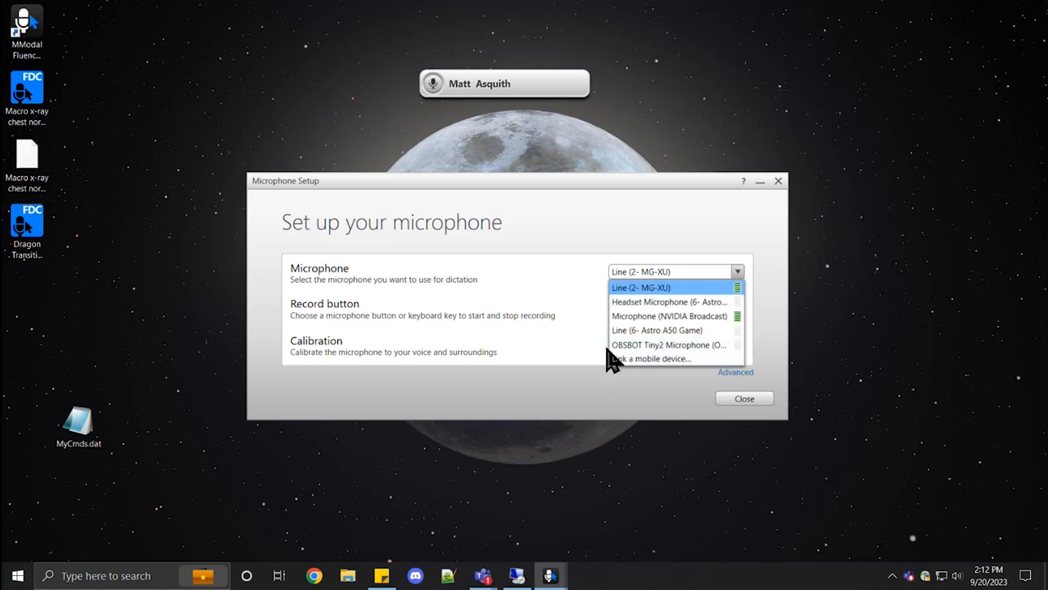
pyautogui.moveTo(597, 307)
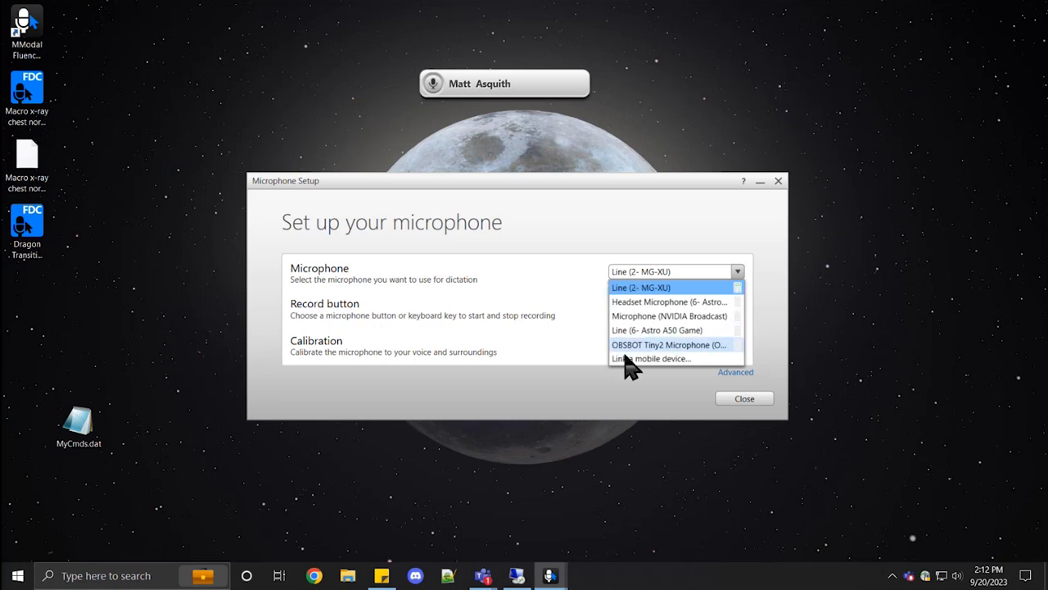
pyautogui.moveTo(651, 358)
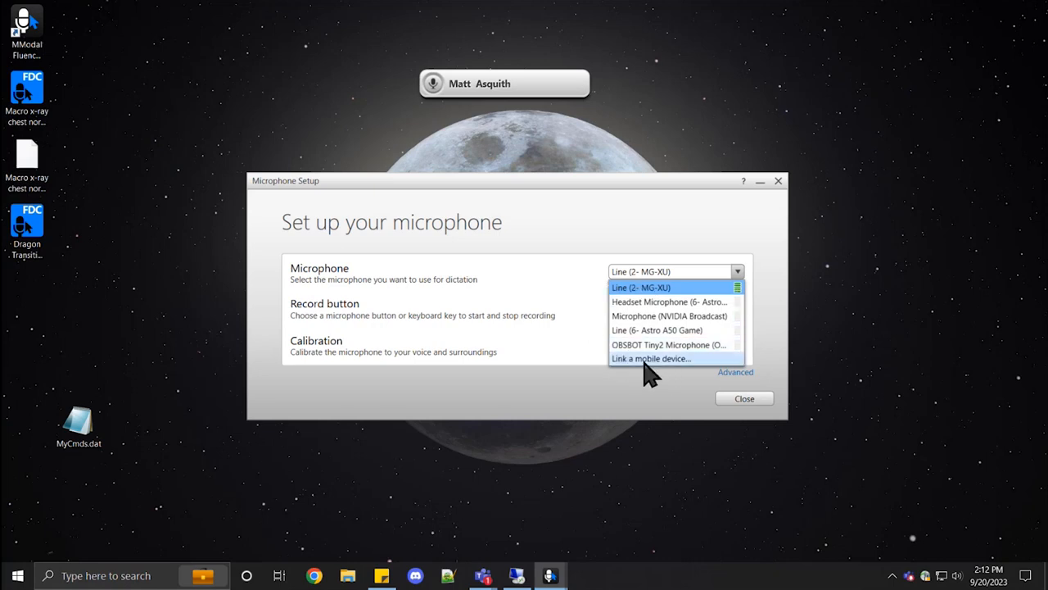
pyautogui.click(652, 358)
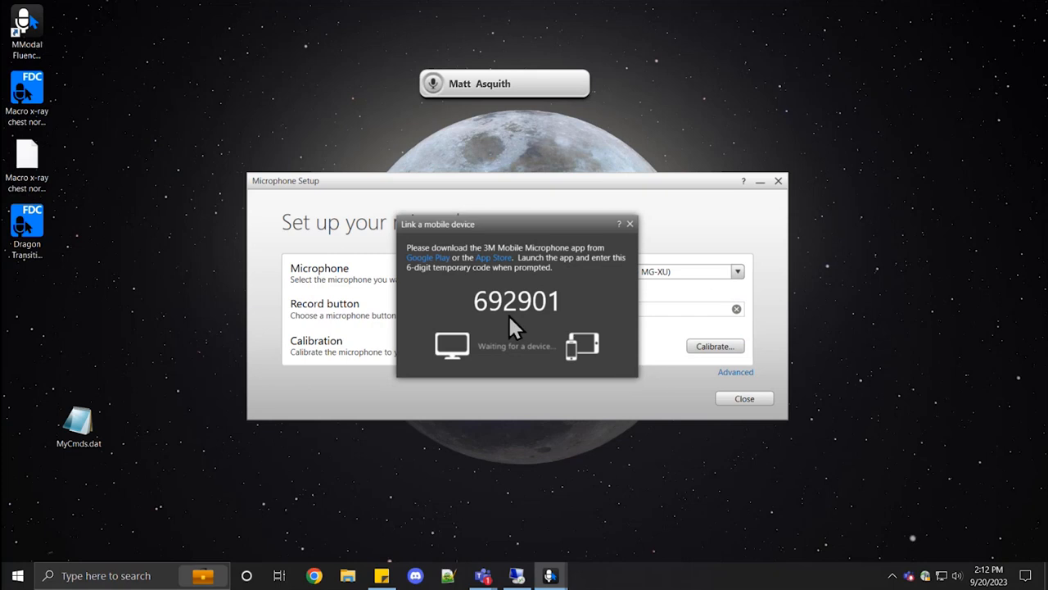
pyautogui.moveTo(538, 236)
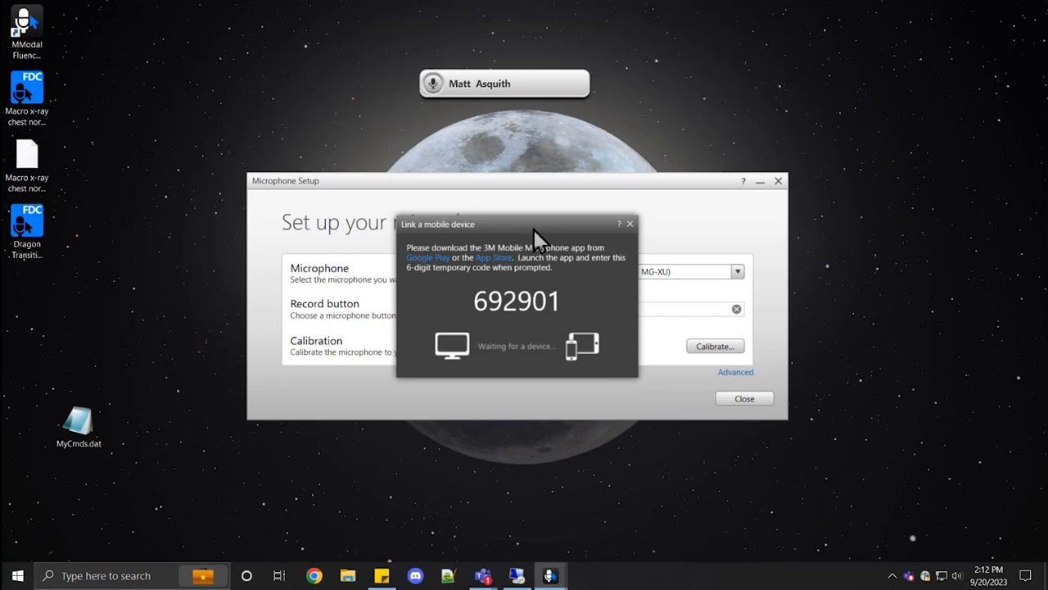
pyautogui.moveTo(512, 240)
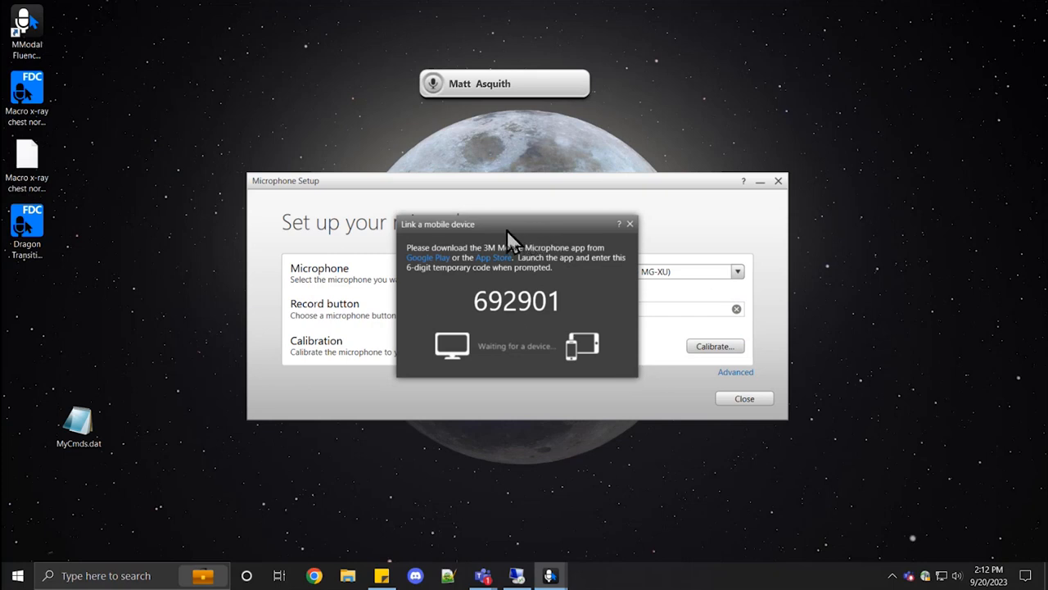
pyautogui.moveTo(524, 279)
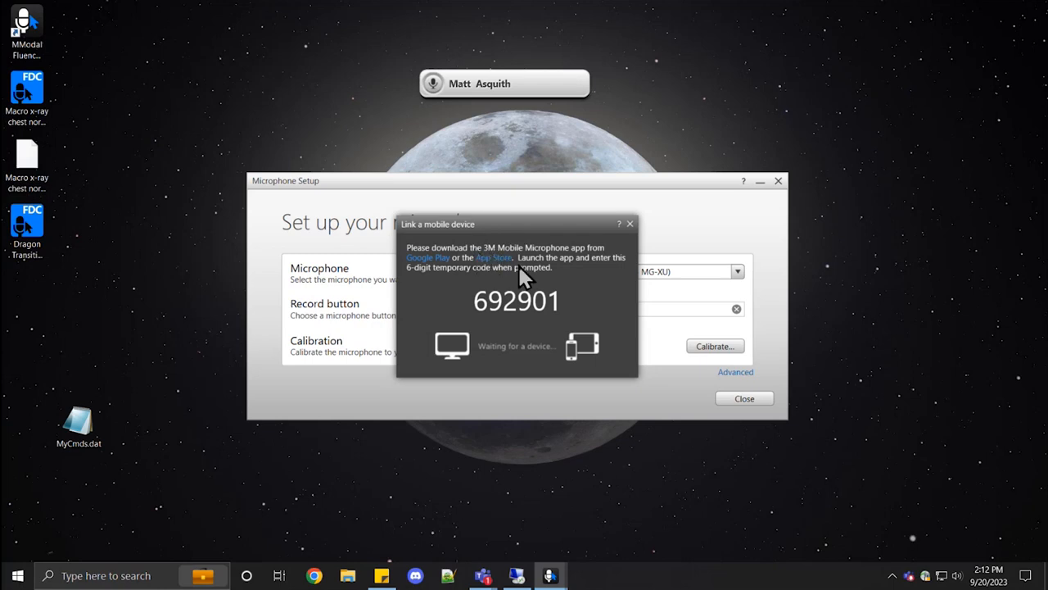
pyautogui.moveTo(582, 315)
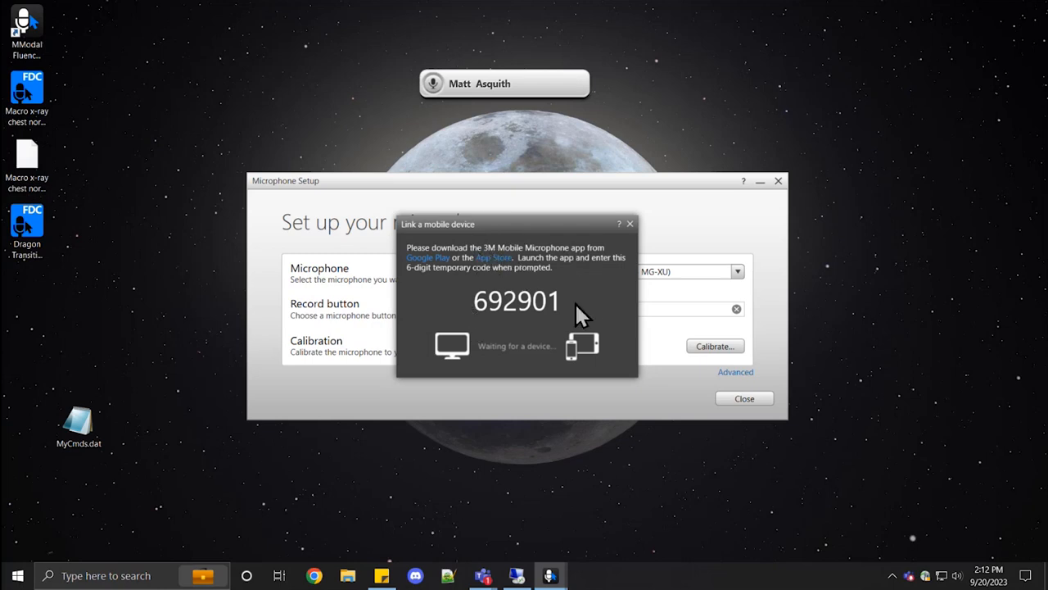
pyautogui.moveTo(536, 340)
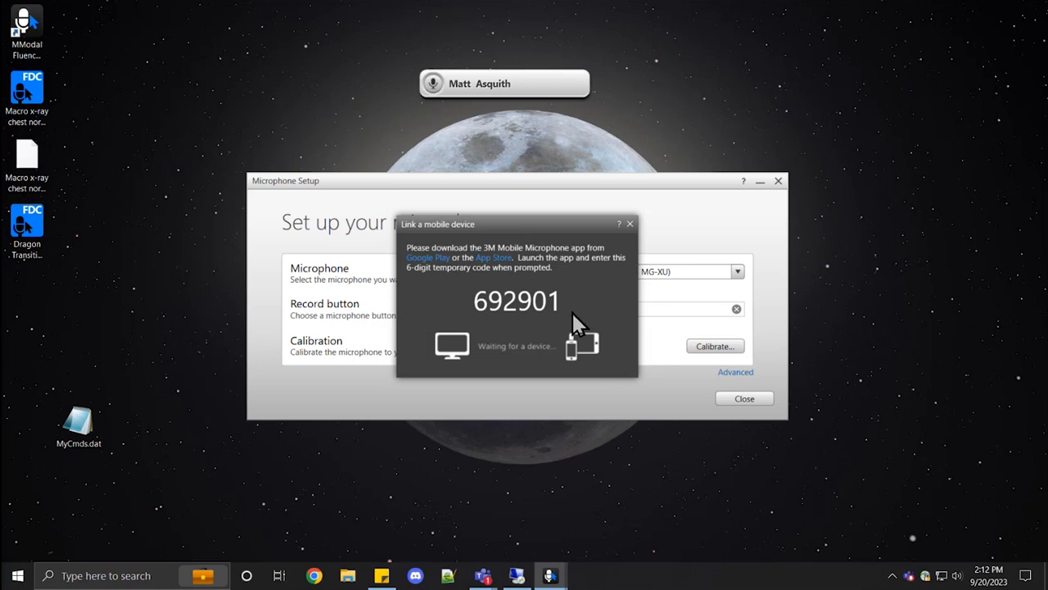
pyautogui.moveTo(639, 238)
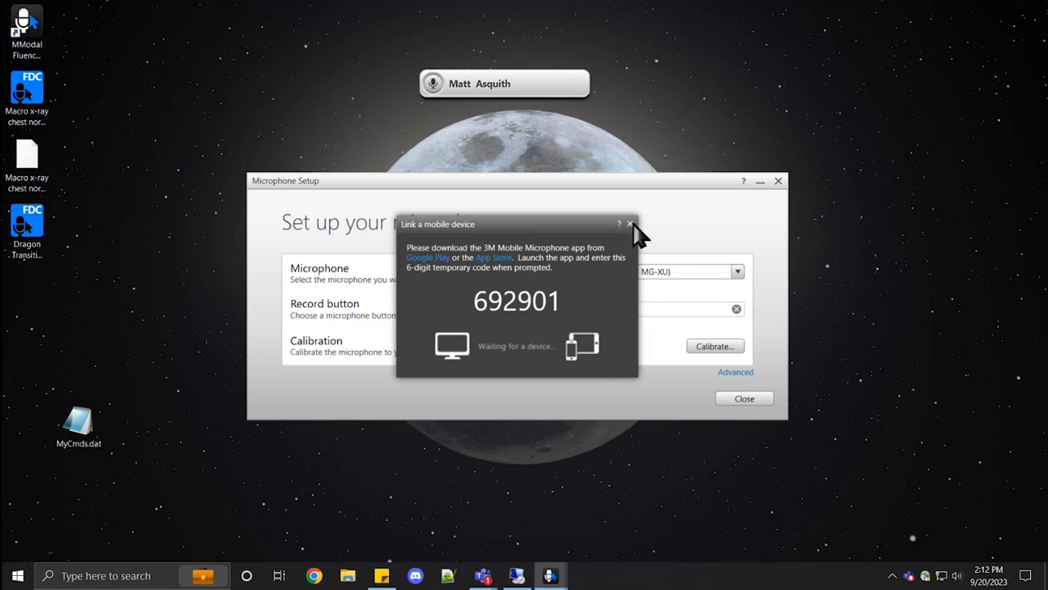
# Close the 'Link a mobile device' dialog, returning to Microphone Setup.
pyautogui.click(629, 224)
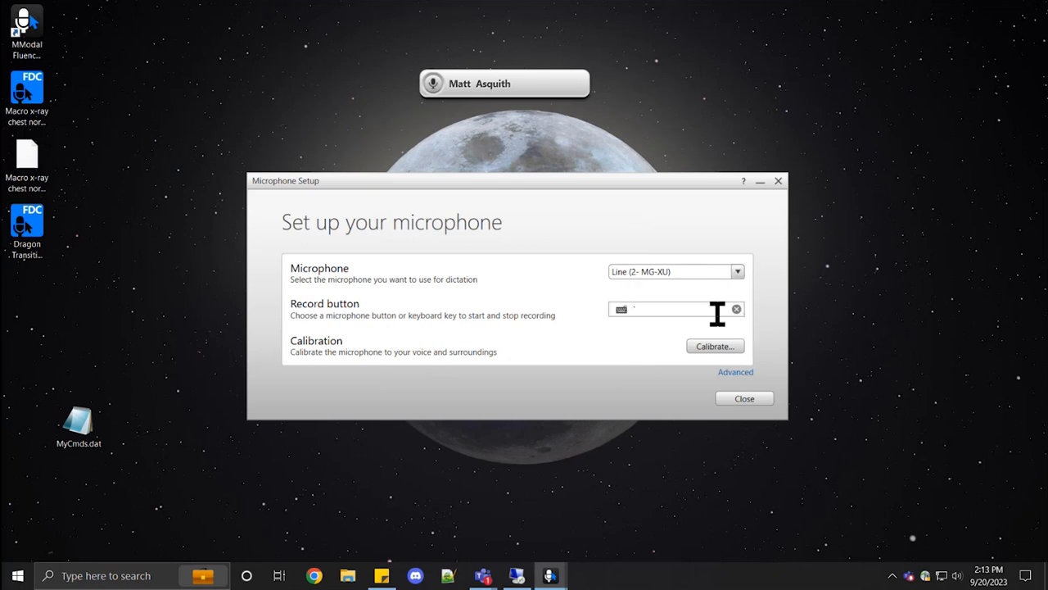
pyautogui.moveTo(737, 324)
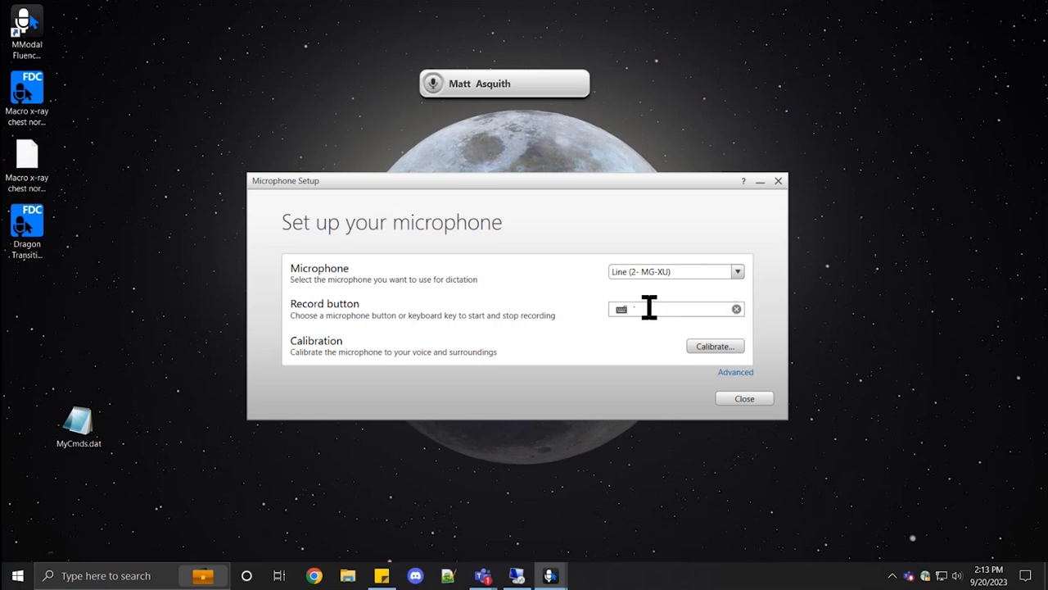
pyautogui.moveTo(627, 320)
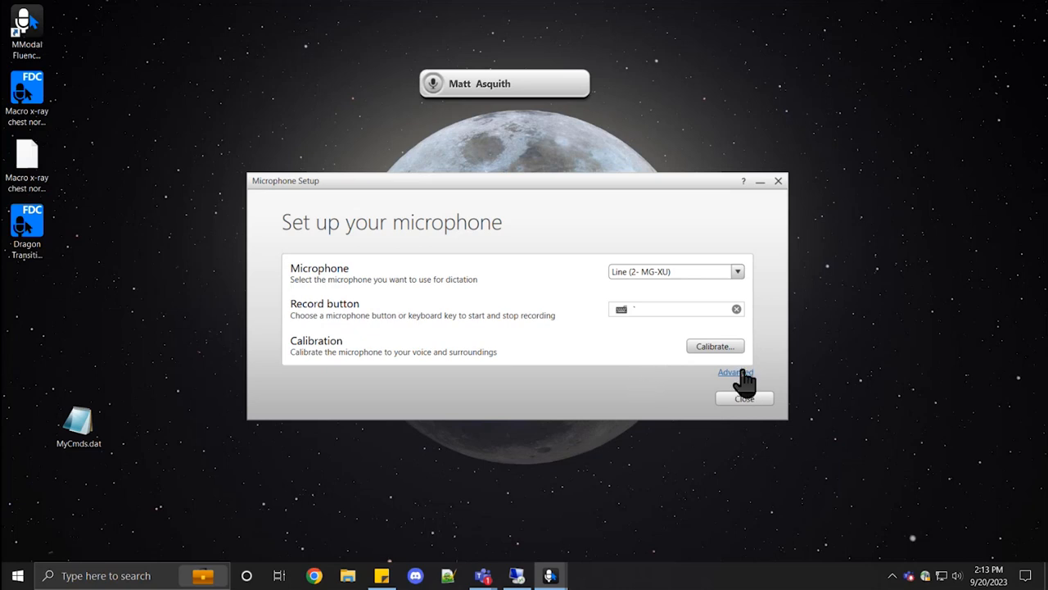
# Show the advanced recording button list and select the RECORD row.
pyautogui.click(731, 371)
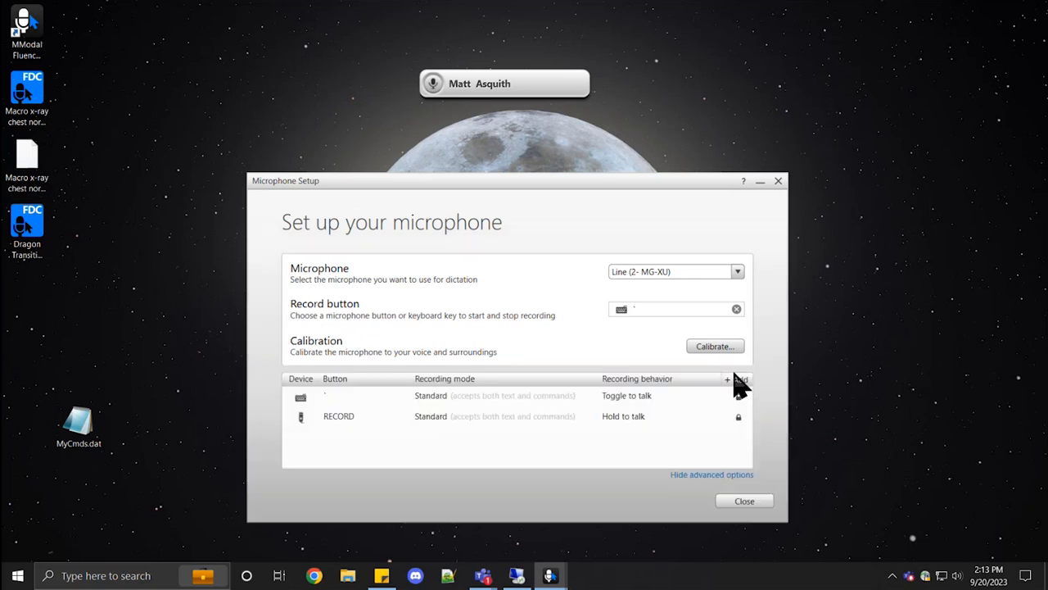
pyautogui.click(338, 415)
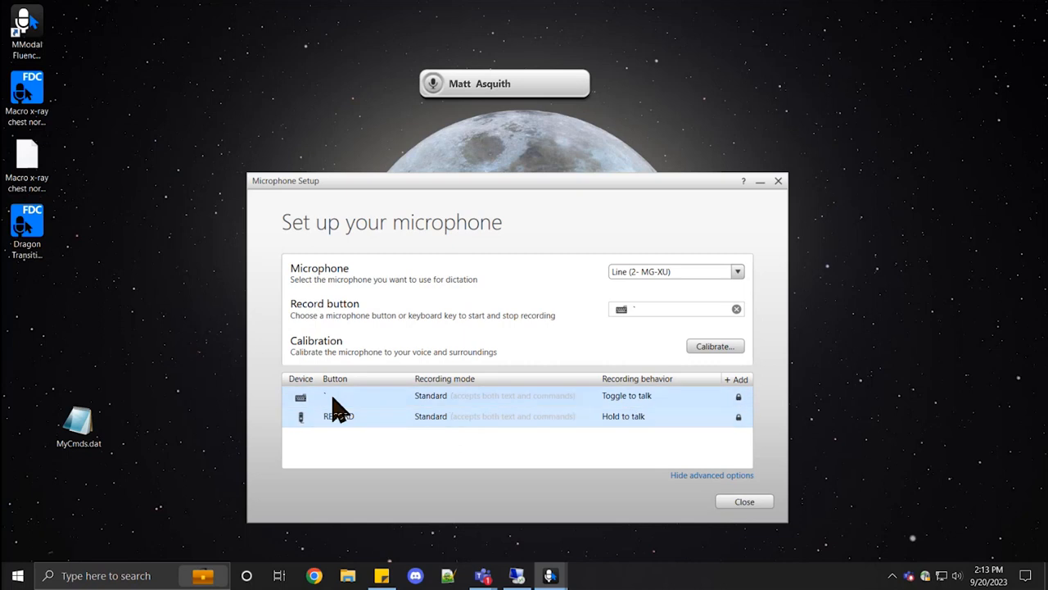
pyautogui.click(338, 416)
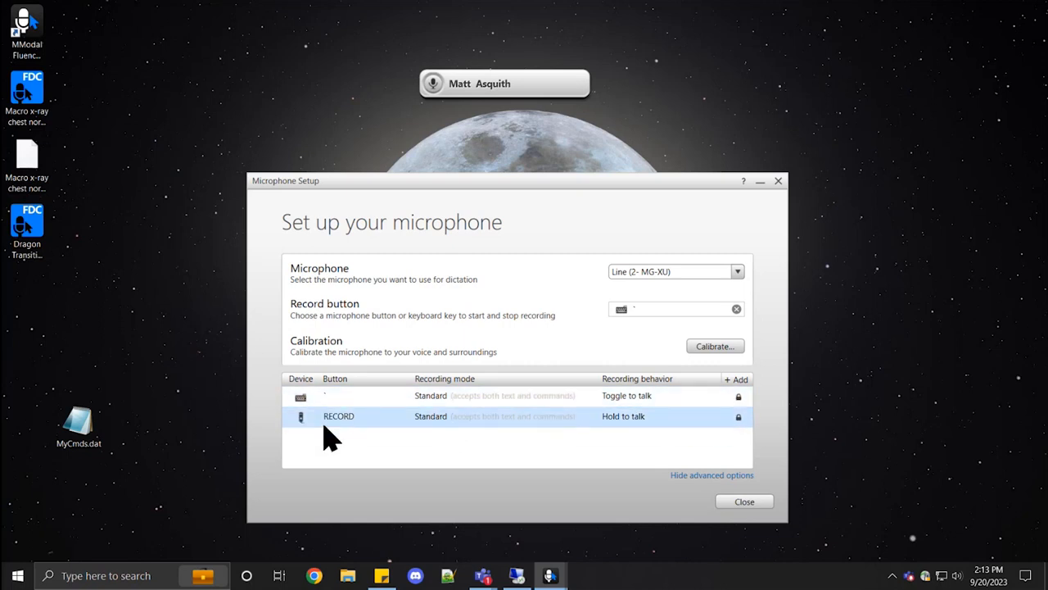
pyautogui.moveTo(332, 421)
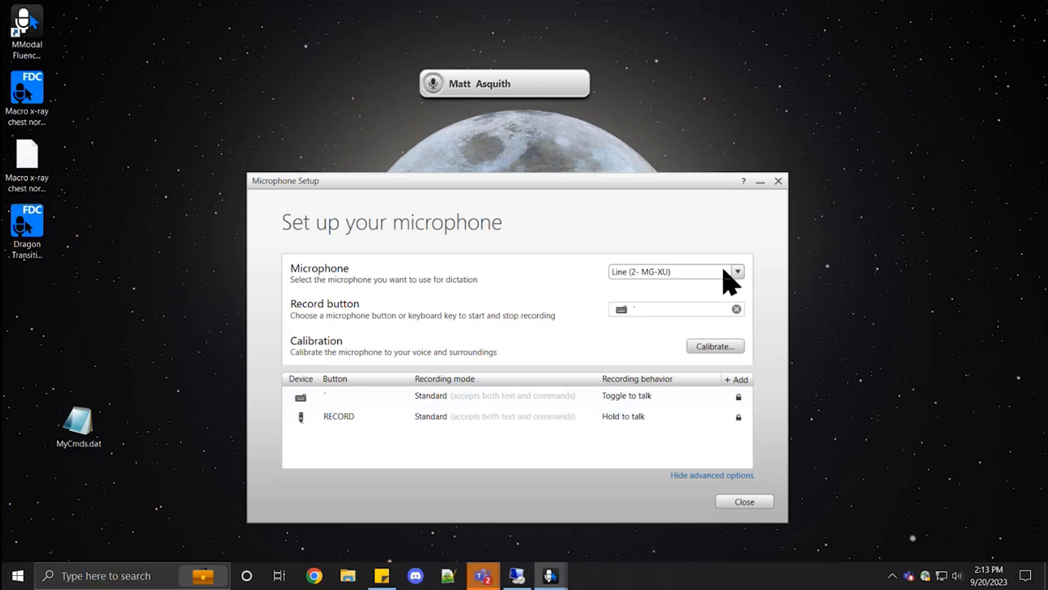
pyautogui.moveTo(719, 279)
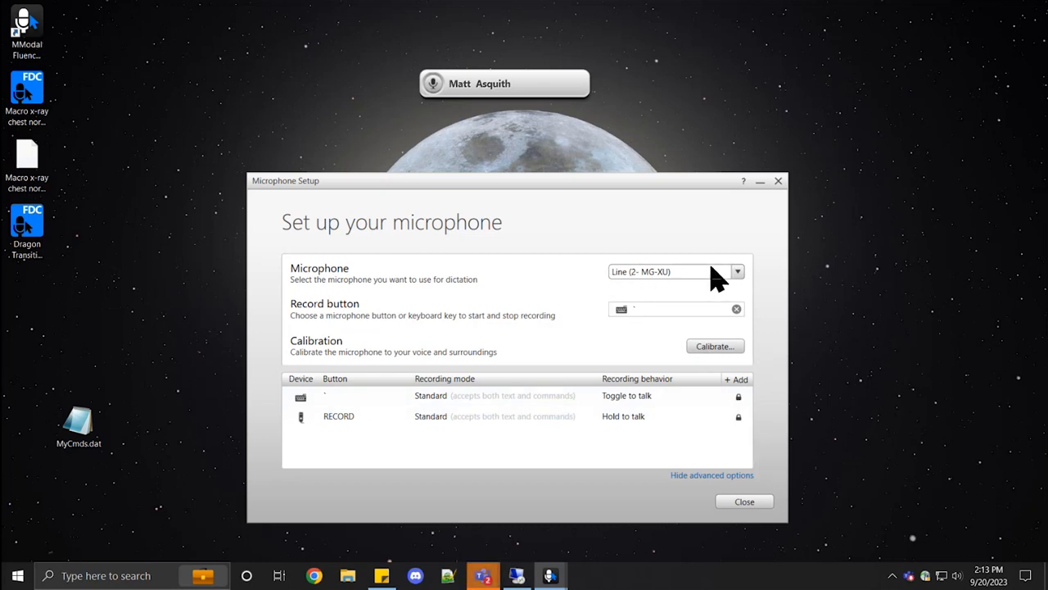
pyautogui.moveTo(689, 277)
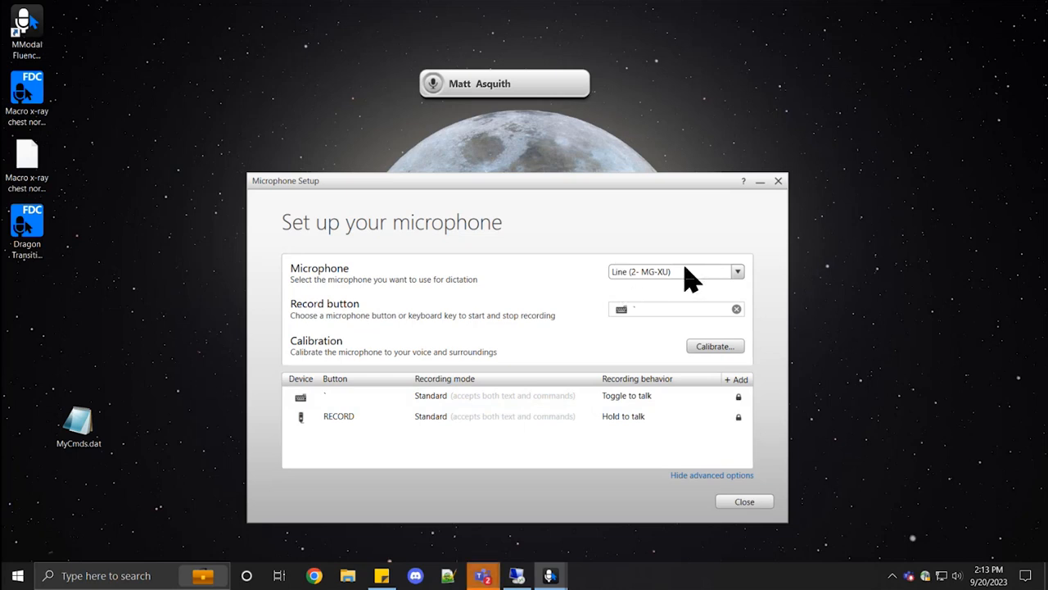
pyautogui.moveTo(698, 369)
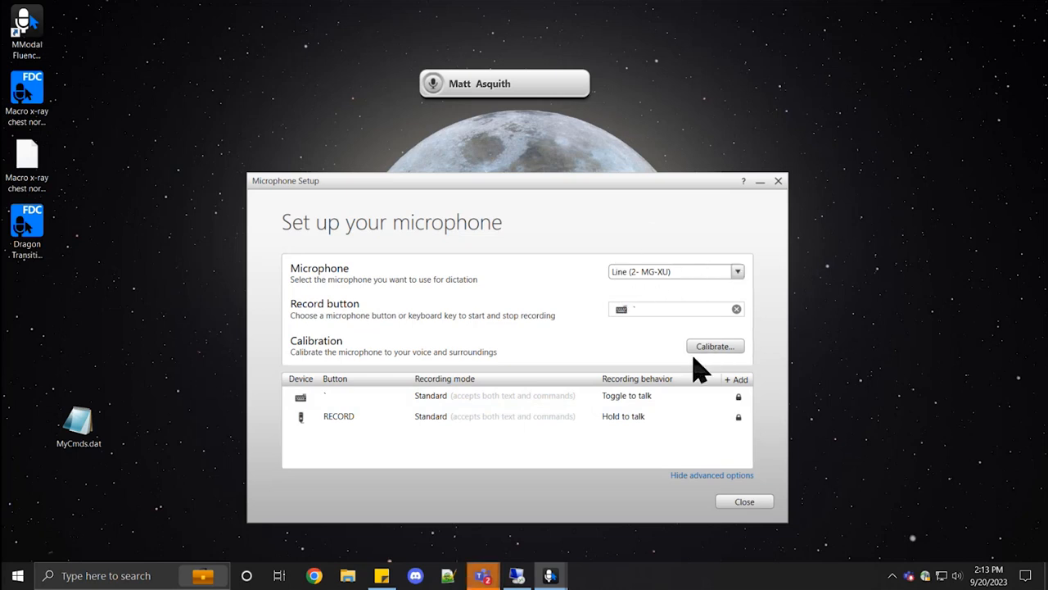
pyautogui.moveTo(712, 475)
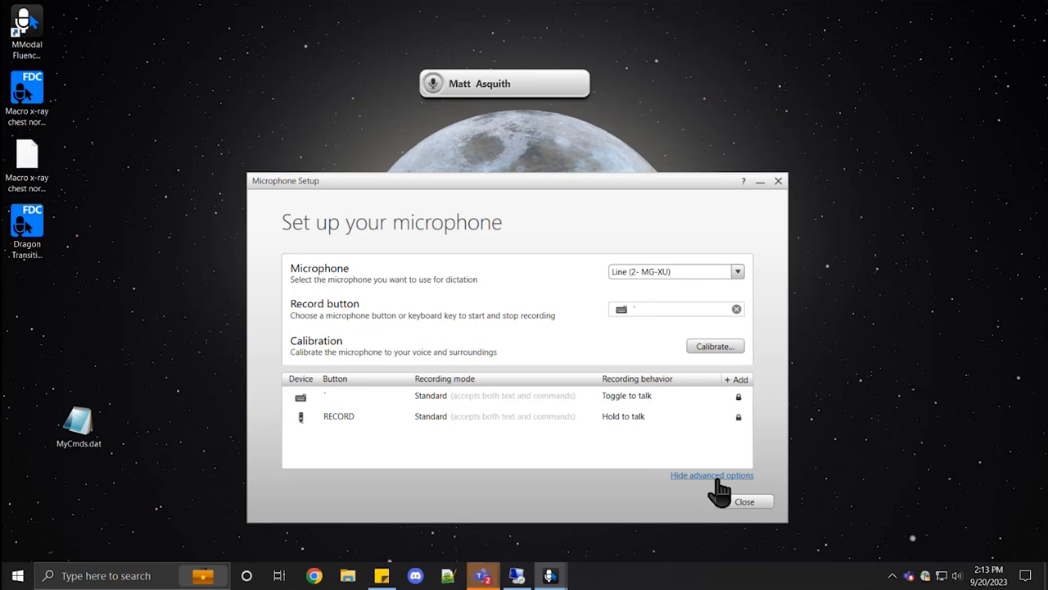
# Hide the advanced recording button options in Microphone Setup.
pyautogui.click(711, 475)
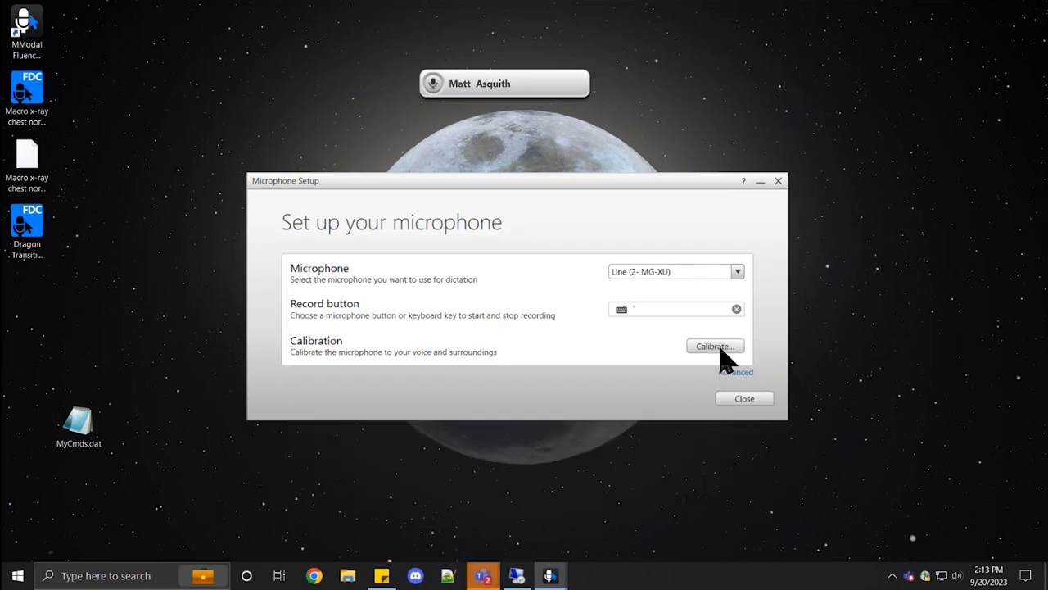
pyautogui.moveTo(719, 358)
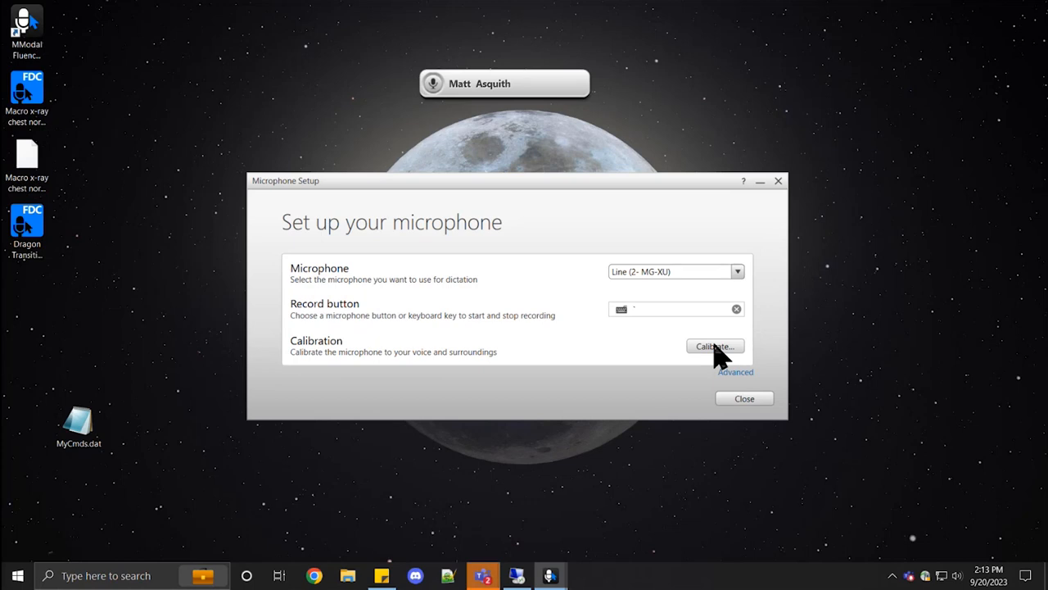
pyautogui.moveTo(327, 372)
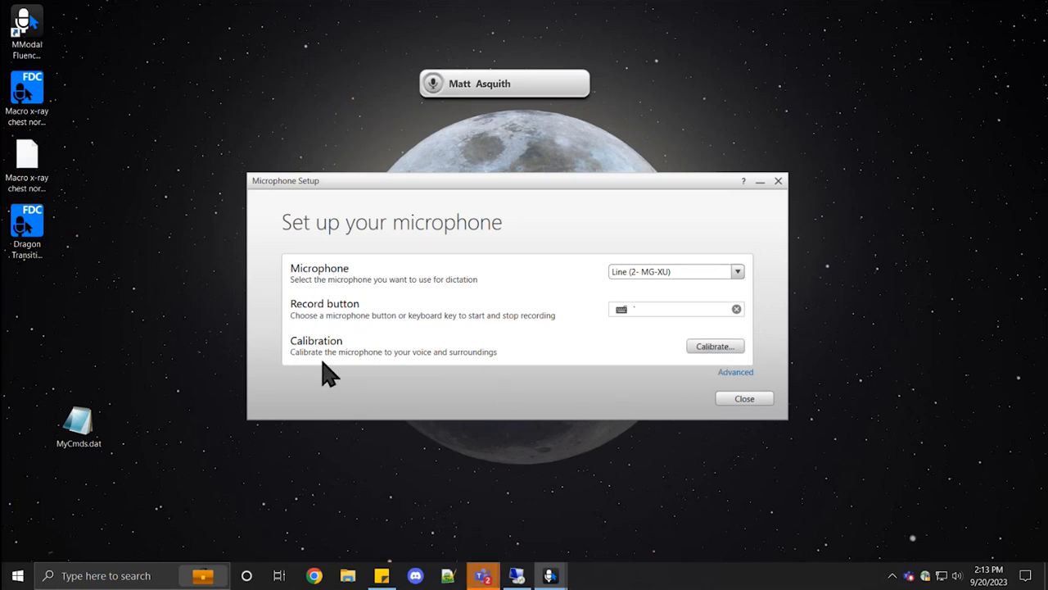
pyautogui.moveTo(434, 364)
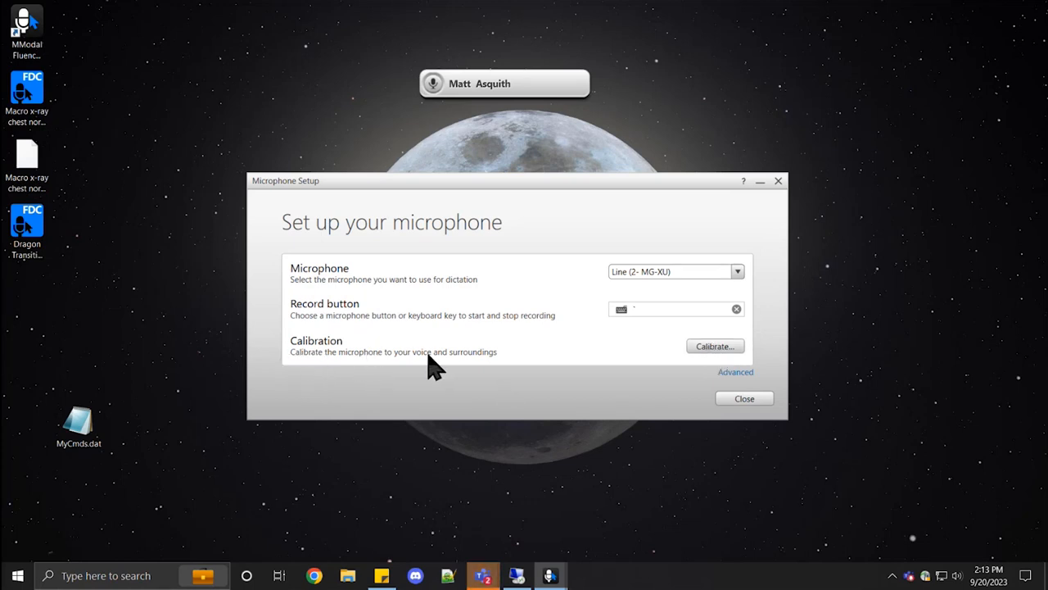
pyautogui.moveTo(610, 336)
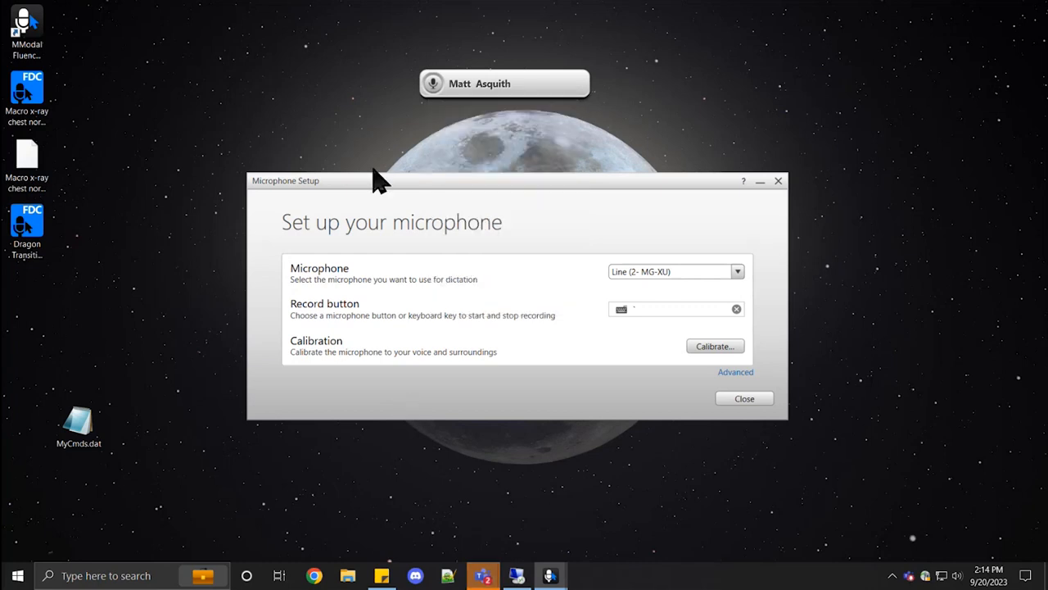
pyautogui.moveTo(324, 368)
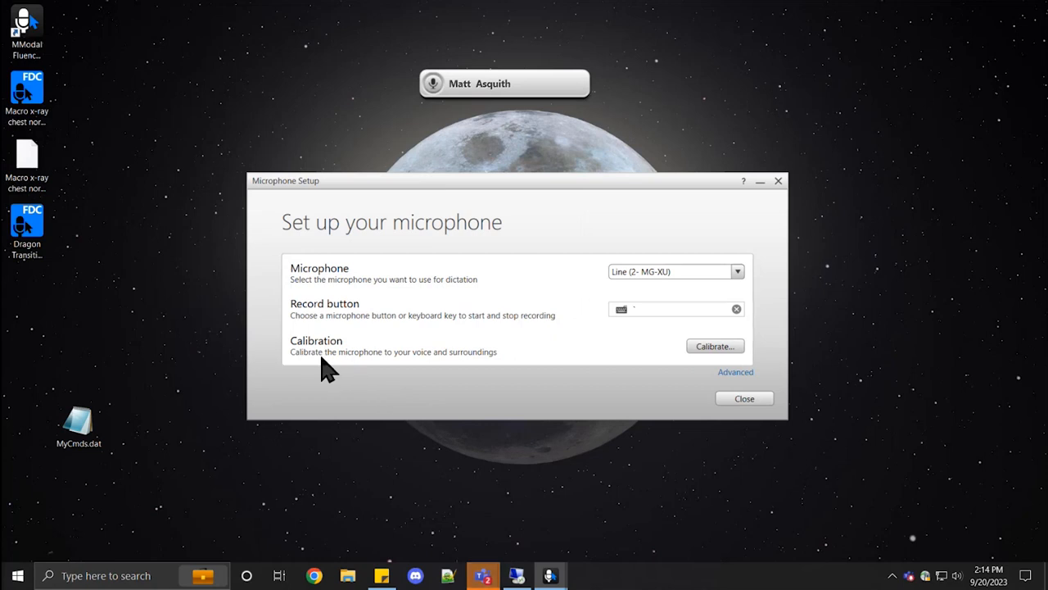
pyautogui.moveTo(647, 274)
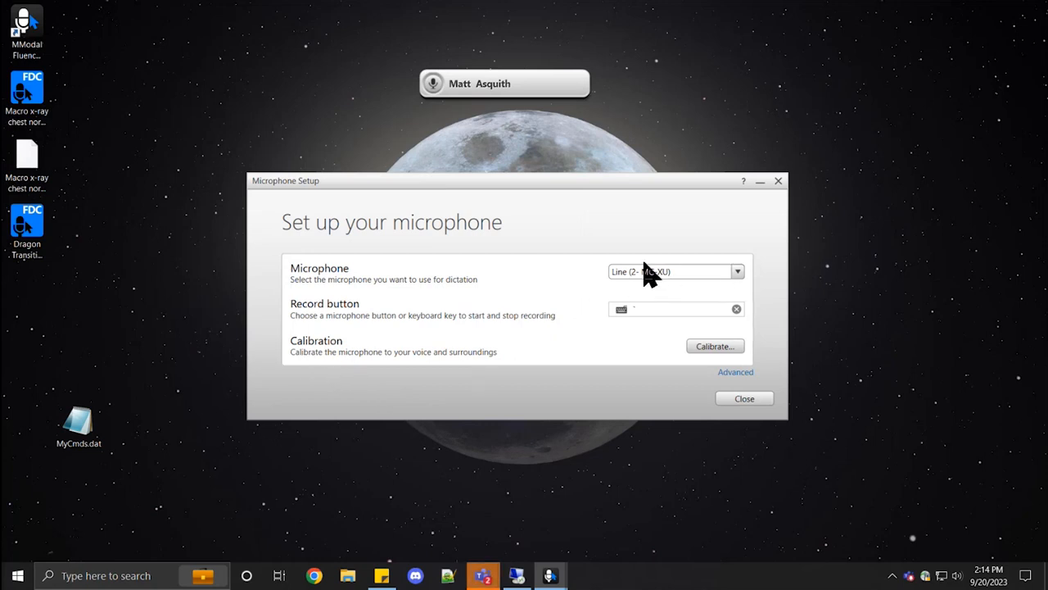
pyautogui.moveTo(715, 345)
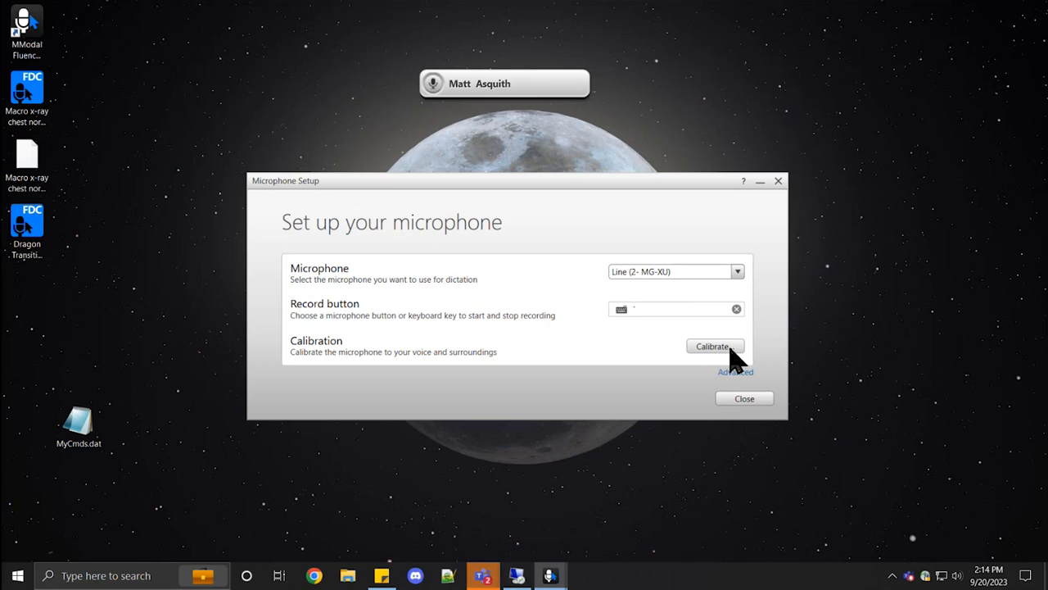
# Start microphone calibration, bringing up the paragraph to read aloud.
pyautogui.click(711, 345)
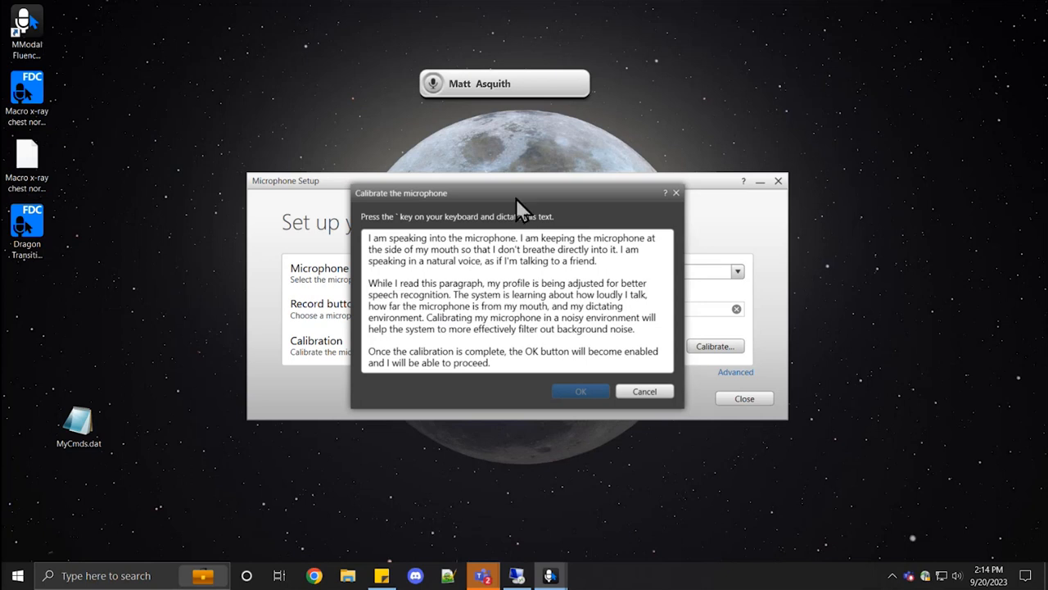
pyautogui.moveTo(364, 233)
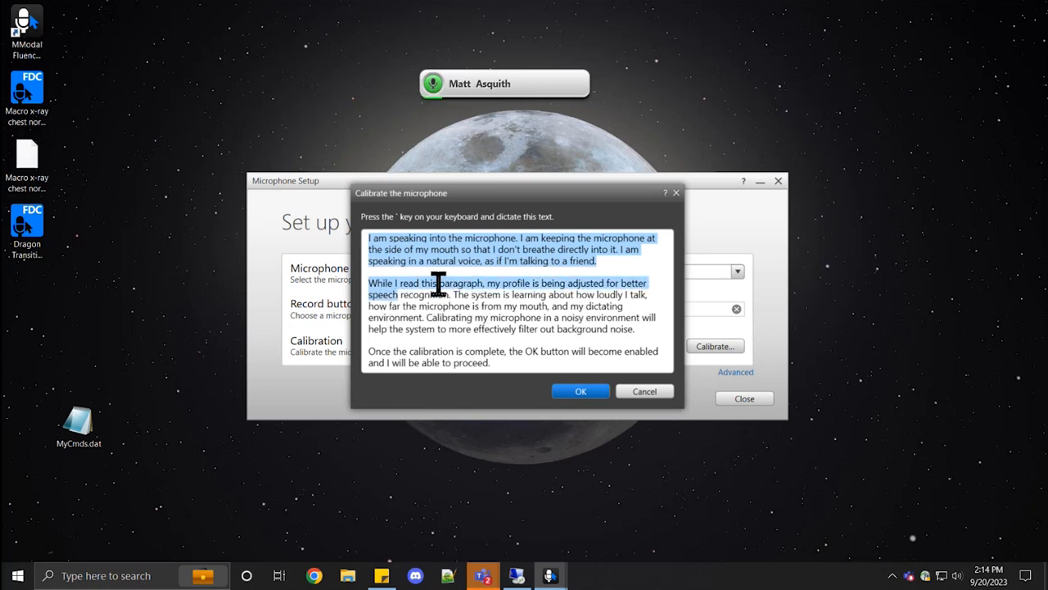
pyautogui.moveTo(580, 394)
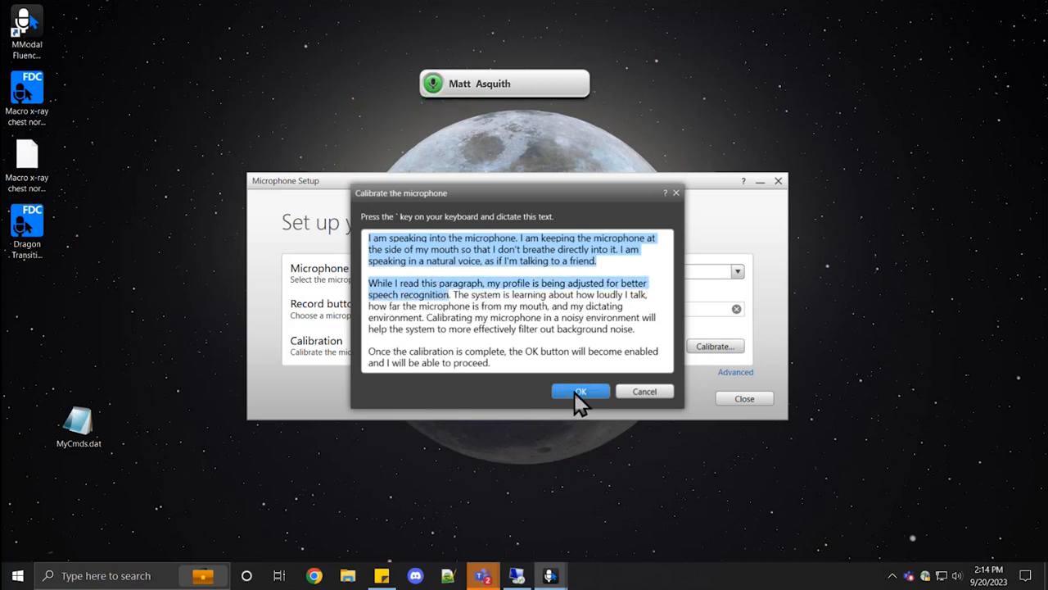
# Accept the completed calibration and close the Microphone Setup window.
pyautogui.click(580, 390)
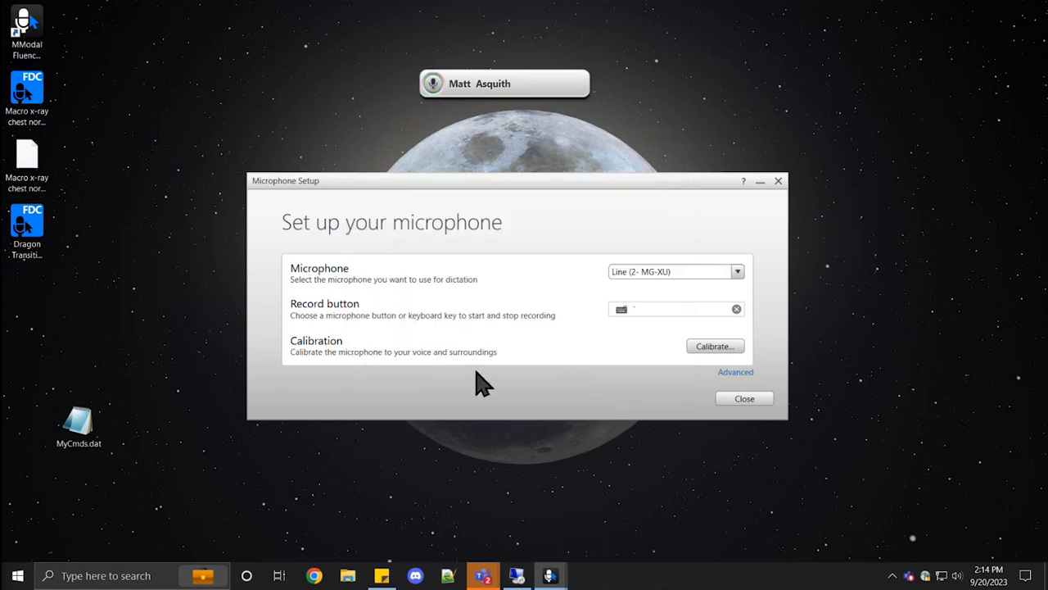
pyautogui.moveTo(416, 317)
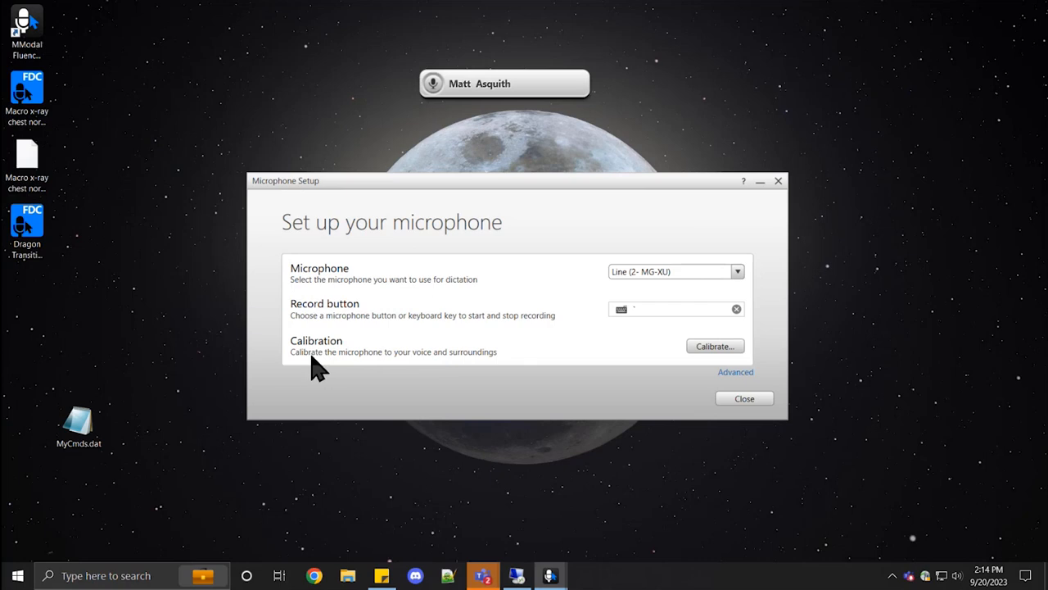
pyautogui.moveTo(316, 248)
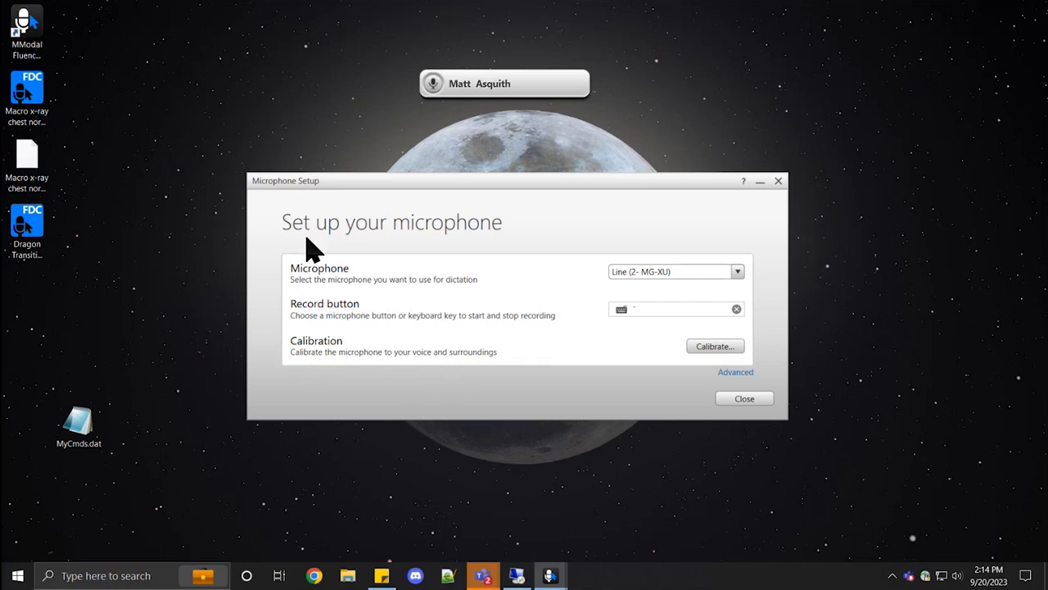
pyautogui.moveTo(497, 190)
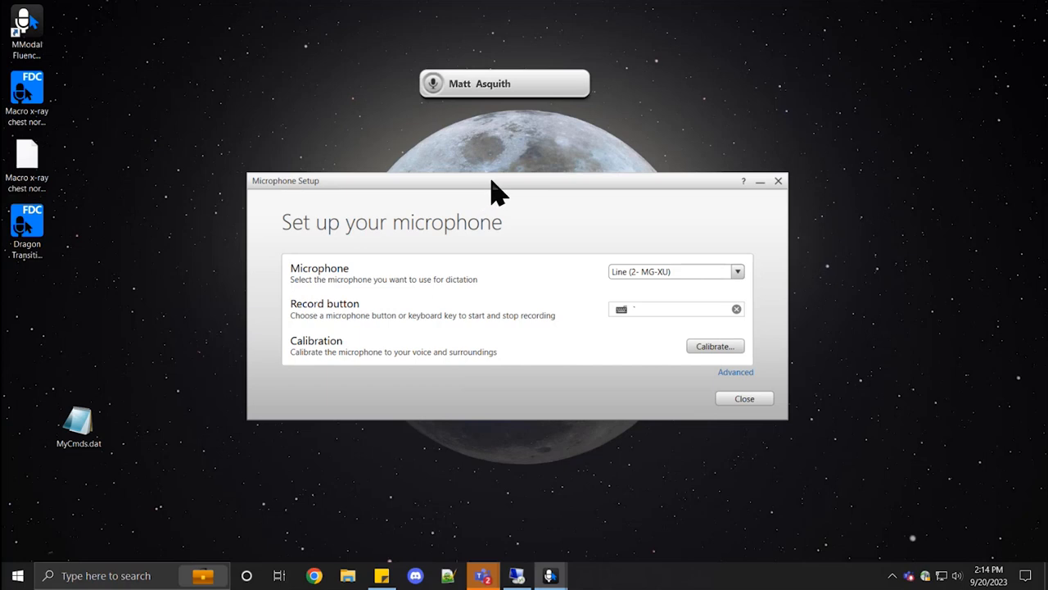
pyautogui.moveTo(741, 282)
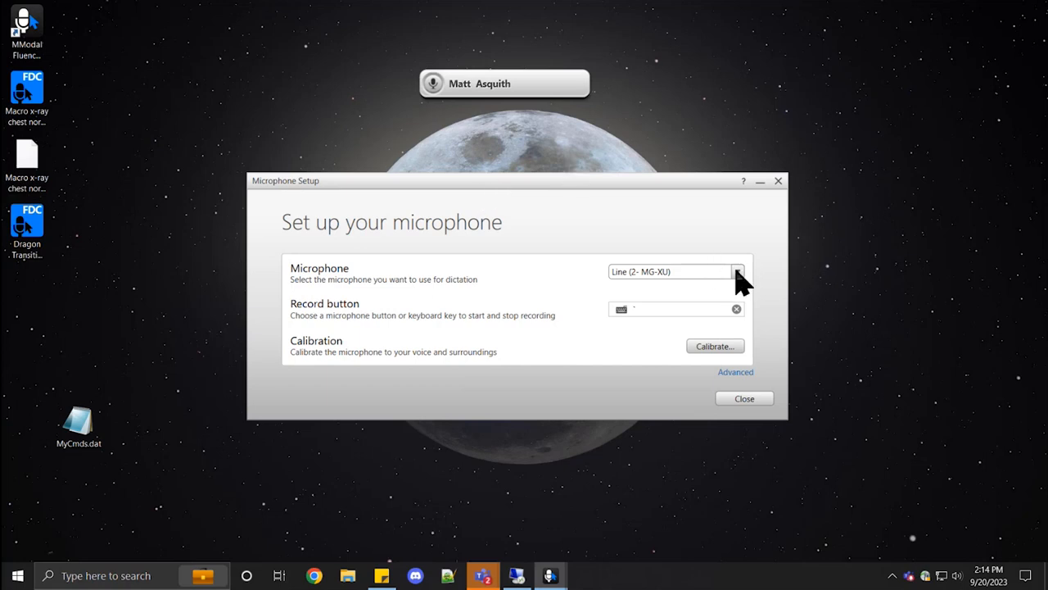
pyautogui.moveTo(285, 180); pyautogui.dragTo(250, 177)
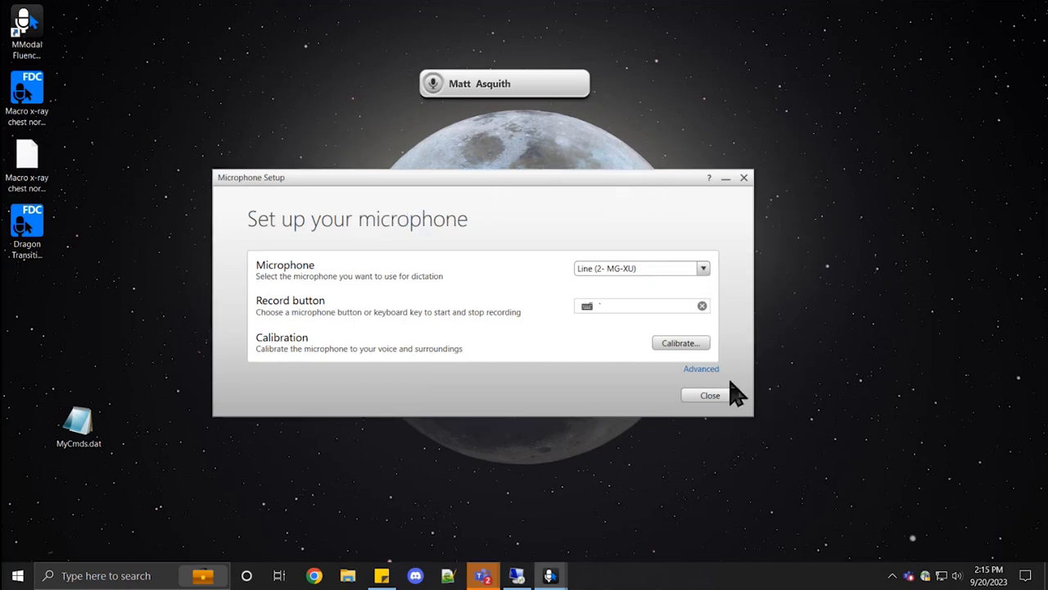
pyautogui.click(710, 395)
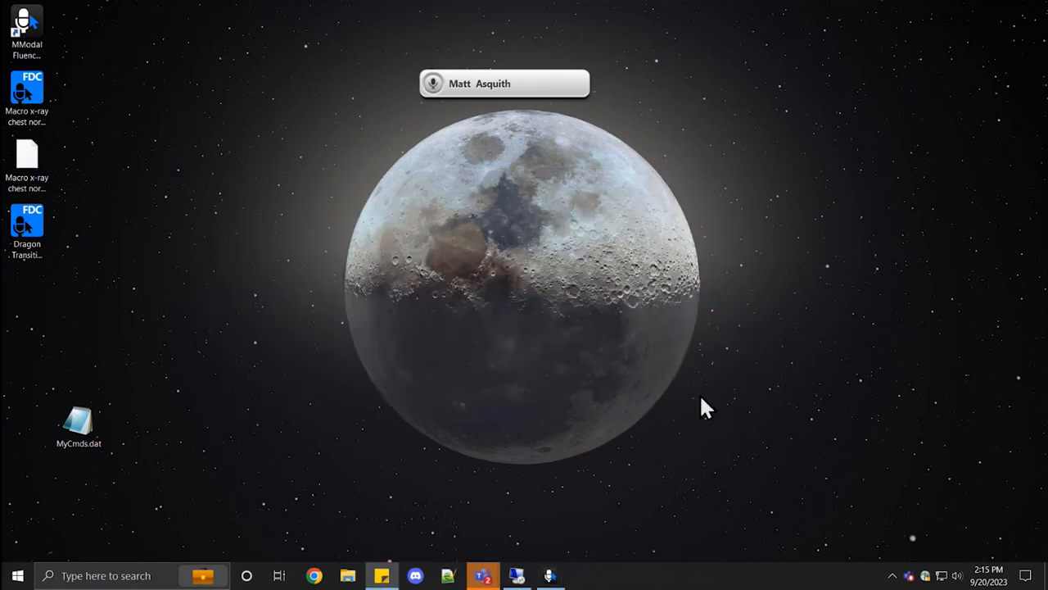
pyautogui.moveTo(491, 90)
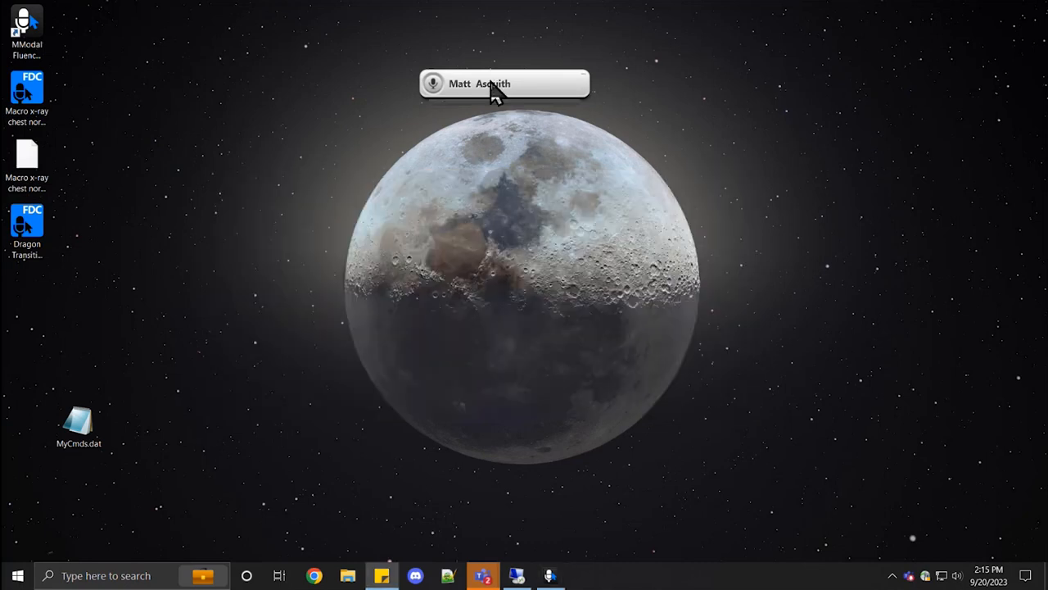
# Choose Profile training from the dictation bar's options menu.
pyautogui.click(503, 82)
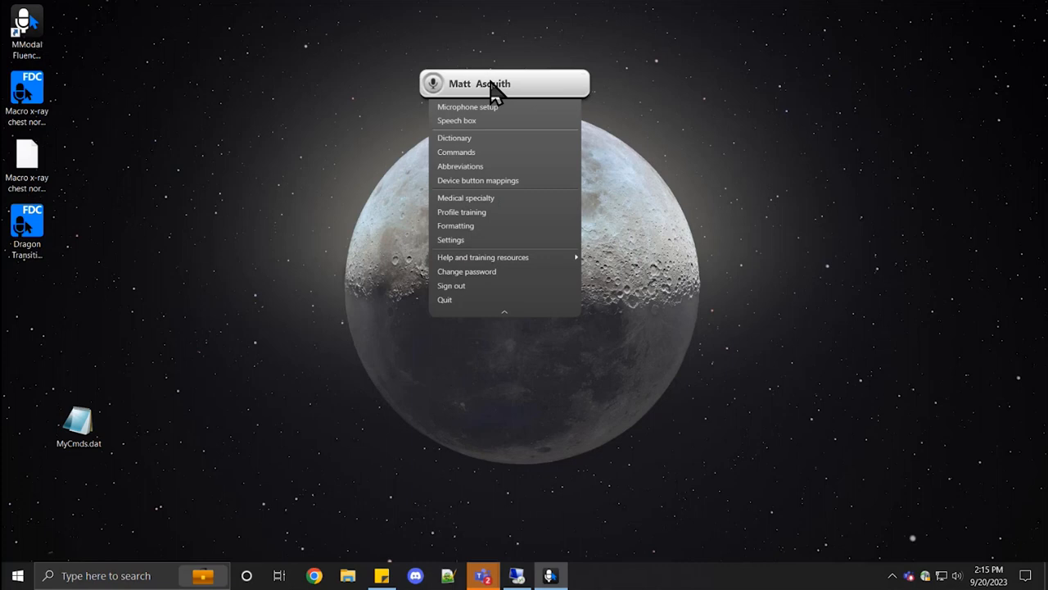
pyautogui.moveTo(469, 212)
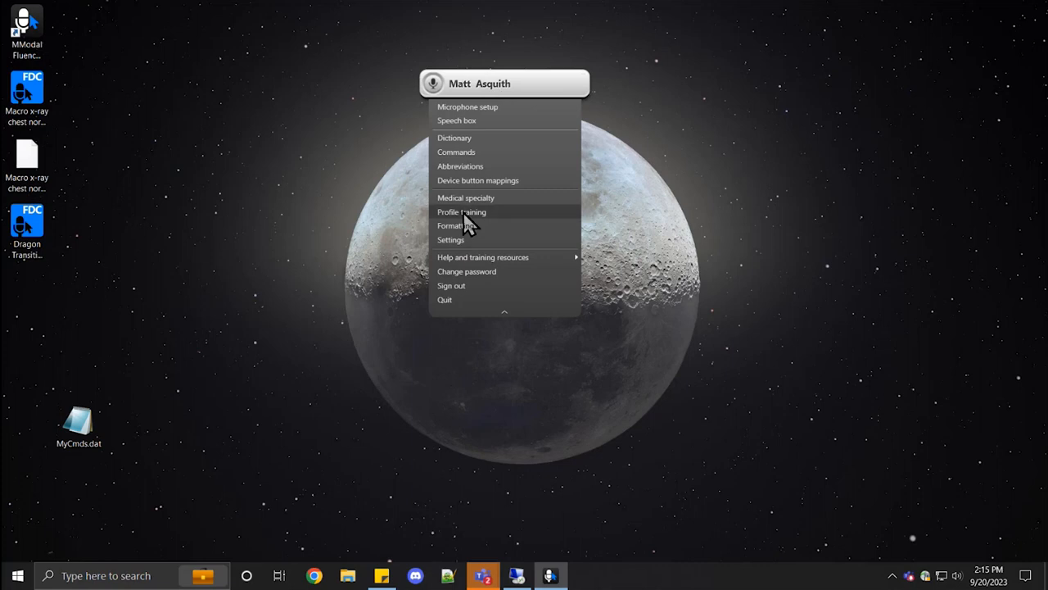
pyautogui.moveTo(473, 225)
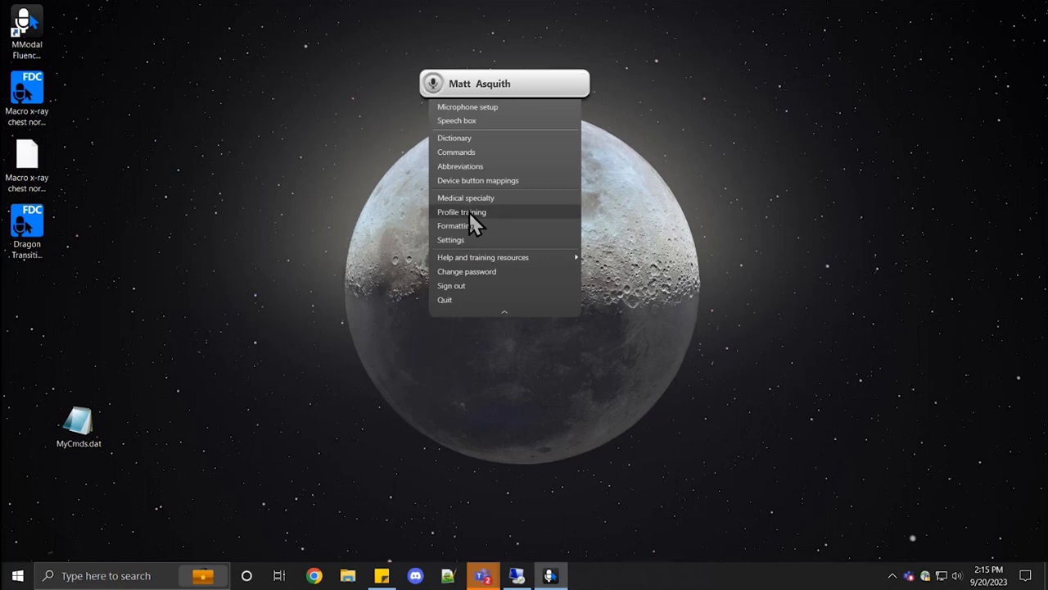
pyautogui.click(462, 211)
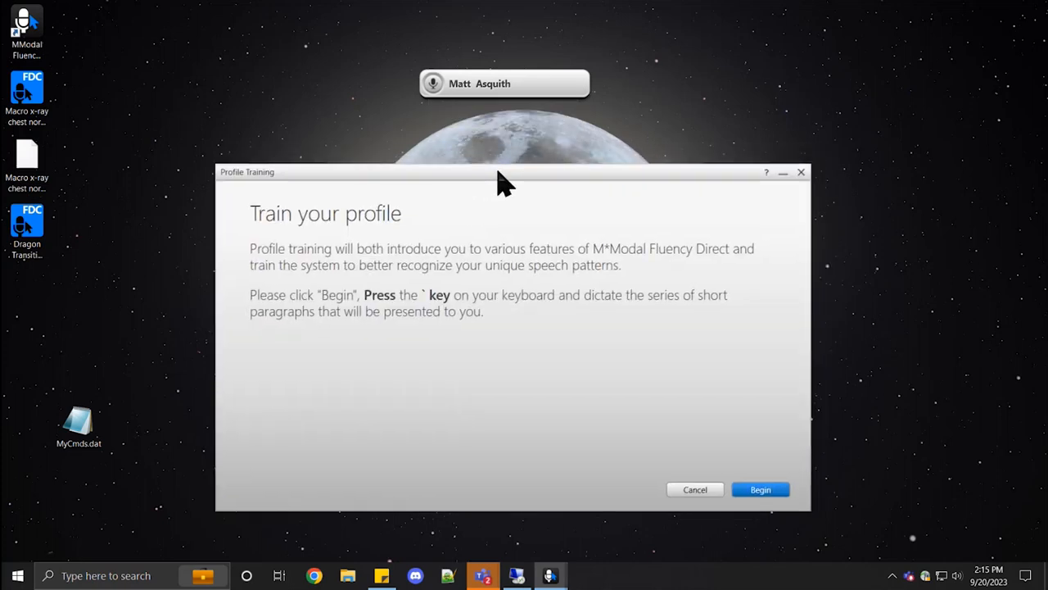
pyautogui.moveTo(260, 215)
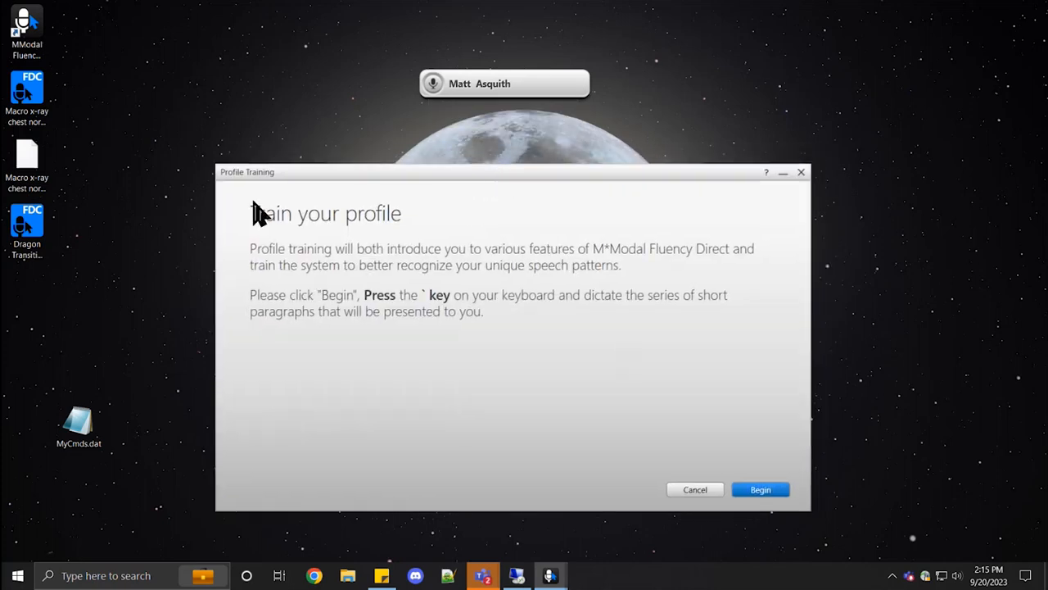
pyautogui.moveTo(208, 229)
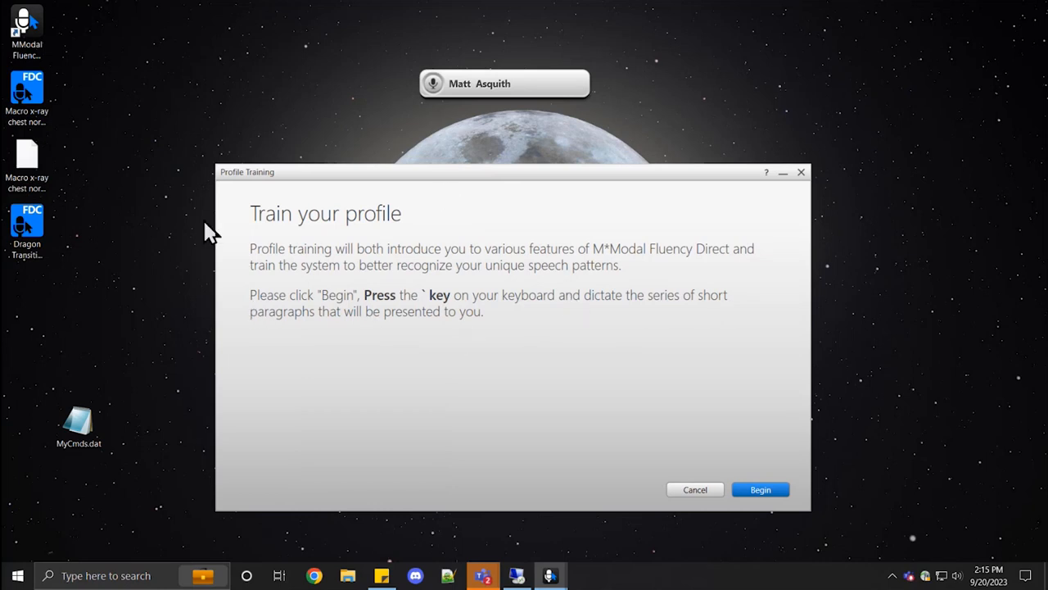
pyautogui.moveTo(296, 329)
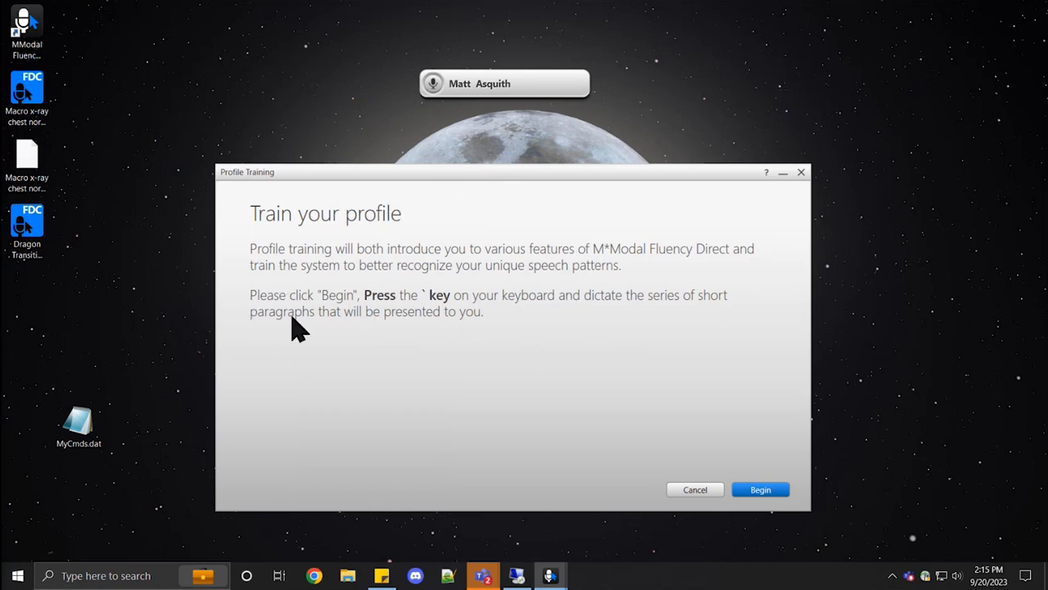
pyautogui.moveTo(511, 346)
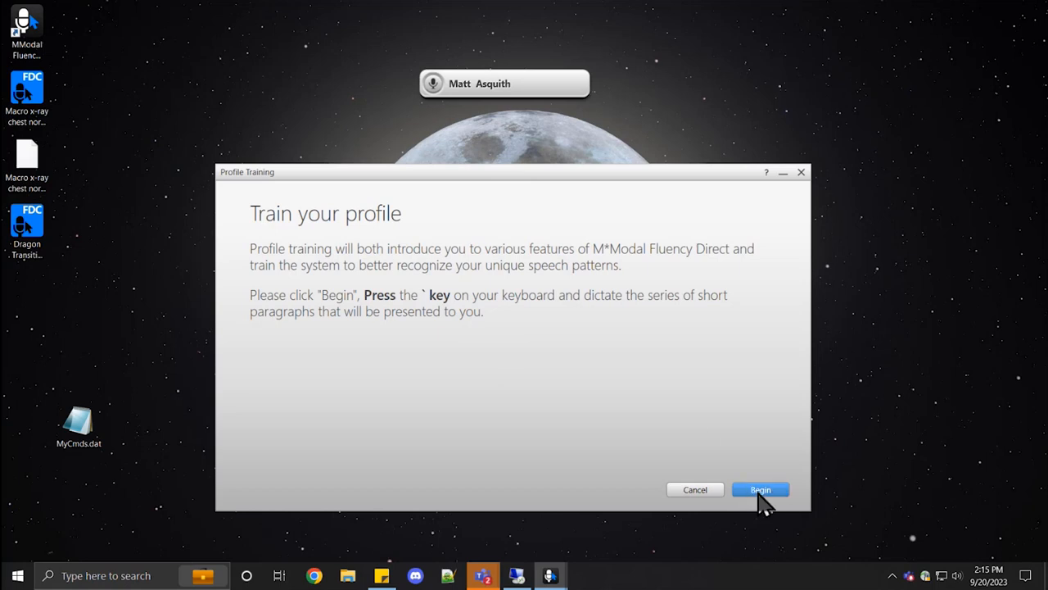
pyautogui.moveTo(776, 346)
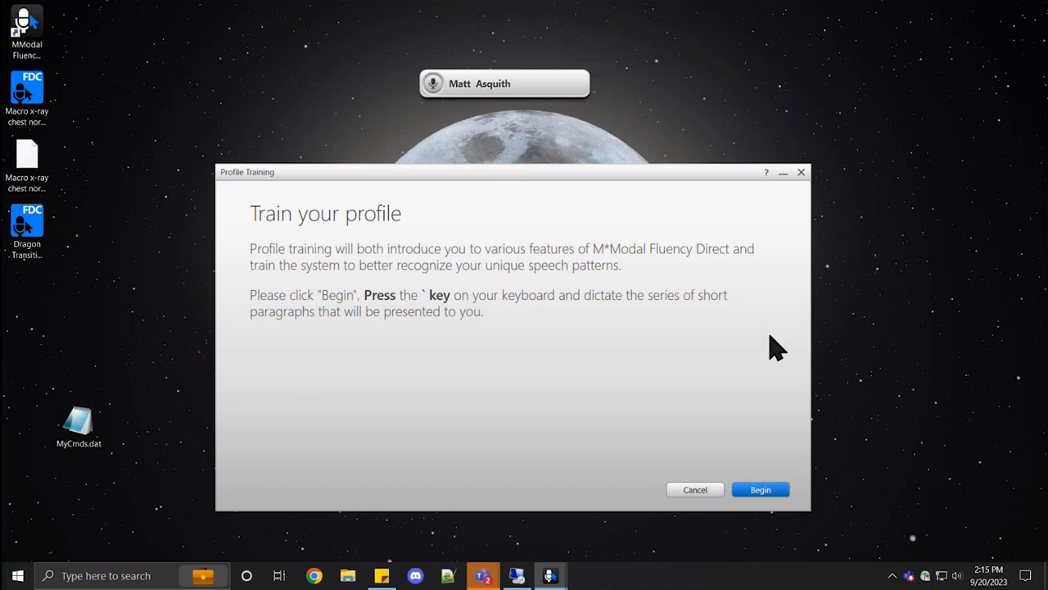
pyautogui.moveTo(606, 358)
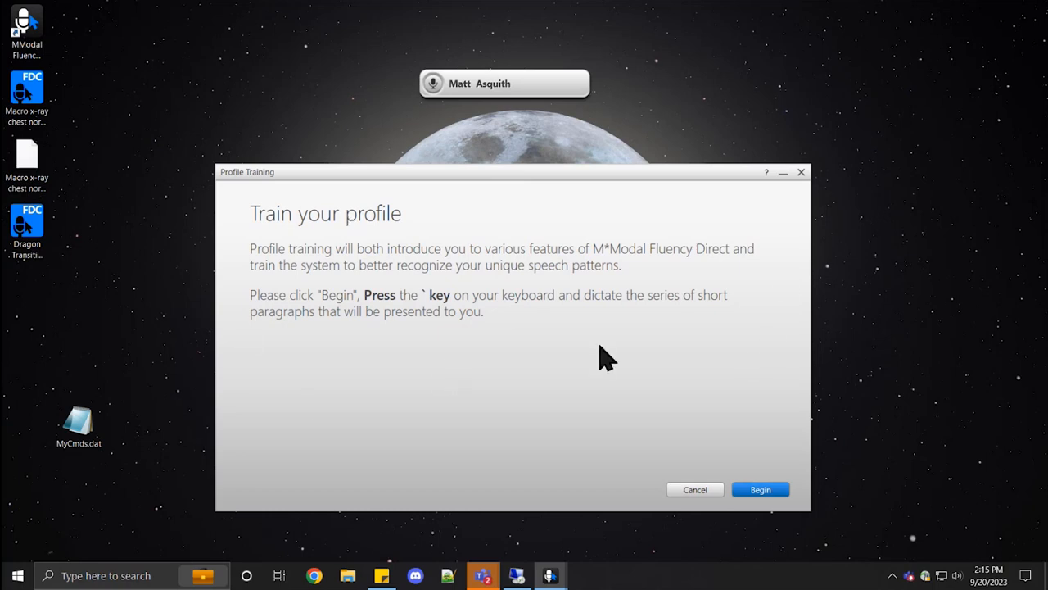
pyautogui.moveTo(381, 229)
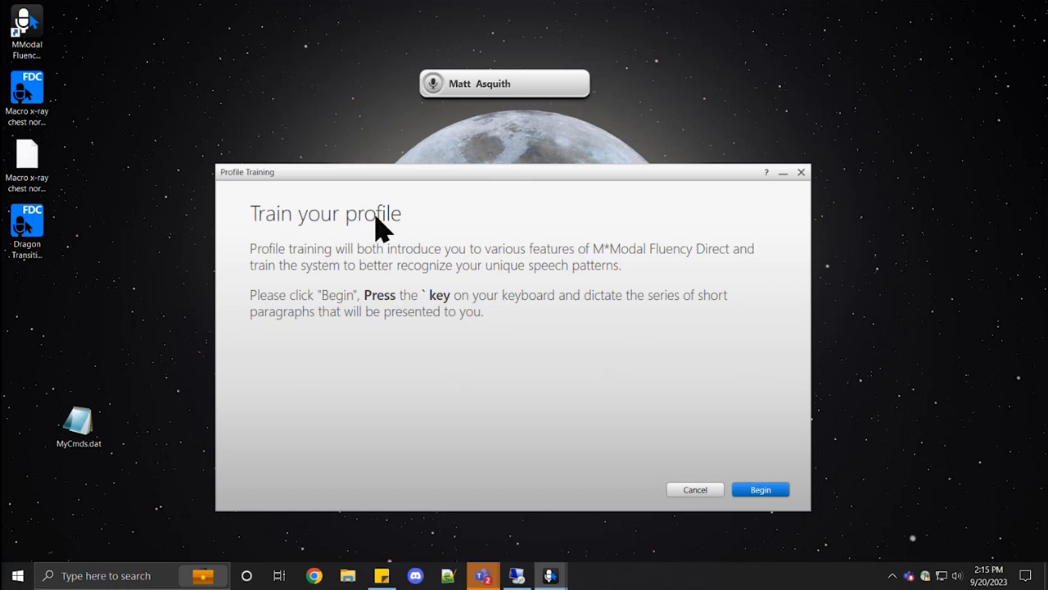
pyautogui.moveTo(591, 362)
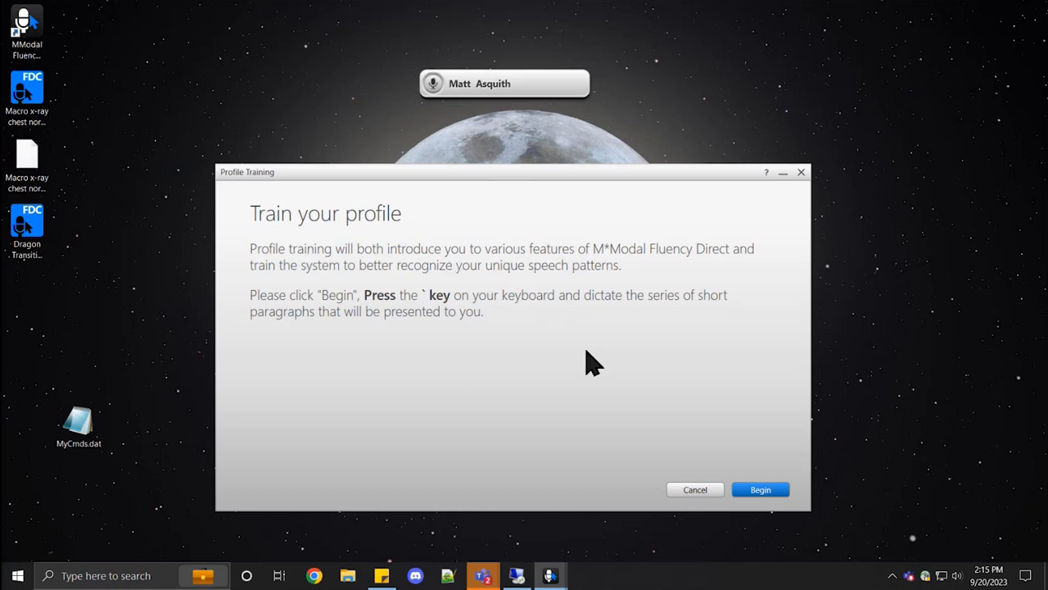
pyautogui.moveTo(606, 366)
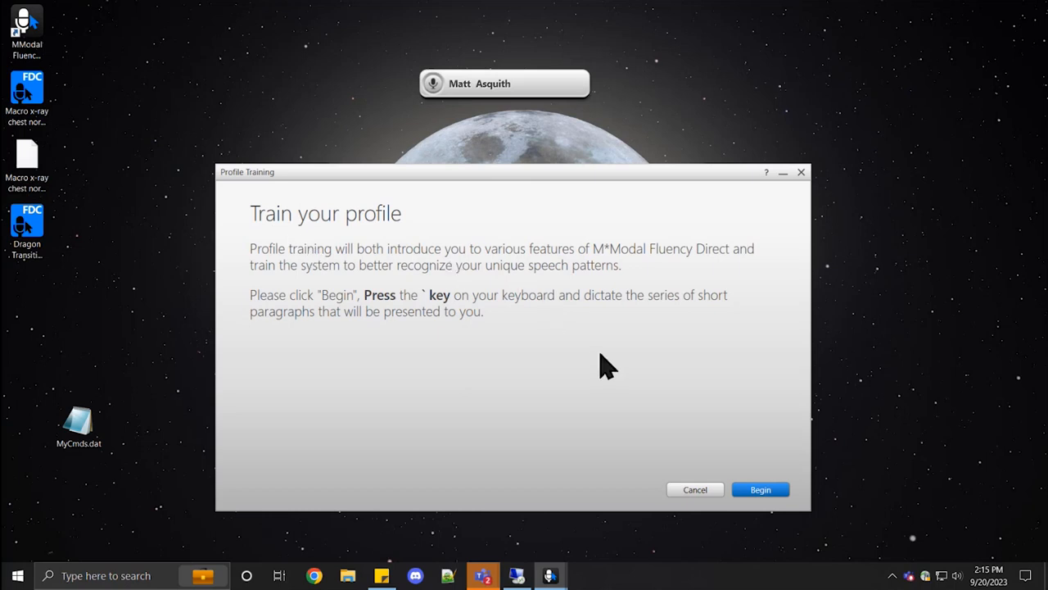
# Begin the profile training exercises, dictate the passage, then close training.
pyautogui.click(759, 489)
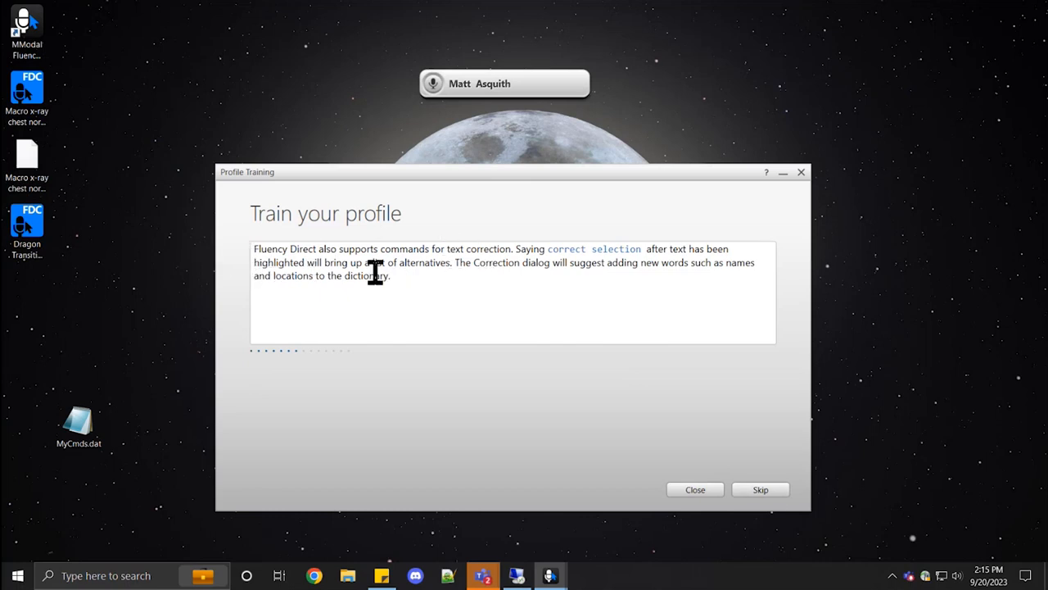
pyautogui.moveTo(243, 260)
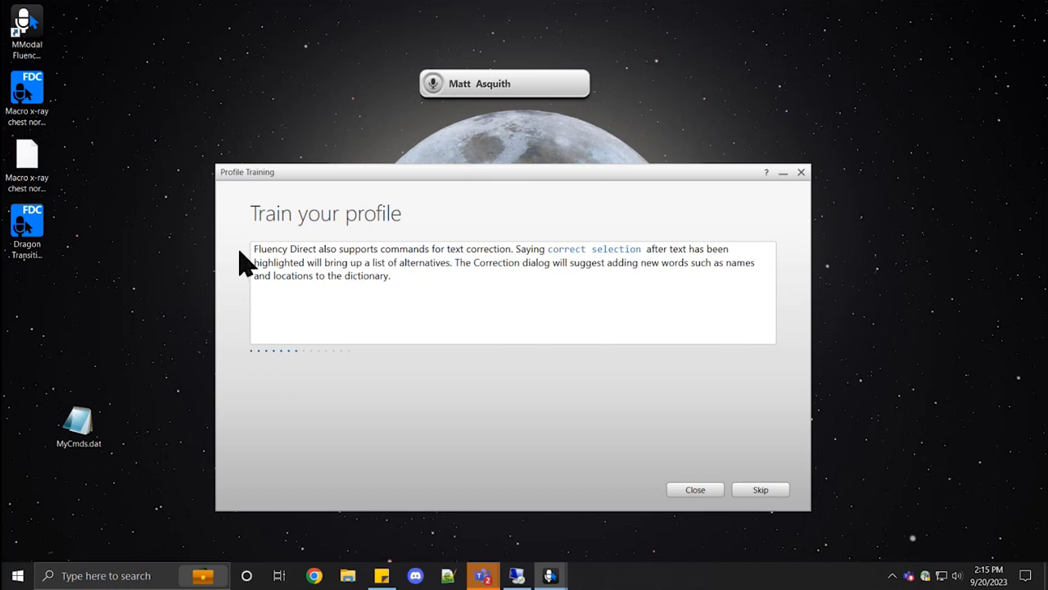
pyautogui.moveTo(444, 285)
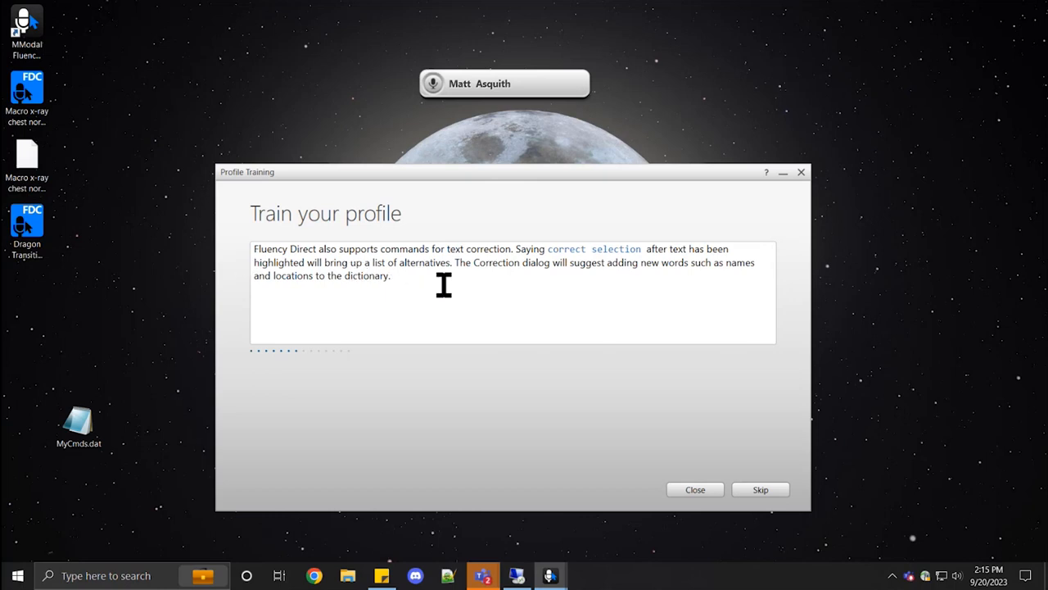
pyautogui.moveTo(533, 385)
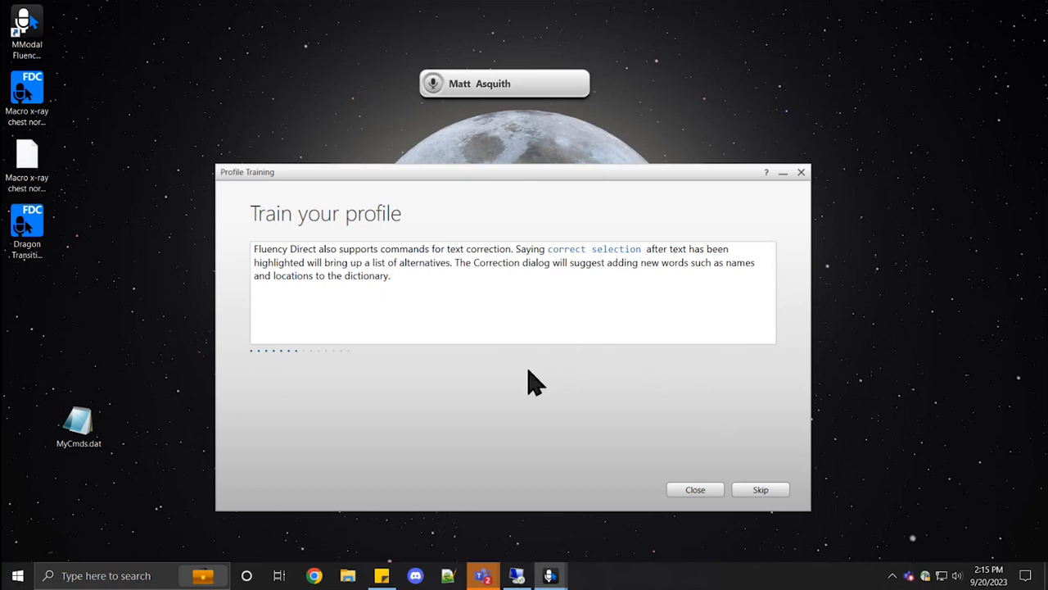
pyautogui.moveTo(557, 409)
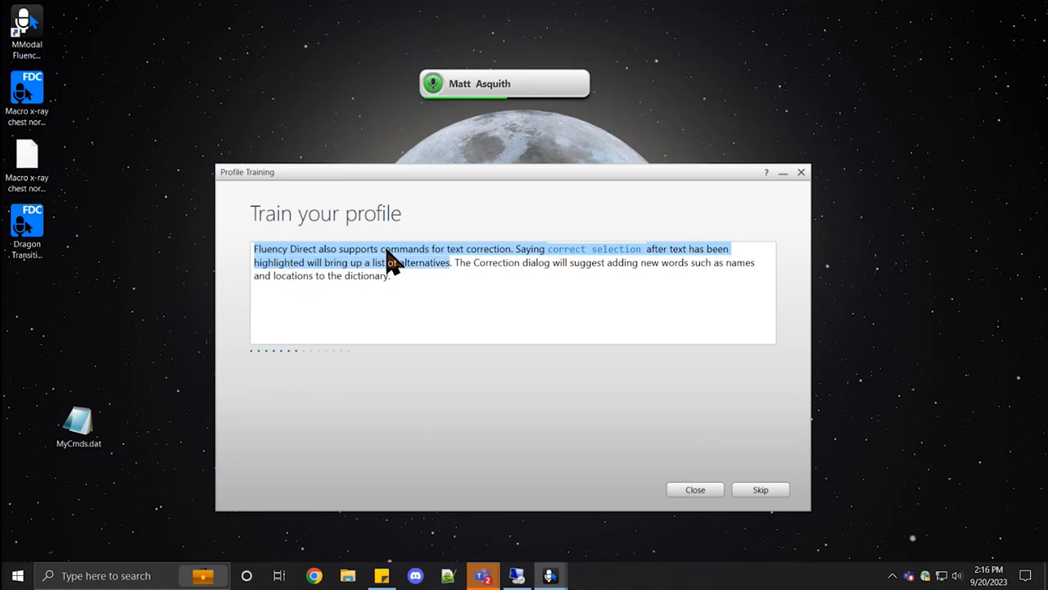
pyautogui.moveTo(261, 262)
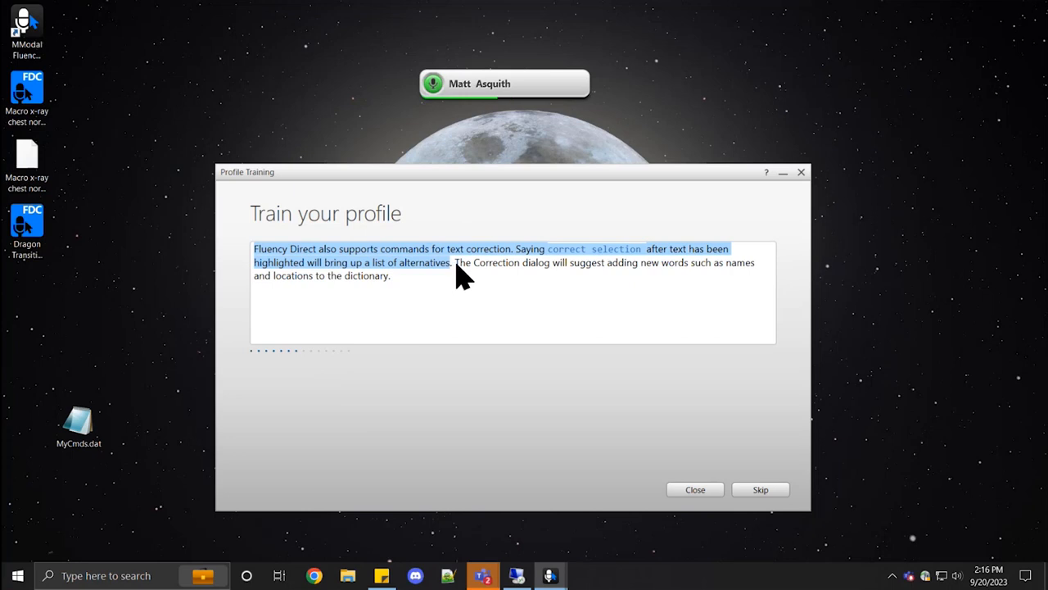
pyautogui.moveTo(401, 272)
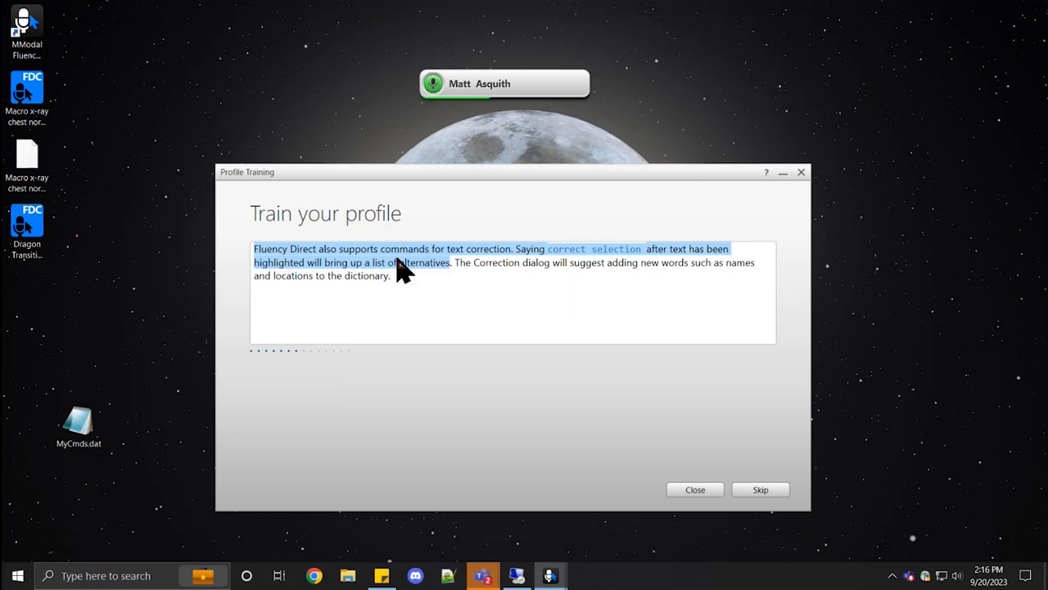
pyautogui.moveTo(307, 189)
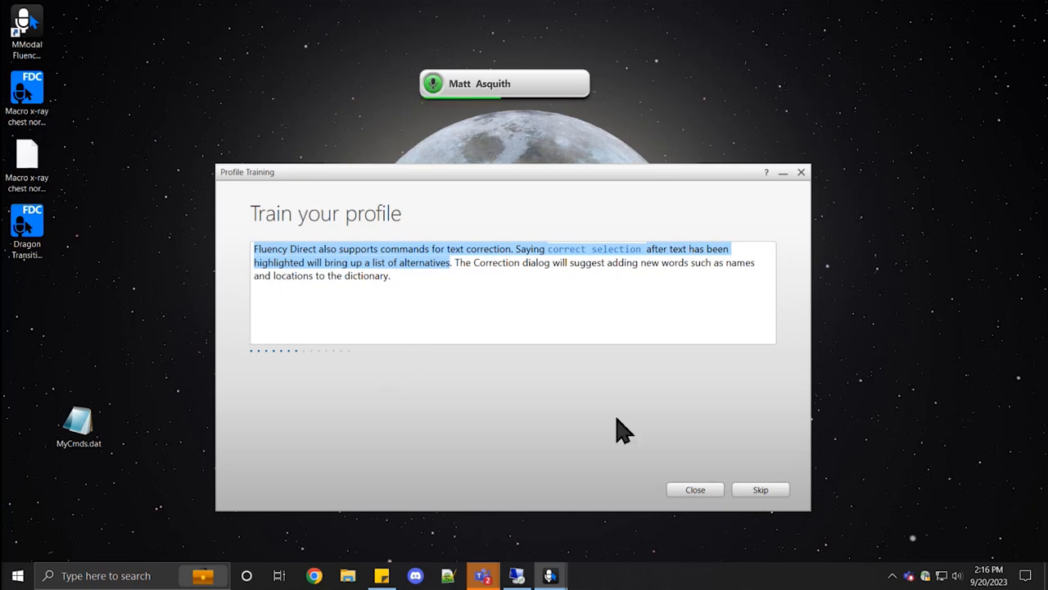
pyautogui.moveTo(287, 378)
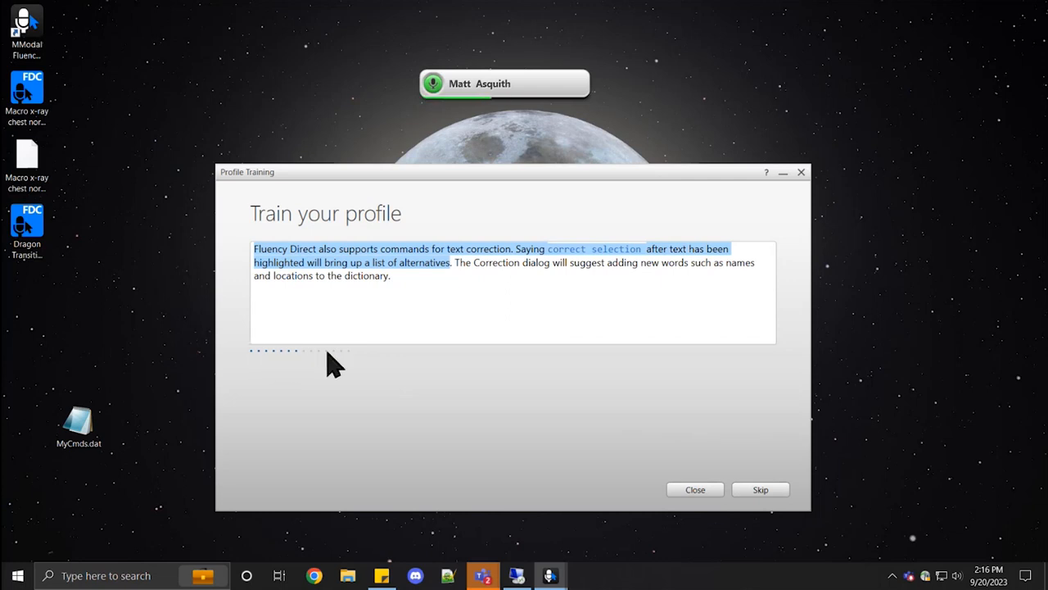
pyautogui.moveTo(348, 362)
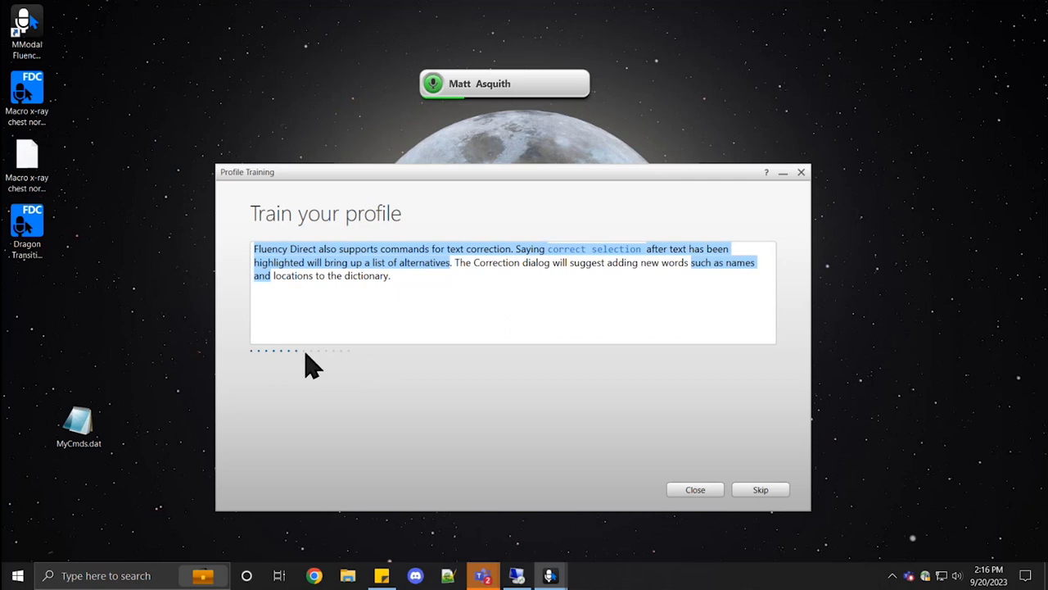
pyautogui.click(694, 489)
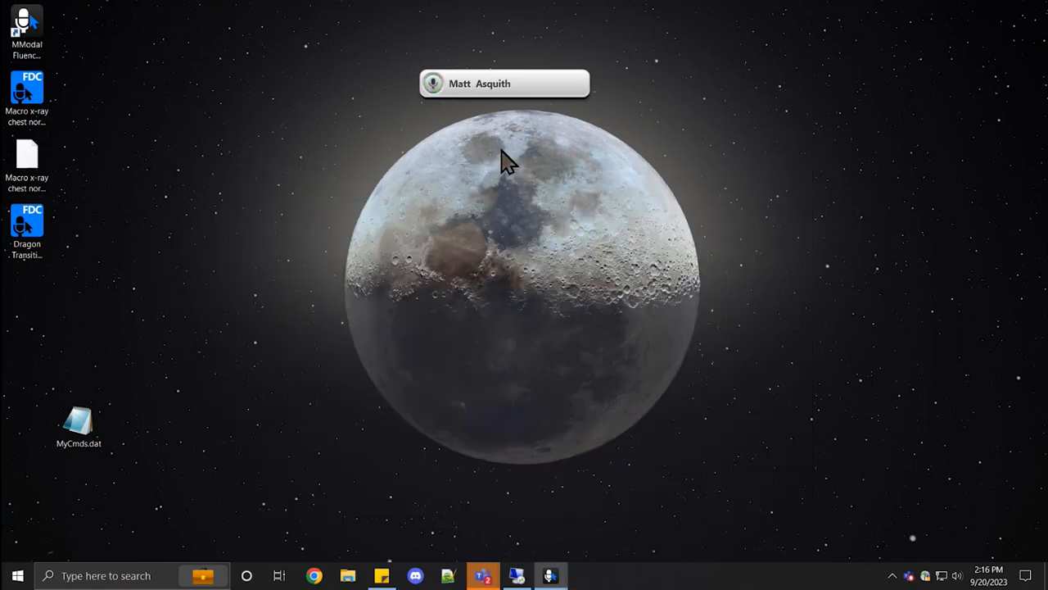
pyautogui.moveTo(561, 121)
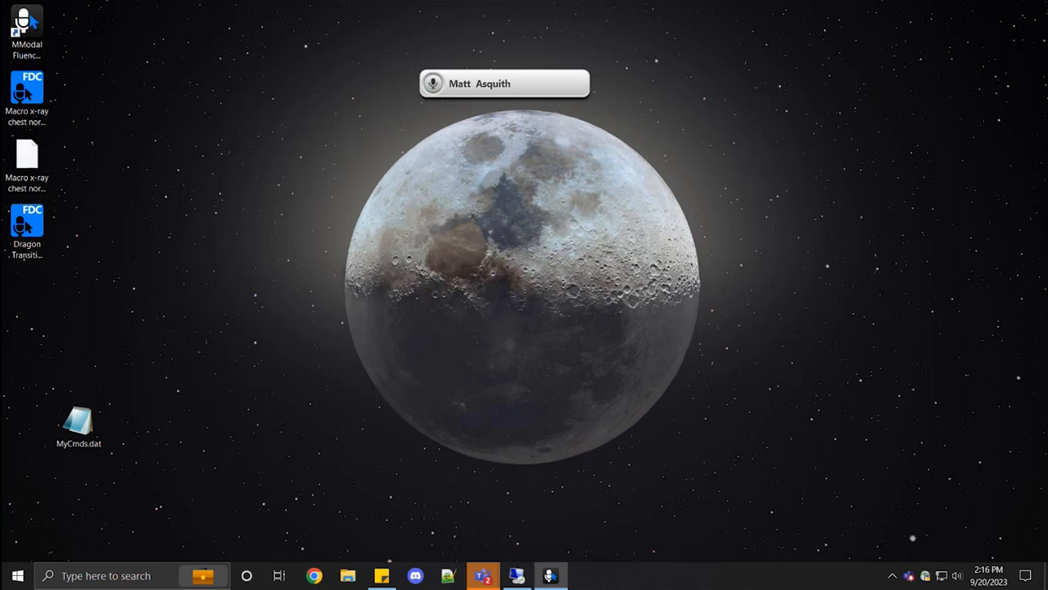
# Choose Commands from the dictation bar menu to open Manage commands.
pyautogui.click(504, 83)
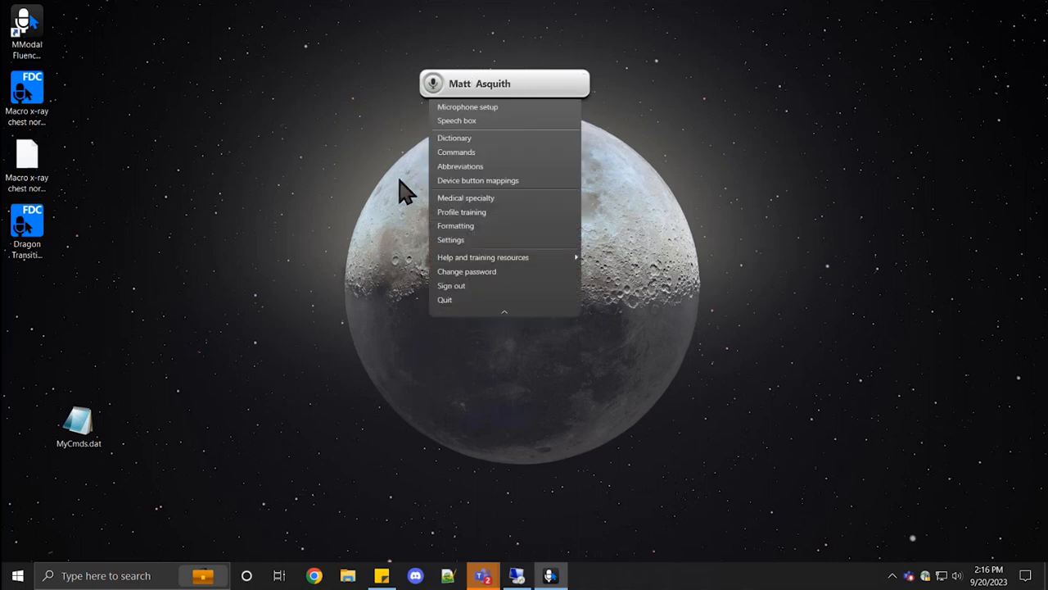
pyautogui.moveTo(532, 577)
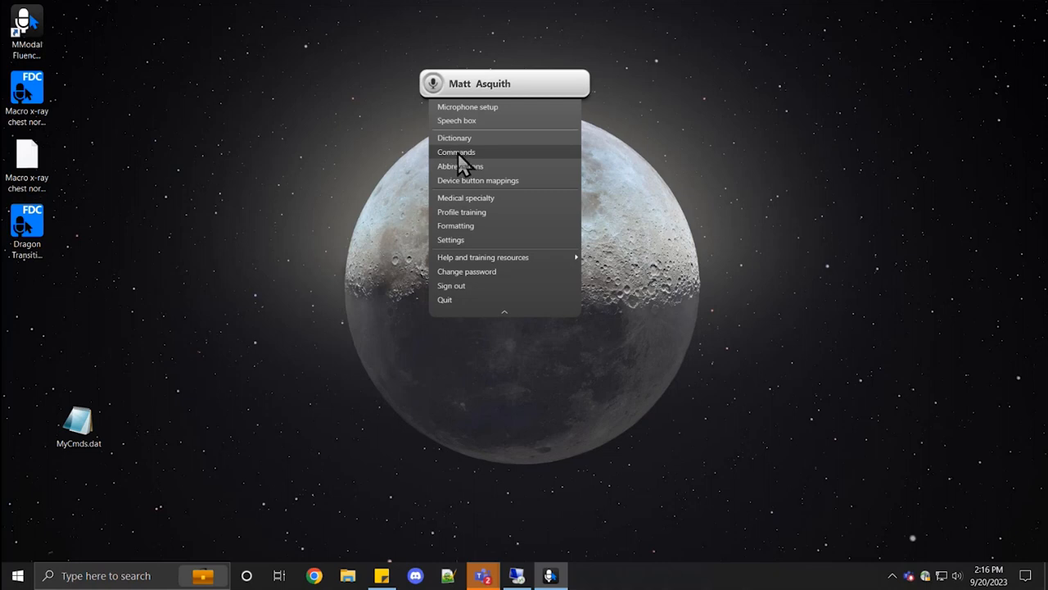
pyautogui.click(456, 151)
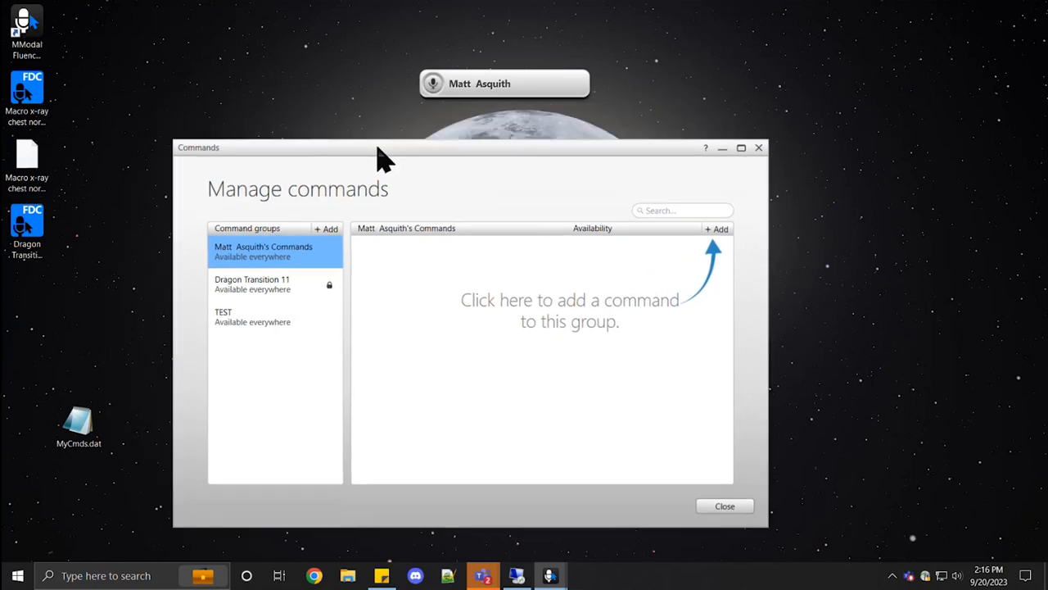
pyautogui.moveTo(508, 94)
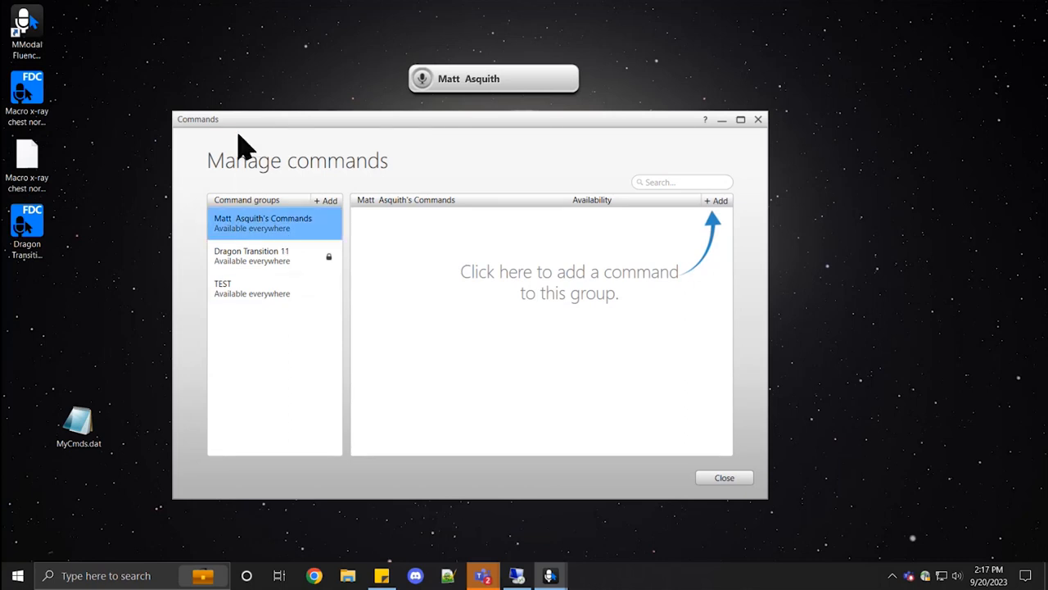
pyautogui.moveTo(389, 201)
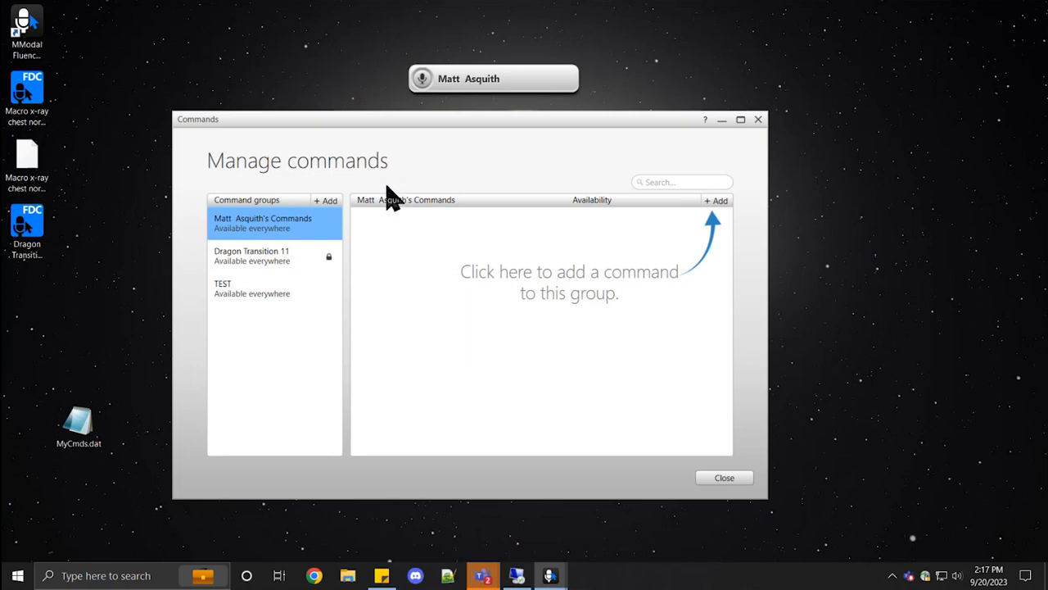
pyautogui.moveTo(282, 234)
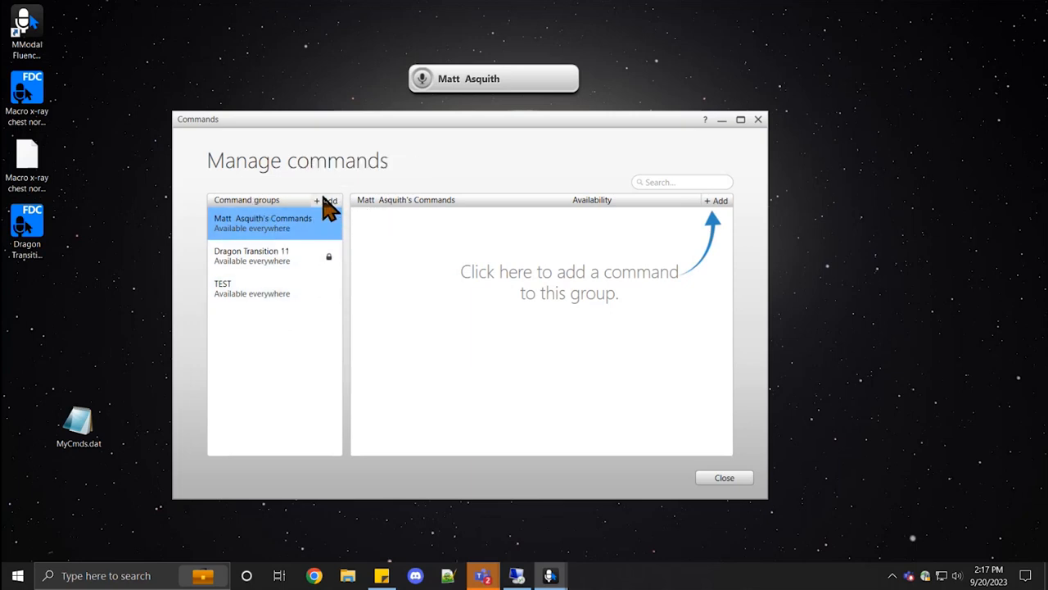
pyautogui.moveTo(727, 212)
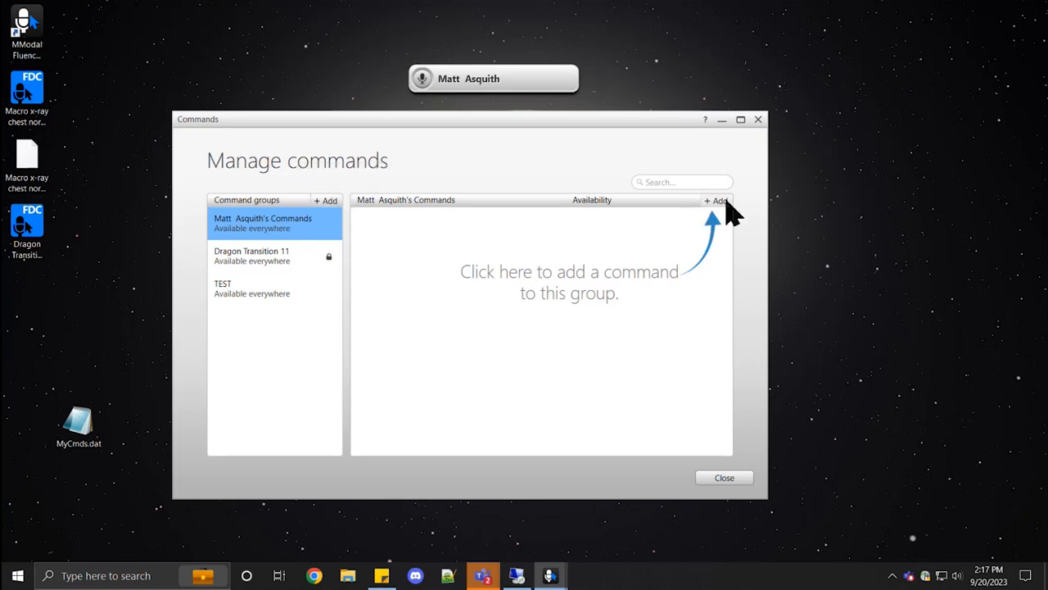
pyautogui.click(716, 201)
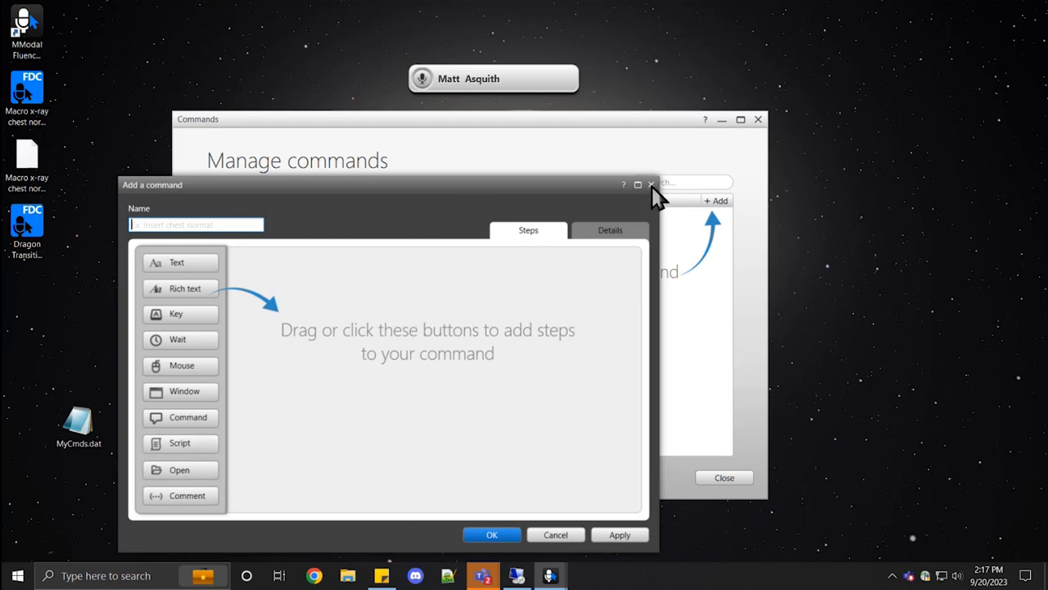
pyautogui.click(651, 185)
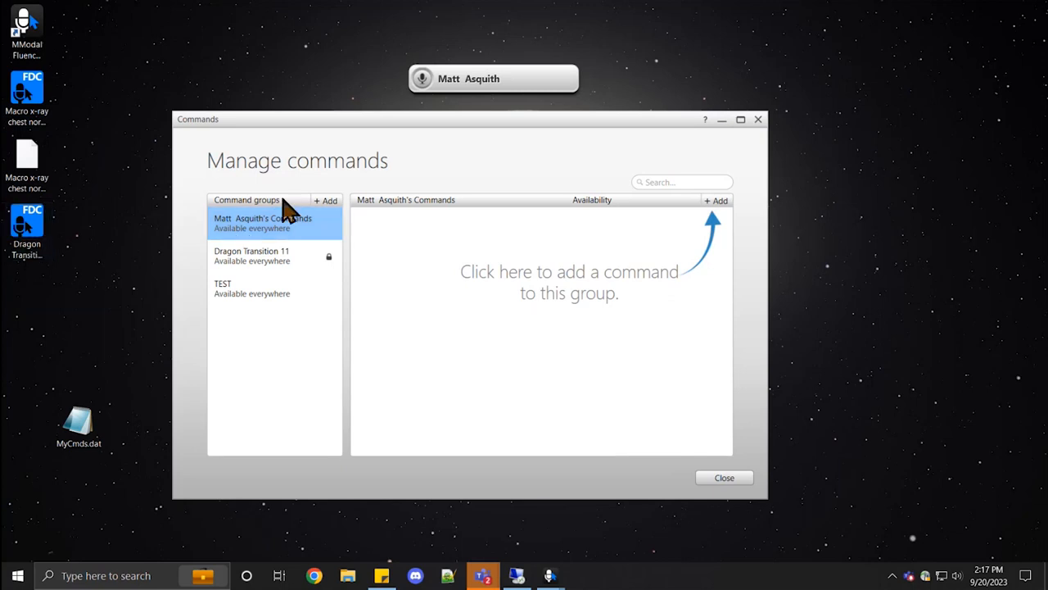
pyautogui.moveTo(106, 139)
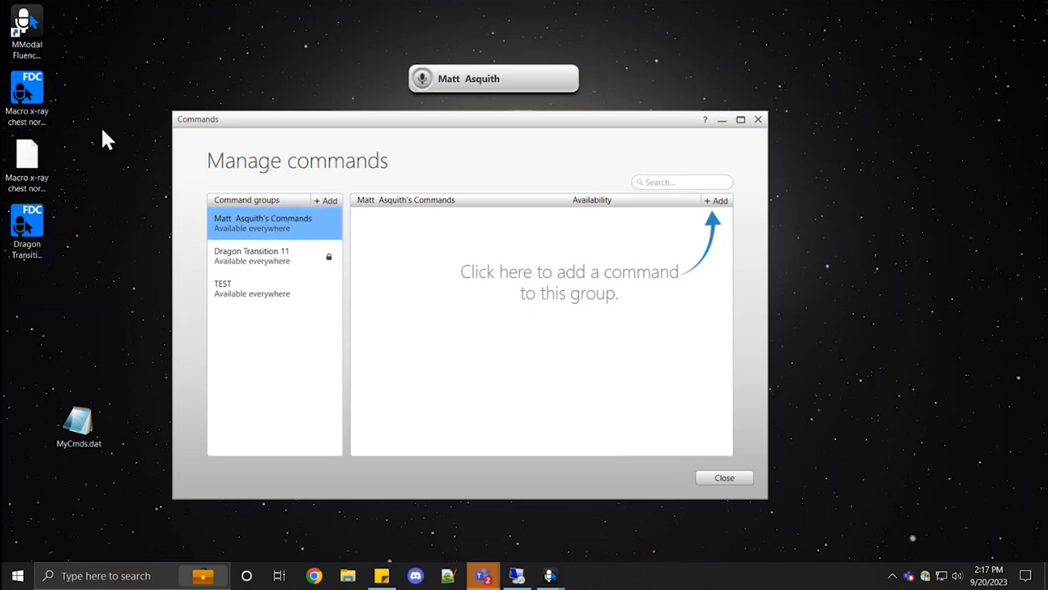
pyautogui.moveTo(518, 577)
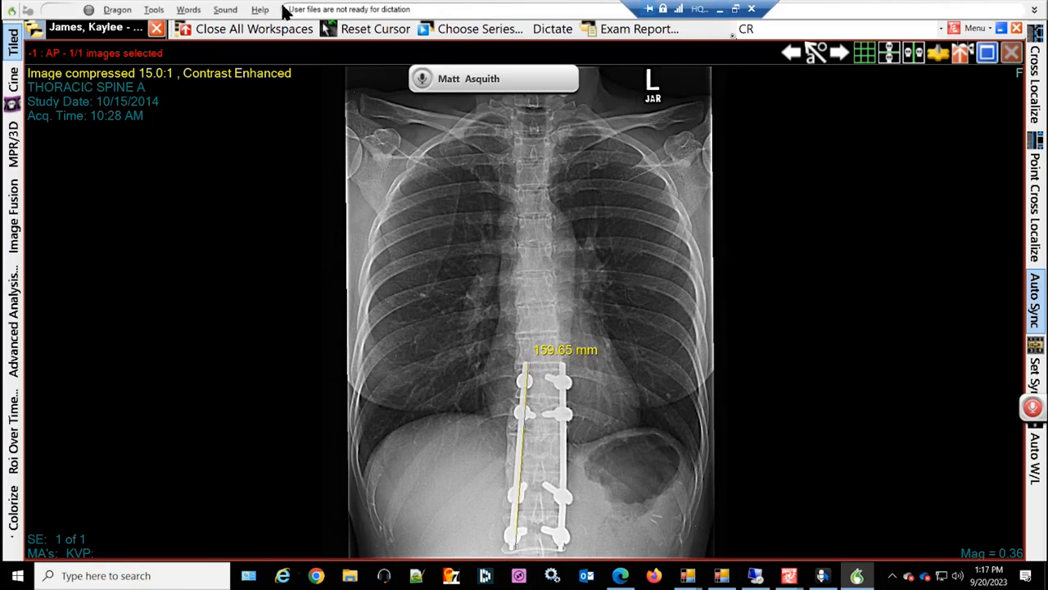
pyautogui.moveTo(156, 17)
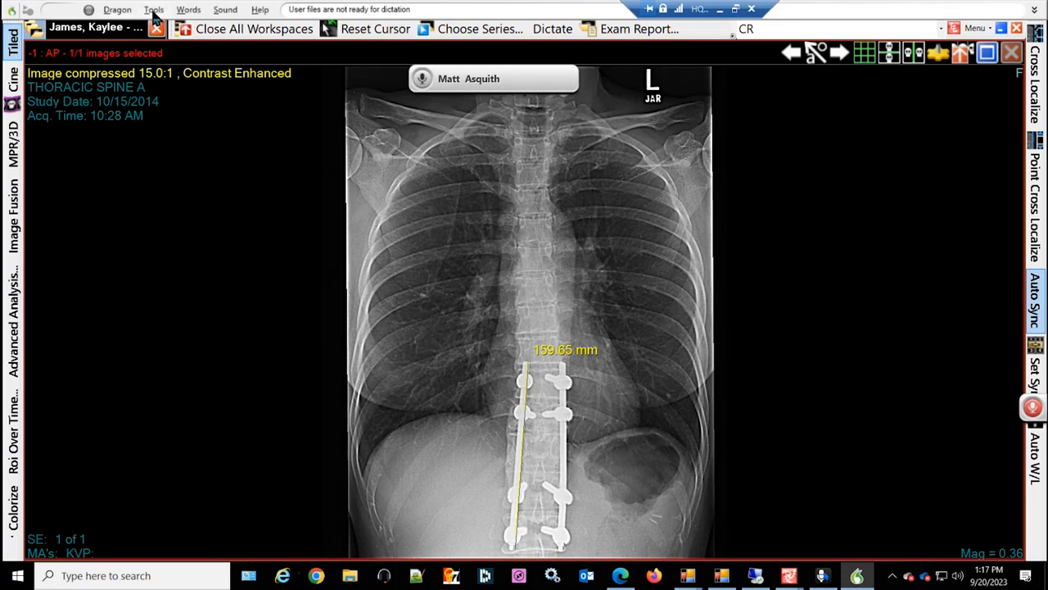
# Show the Dragon bar Tools menu with Accuracy Center and Add New Command.
pyautogui.click(153, 9)
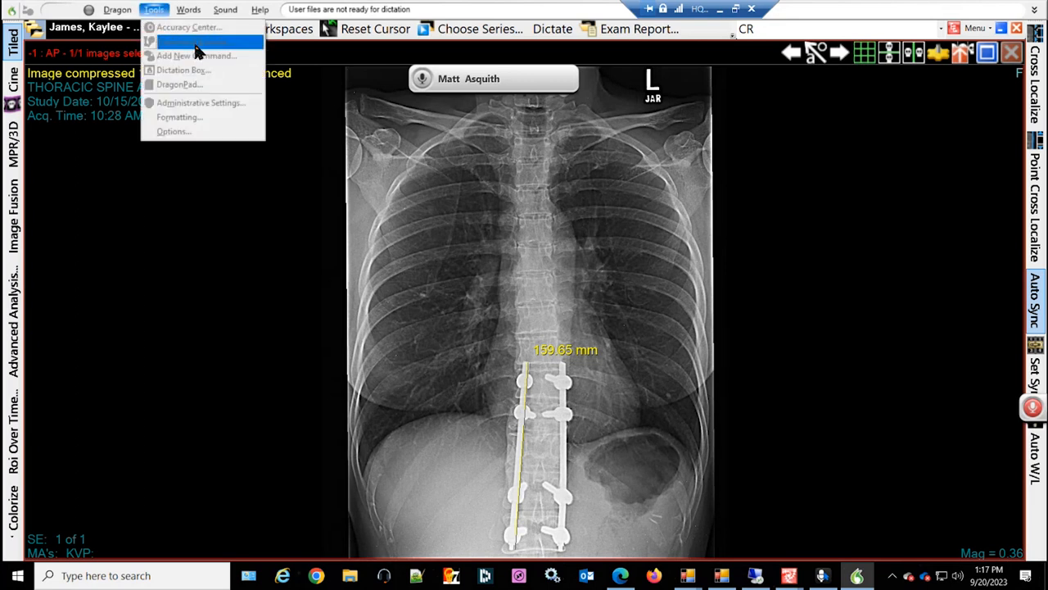
pyautogui.moveTo(231, 49)
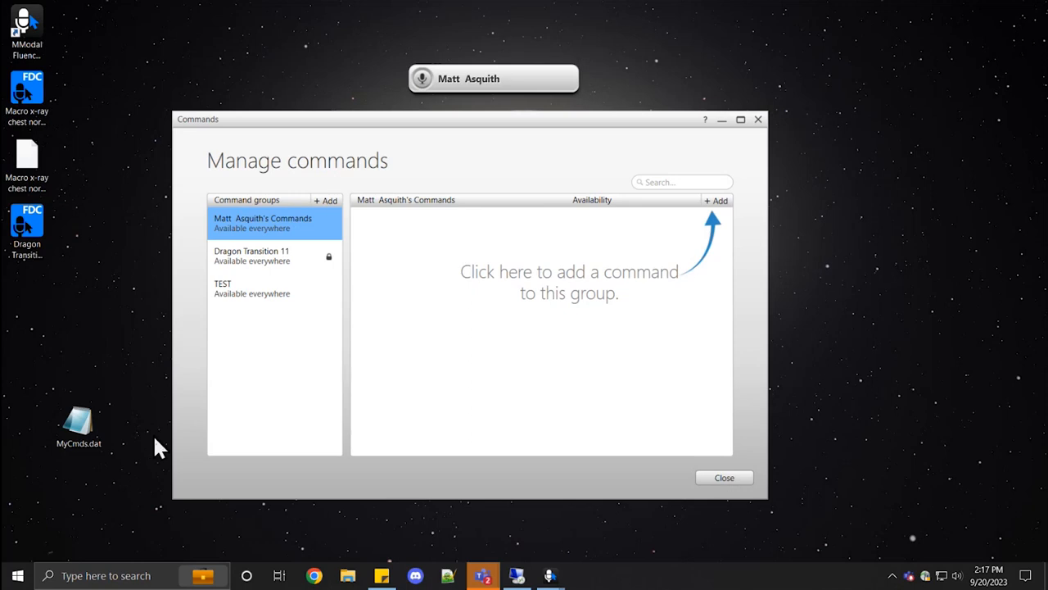
pyautogui.moveTo(56, 448)
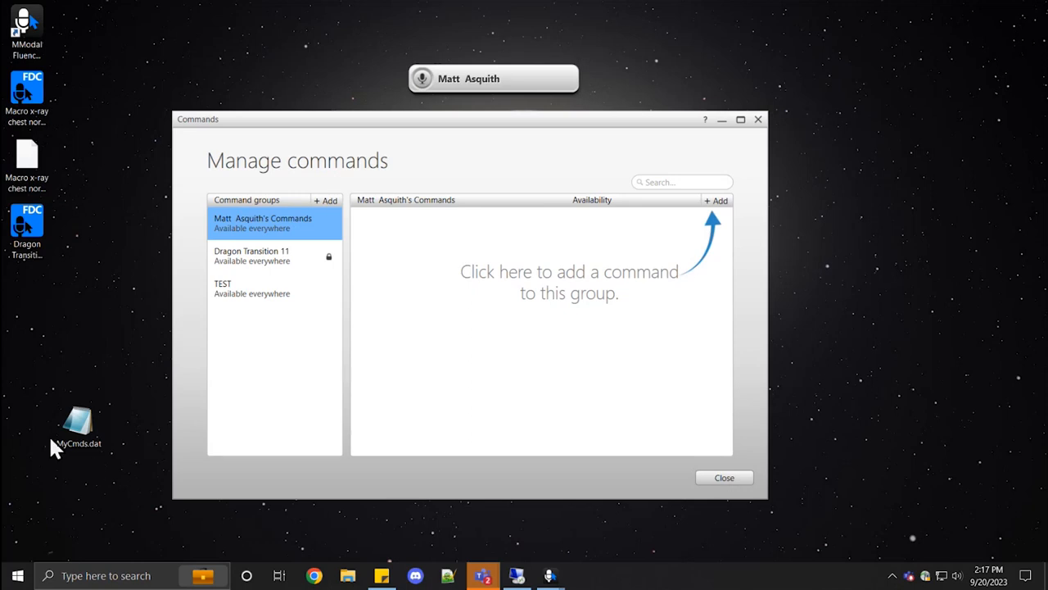
pyautogui.moveTo(62, 456)
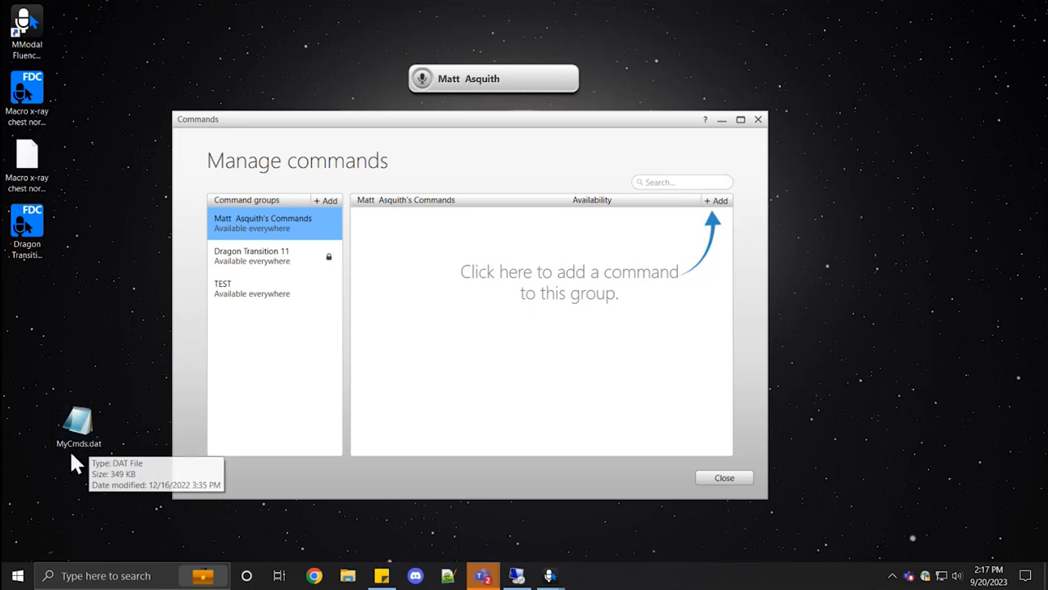
pyautogui.moveTo(20, 373)
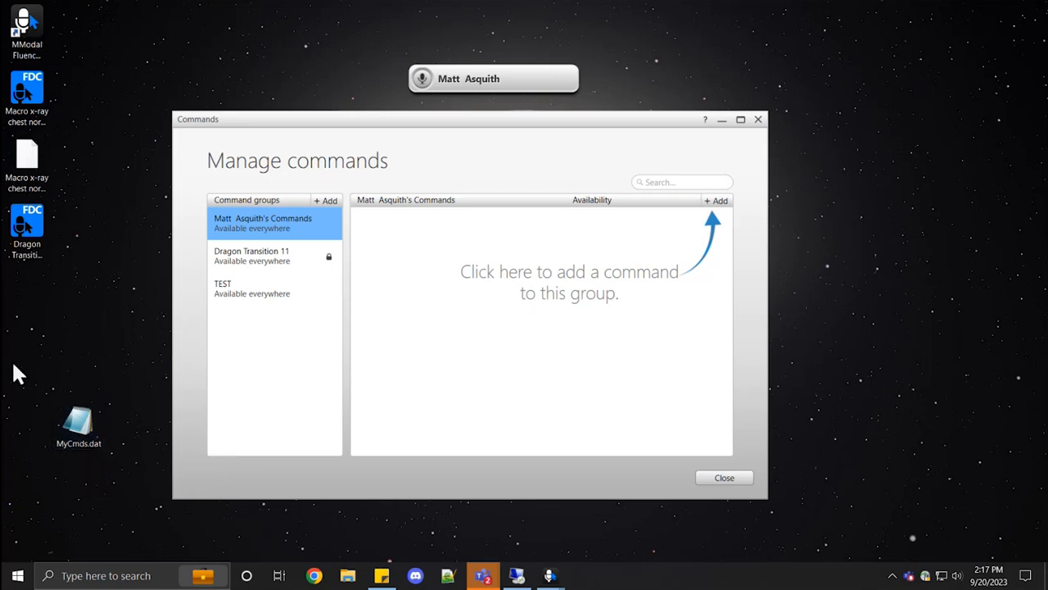
pyautogui.moveTo(53, 467)
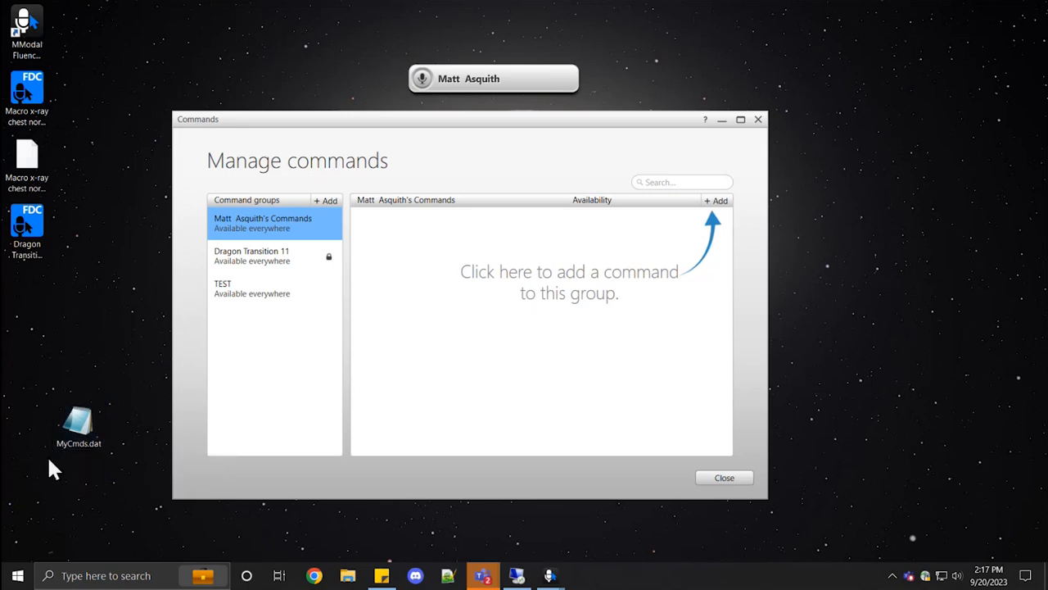
pyautogui.moveTo(123, 459)
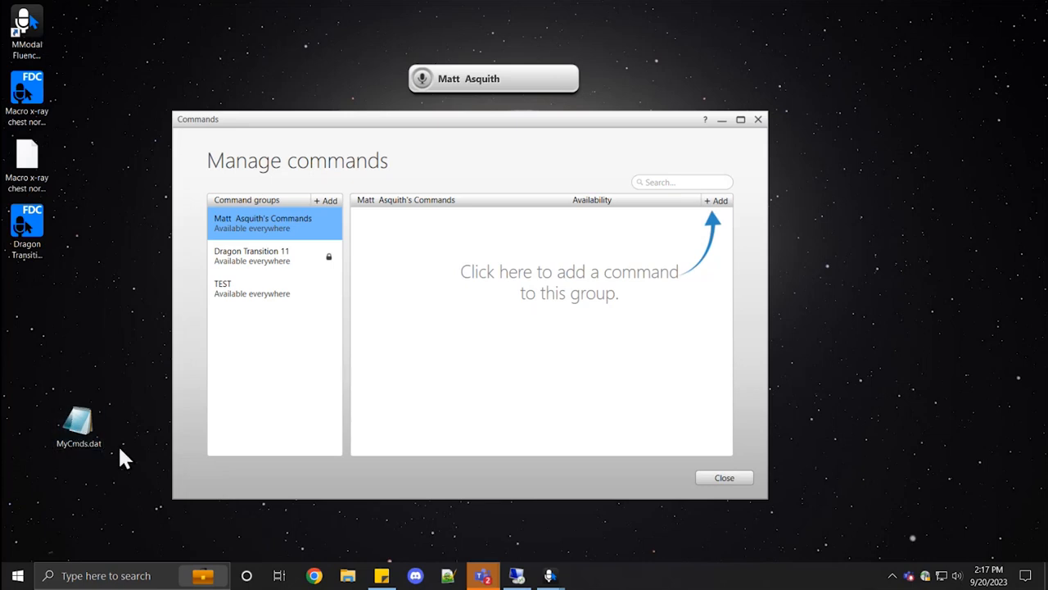
pyautogui.moveTo(133, 364)
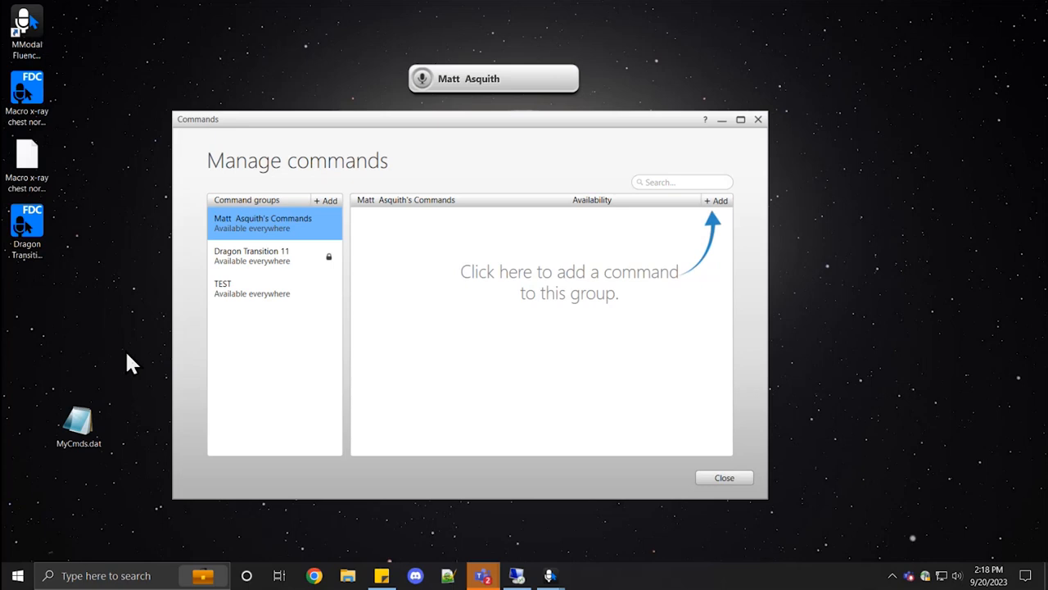
pyautogui.moveTo(111, 348)
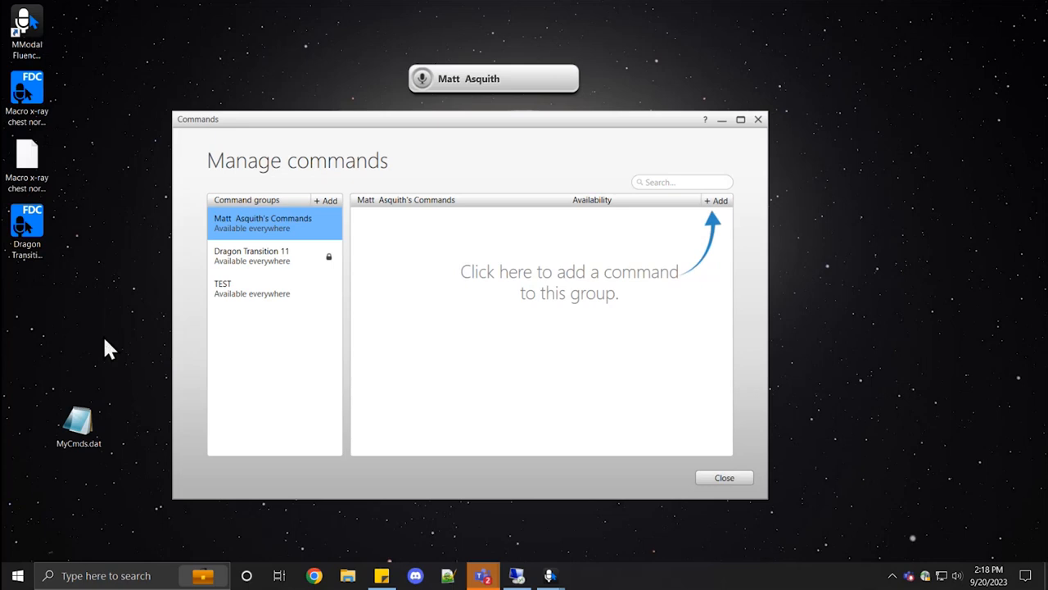
pyautogui.moveTo(123, 414)
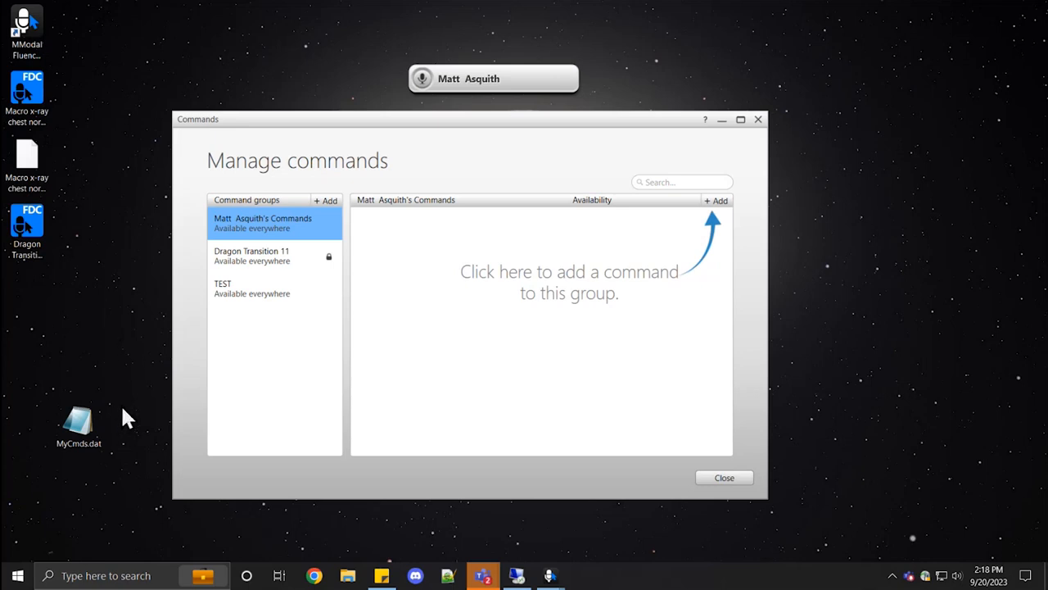
pyautogui.moveTo(99, 225)
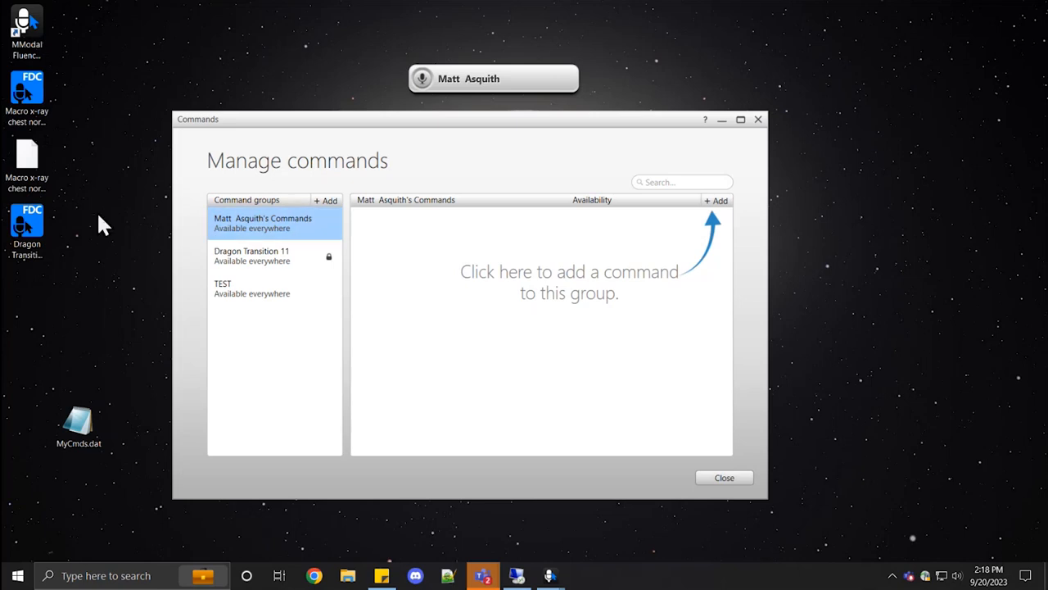
pyautogui.moveTo(29, 159)
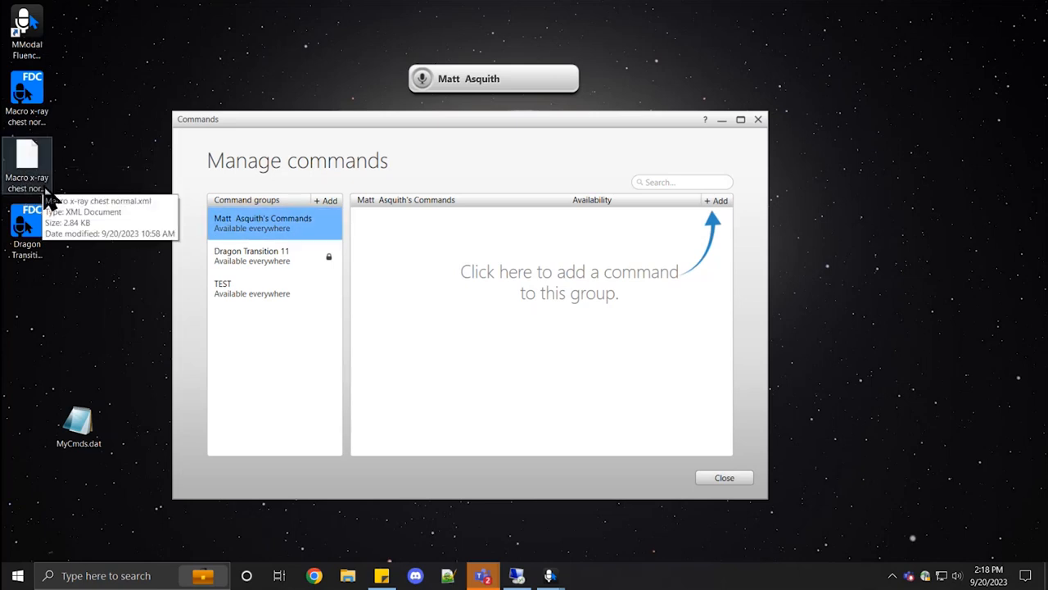
pyautogui.moveTo(581, 352)
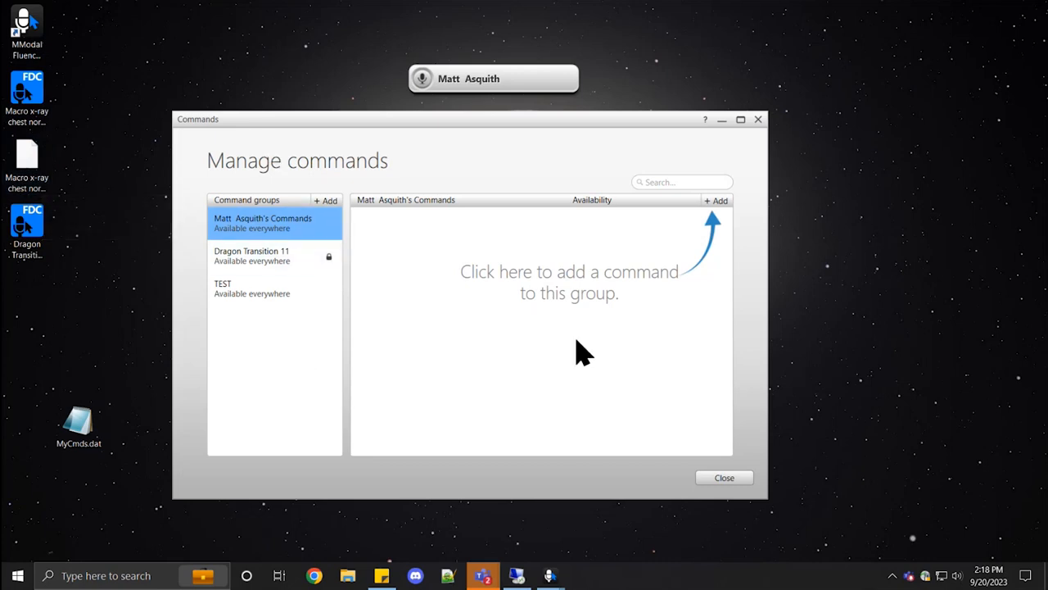
pyautogui.moveTo(588, 358)
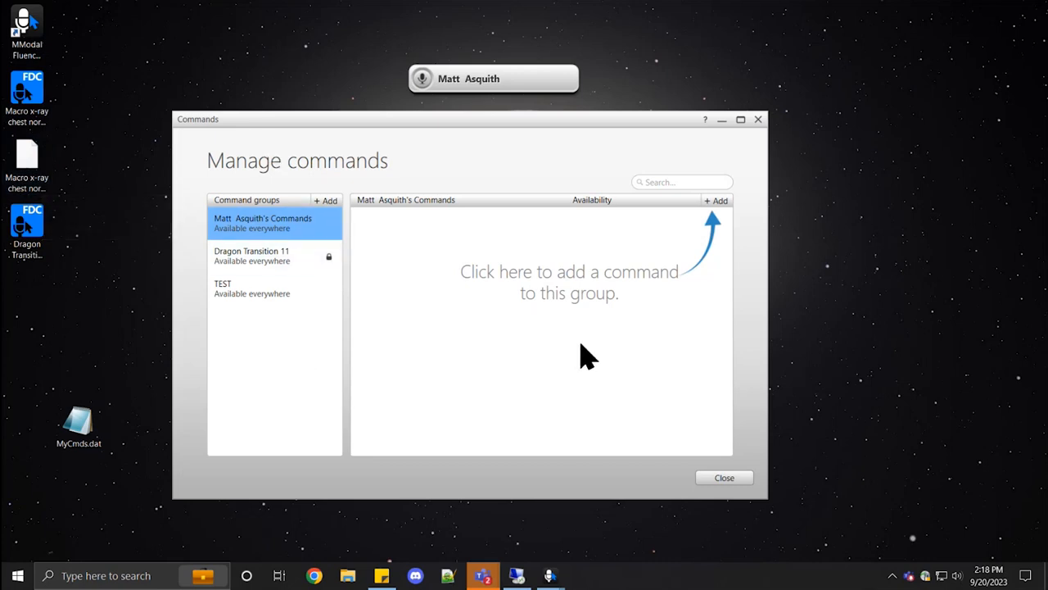
pyautogui.moveTo(536, 328)
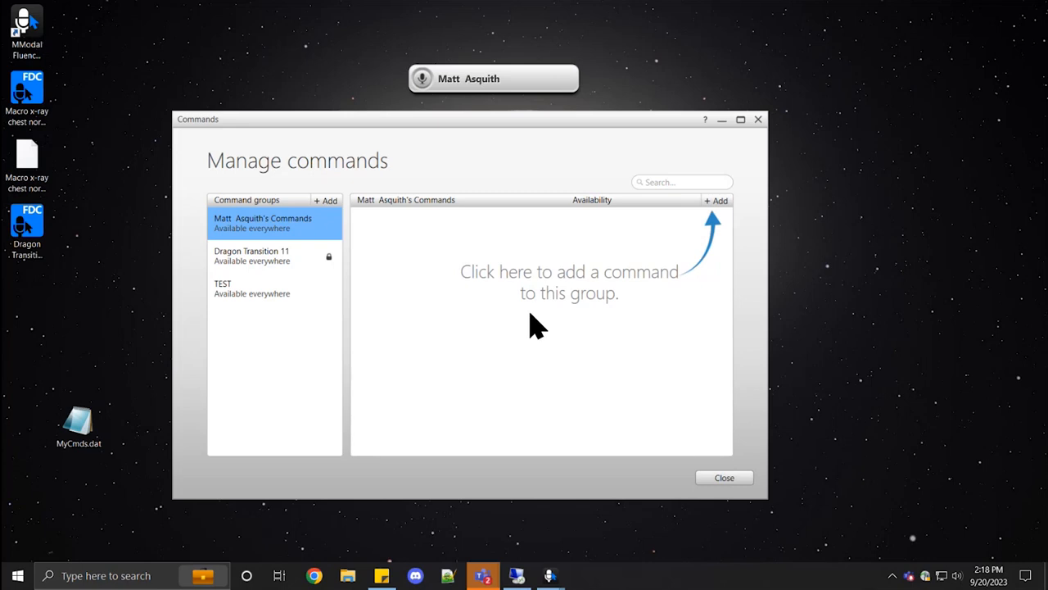
pyautogui.moveTo(26, 97)
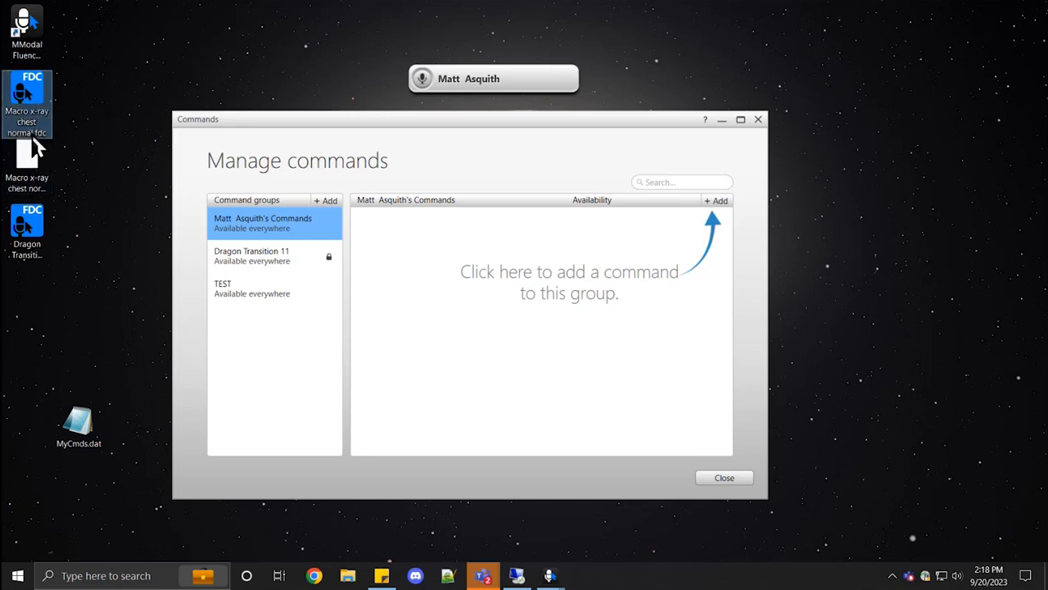
pyautogui.moveTo(27, 111)
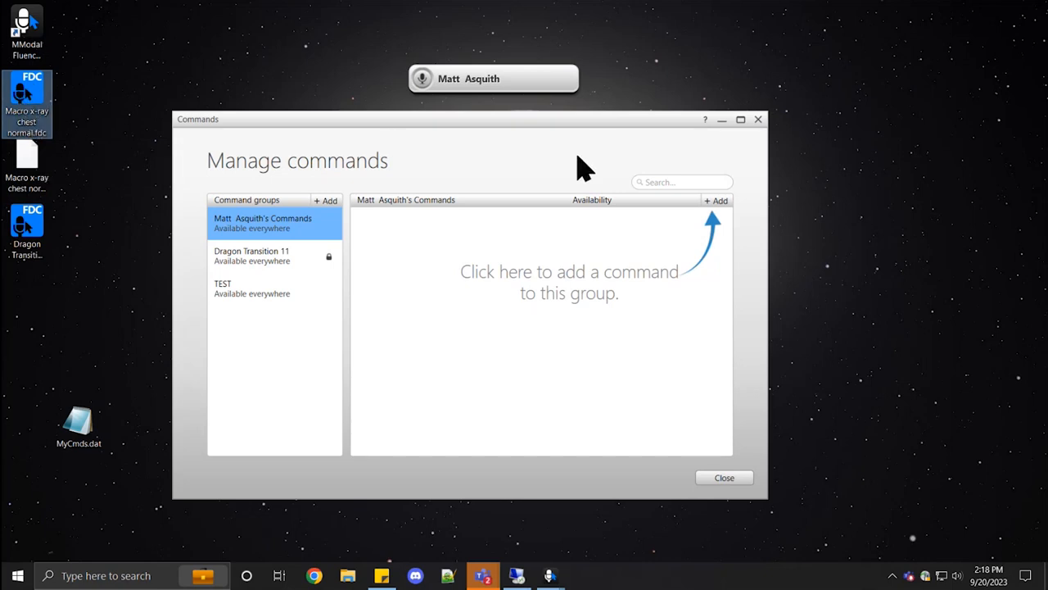
pyautogui.moveTo(241, 266)
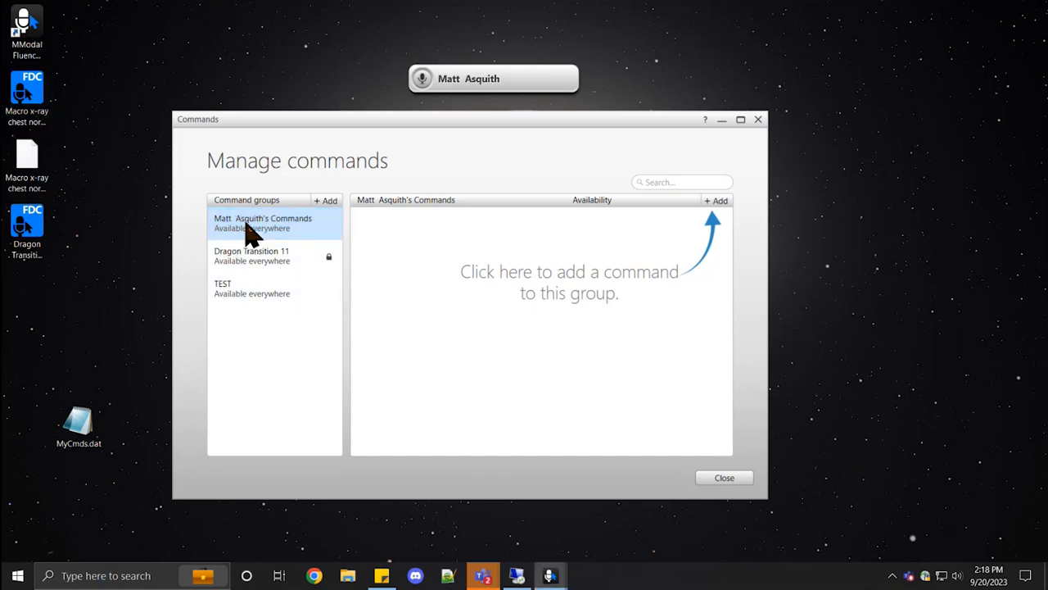
# Import 'Macro x-ray chest normal.fdc' from the Desktop into the user's command group.
pyautogui.rightClick(262, 222)
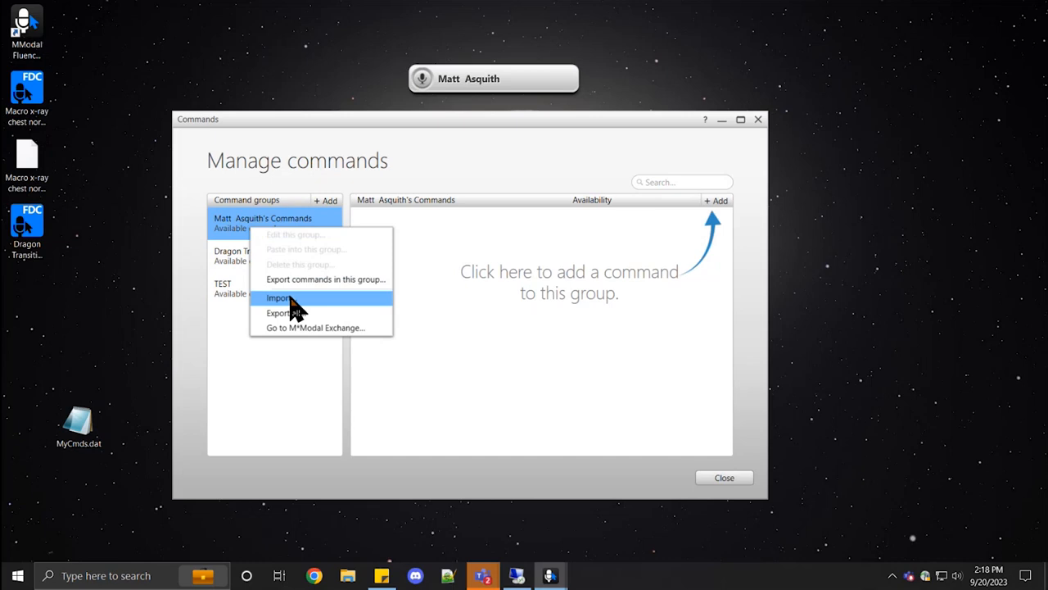
pyautogui.click(280, 297)
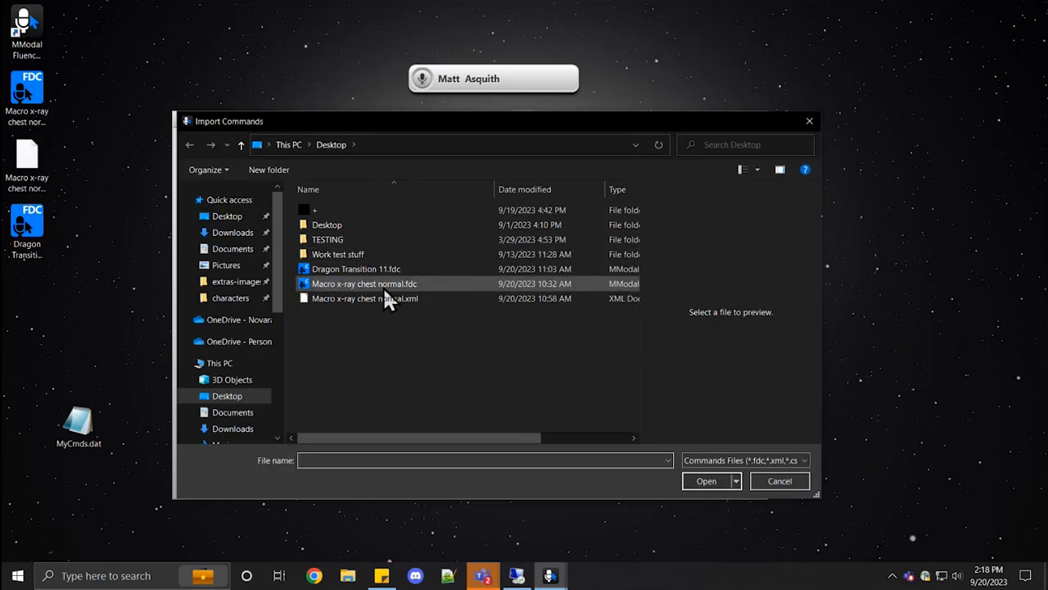
pyautogui.click(363, 283)
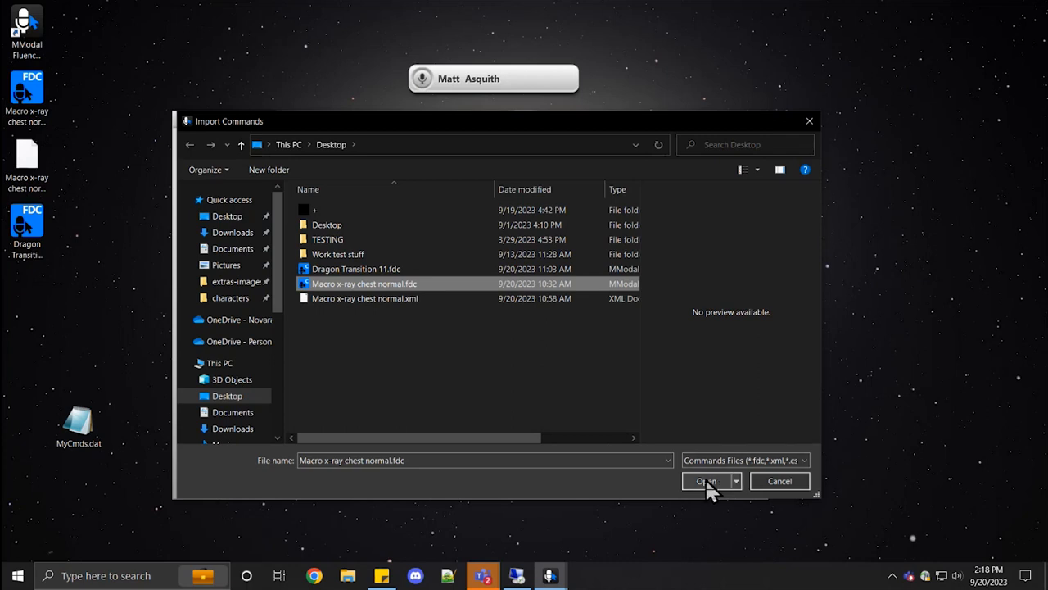
pyautogui.click(706, 481)
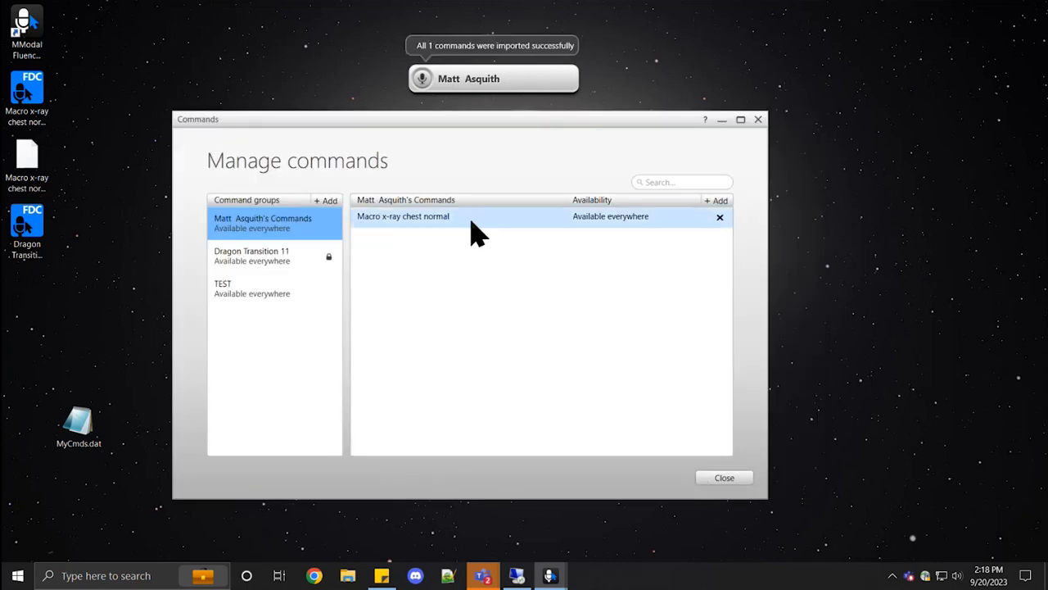
pyautogui.moveTo(372, 225)
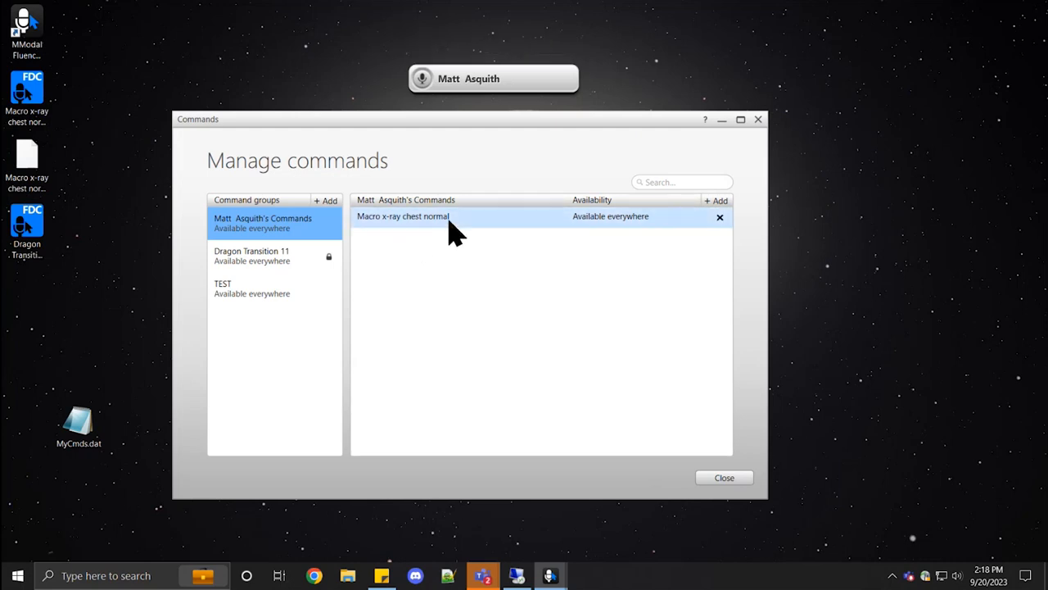
pyautogui.moveTo(424, 227)
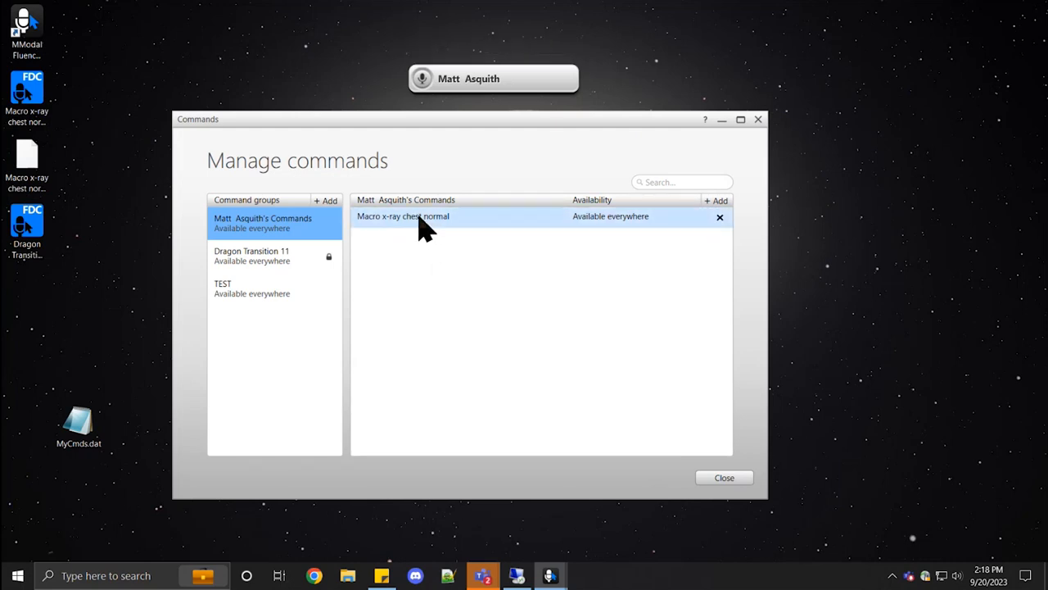
pyautogui.moveTo(348, 250)
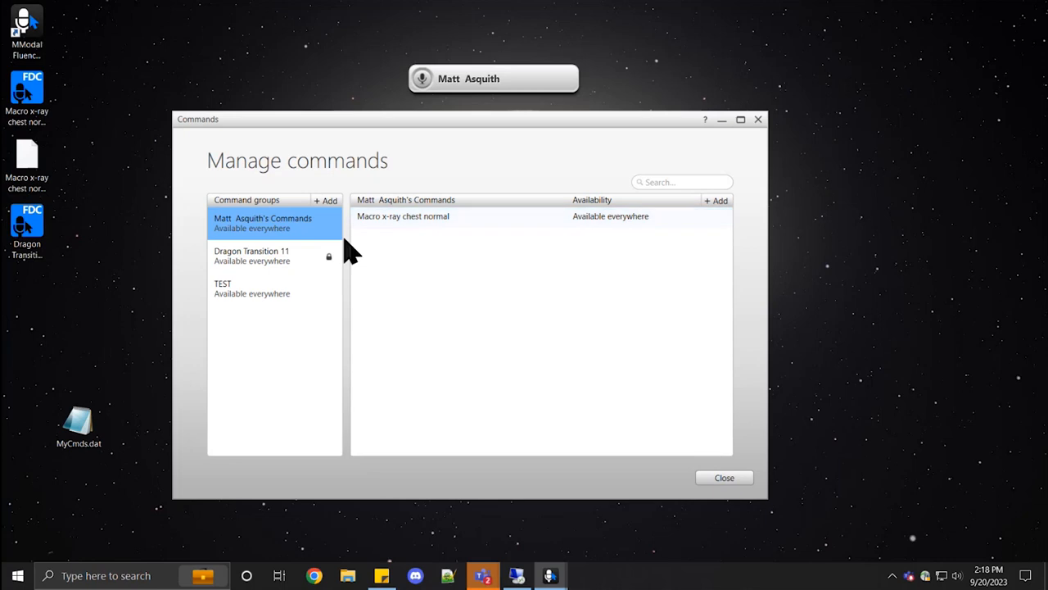
pyautogui.doubleClick(402, 215)
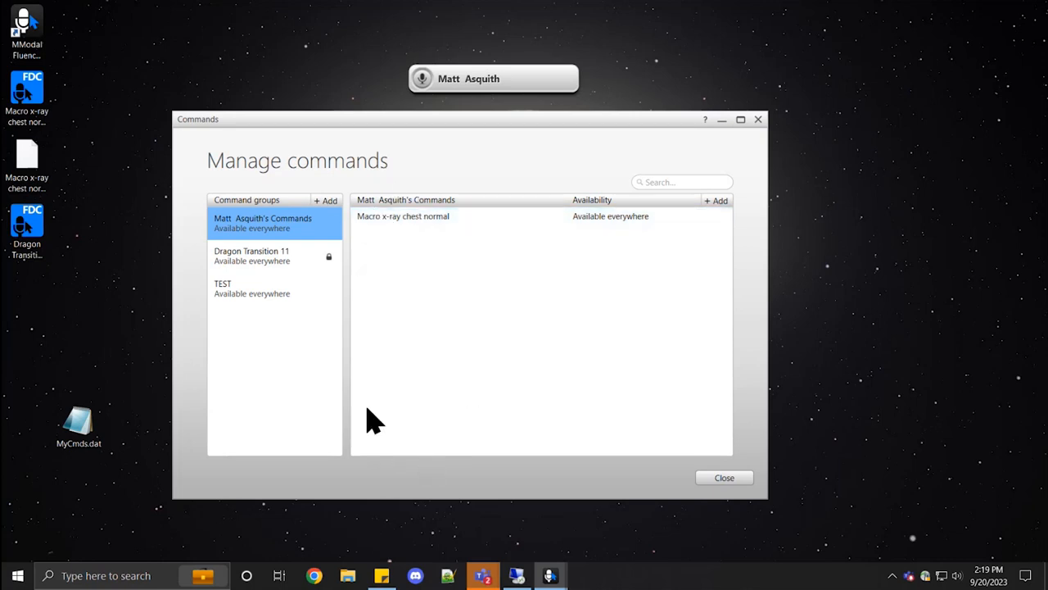
pyautogui.rightClick(402, 215)
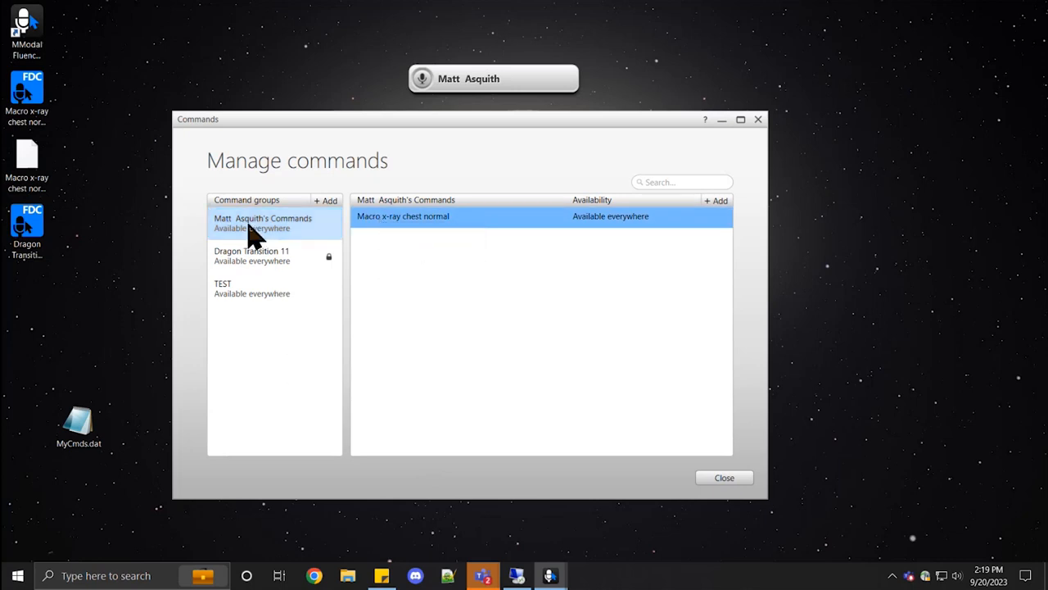
pyautogui.moveTo(479, 266)
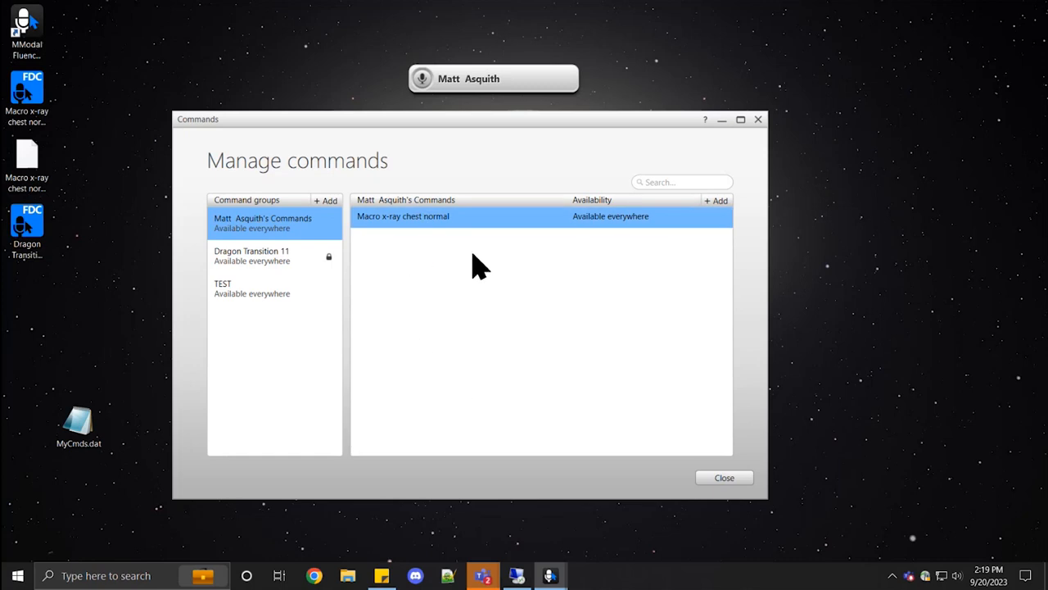
pyautogui.rightClick(262, 221)
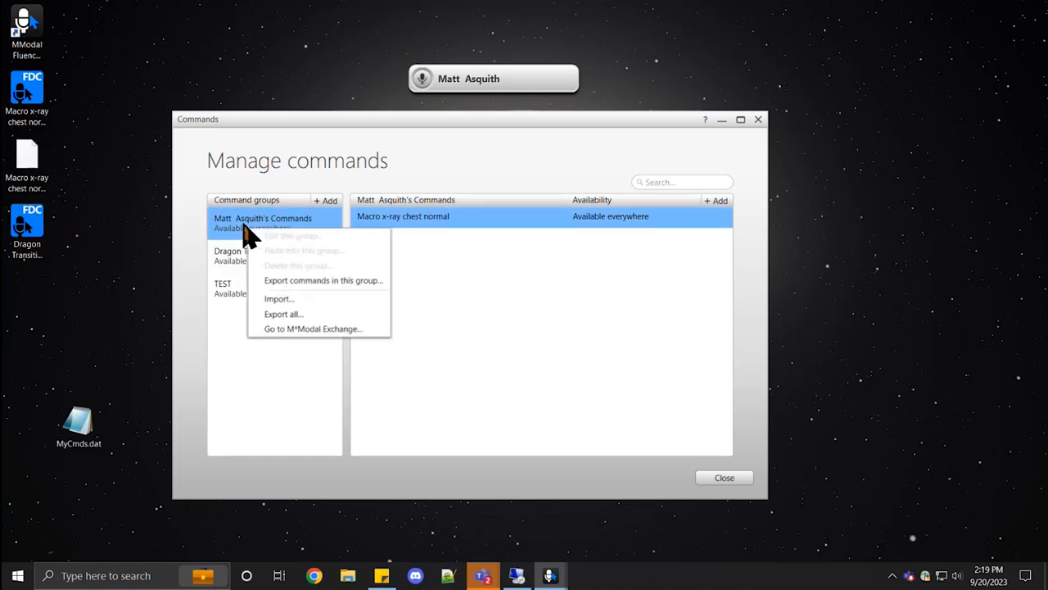
pyautogui.moveTo(318, 280)
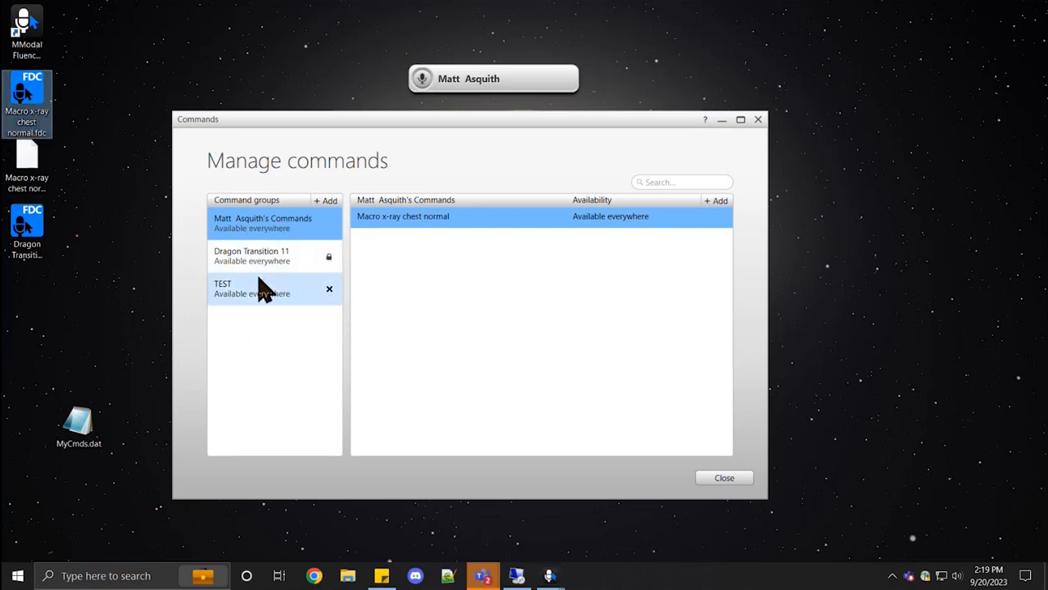
# Review the commands in the Dragon Transition 11 group.
pyautogui.click(252, 254)
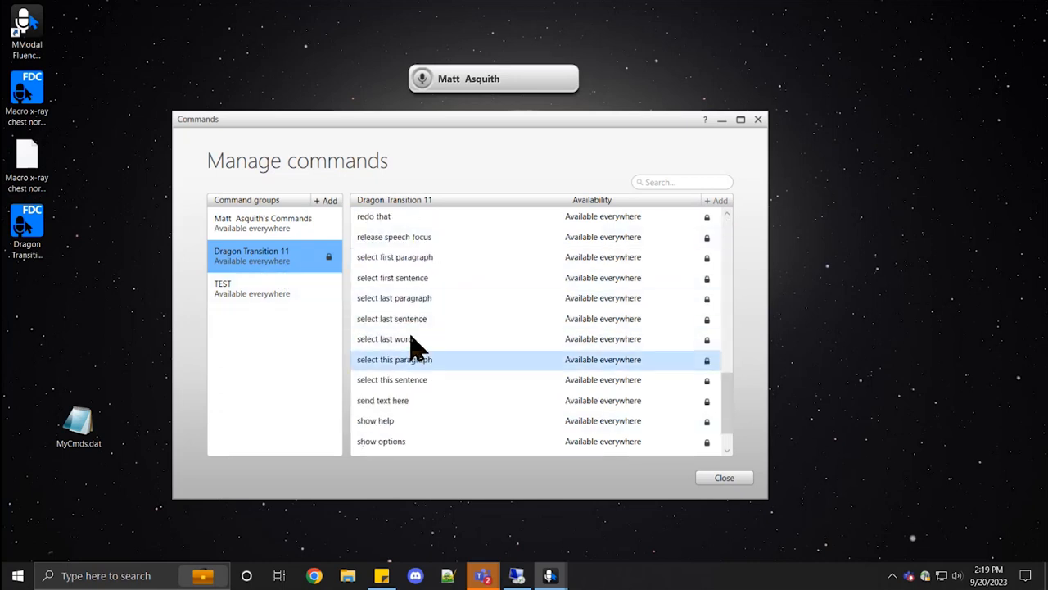
pyautogui.scroll(-3)
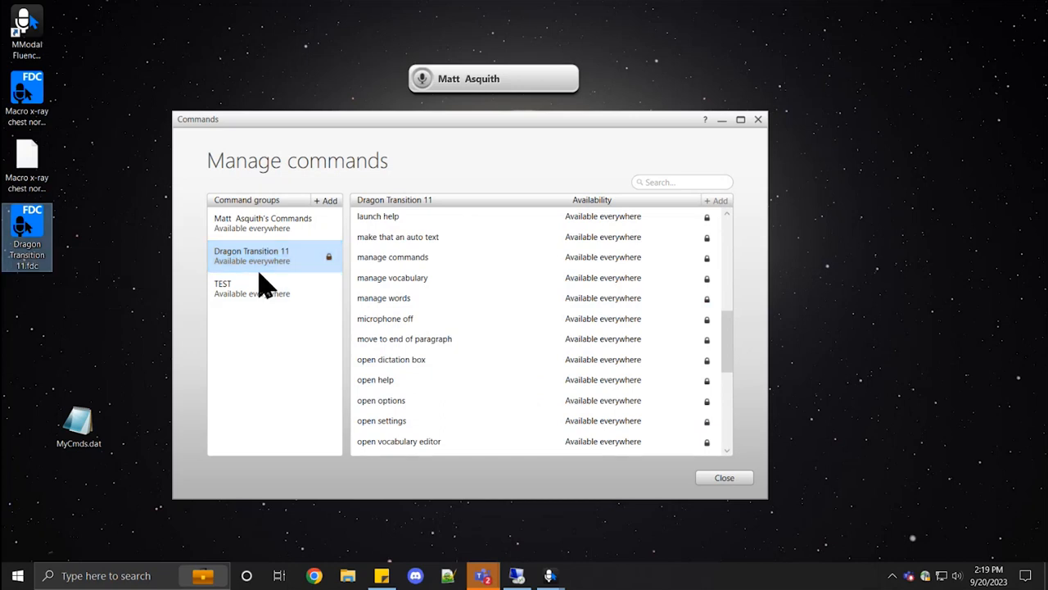
pyautogui.rightClick(274, 255)
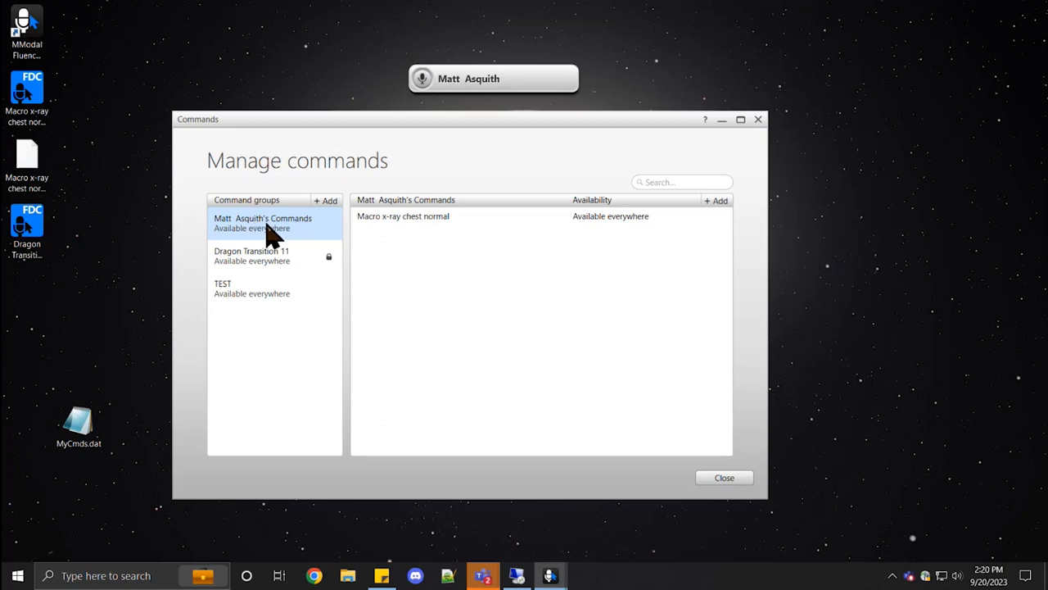
pyautogui.rightClick(262, 221)
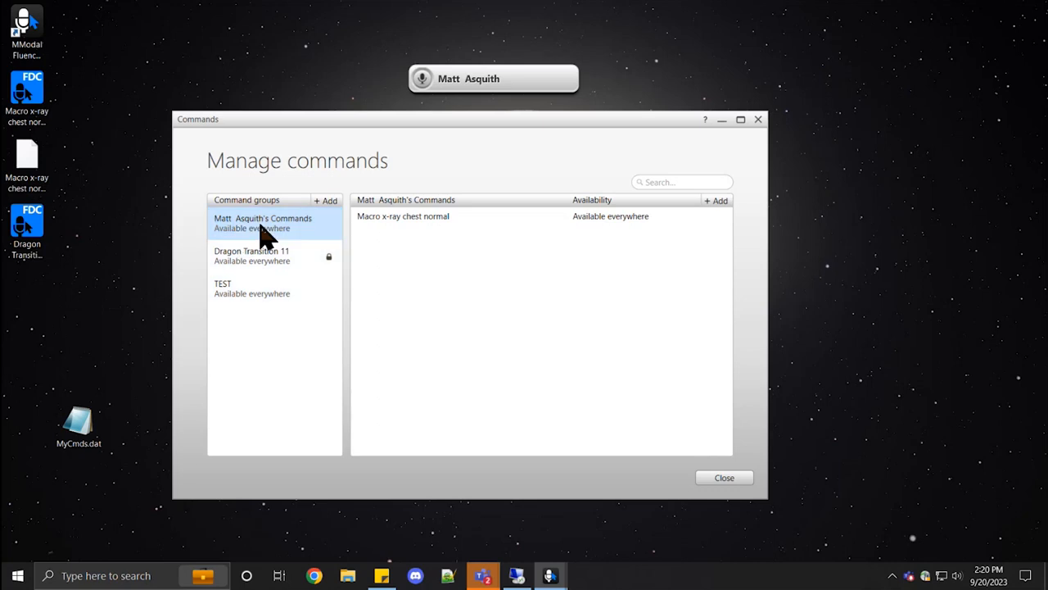
pyautogui.moveTo(274, 238)
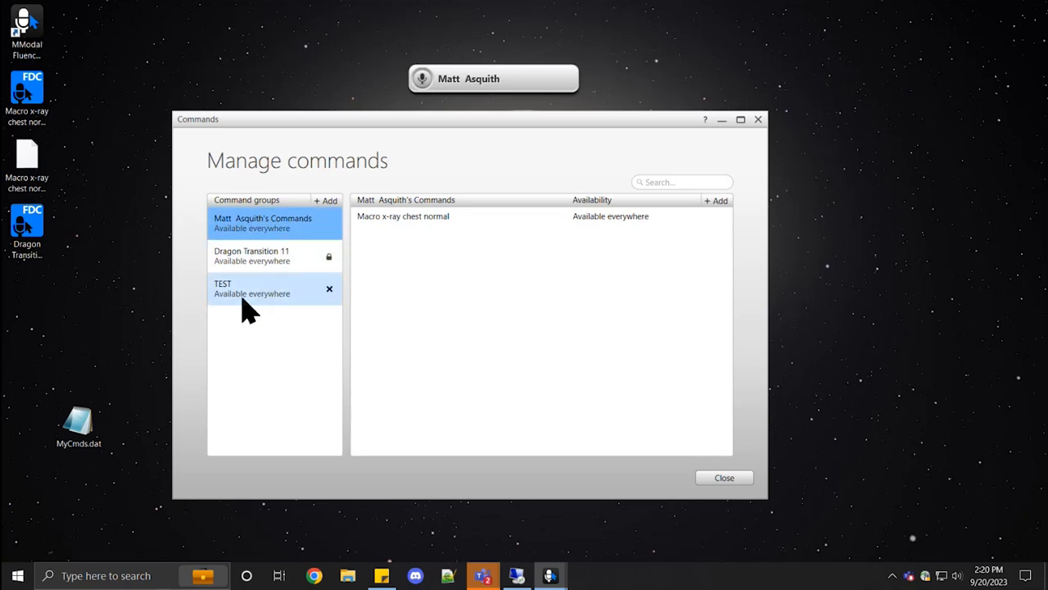
pyautogui.moveTo(463, 119)
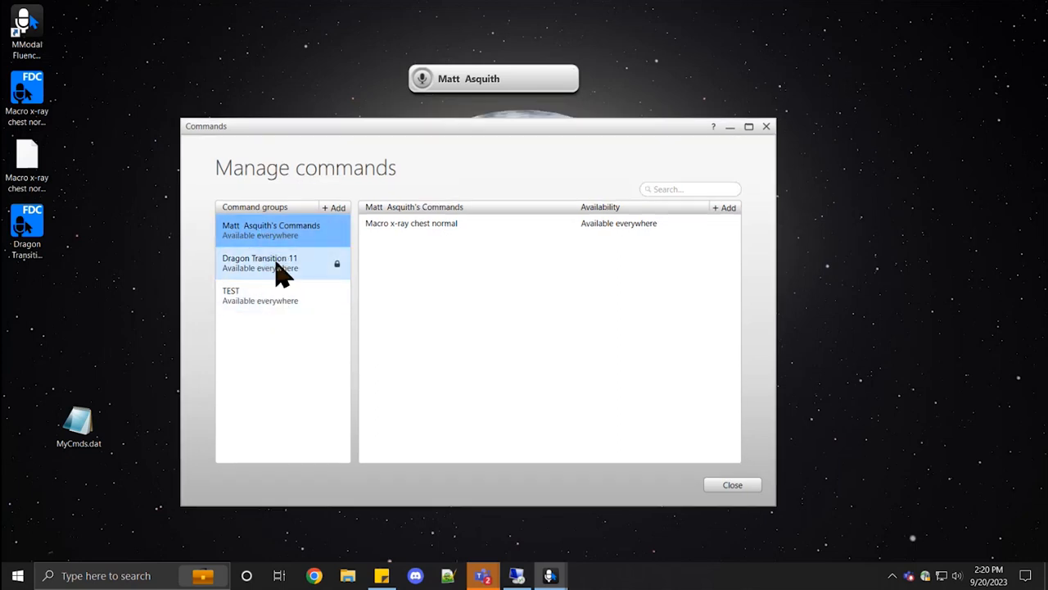
pyautogui.moveTo(254, 303)
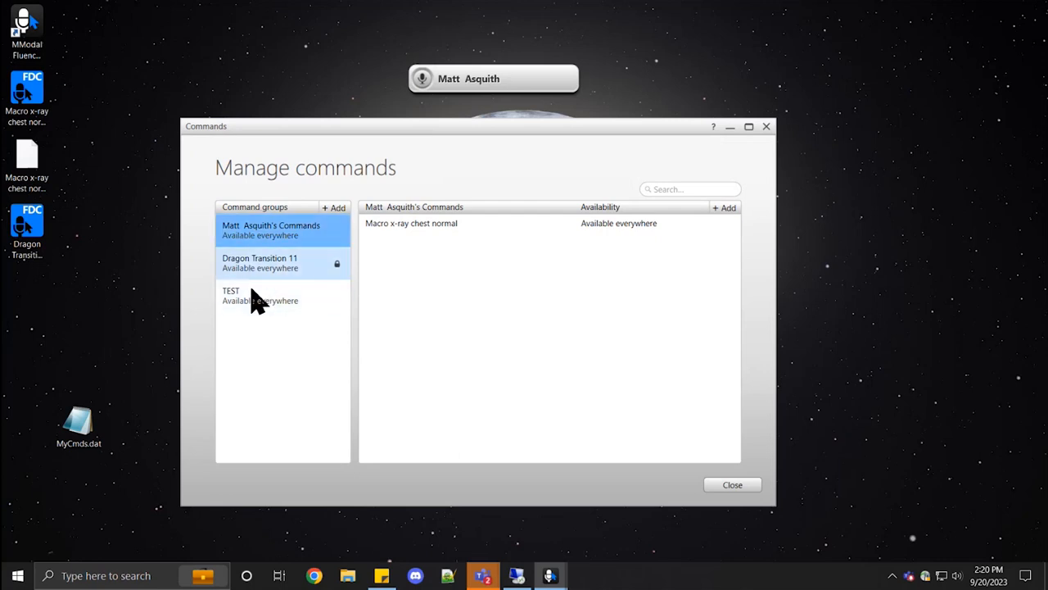
# Bring up the empty TEST command group, ready for a new command.
pyautogui.click(259, 294)
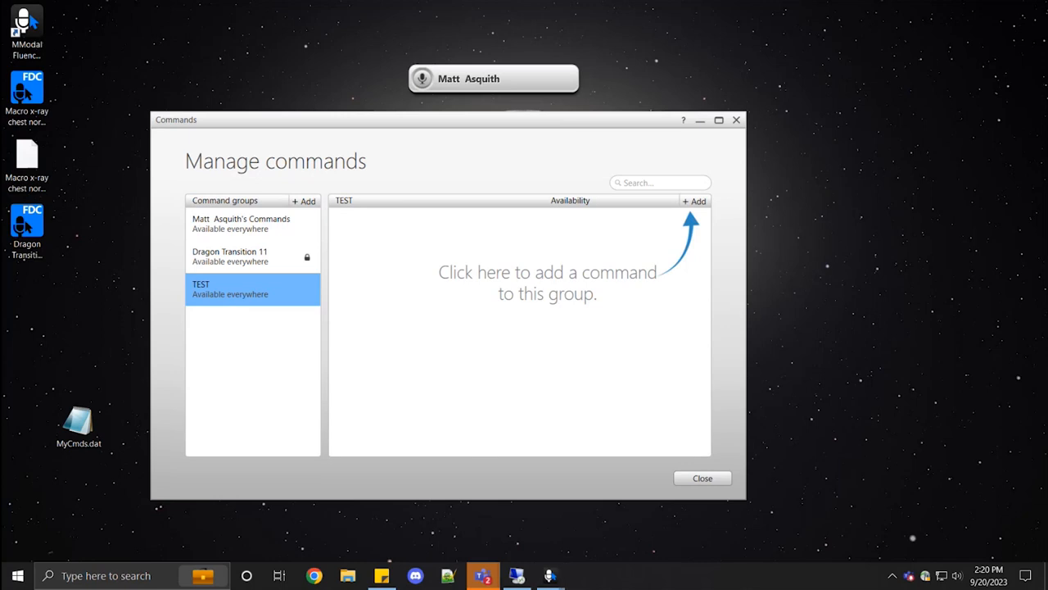
pyautogui.moveTo(501, 92)
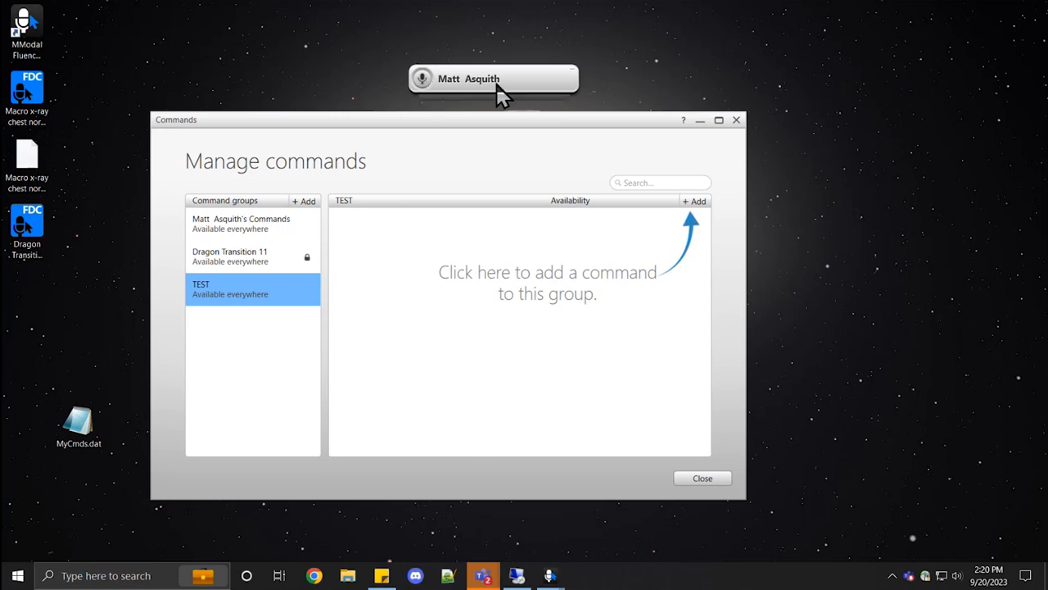
pyautogui.moveTo(499, 90)
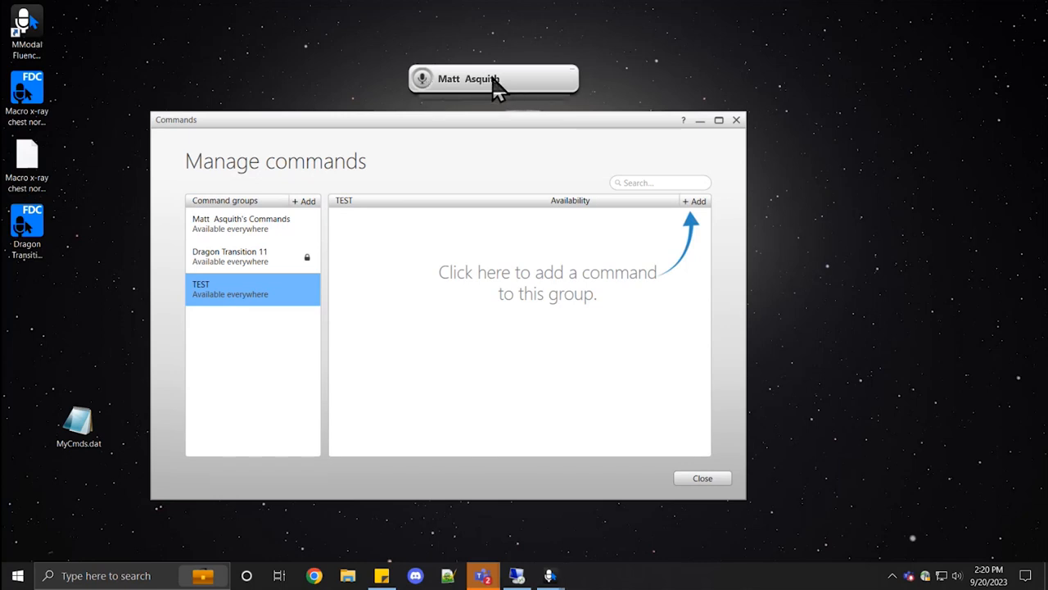
pyautogui.click(492, 79)
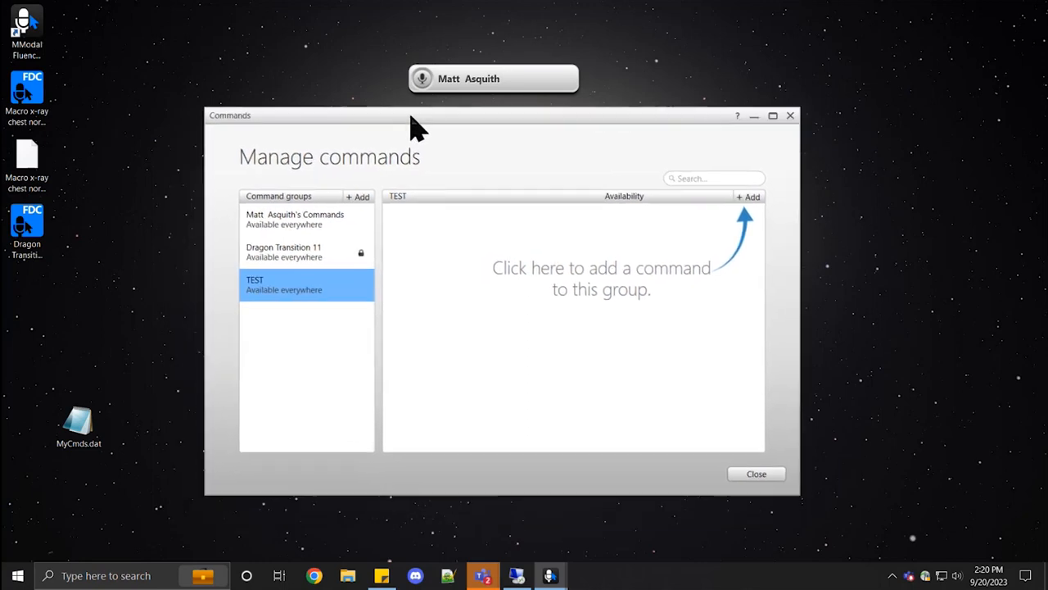
pyautogui.moveTo(876, 294)
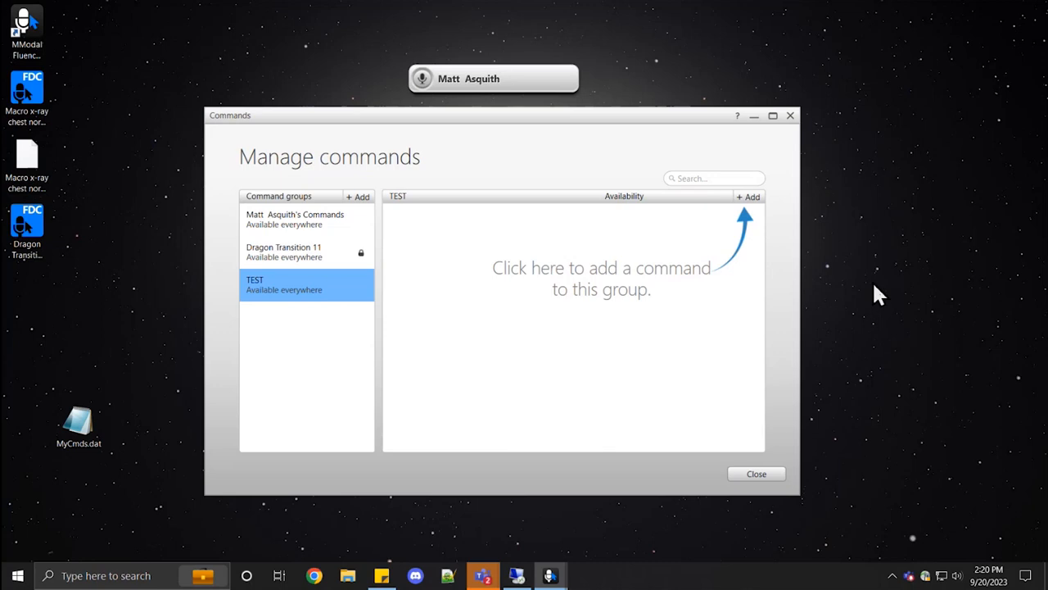
pyautogui.moveTo(870, 381)
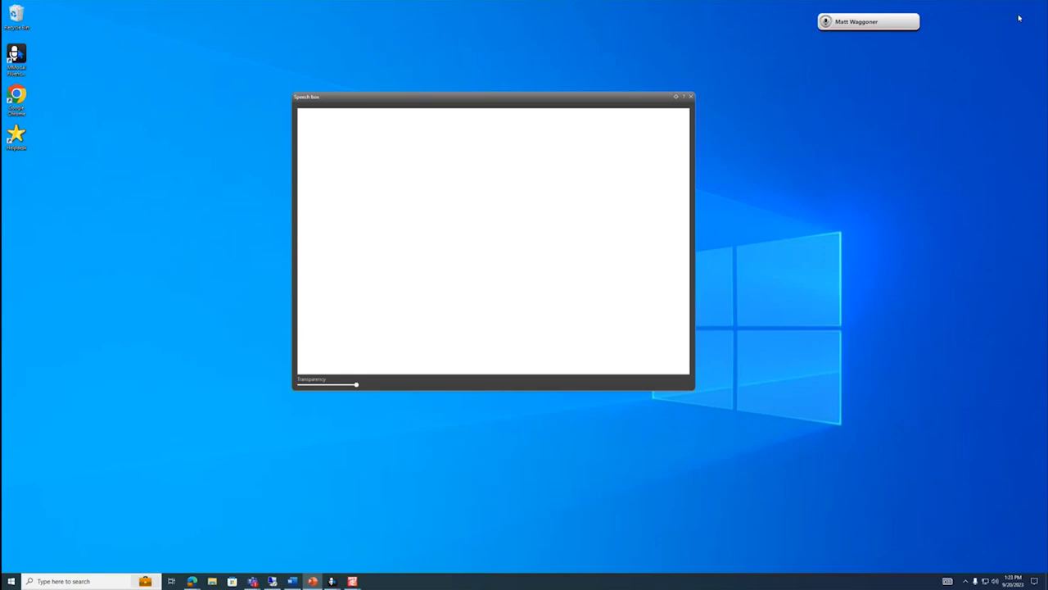
pyautogui.click(868, 21)
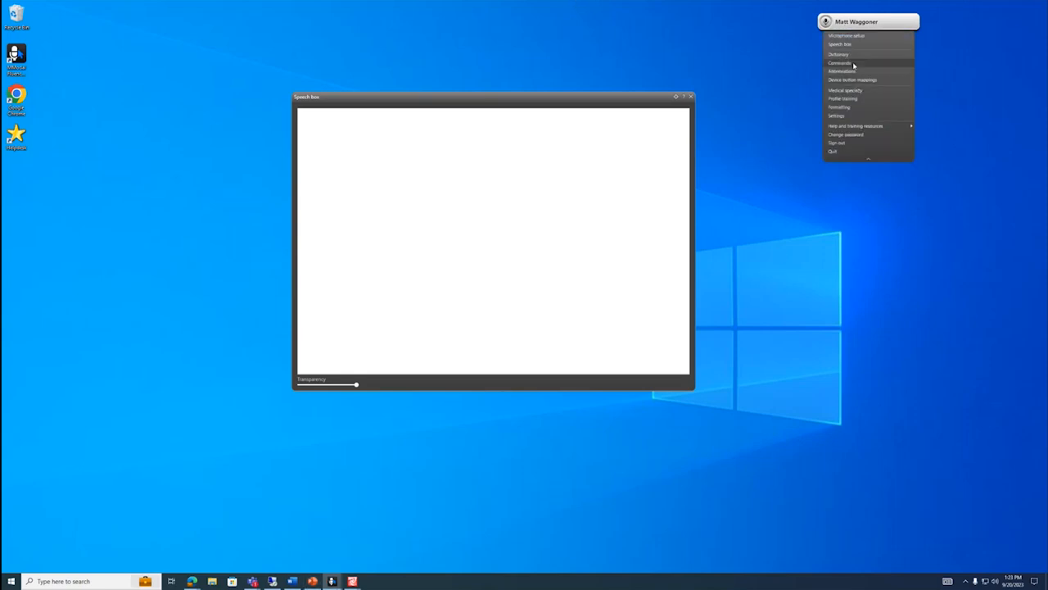
pyautogui.moveTo(842, 71)
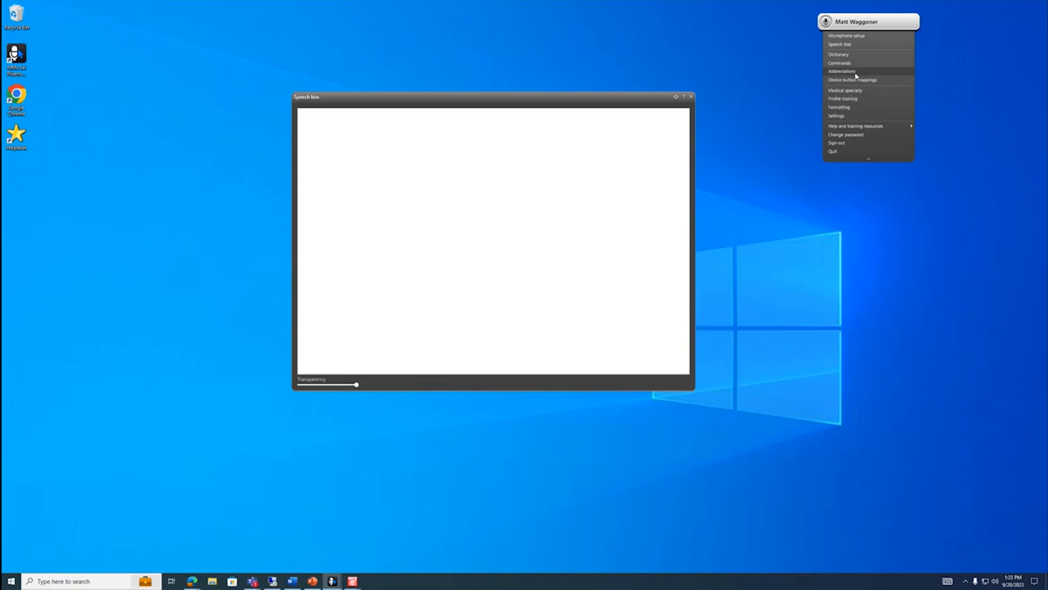
pyautogui.click(852, 79)
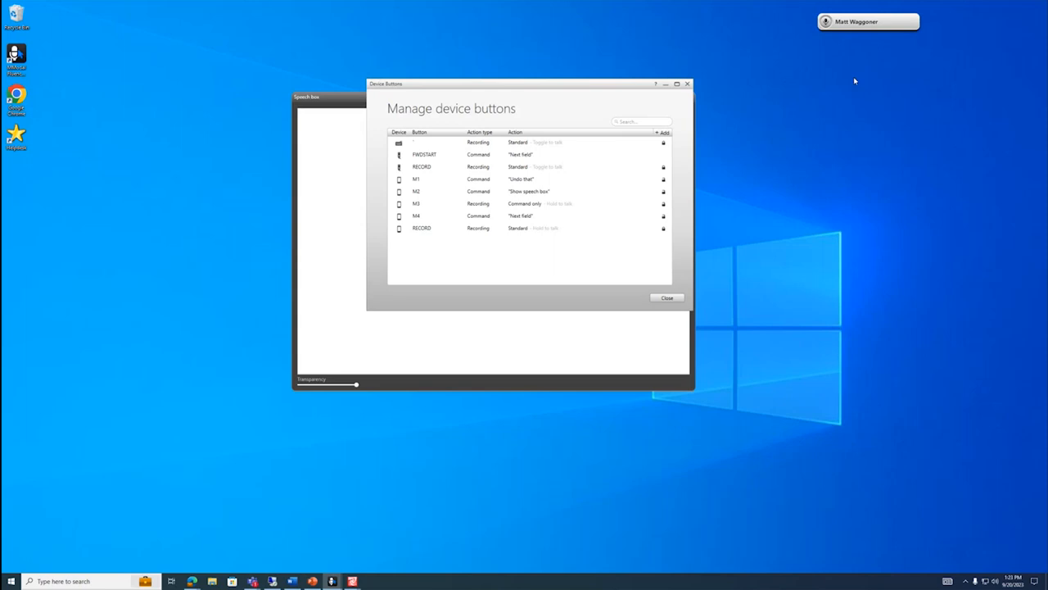
pyautogui.moveTo(816, 59)
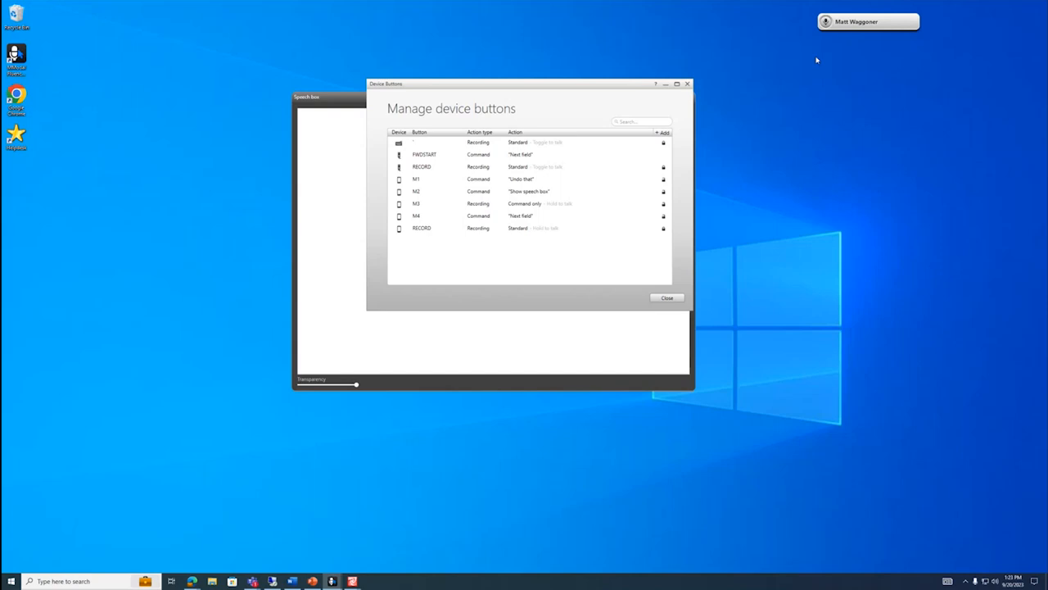
pyautogui.moveTo(779, 199)
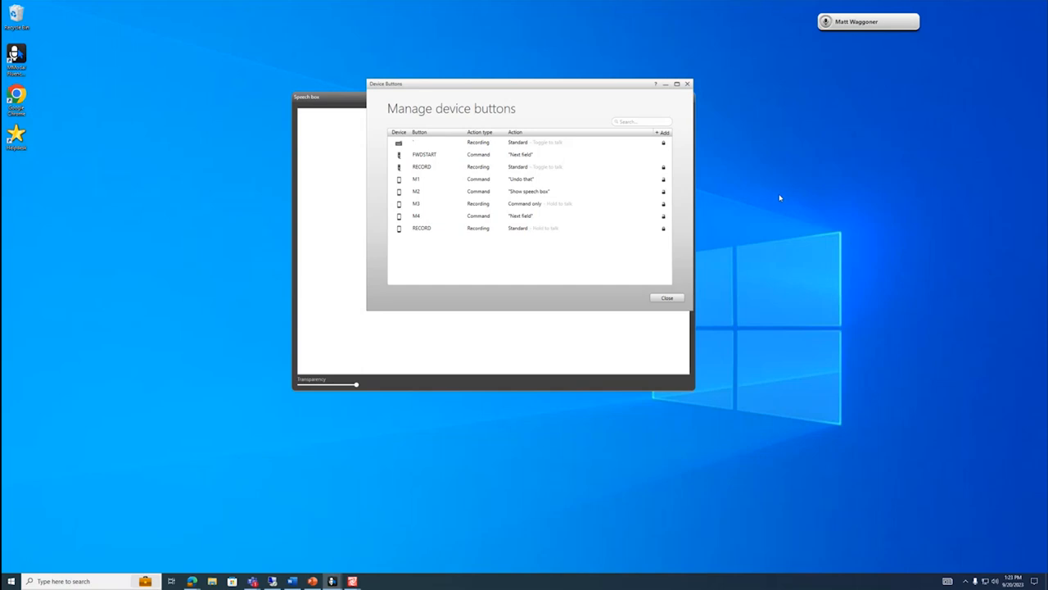
pyautogui.moveTo(449, 256)
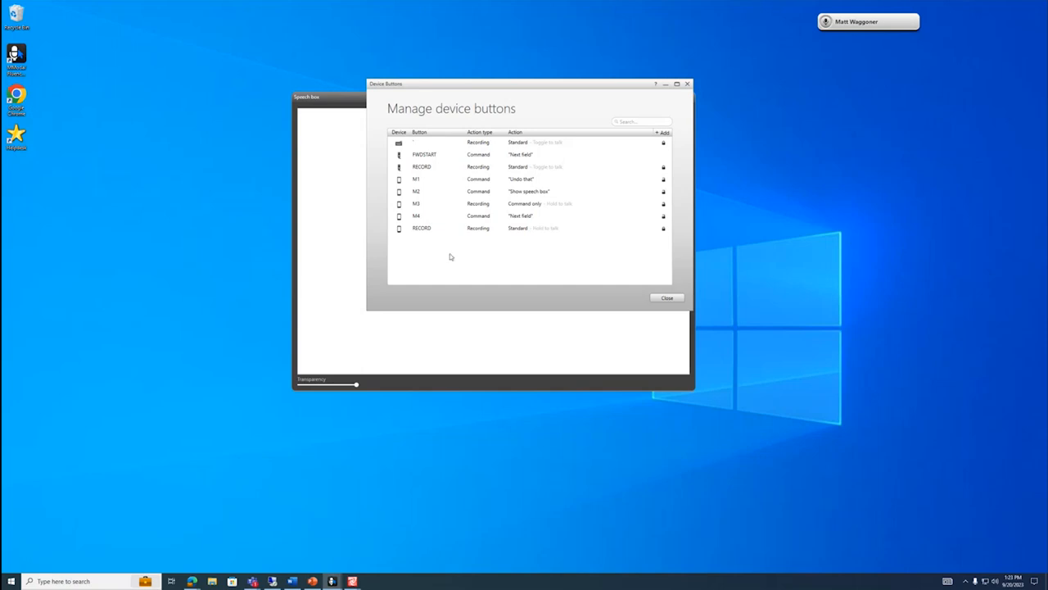
pyautogui.click(422, 166)
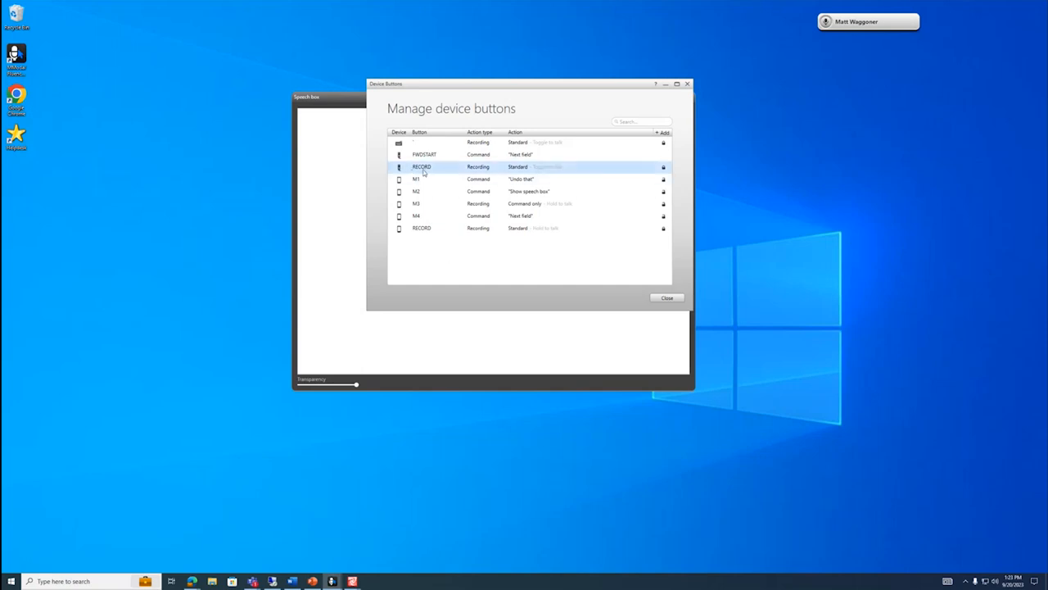
pyautogui.click(448, 154)
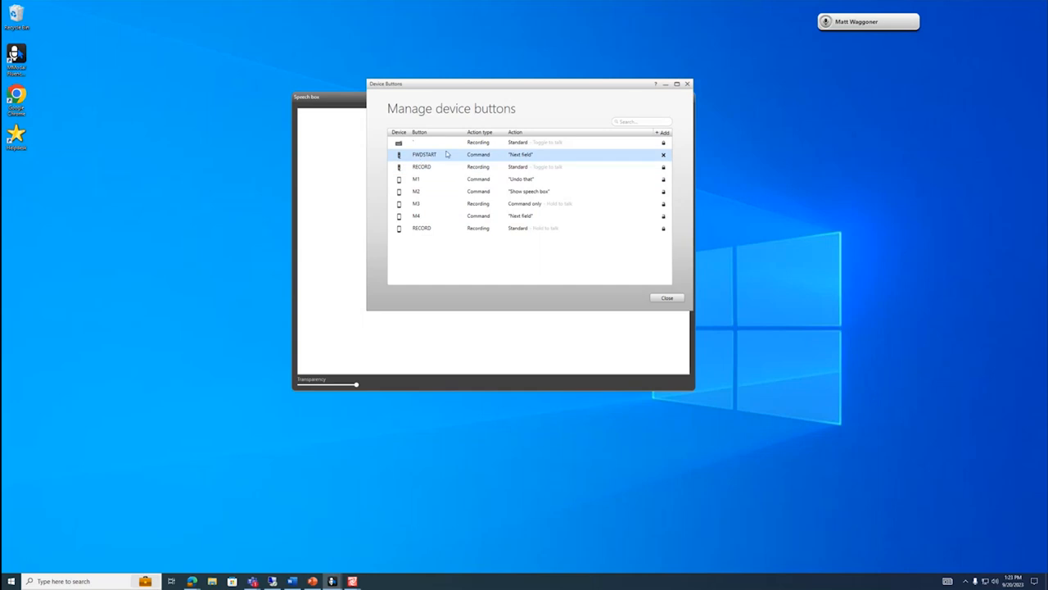
pyautogui.click(491, 191)
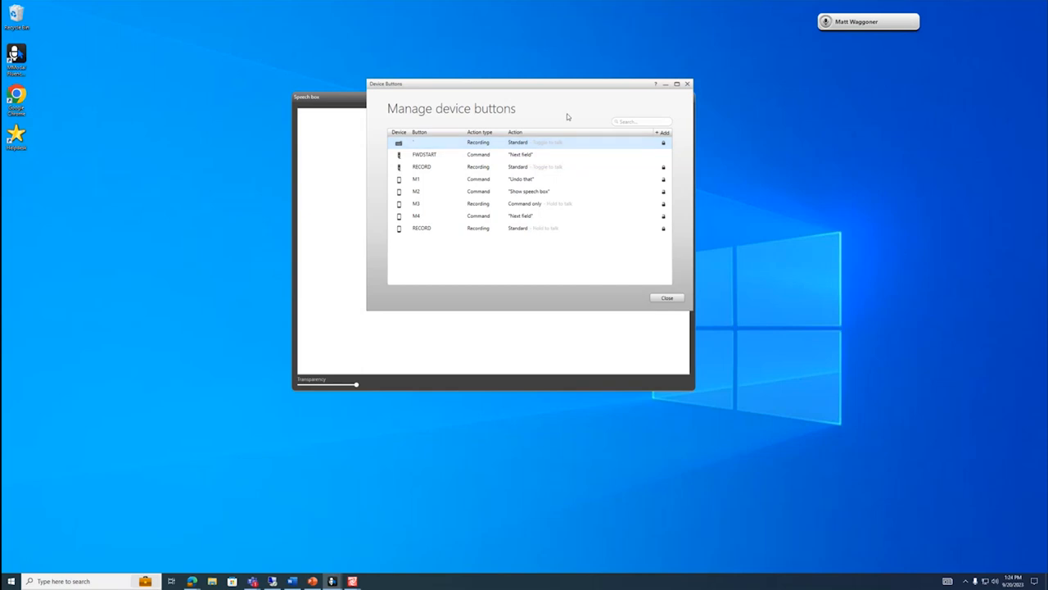
# Add a device button action mapping the EOL mic button to a D keystroke.
pyautogui.click(663, 132)
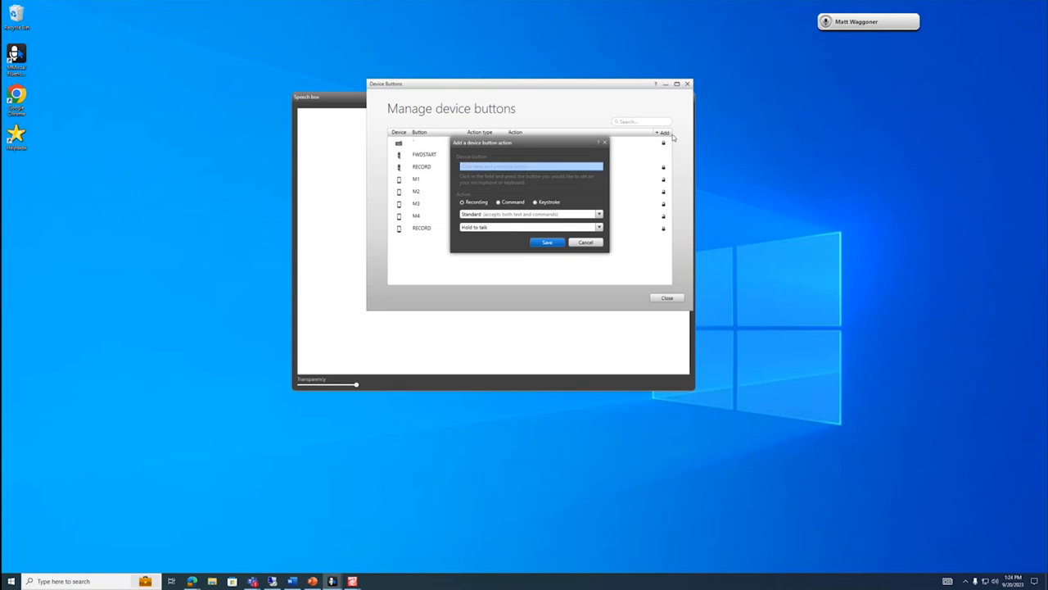
pyautogui.write('EOL')
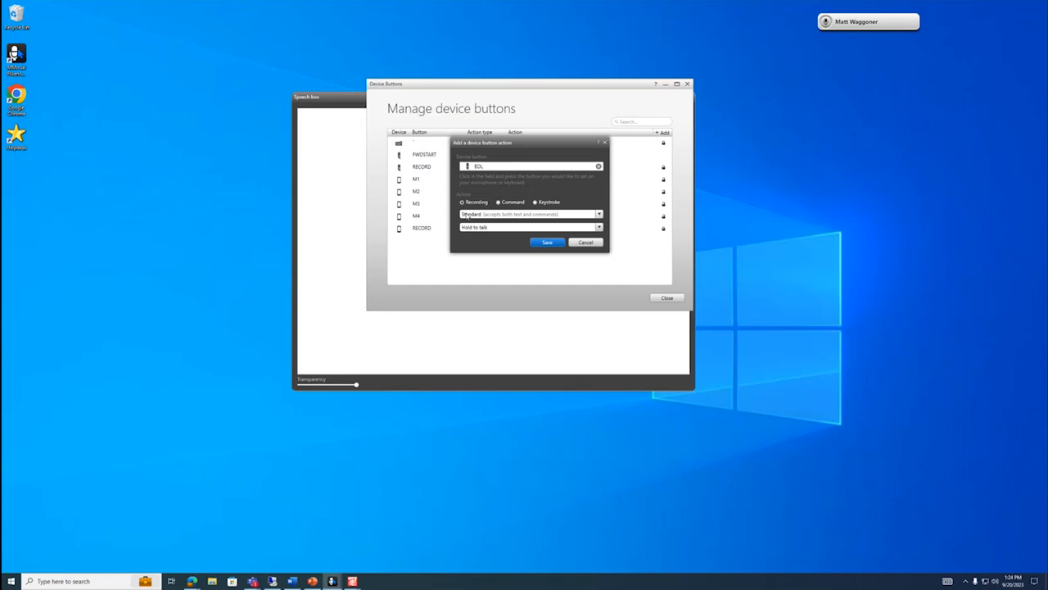
pyautogui.click(536, 202)
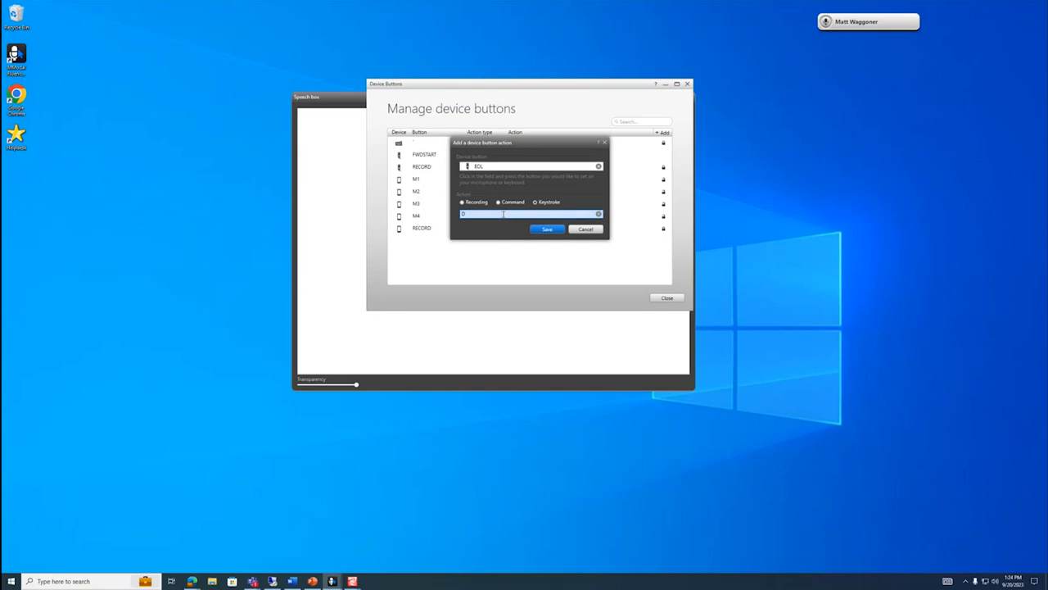
pyautogui.click(546, 228)
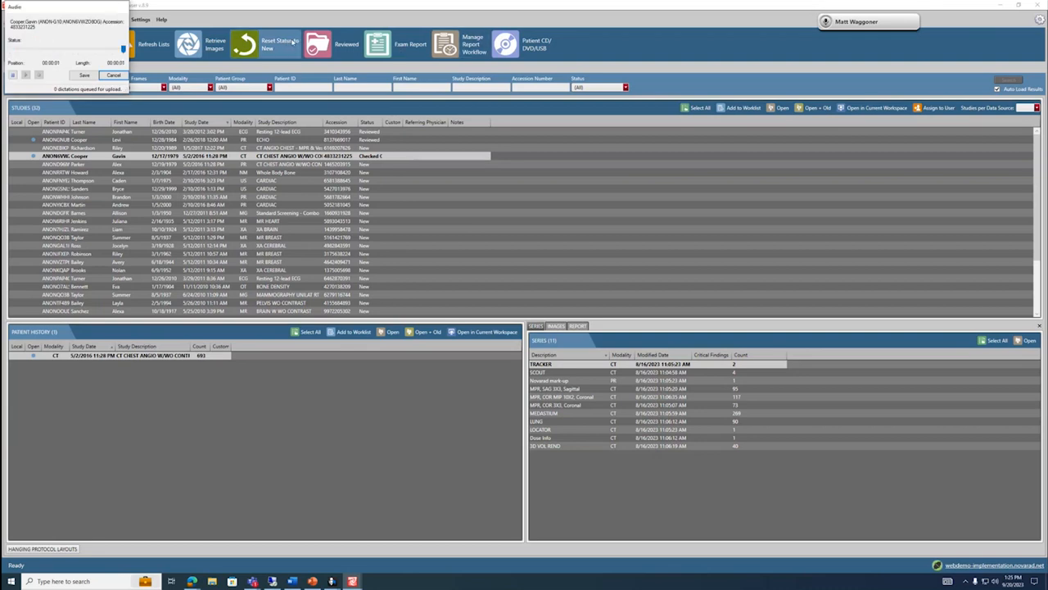
# In NovaRad Options > Plugins, set Dictation Provider to FLUENCY DIRECT and go to Plugin Settings.
pyautogui.click(113, 75)
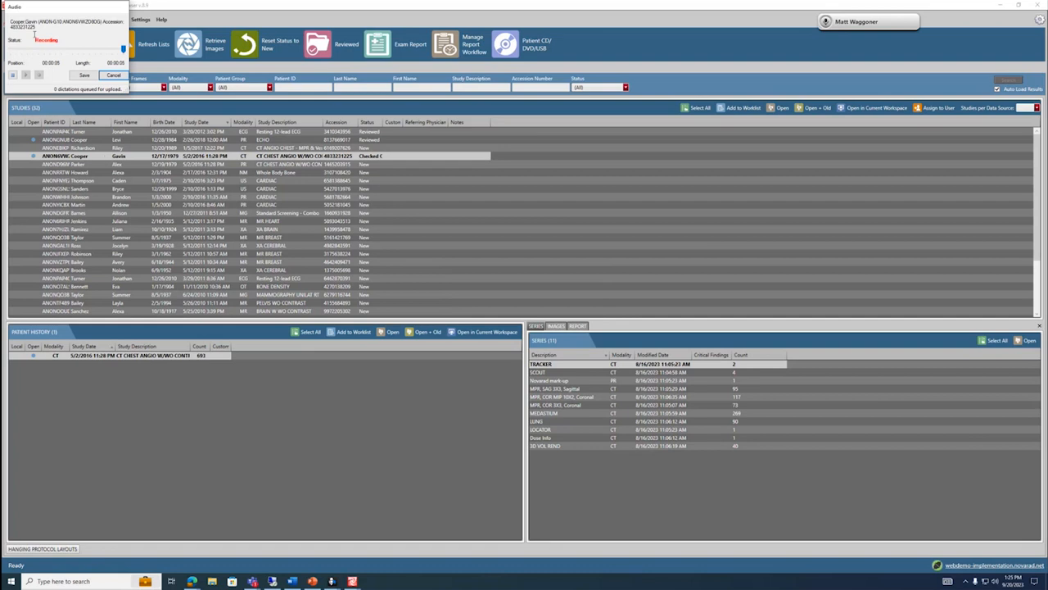
pyautogui.click(113, 74)
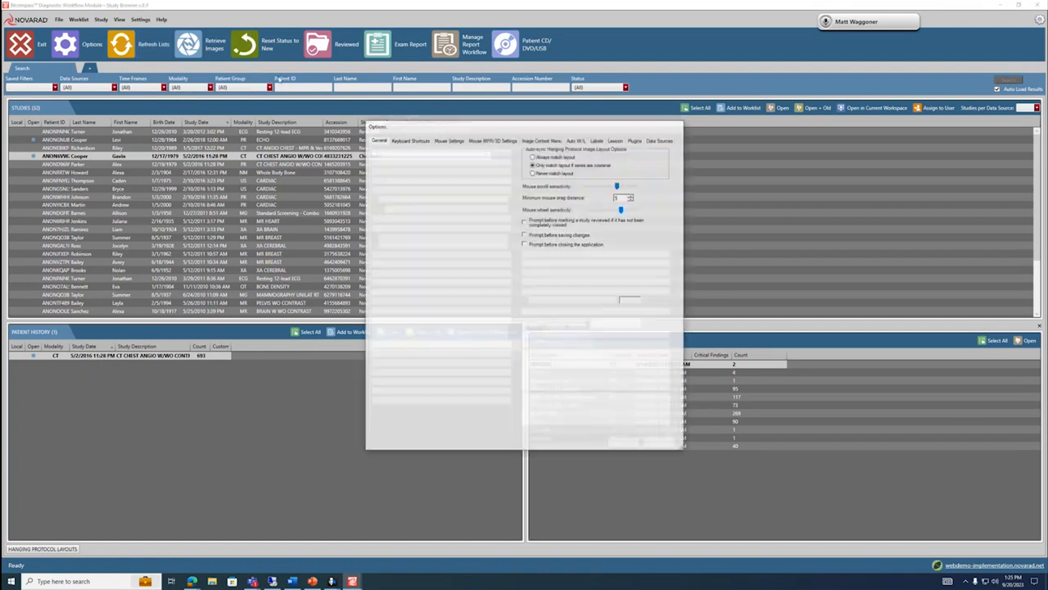
pyautogui.click(636, 139)
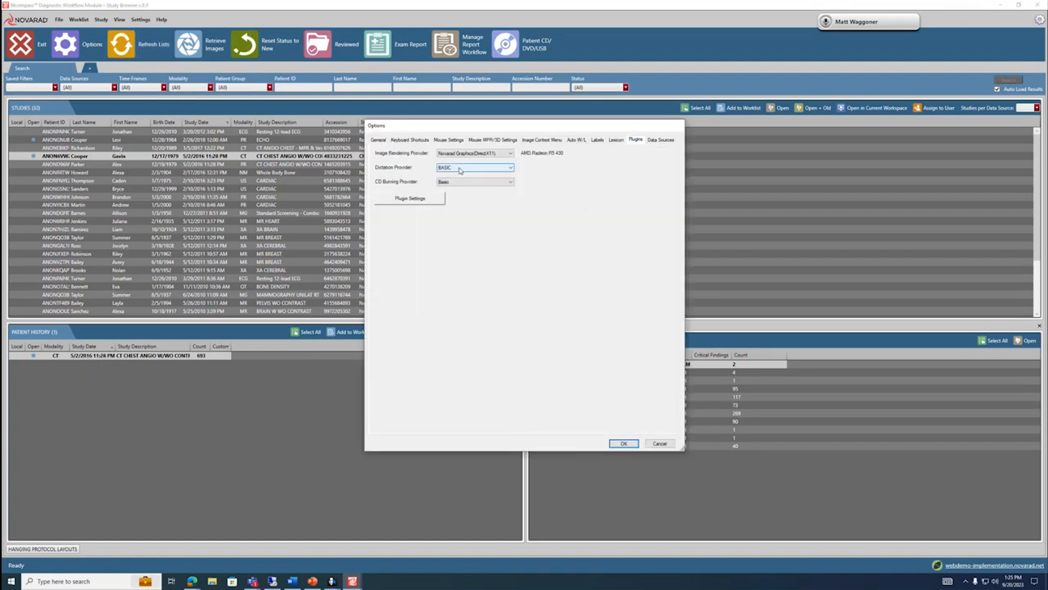
pyautogui.click(475, 167)
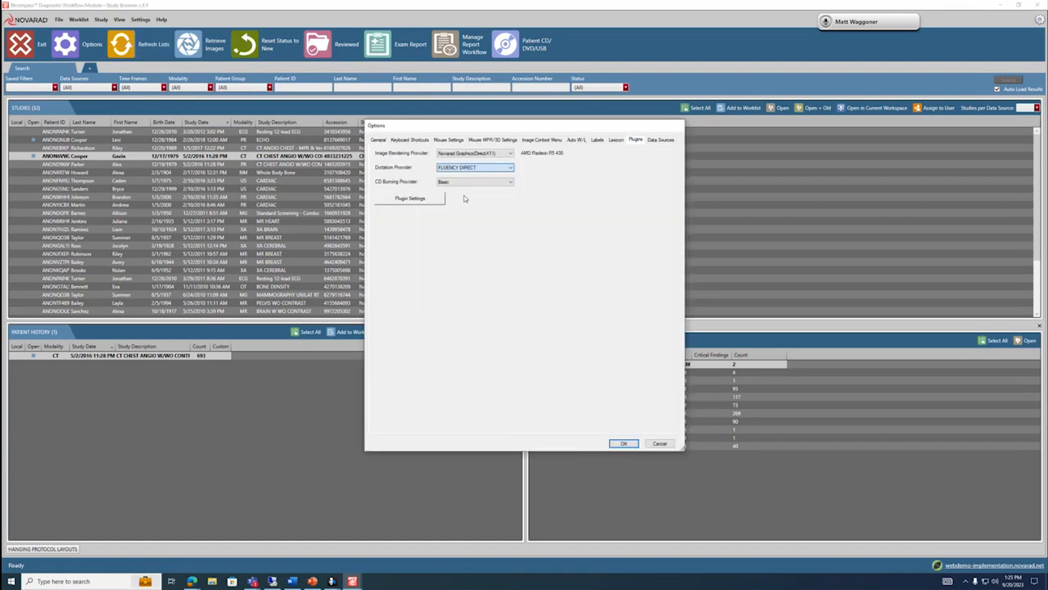
pyautogui.click(624, 443)
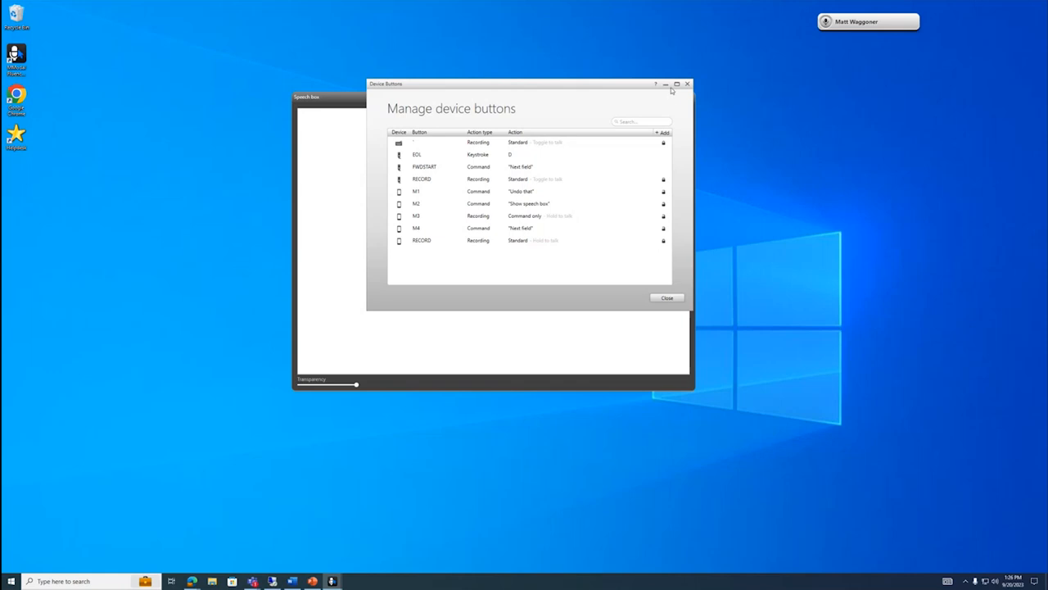
pyautogui.moveTo(790, 124)
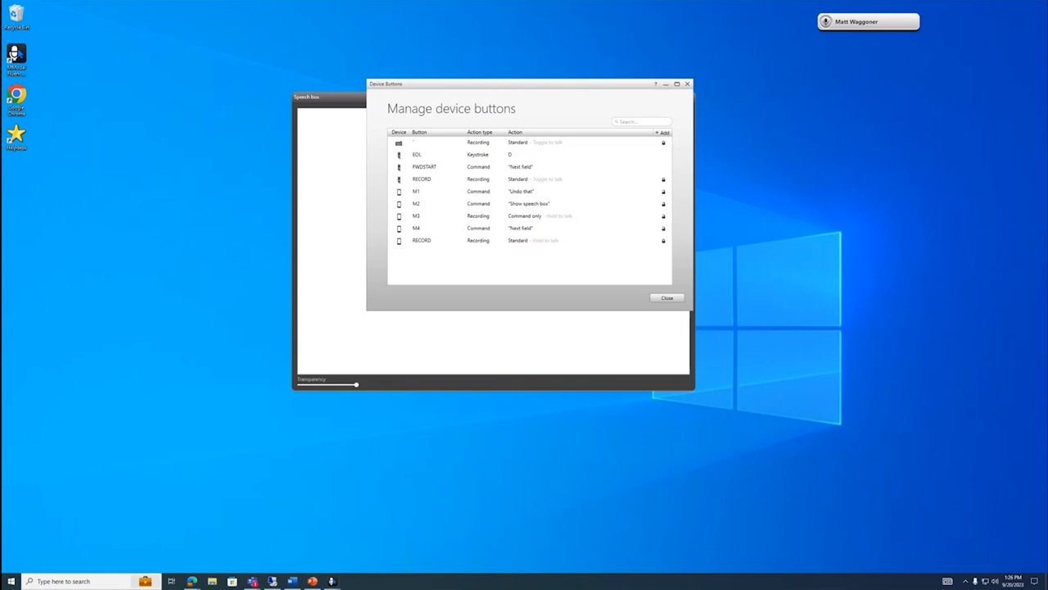
pyautogui.moveTo(607, 101)
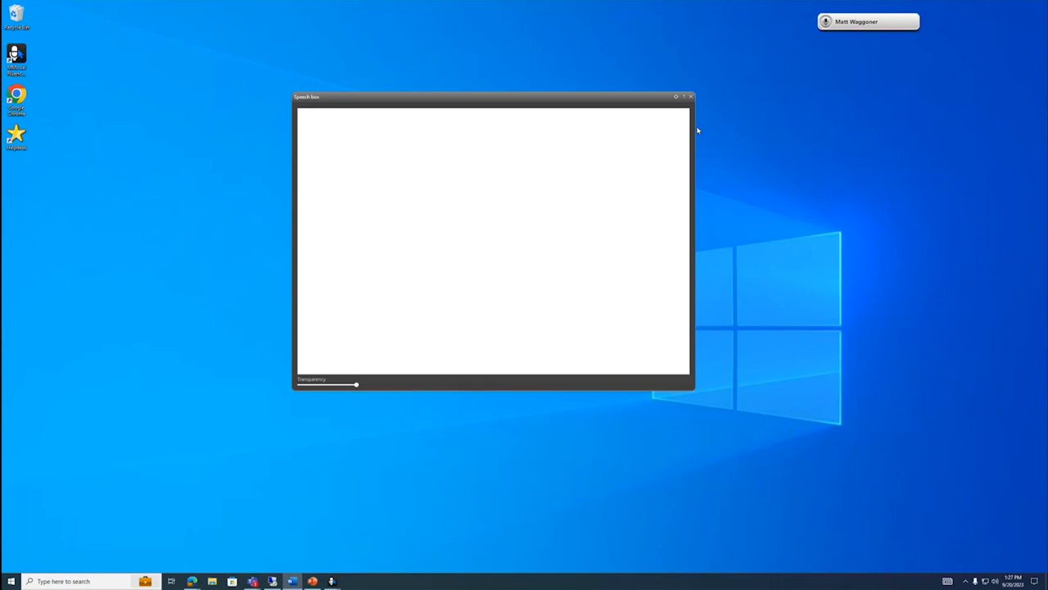
pyautogui.moveTo(1018, 71)
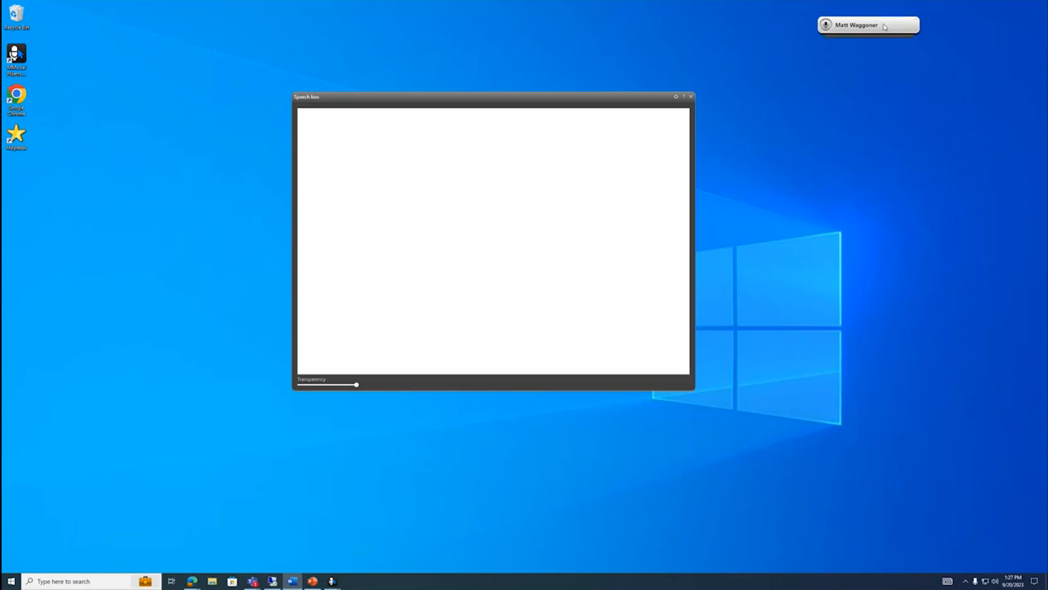
pyautogui.click(866, 24)
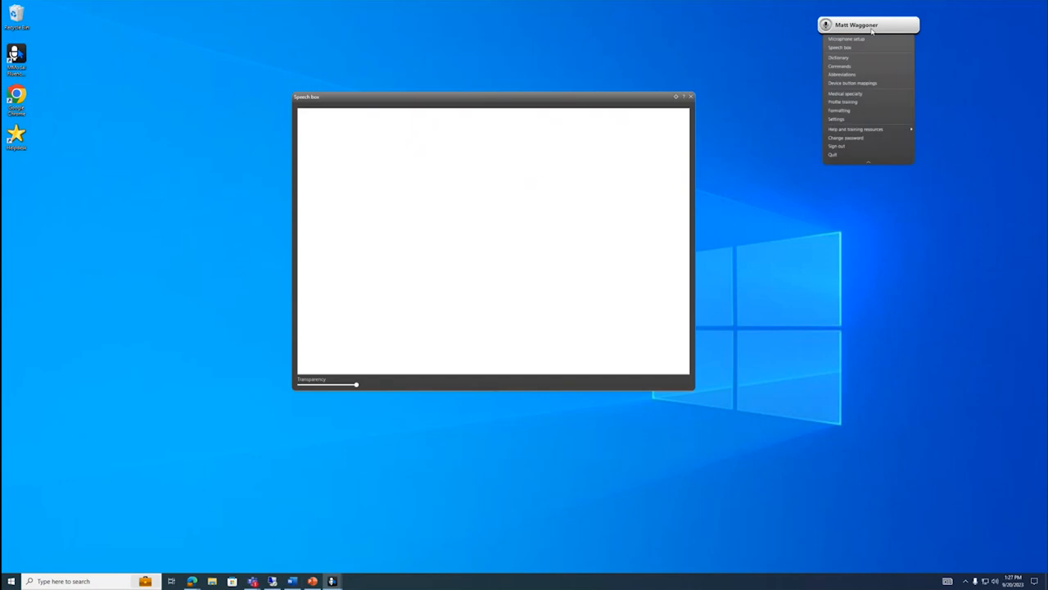
pyautogui.moveTo(852, 75)
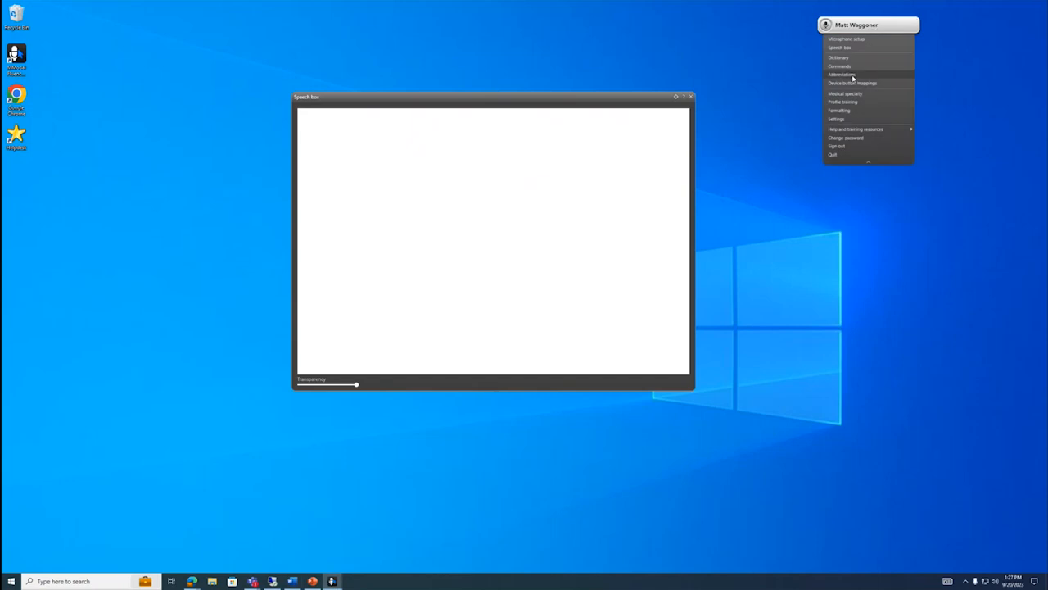
pyautogui.moveTo(851, 114)
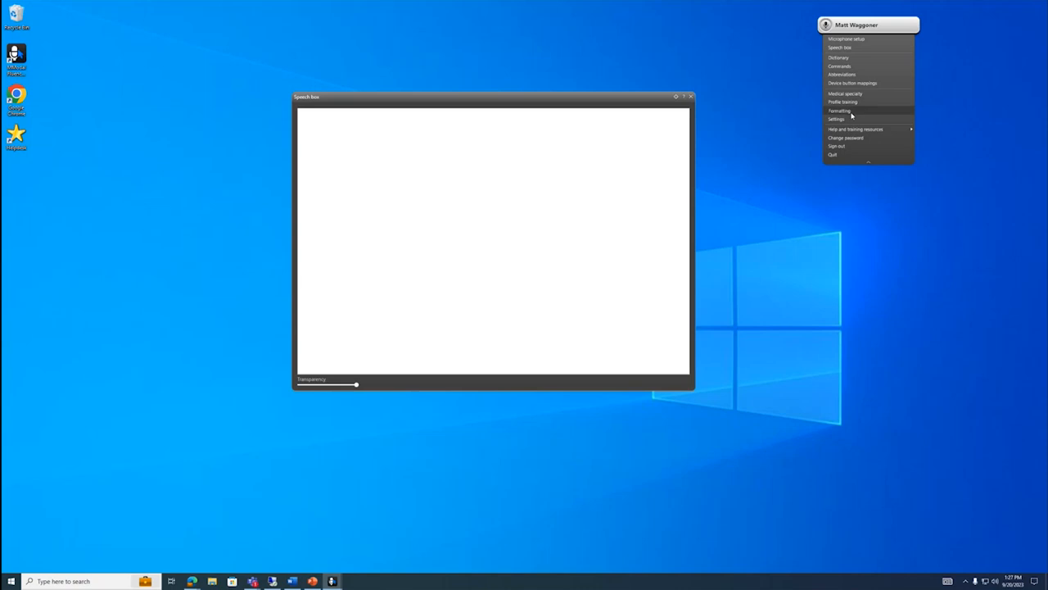
pyautogui.click(840, 111)
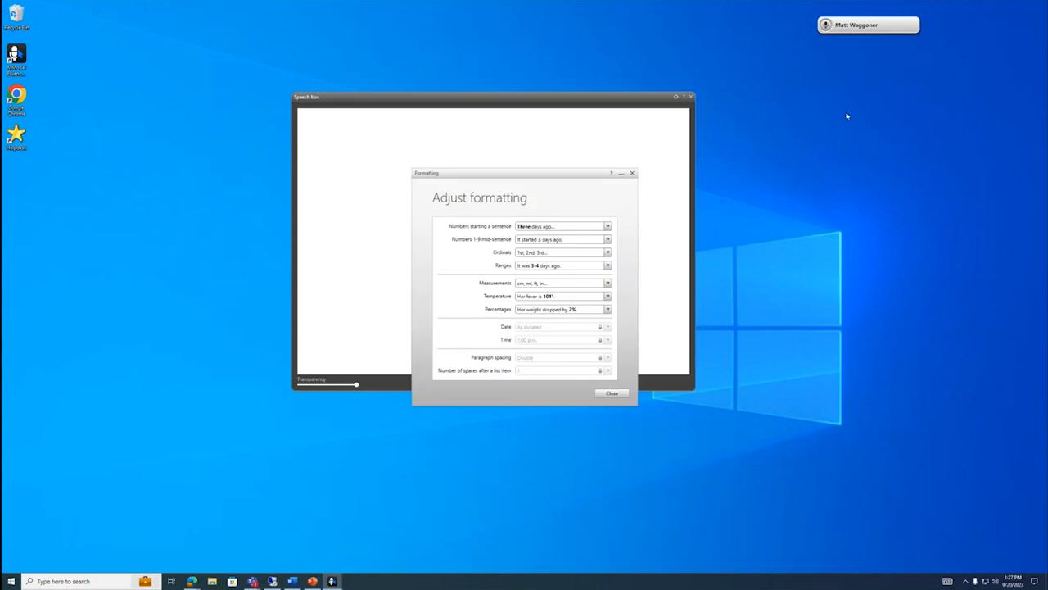
pyautogui.moveTo(732, 139)
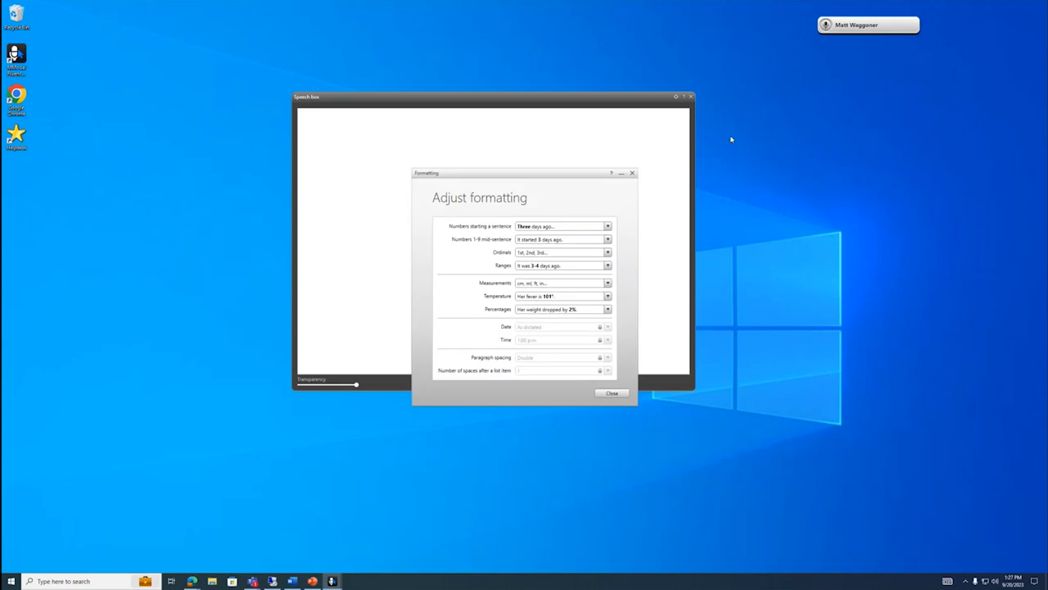
pyautogui.moveTo(524, 173); pyautogui.dragTo(513, 141)
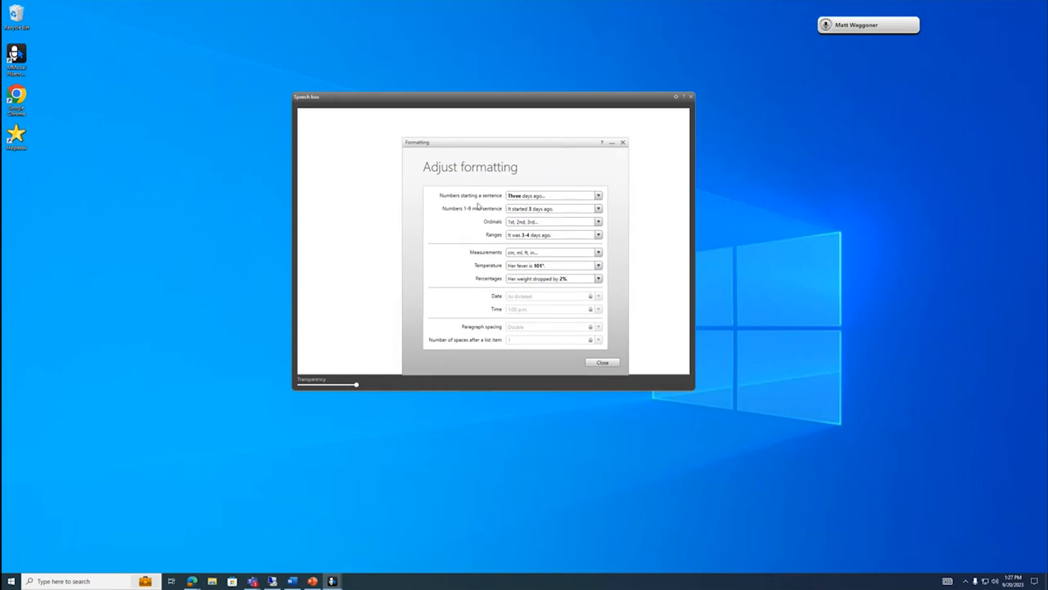
pyautogui.click(598, 194)
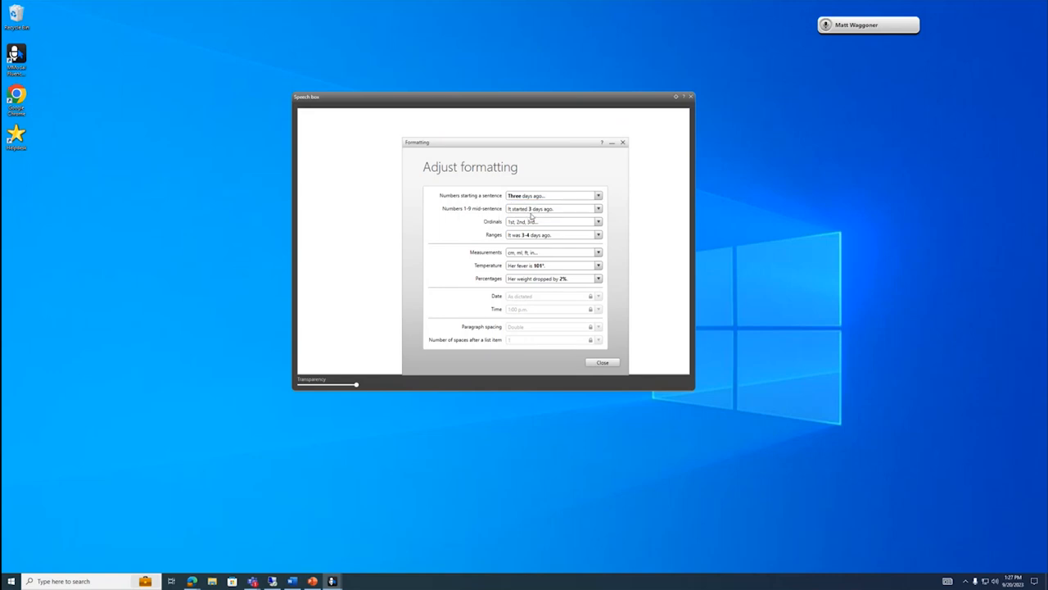
pyautogui.click(598, 234)
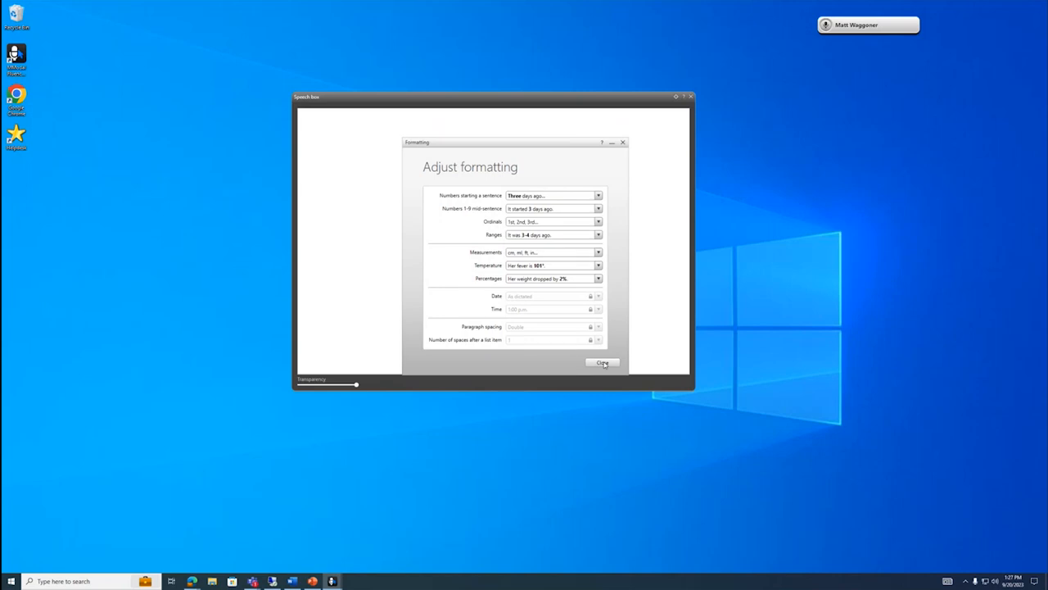
pyautogui.click(603, 363)
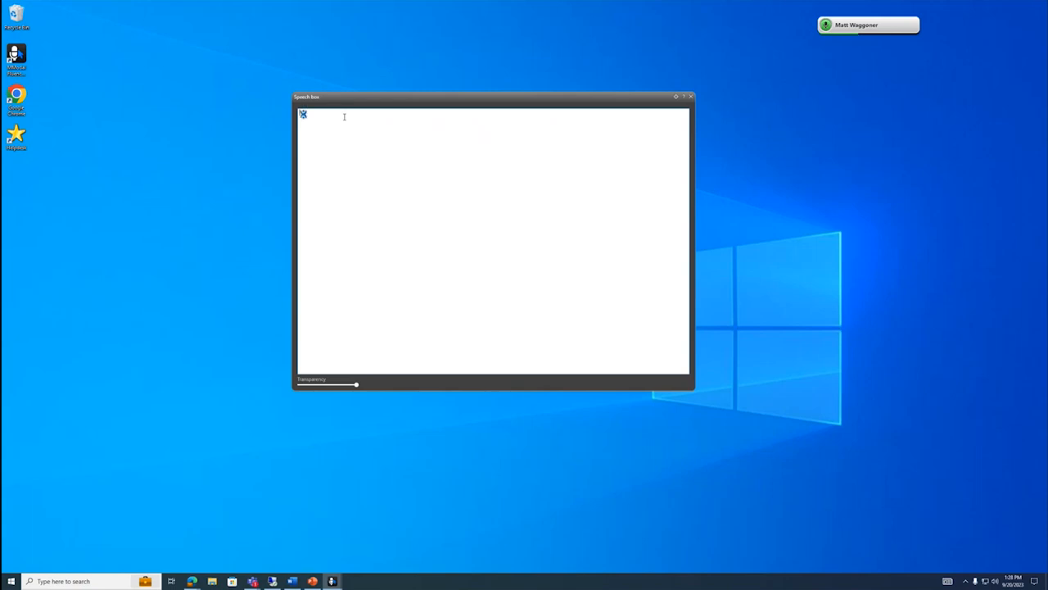
# Dictate 'Dr. Fisher saw this patient at the Lake side Clinic on Tuesday.' and correct Fisher to Fischer.
pyautogui.write('Dr. Fisher saw this patient at the Lake side Clinic on Tuesday.')
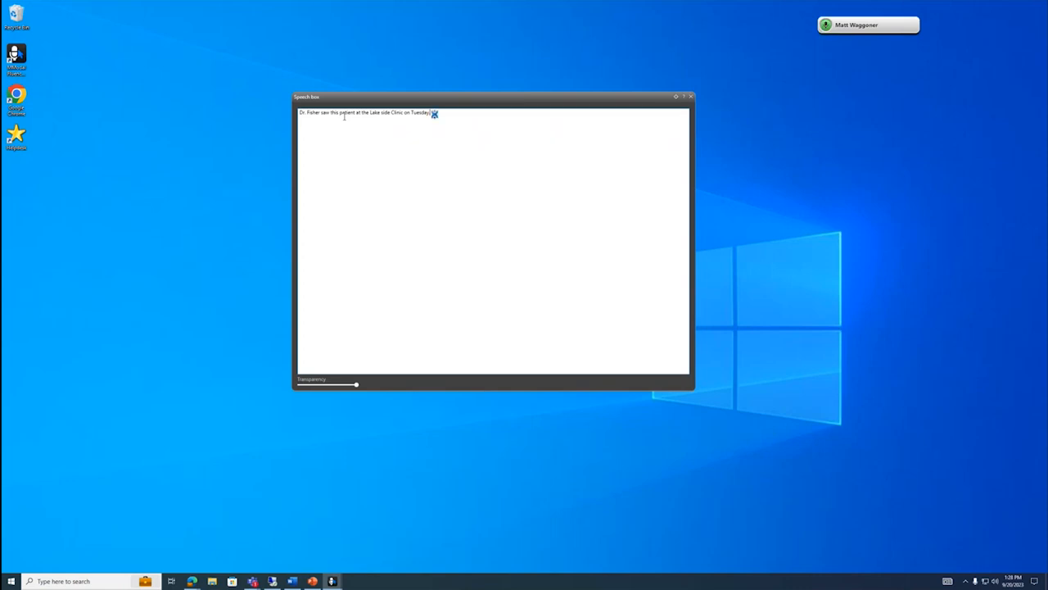
pyautogui.doubleClick(313, 112)
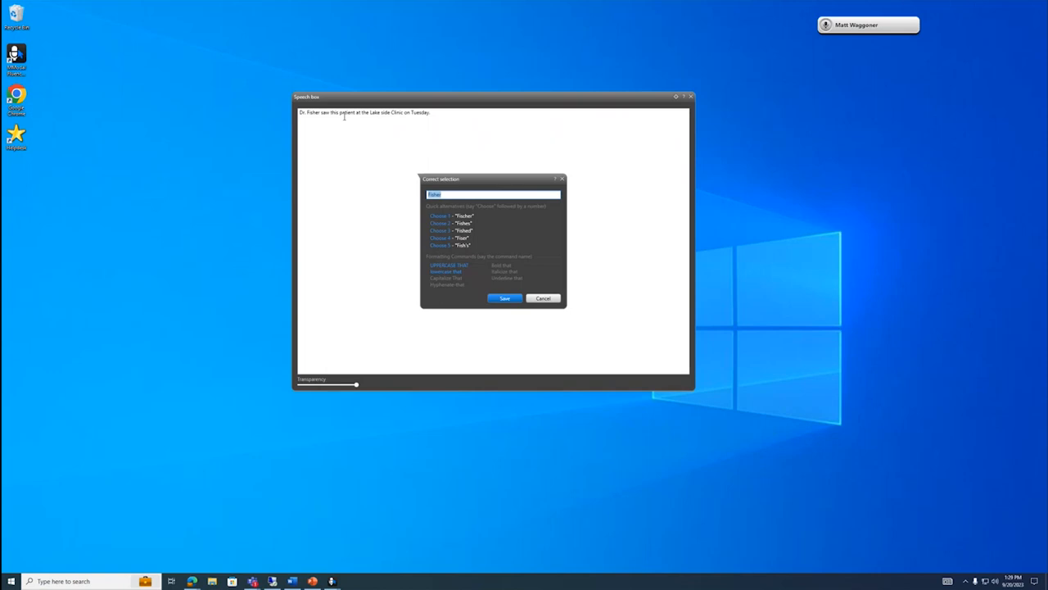
pyautogui.moveTo(893, 168)
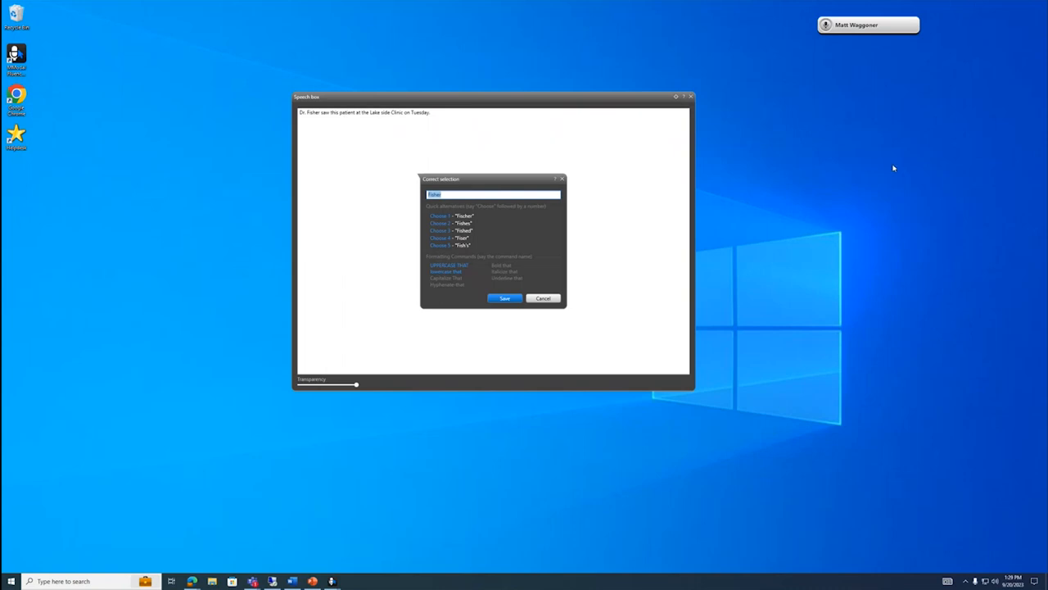
pyautogui.moveTo(569, 217)
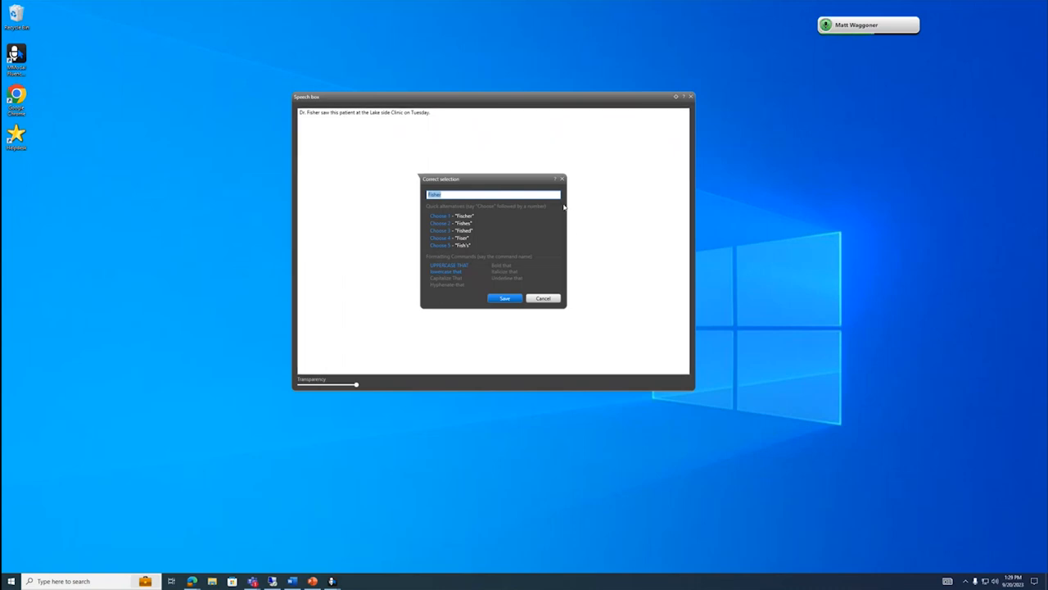
pyautogui.click(504, 297)
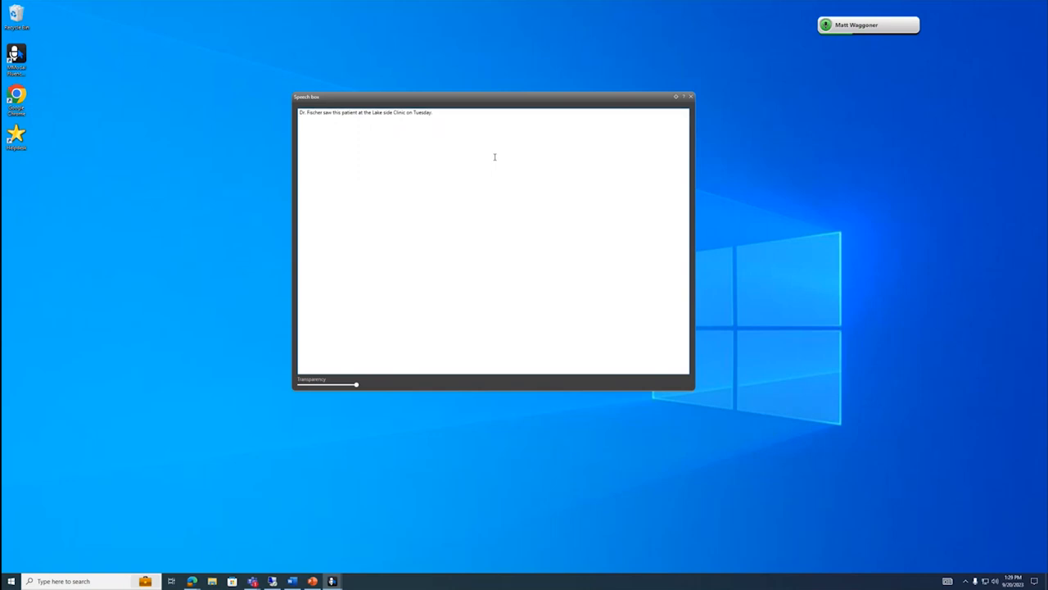
# Dictate 'Dr. Fisher' again and correct the second Fisher to Fischer via the correction choices.
pyautogui.write('Dr. Fisher will again schedule this patient at Lakeside clinic next Wednesday')
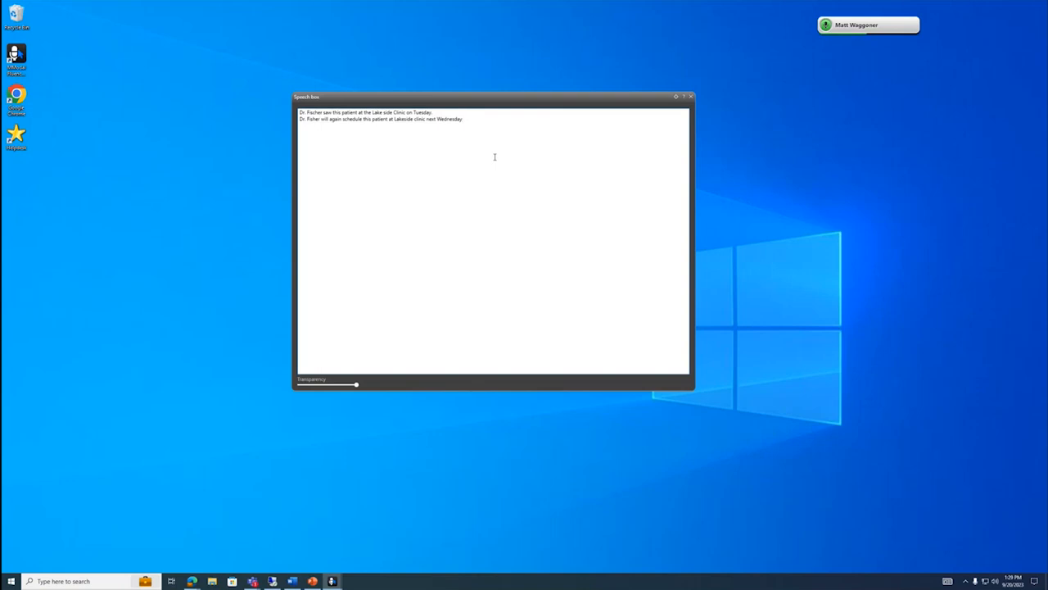
pyautogui.doubleClick(314, 112)
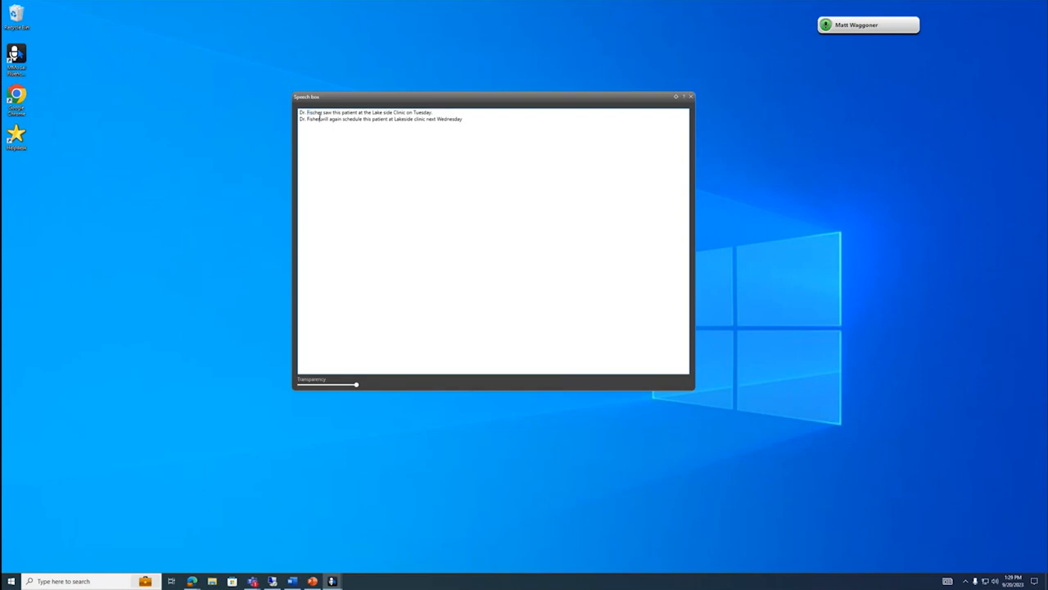
pyautogui.doubleClick(313, 118)
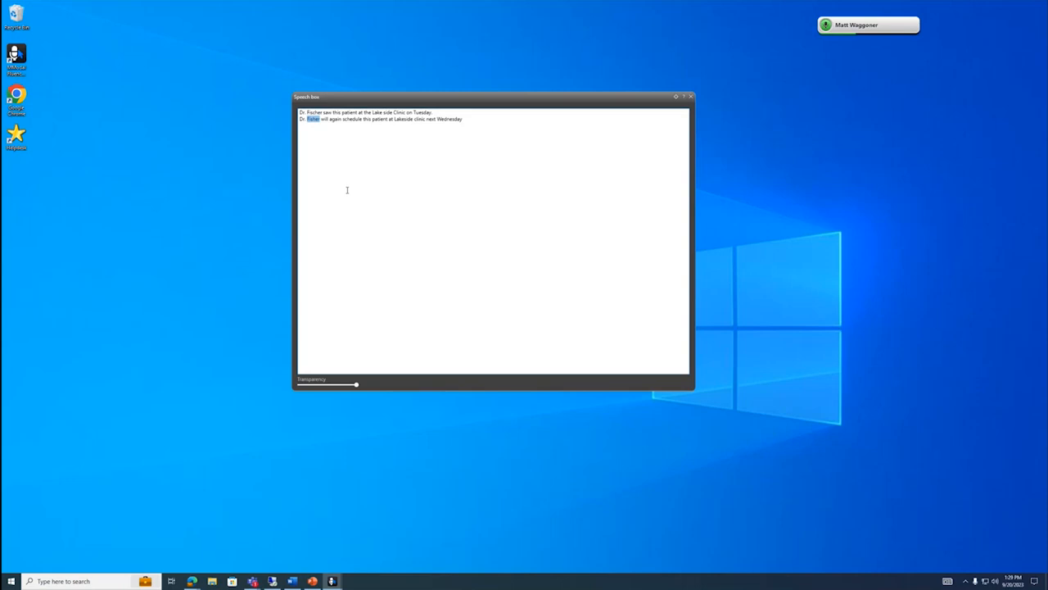
pyautogui.click(312, 119)
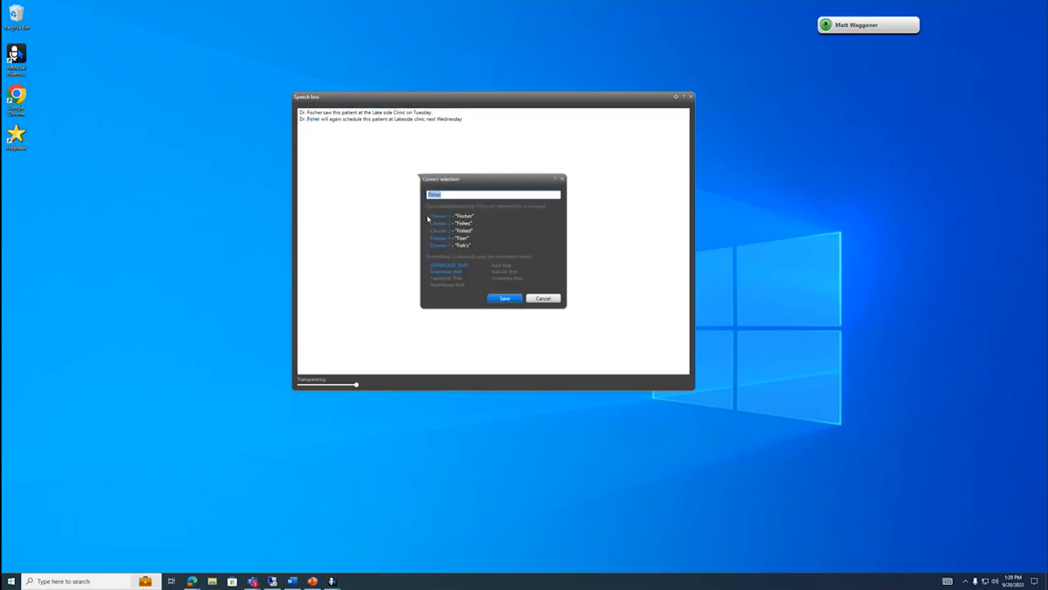
pyautogui.click(504, 297)
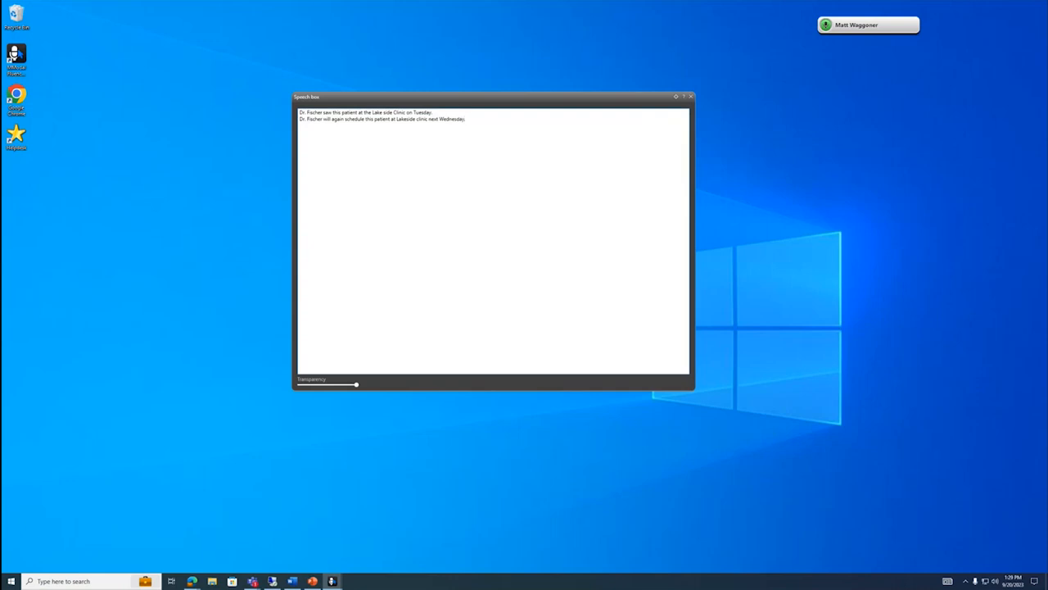
pyautogui.click(466, 119)
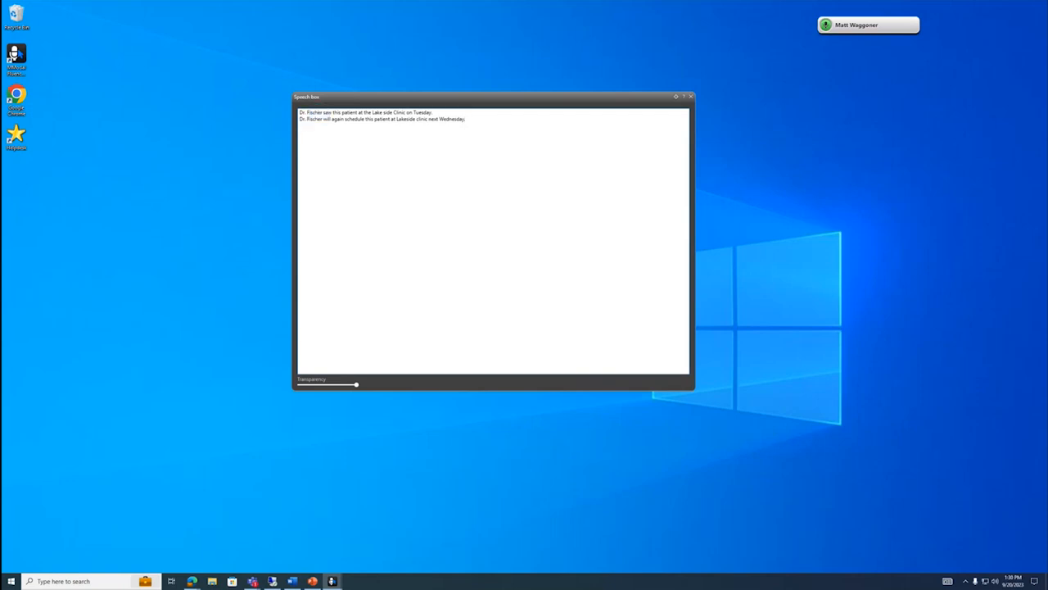
# Dictate another test line still rendered as 'Dr. Fisher', then clear the Speech box.
pyautogui.write('Dr. Fisher')
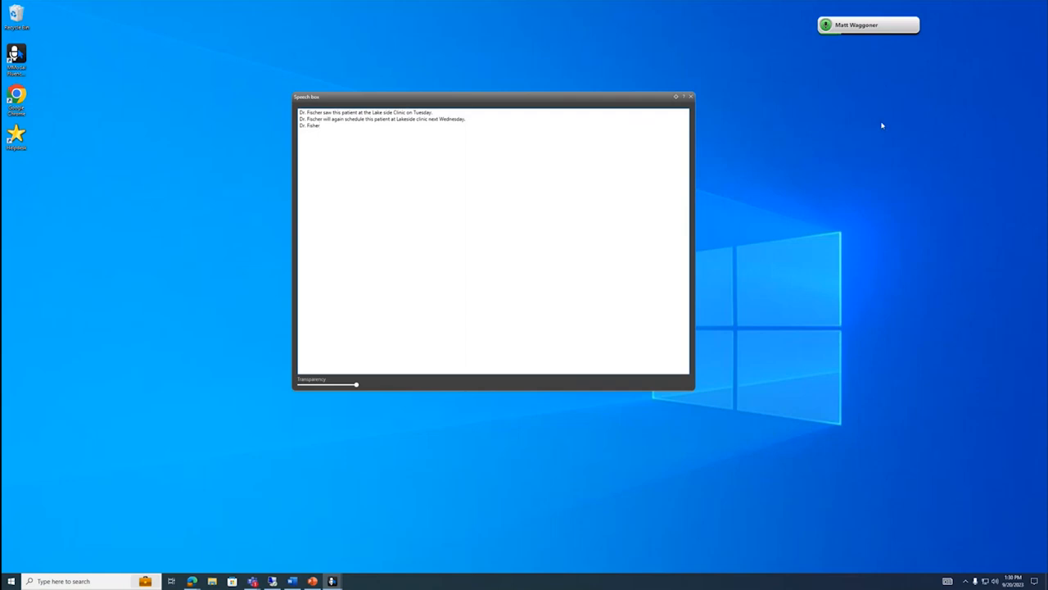
pyautogui.write('wondering why it is I will have to double check on this')
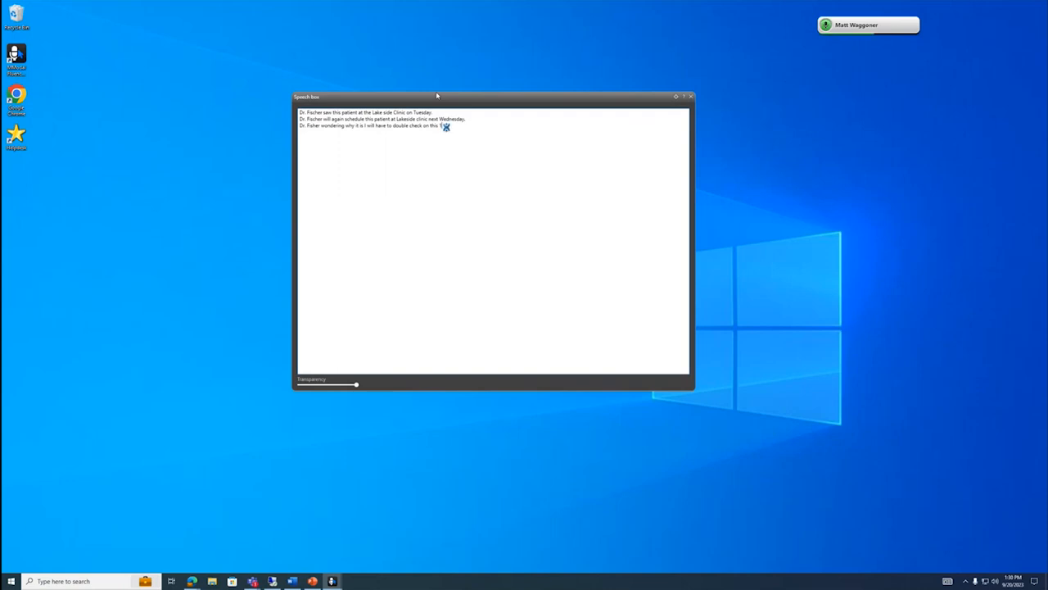
pyautogui.write('ideal punches ahead')
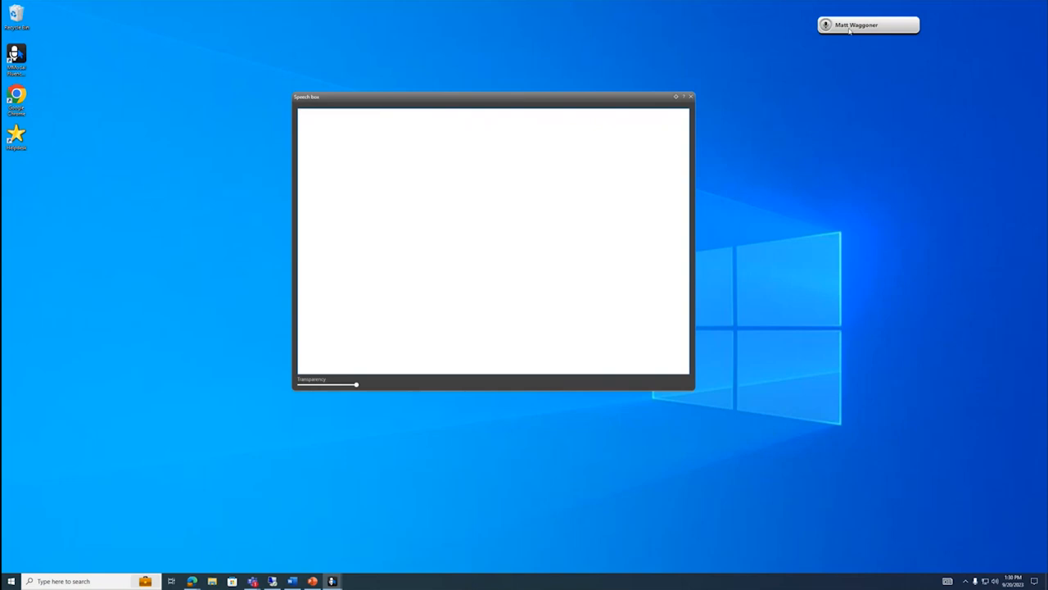
# From the profile menu, go to the Dictionary and start adding a new person name.
pyautogui.click(867, 25)
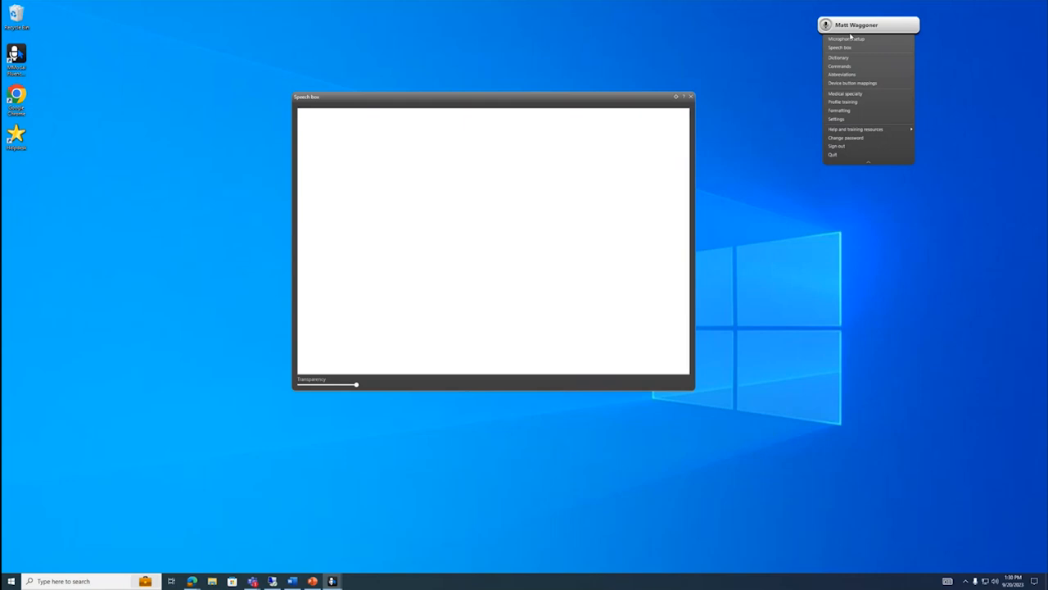
pyautogui.moveTo(866, 37)
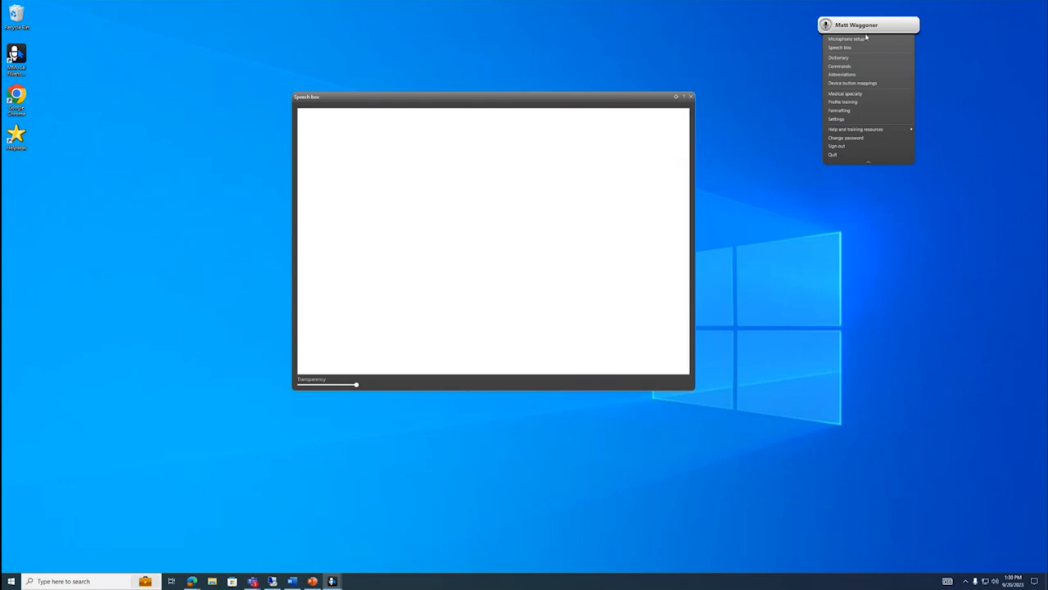
pyautogui.click(839, 66)
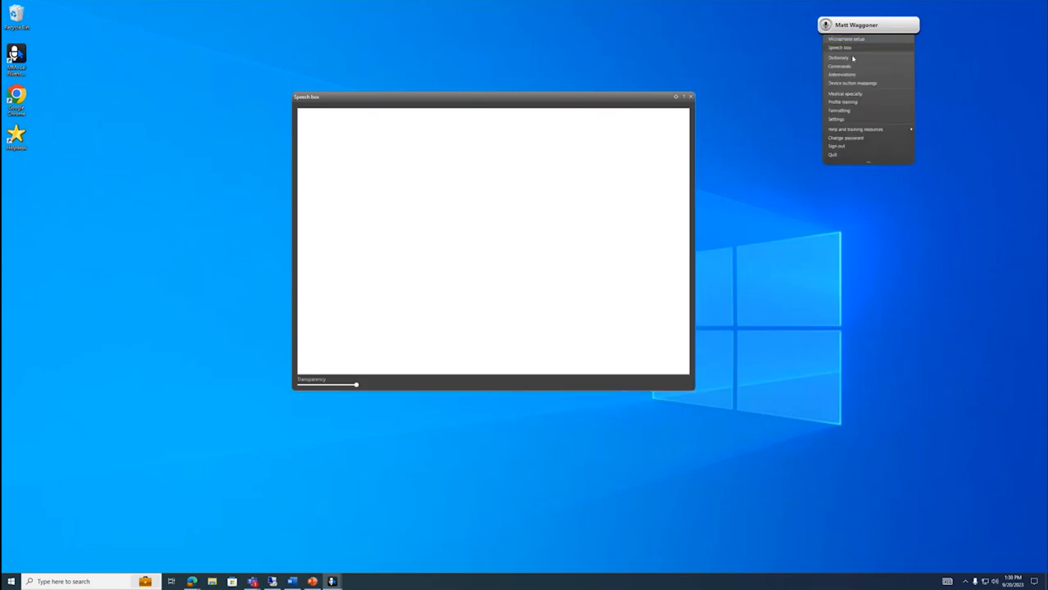
pyautogui.click(837, 57)
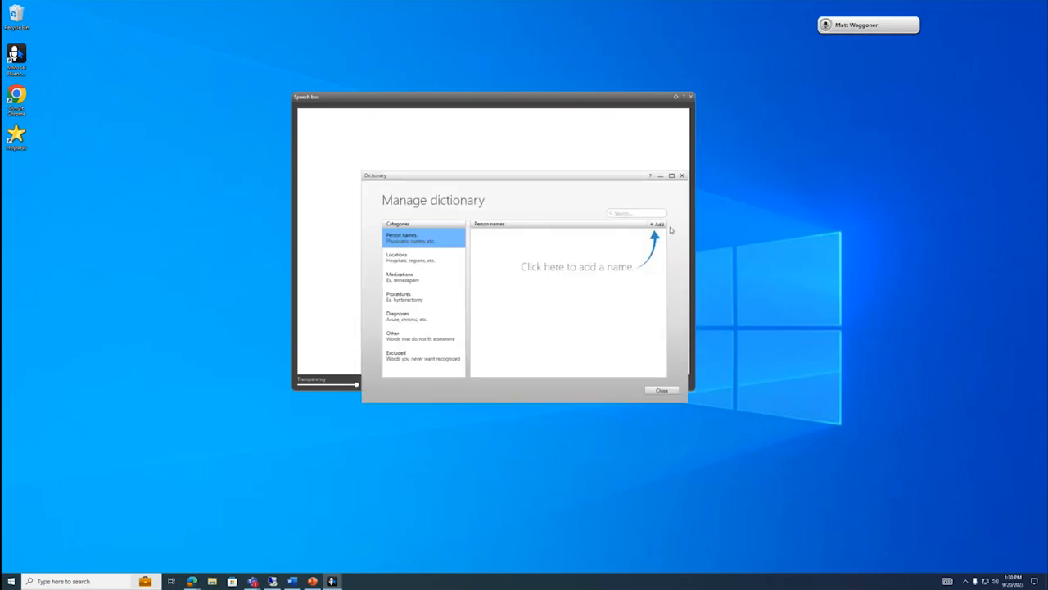
pyautogui.click(658, 223)
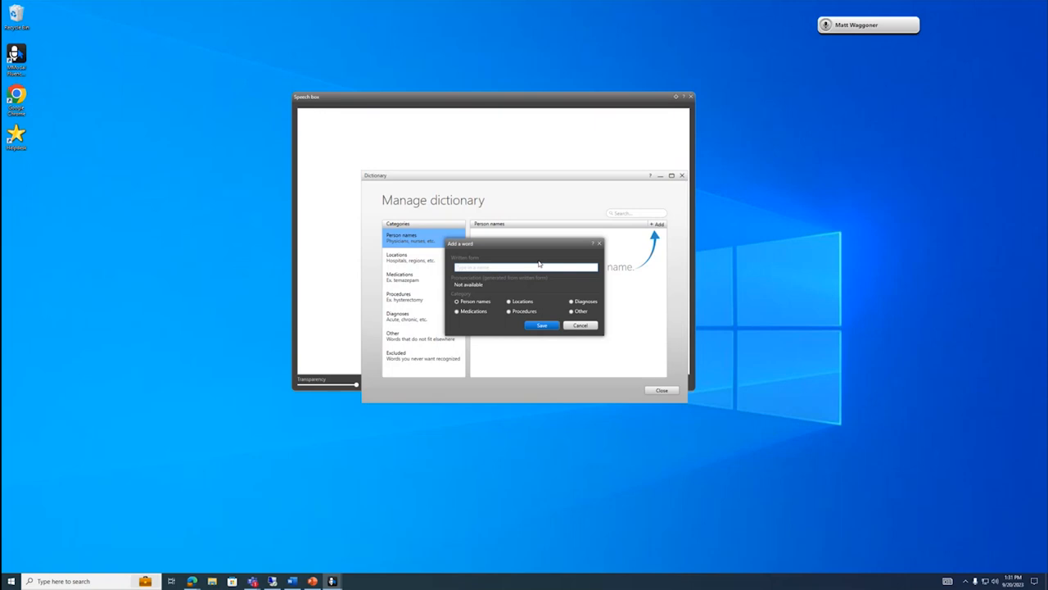
# Enter Fischer, record its pronunciation, save it as a person name and close the dictionary.
pyautogui.write('Fred')
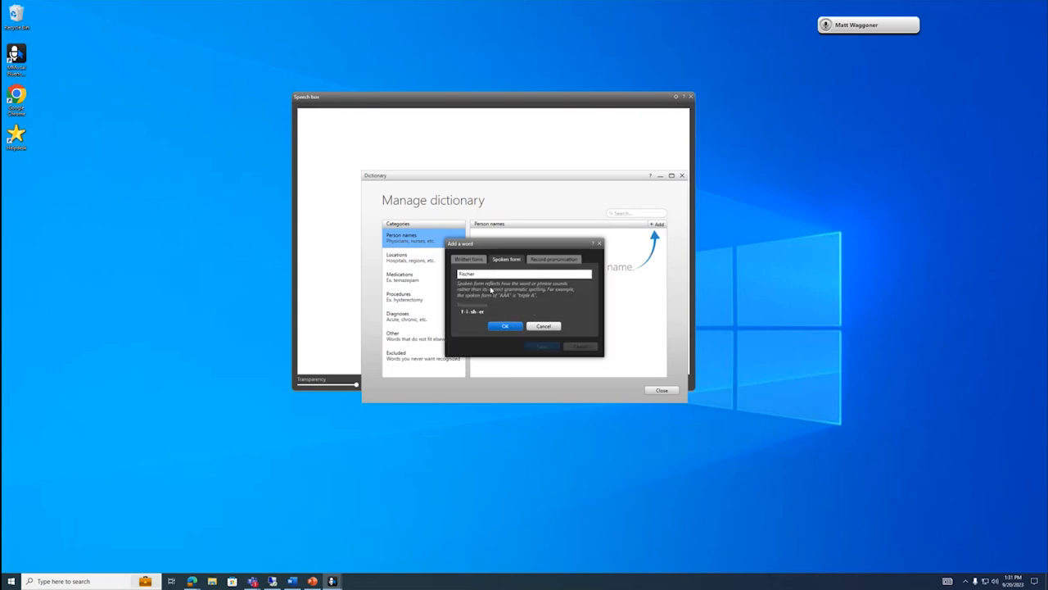
pyautogui.click(555, 259)
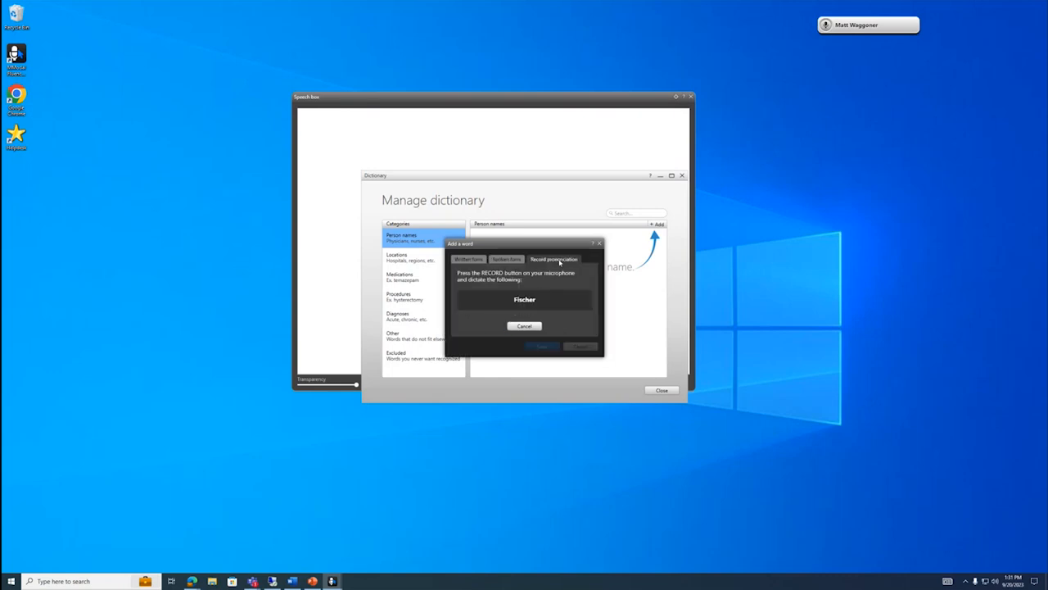
pyautogui.moveTo(539, 302)
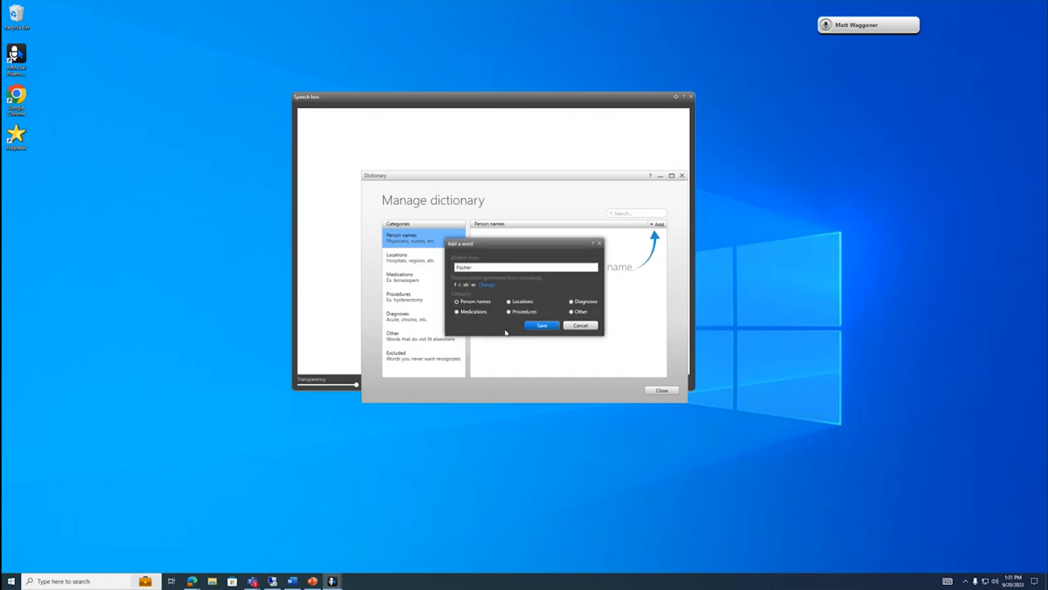
pyautogui.click(540, 325)
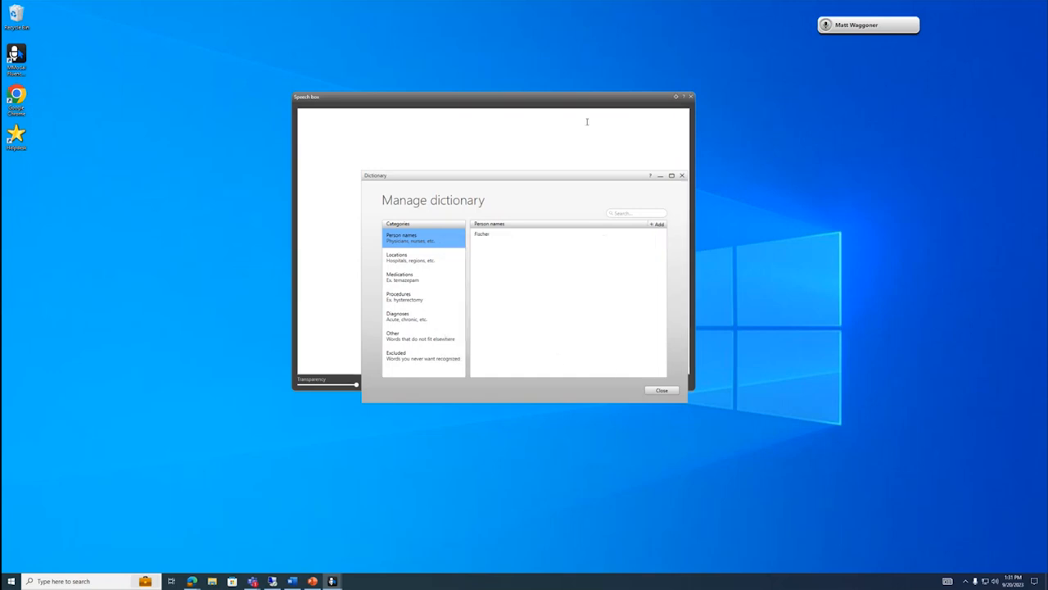
pyautogui.click(661, 390)
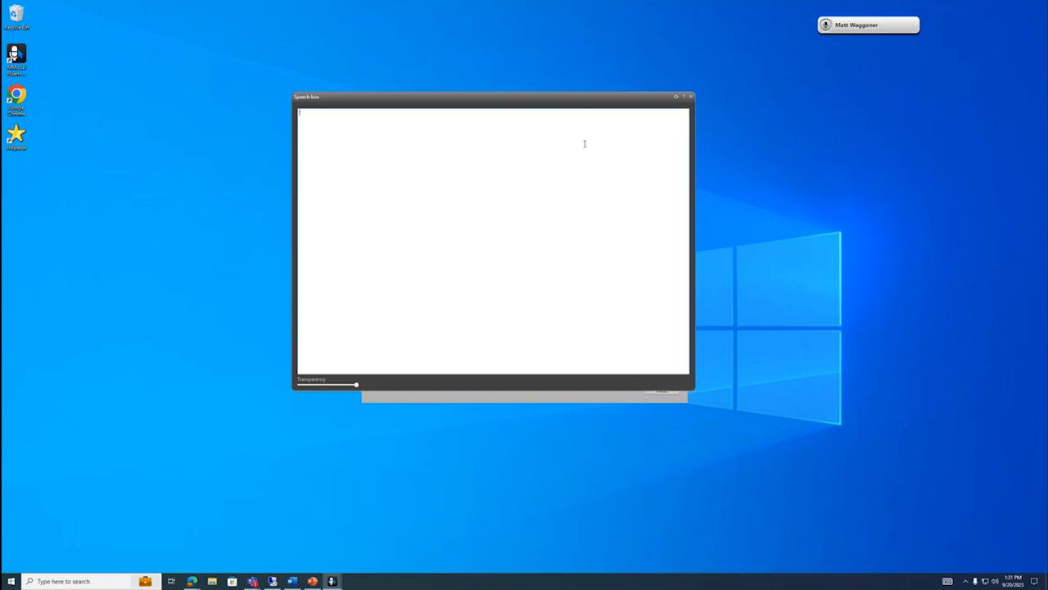
pyautogui.moveTo(431, 232)
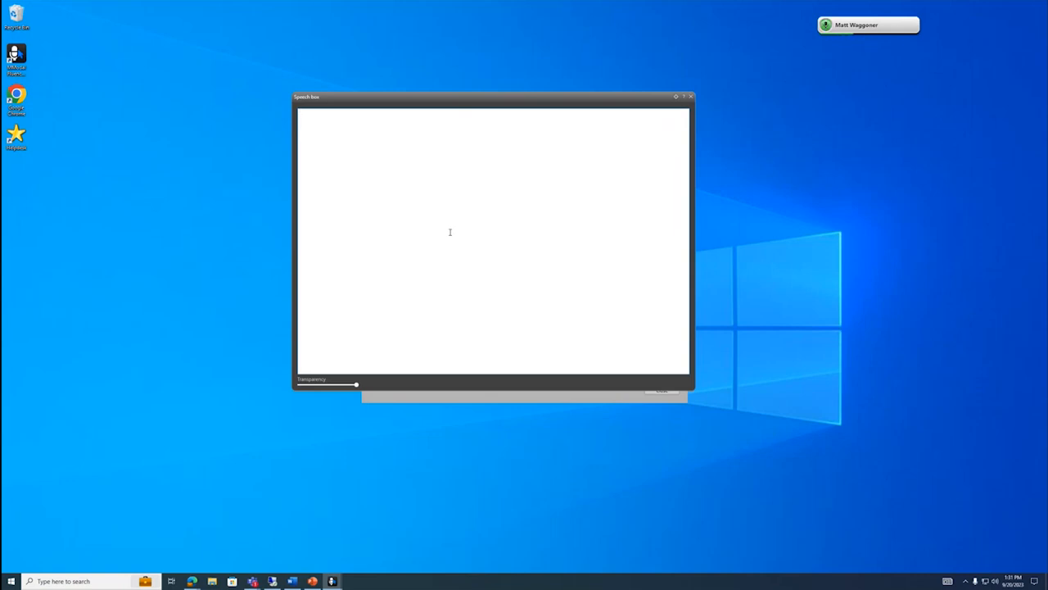
# Dictate 'Dr. Fischer will see this patient next Tuesday', now spelled correctly, then clear it.
pyautogui.write('Dr. Fischer will see')
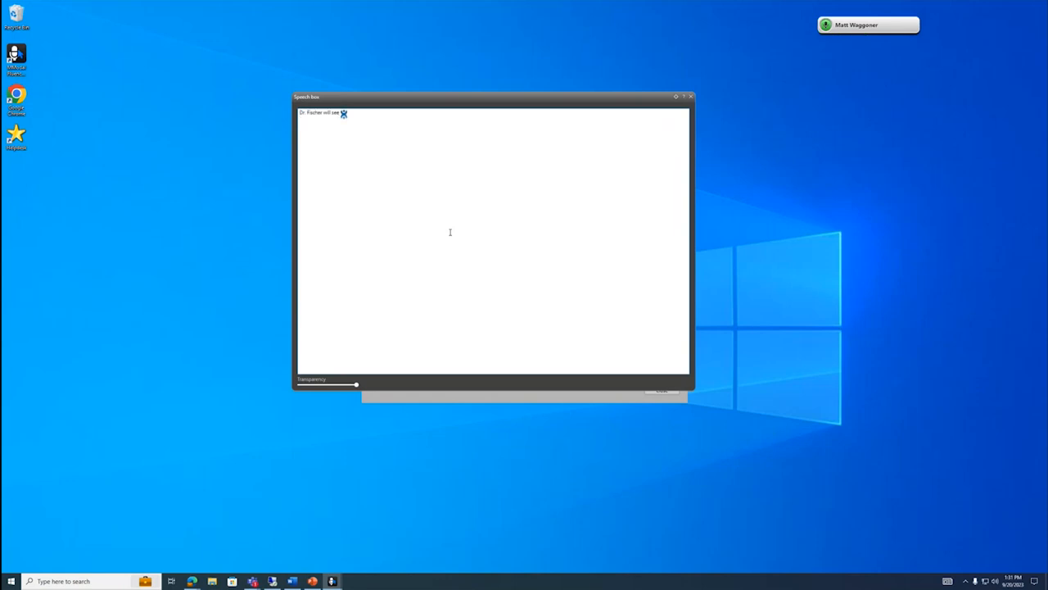
pyautogui.write('this patient next Tuesday')
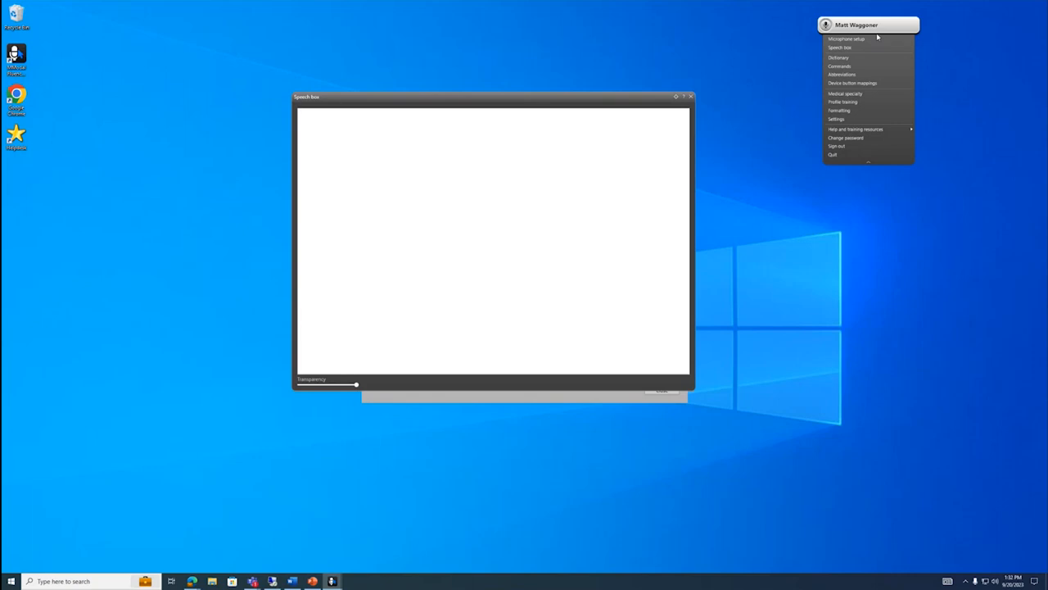
pyautogui.moveTo(860, 75)
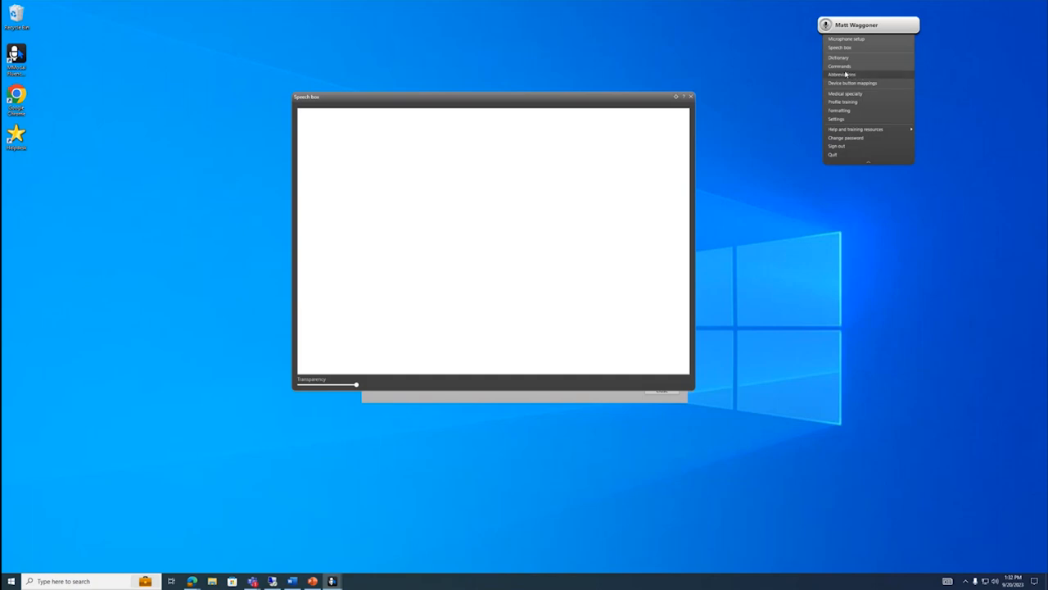
# In the Abbreviations manager, start a new abbreviation with Original set to UMC.
pyautogui.click(842, 74)
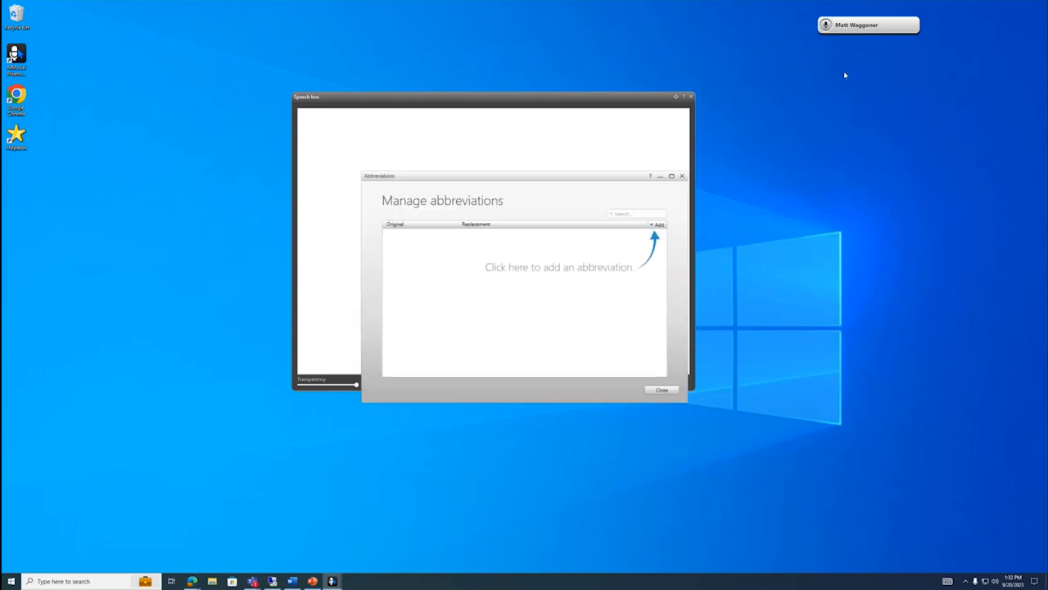
pyautogui.click(659, 225)
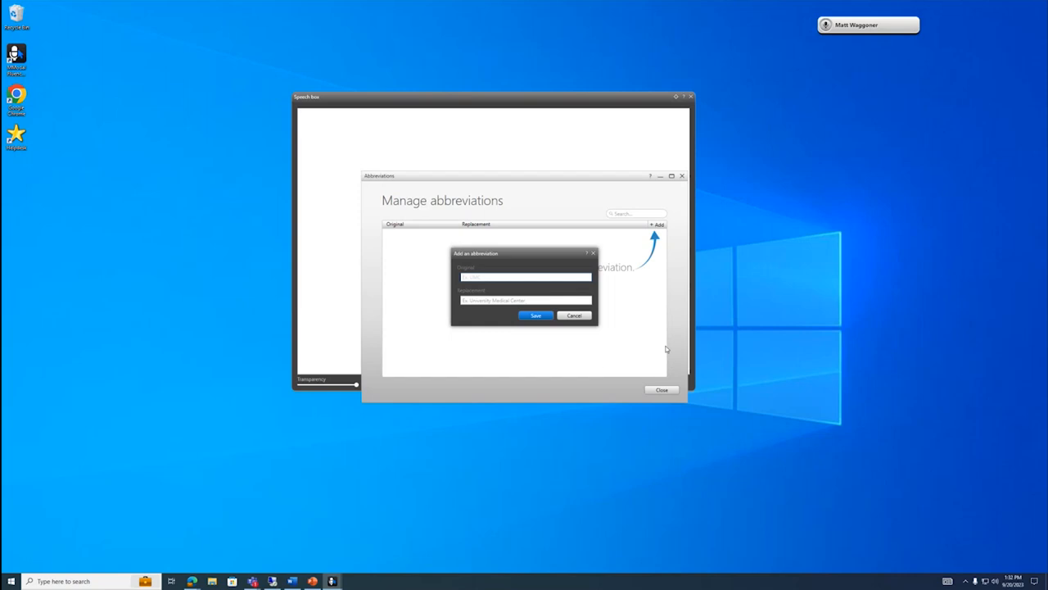
pyautogui.click(524, 276)
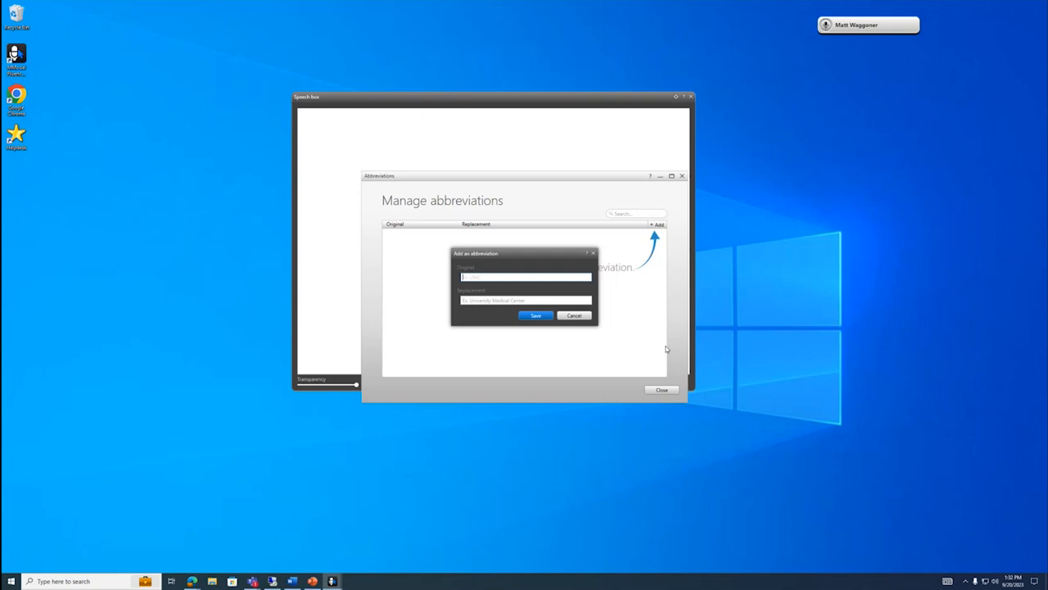
pyautogui.write('UMC')
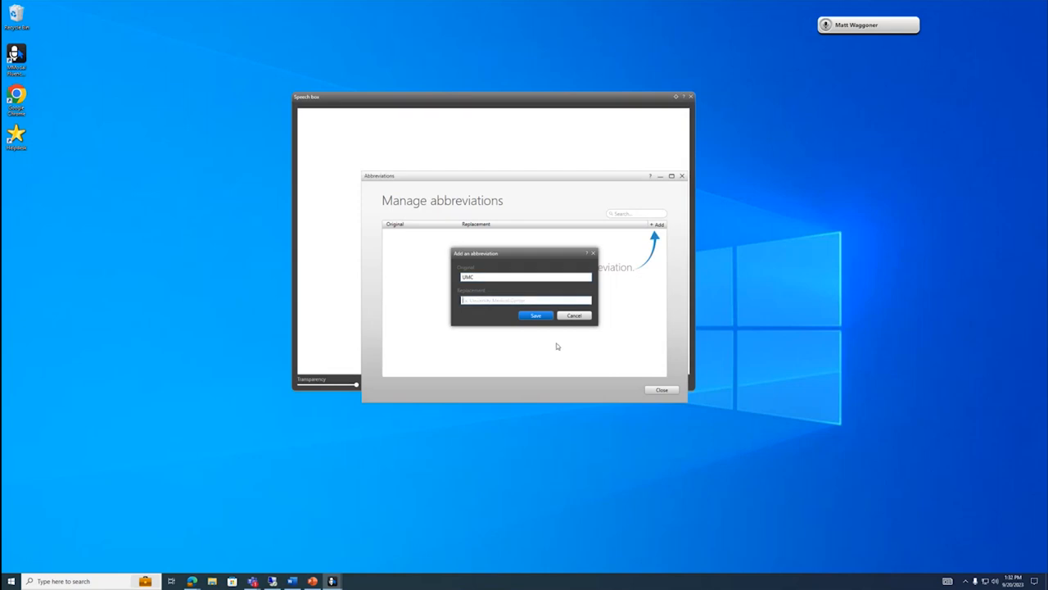
# Enter University Medical Center as the Replacement and save the UMC abbreviation.
pyautogui.write('University Medic')
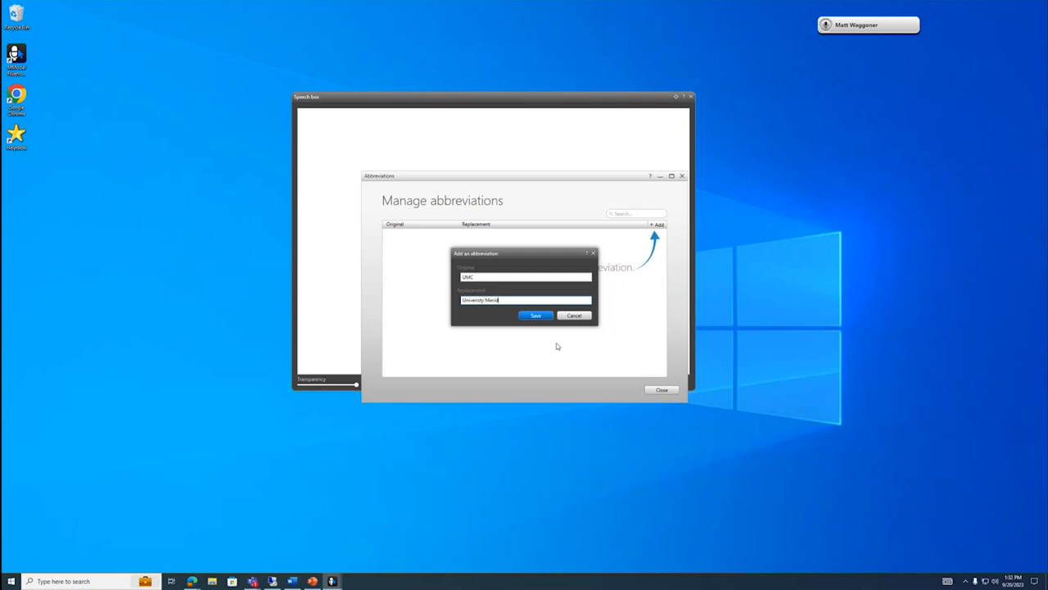
pyautogui.press('backspace')
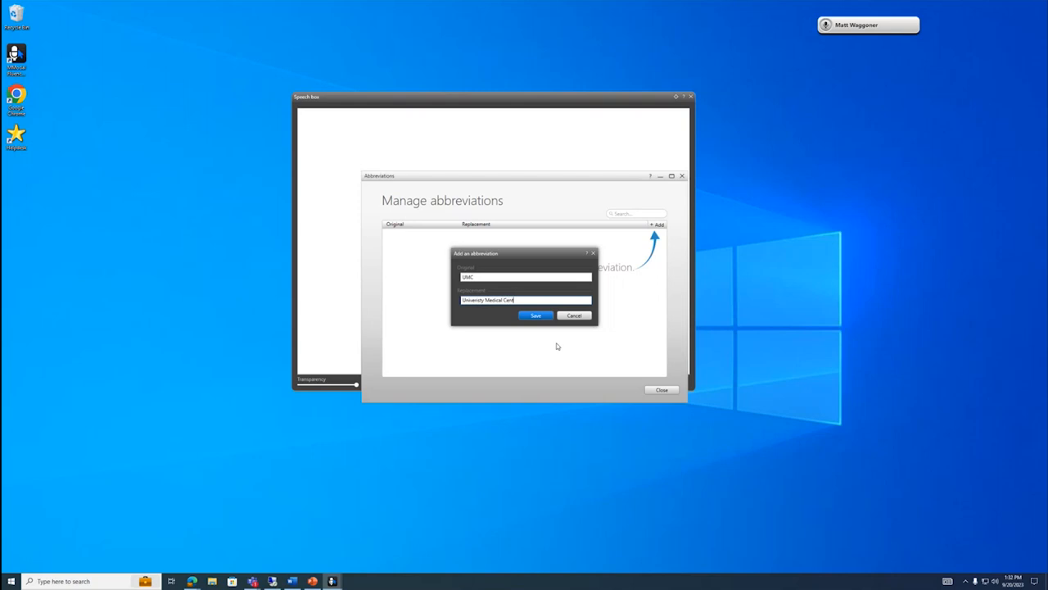
pyautogui.click(535, 316)
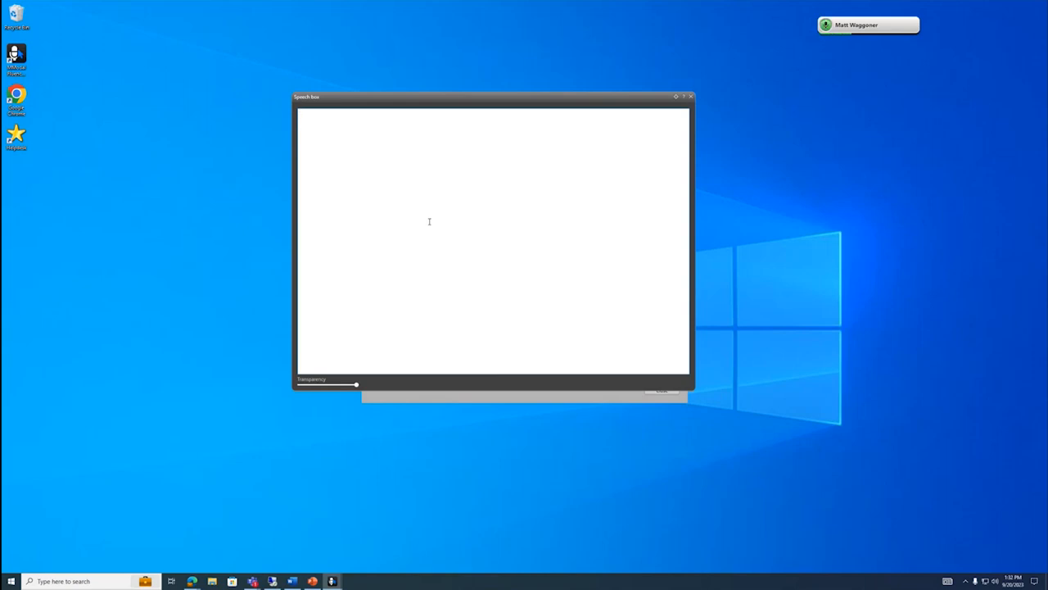
pyautogui.write('Dr. Fischer will see')
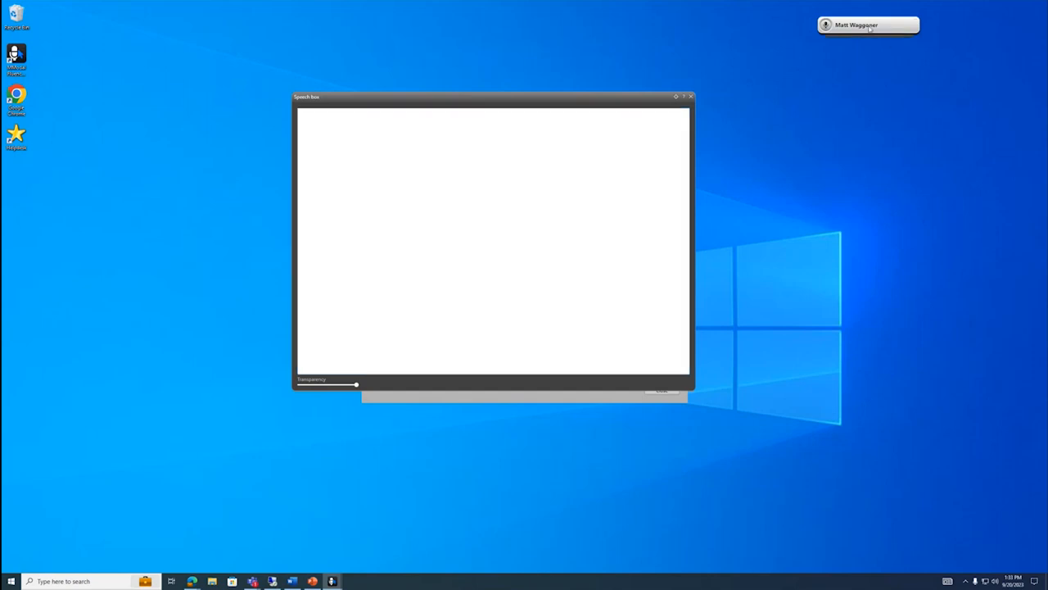
pyautogui.click(867, 25)
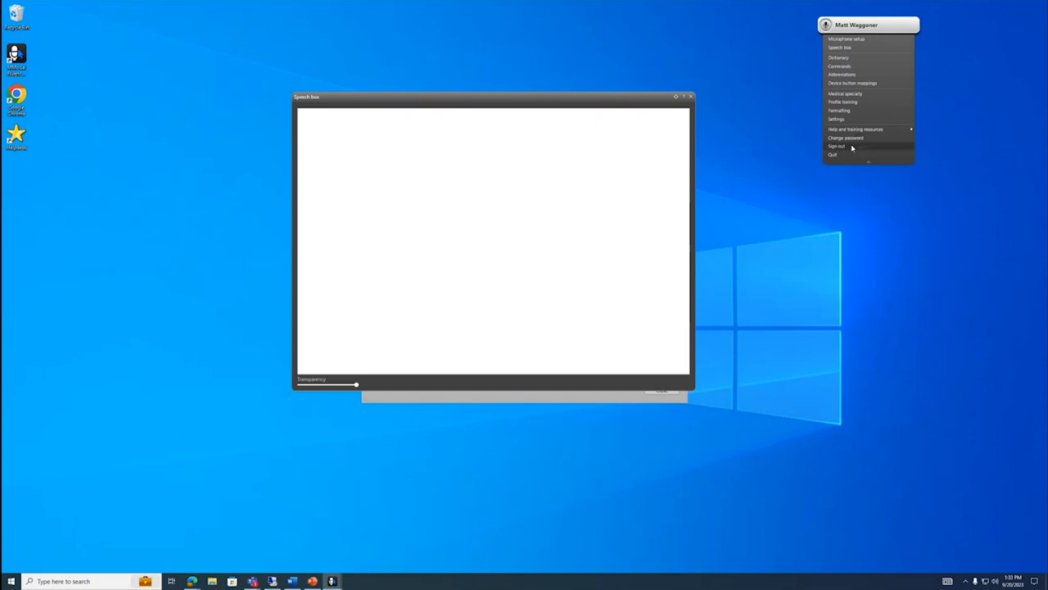
pyautogui.moveTo(835, 154)
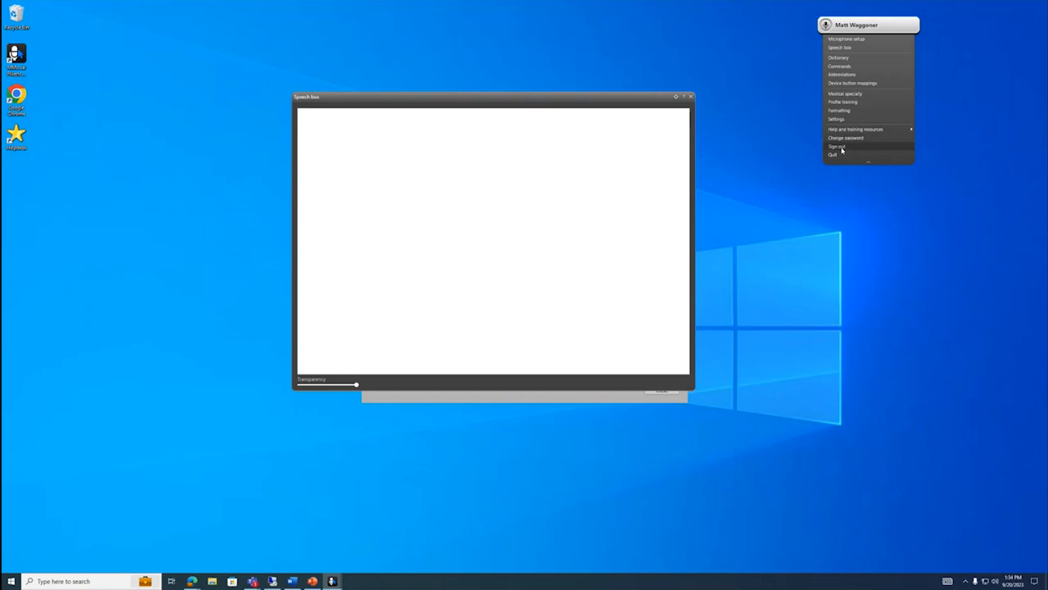
pyautogui.click(837, 147)
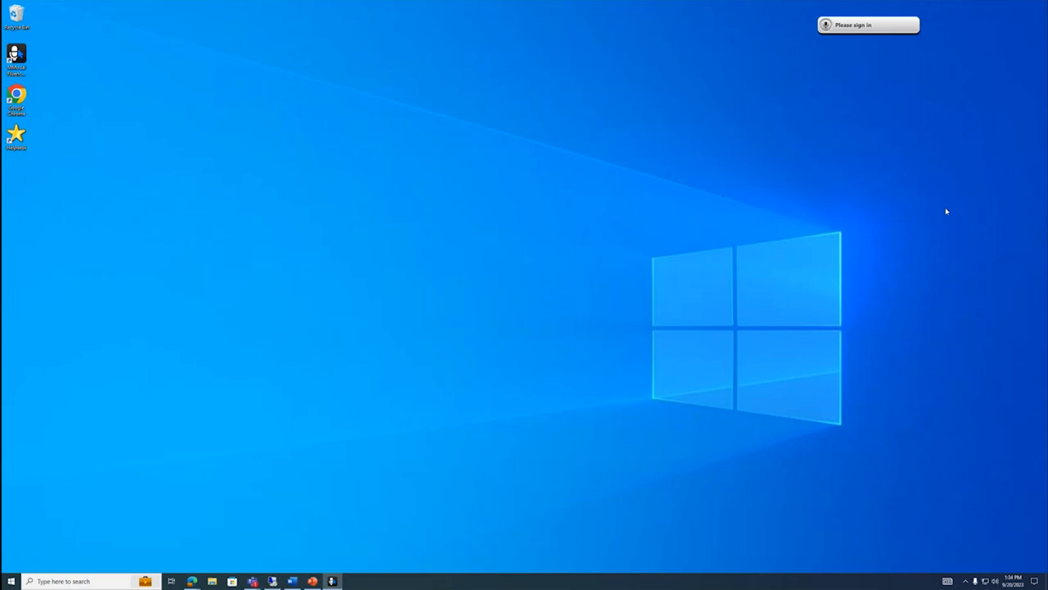
pyautogui.click(867, 24)
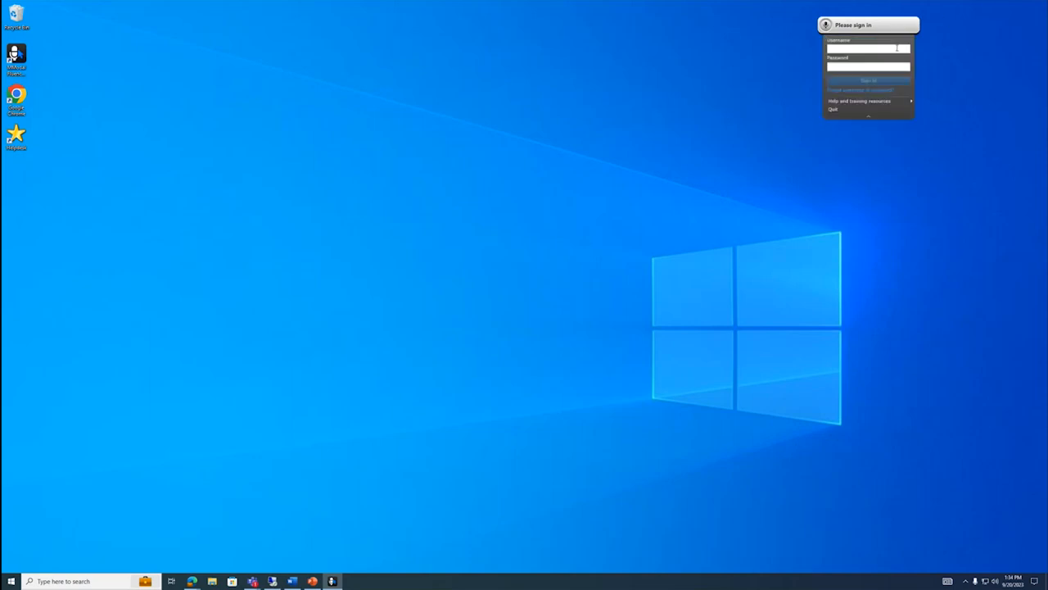
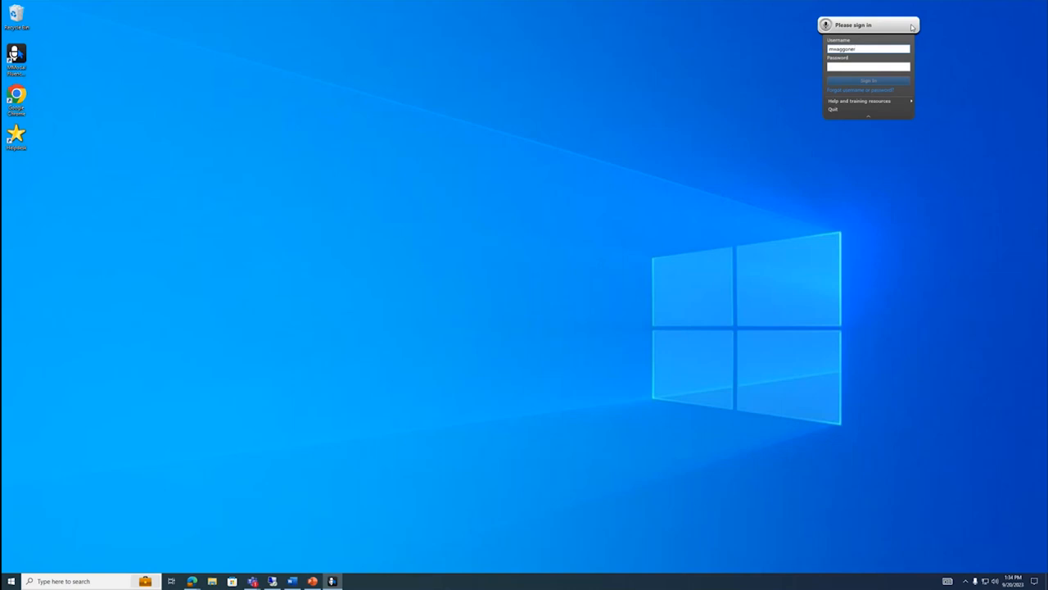
pyautogui.moveTo(1009, 563)
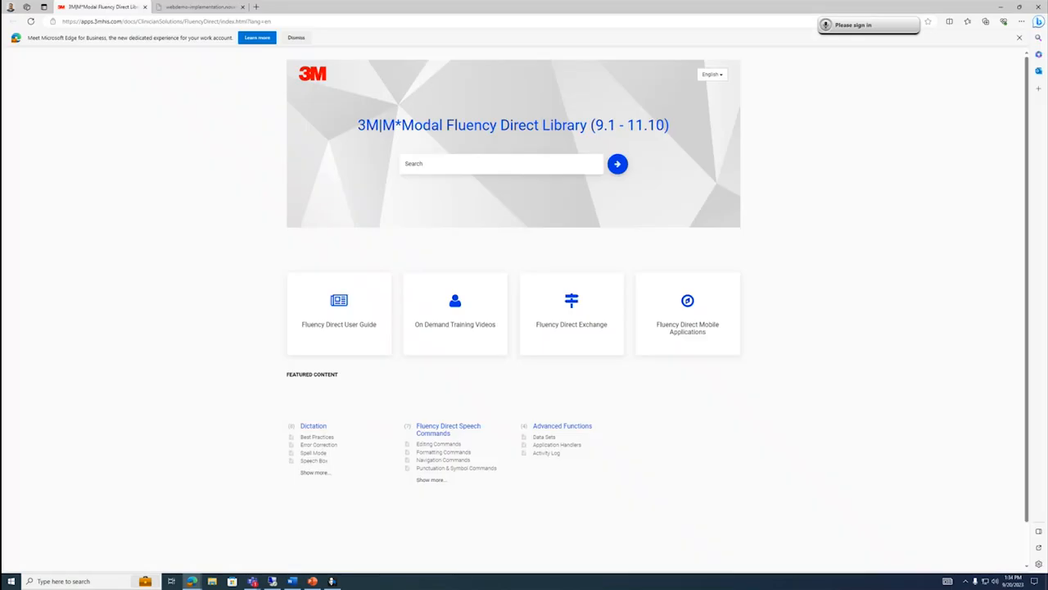
pyautogui.moveTo(885, 44)
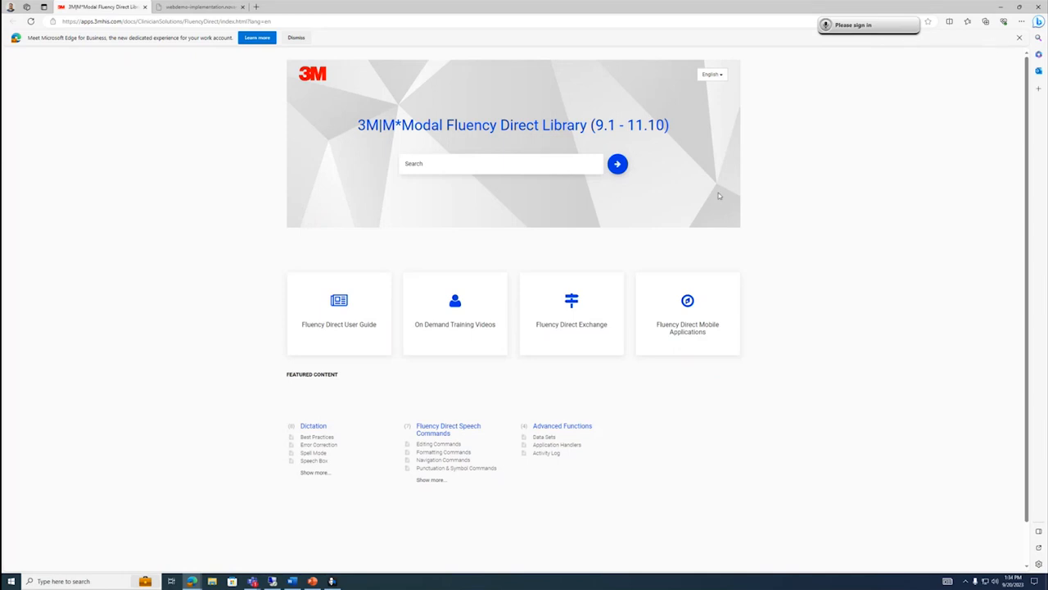
# Fill in the password field of the Fluency Direct sign-in panel.
pyautogui.click(854, 24)
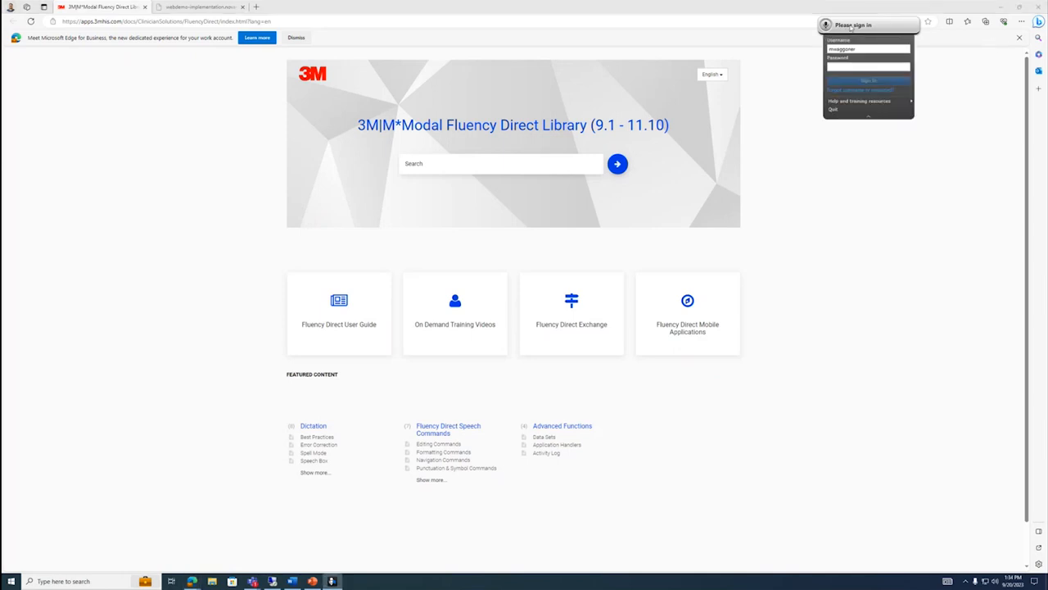
pyautogui.click(868, 66)
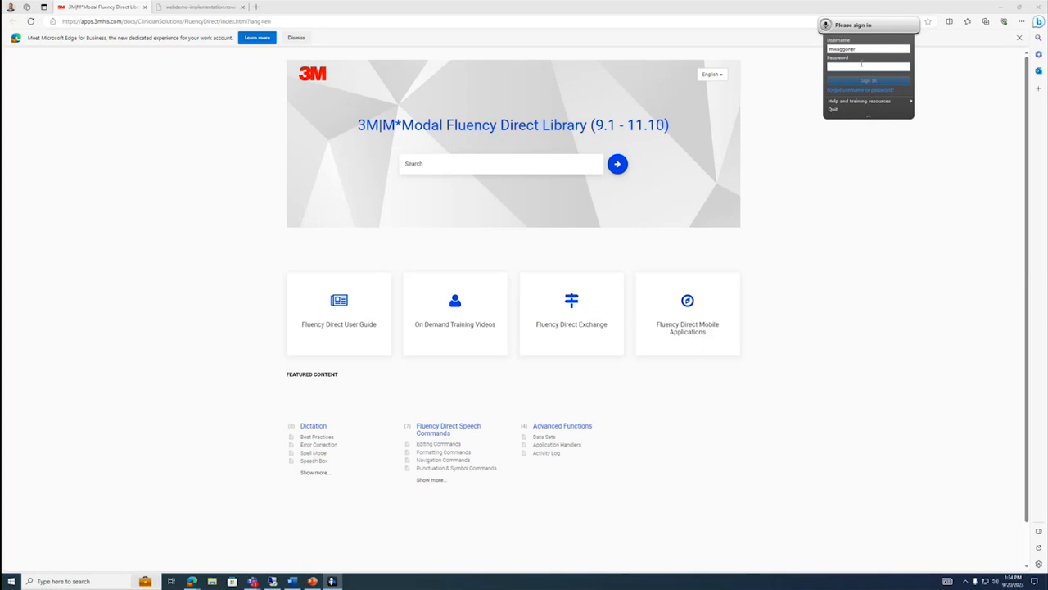
pyautogui.write('password')
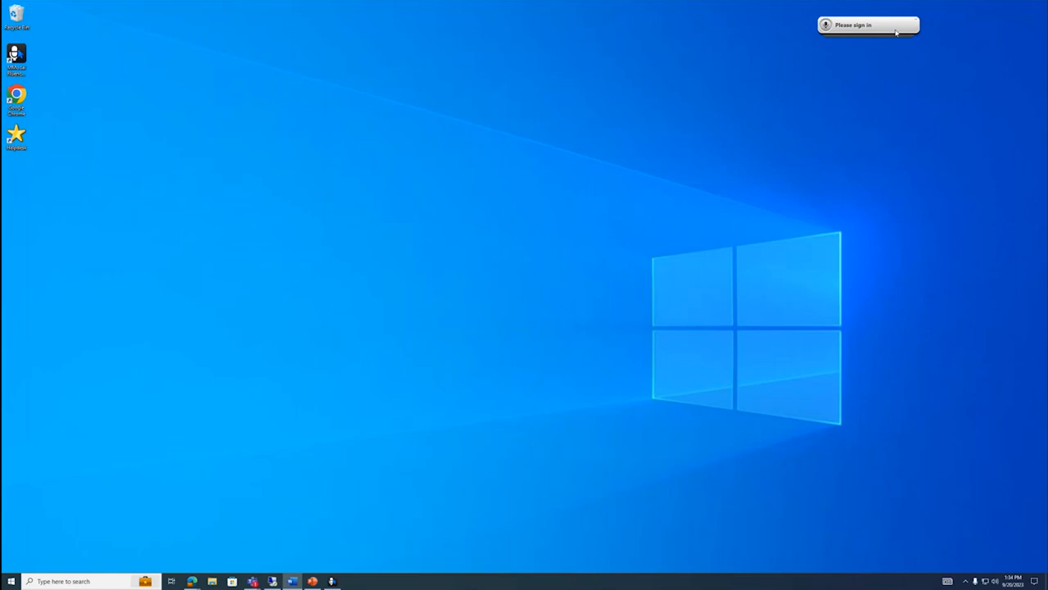
# Quit Fluency Direct from the sign-in panel so it can be relaunched.
pyautogui.click(866, 25)
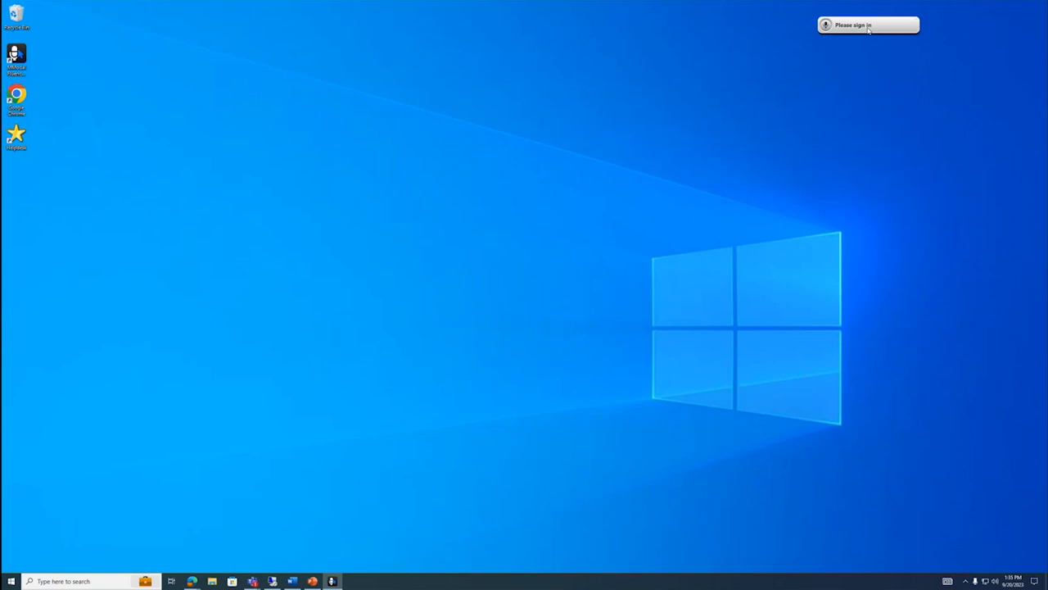
pyautogui.click(868, 25)
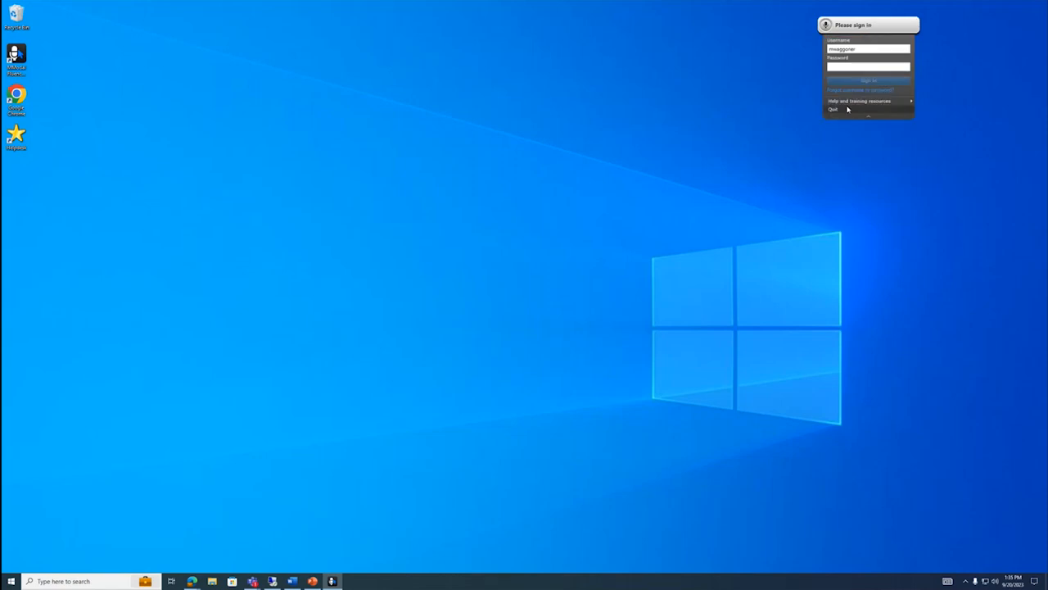
pyautogui.click(832, 109)
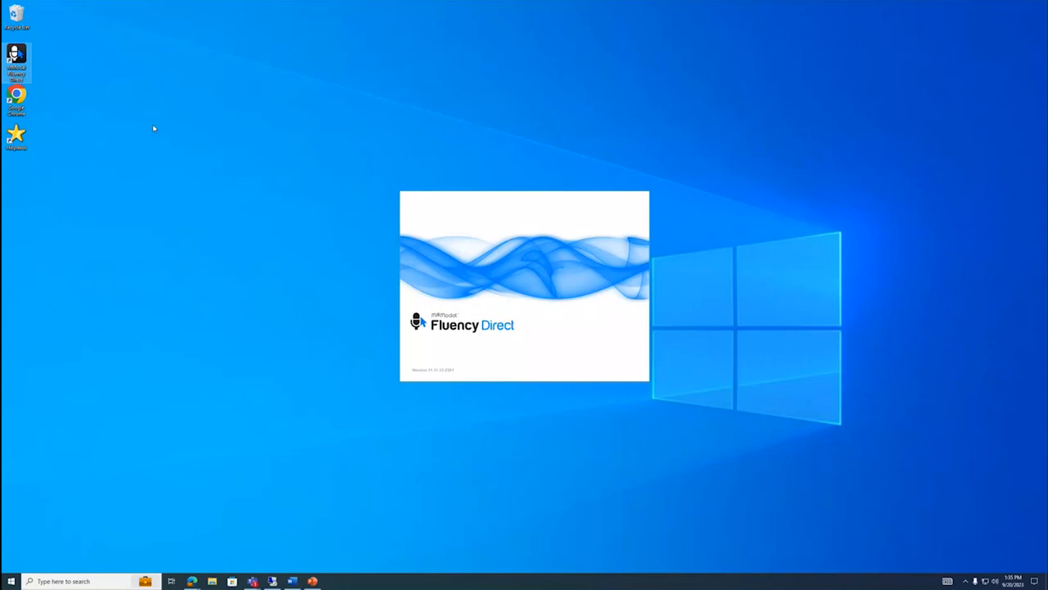
pyautogui.moveTo(268, 47)
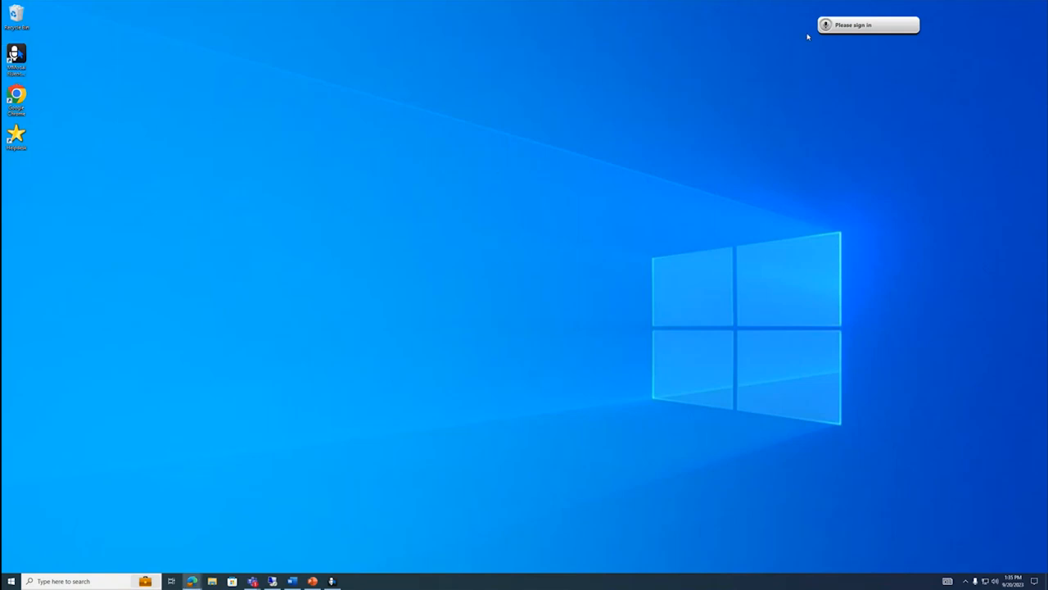
# Show the Help and training resources submenu from the sign-in panel.
pyautogui.click(851, 25)
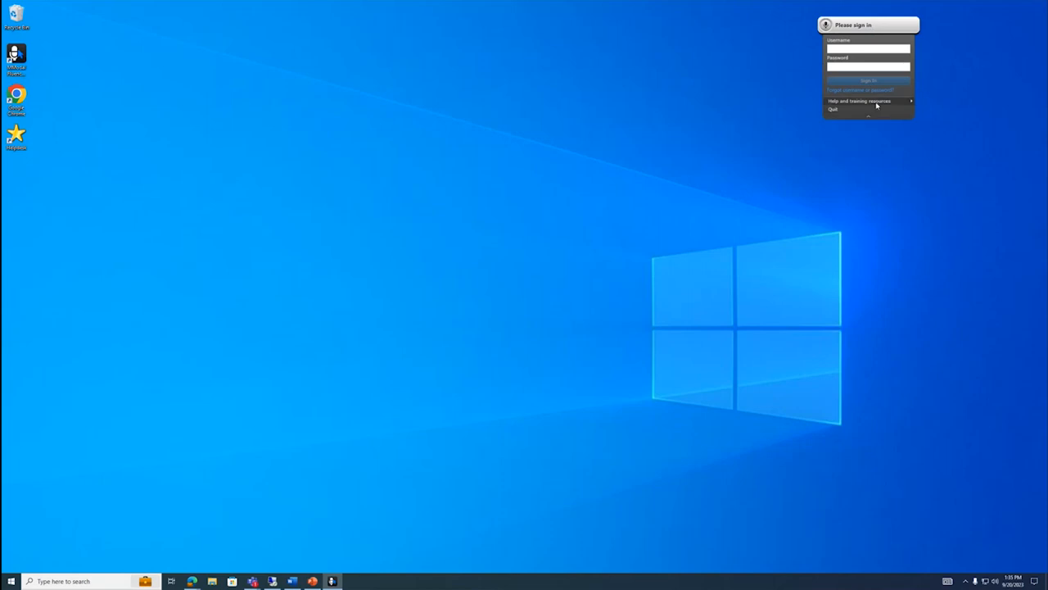
pyautogui.click(858, 101)
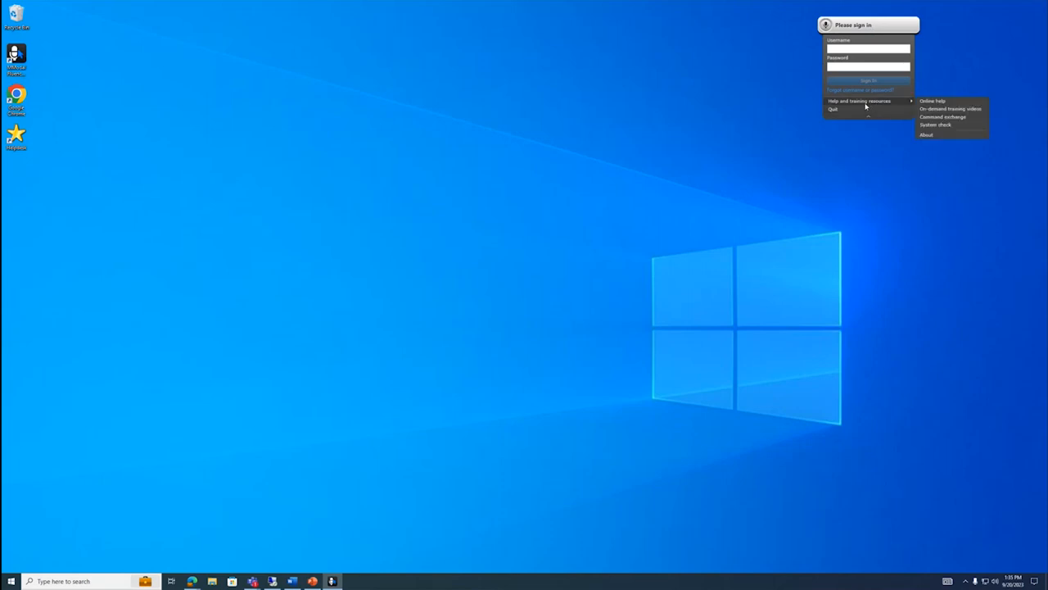
pyautogui.moveTo(932, 100)
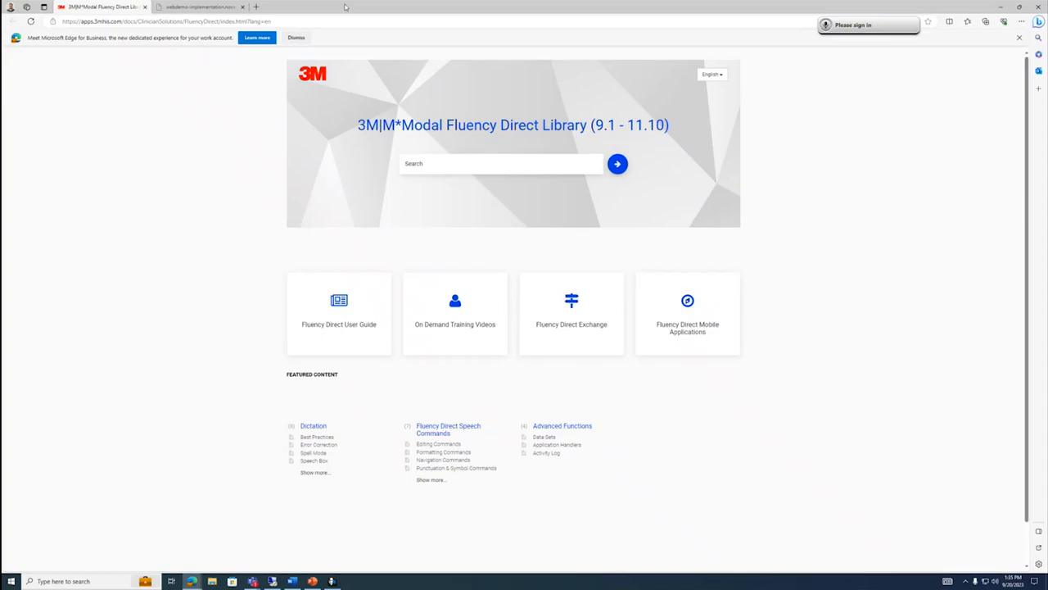
pyautogui.moveTo(333, 191)
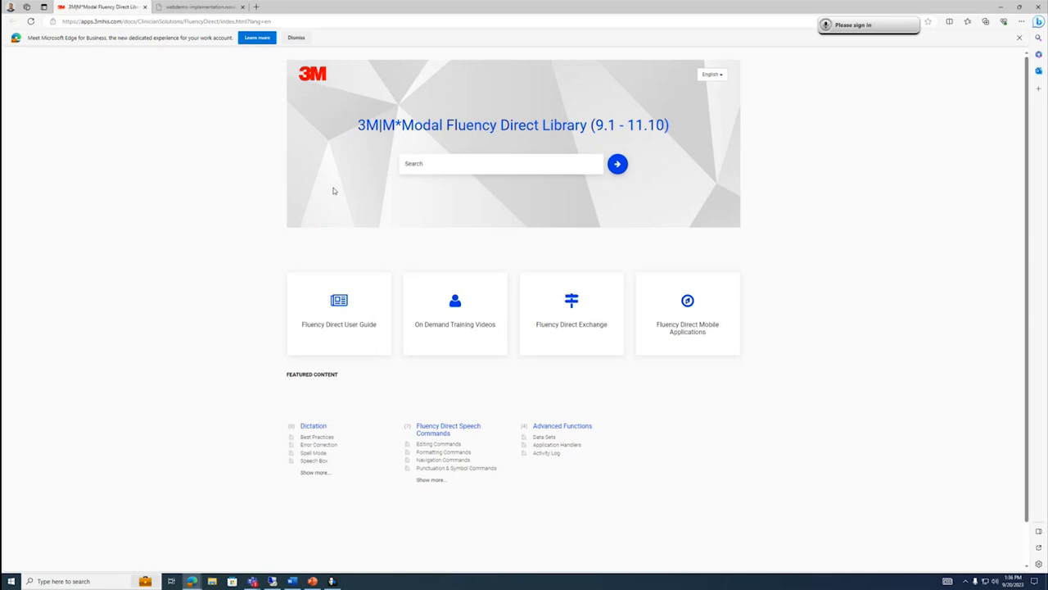
pyautogui.moveTo(287, 189)
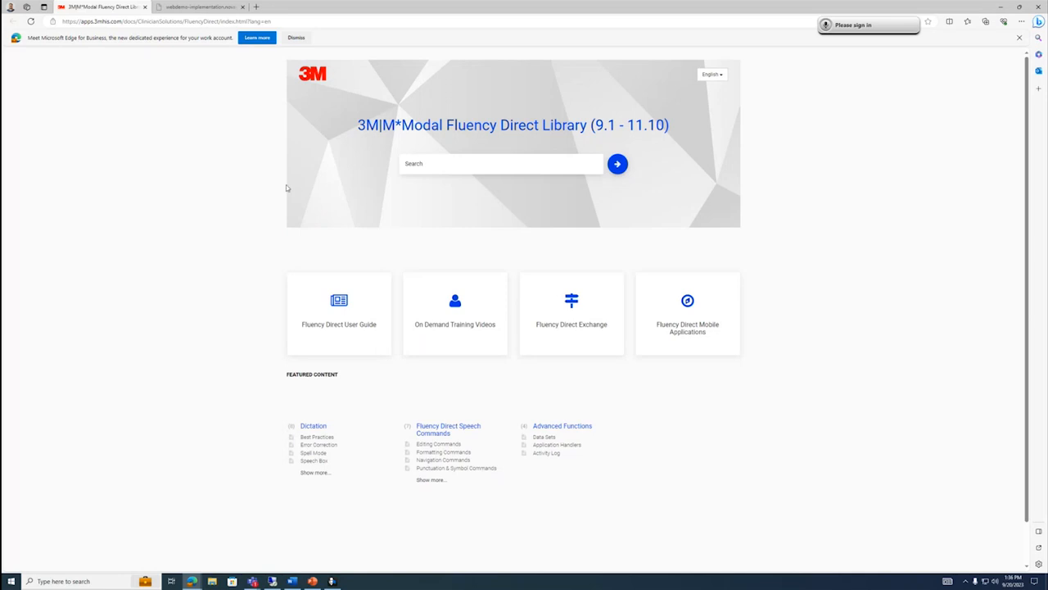
pyautogui.moveTo(308, 167)
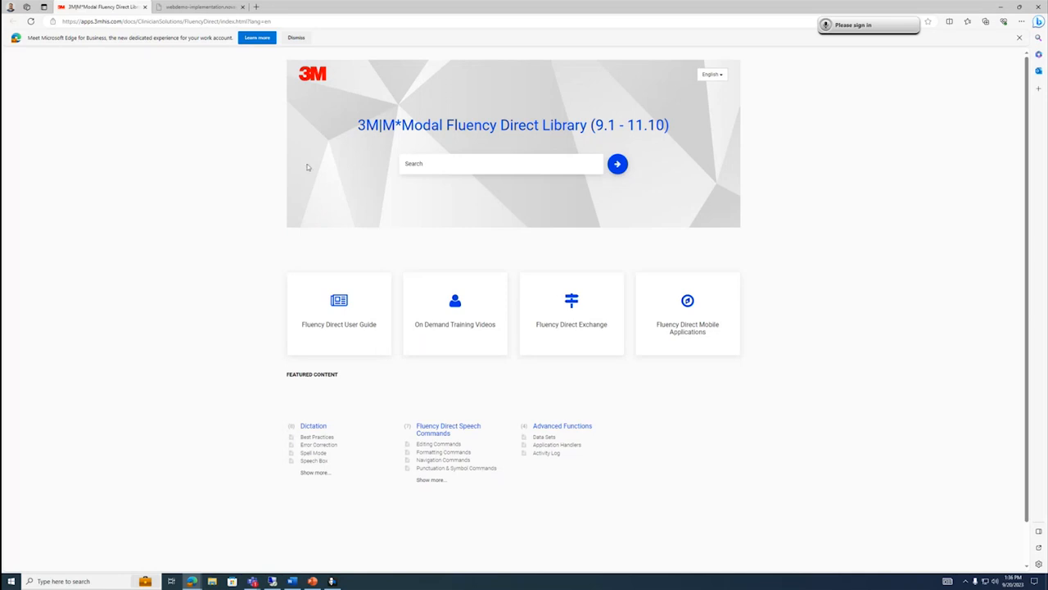
pyautogui.moveTo(385, 394)
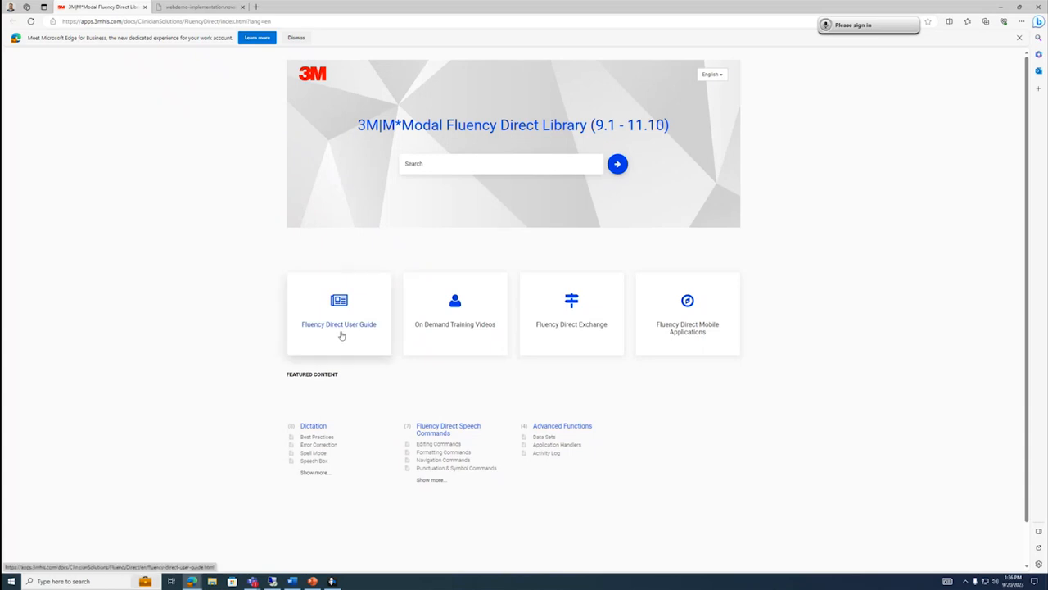
pyautogui.moveTo(448, 344)
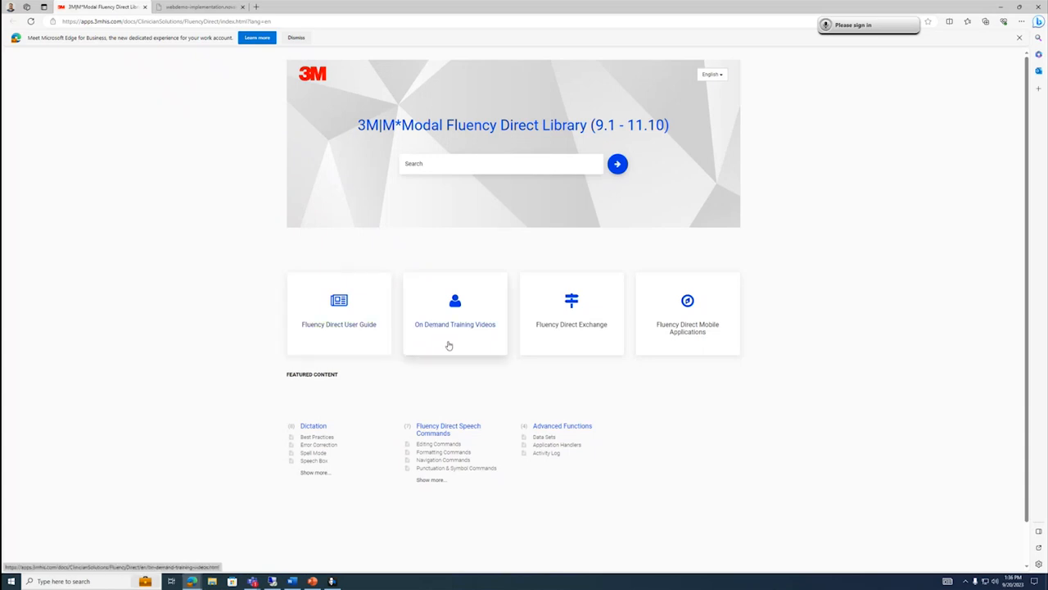
pyautogui.moveTo(446, 342)
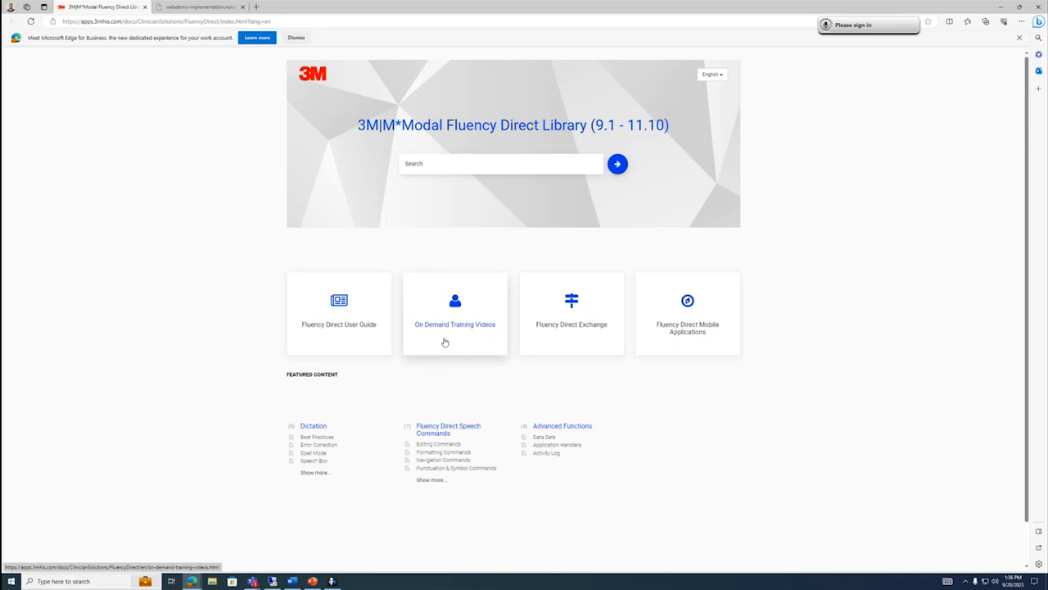
pyautogui.moveTo(338, 303)
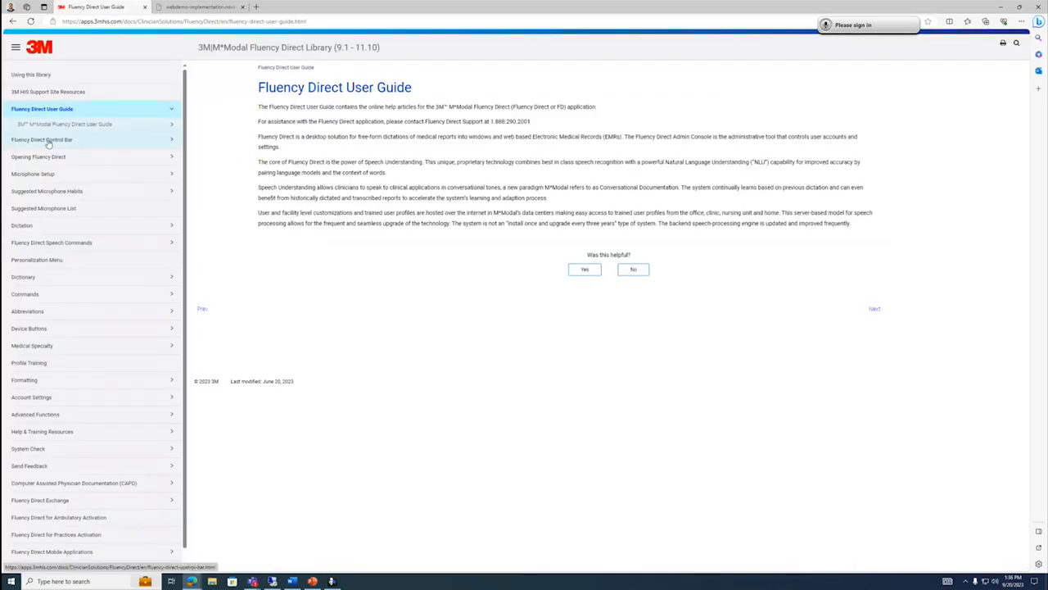
# Select Dictation in the user guide's left navigation pane.
pyautogui.click(22, 226)
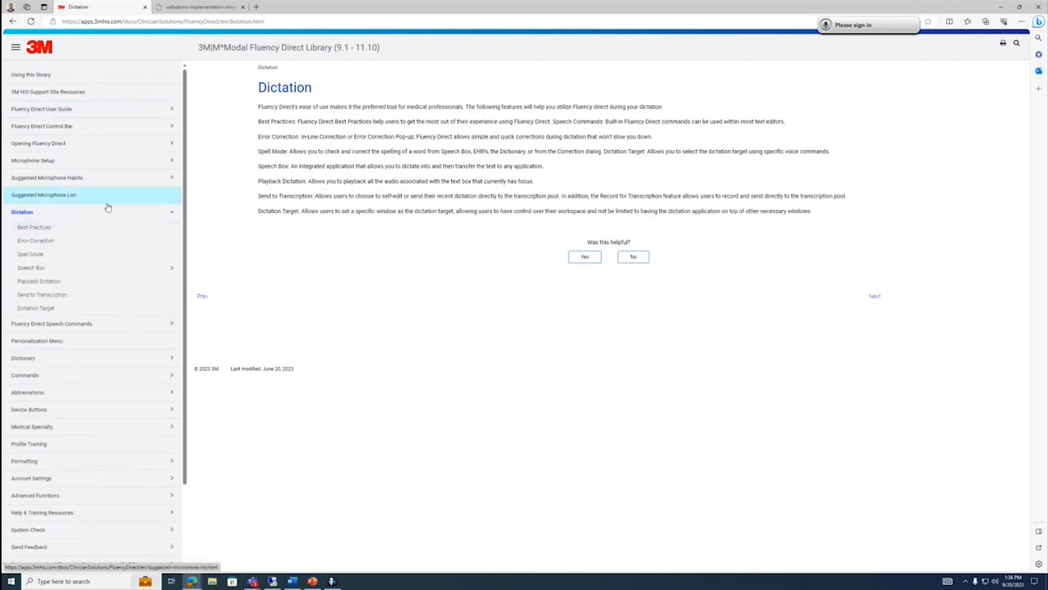
pyautogui.click(34, 227)
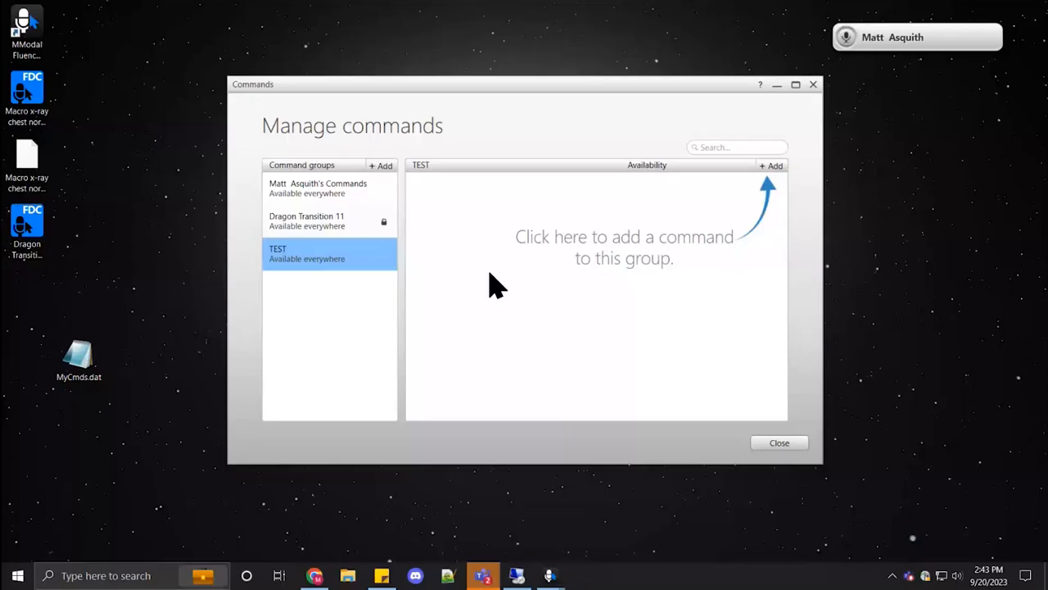
pyautogui.moveTo(536, 196)
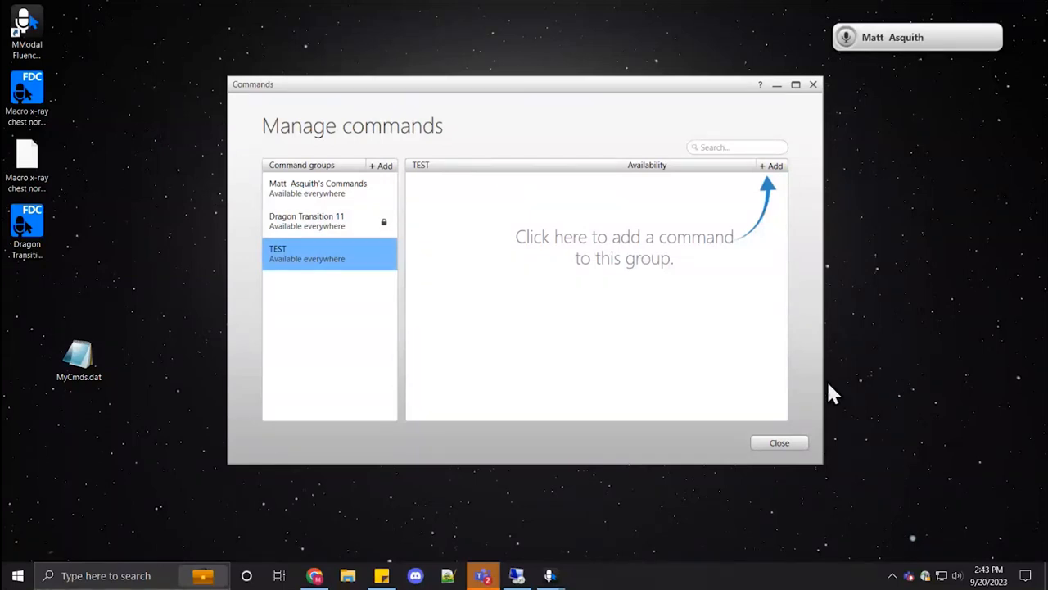
pyautogui.moveTo(778, 127)
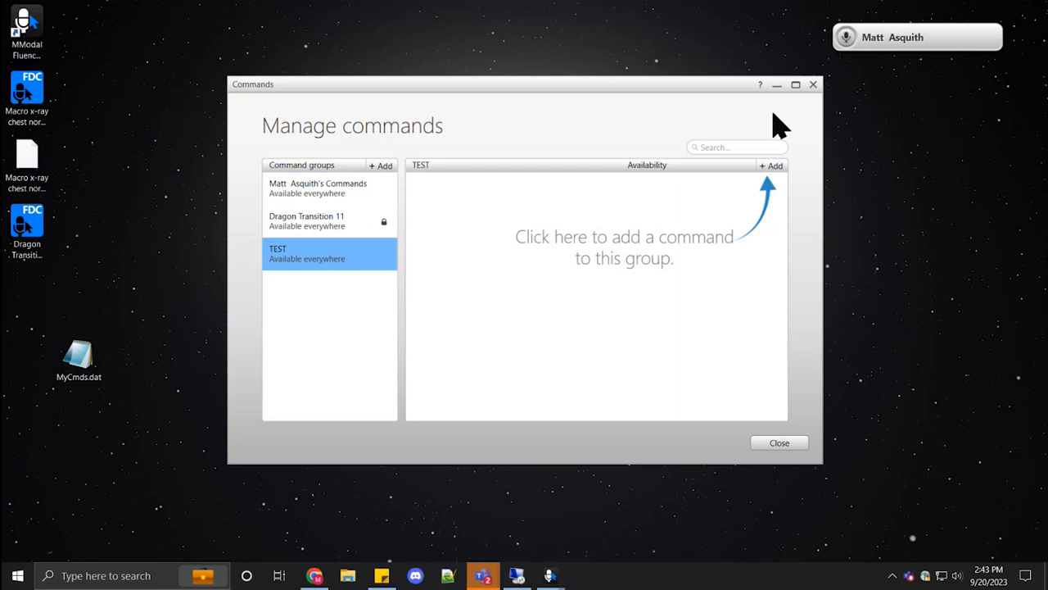
pyautogui.moveTo(671, 115)
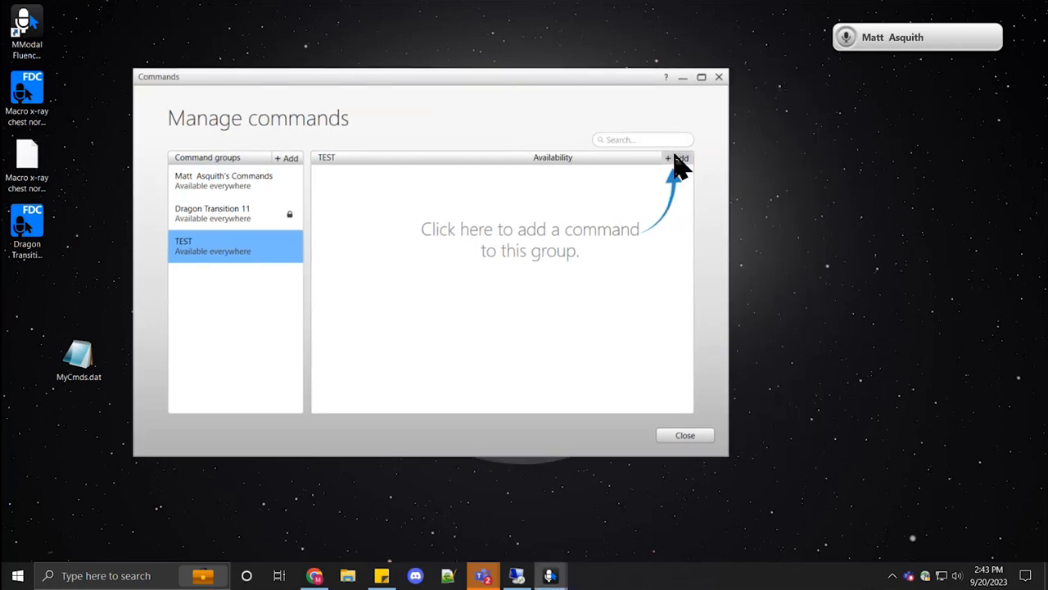
# Add a TEST-group command named 'Macro CT HEAD WITHOUT' with one insert-text step.
pyautogui.click(678, 157)
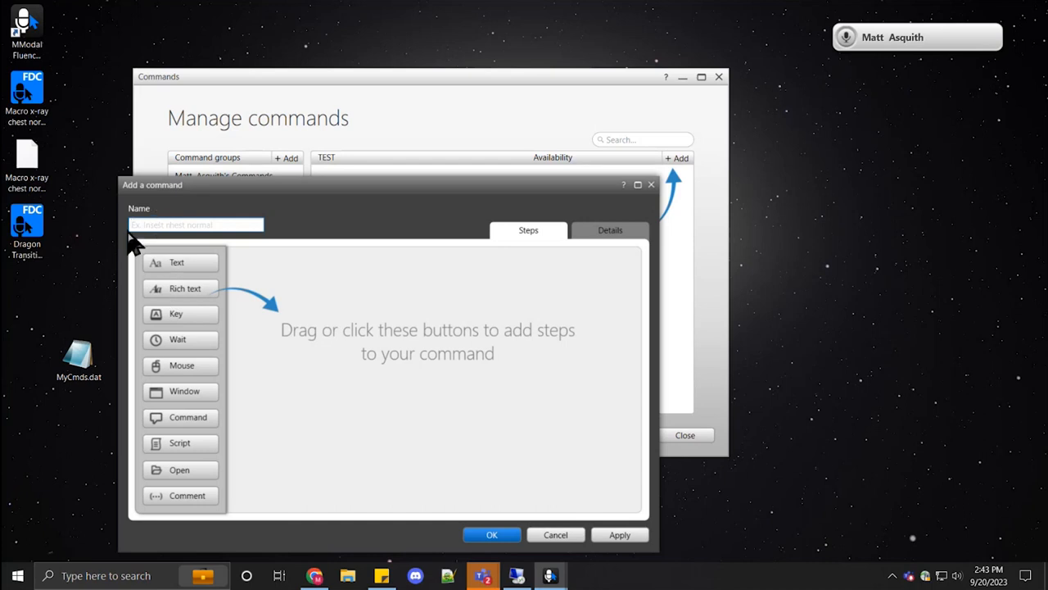
pyautogui.click(196, 224)
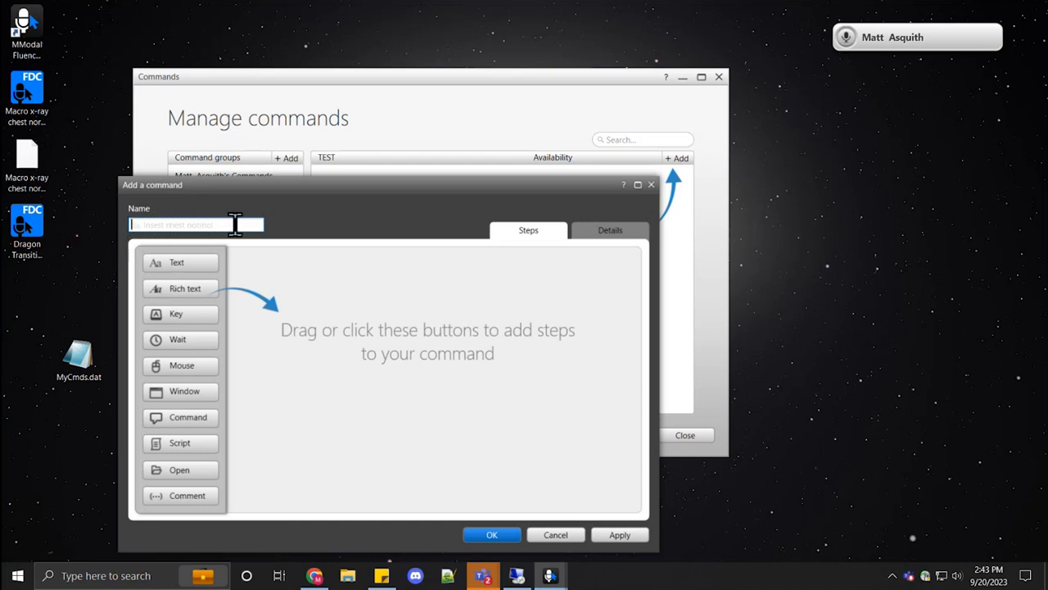
pyautogui.moveTo(230, 340)
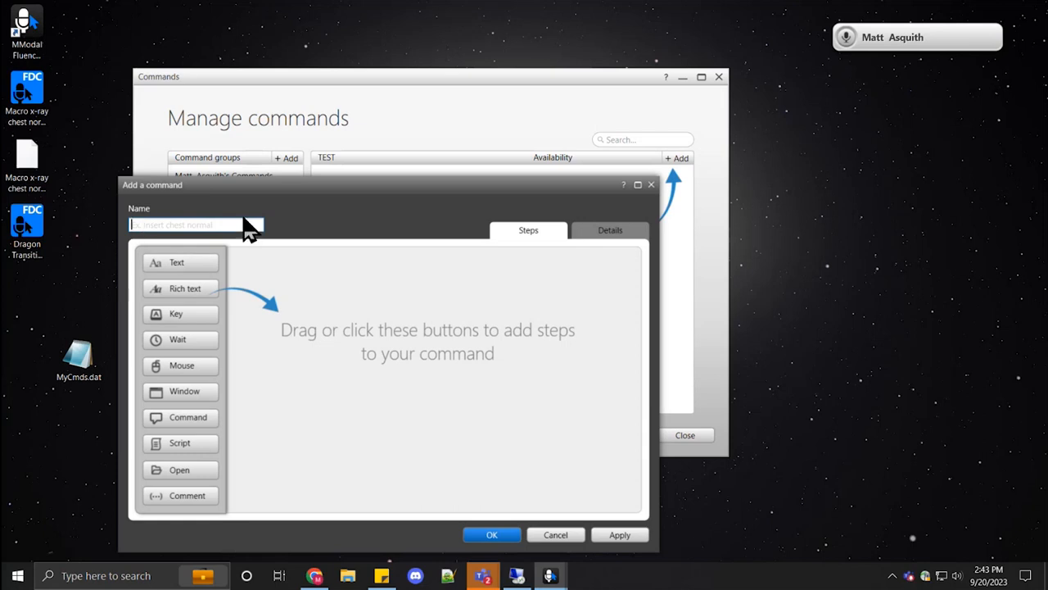
pyautogui.moveTo(192, 267)
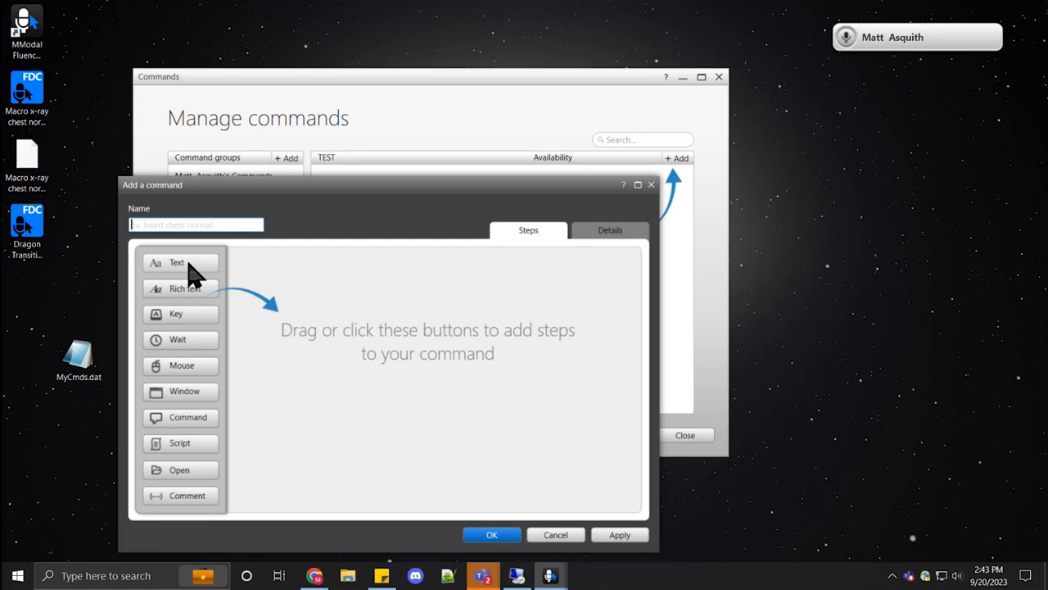
pyautogui.moveTo(332, 212)
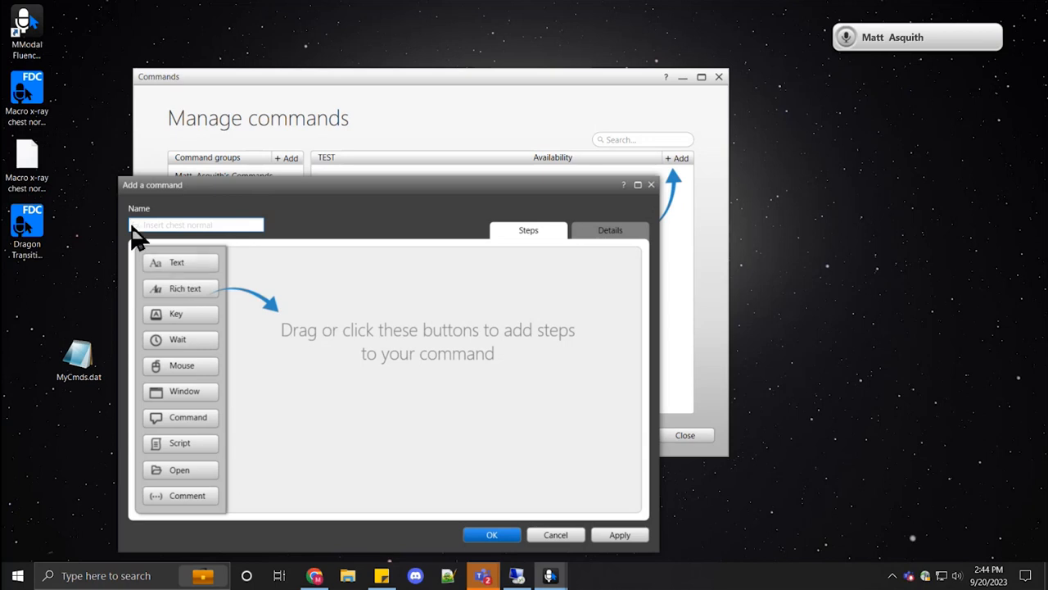
pyautogui.click(177, 262)
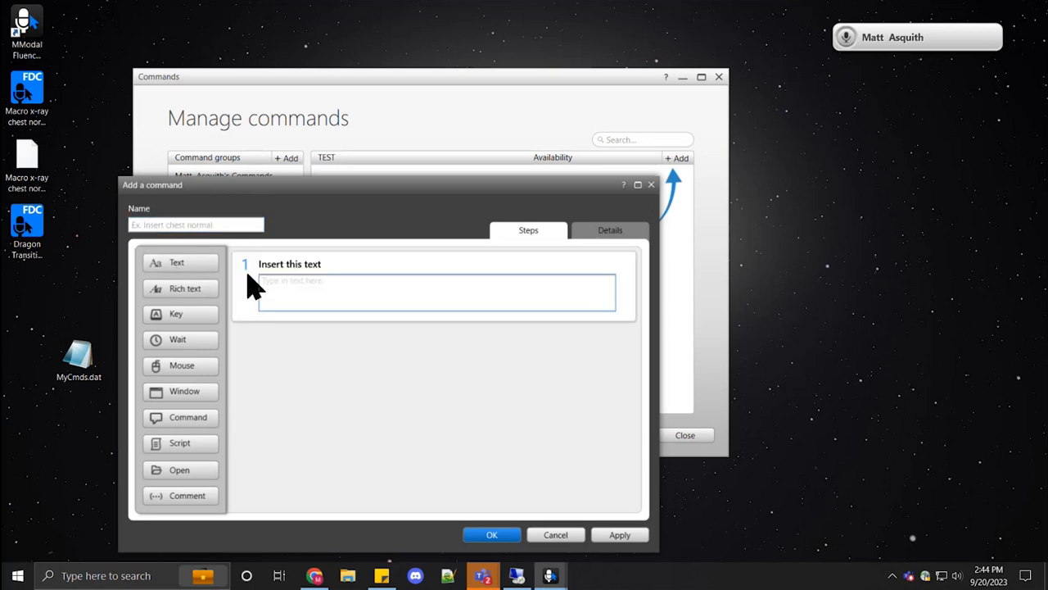
pyautogui.click(196, 224)
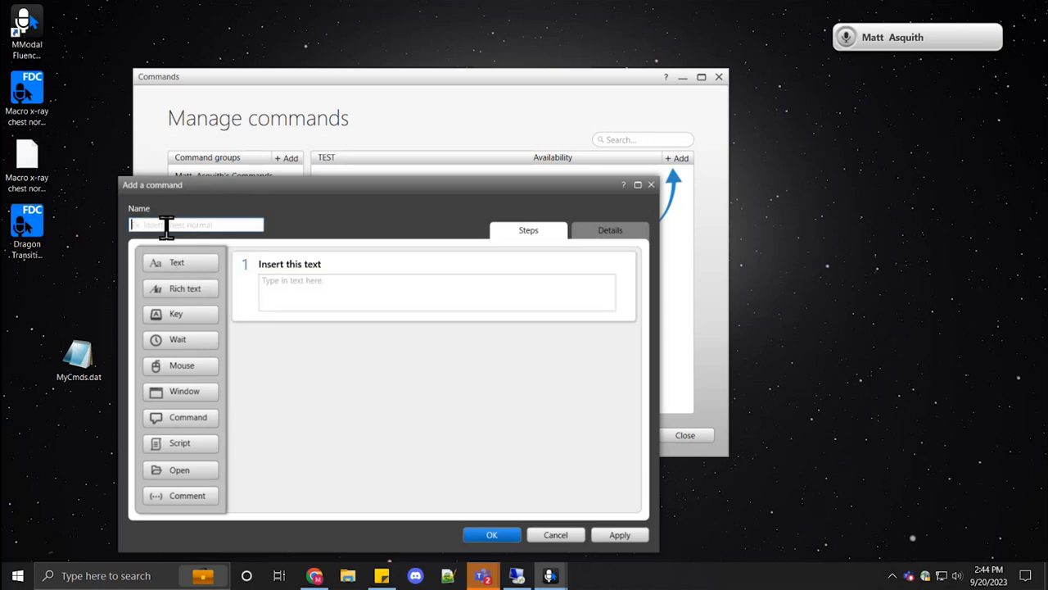
pyautogui.write('Macro CT HEAD')
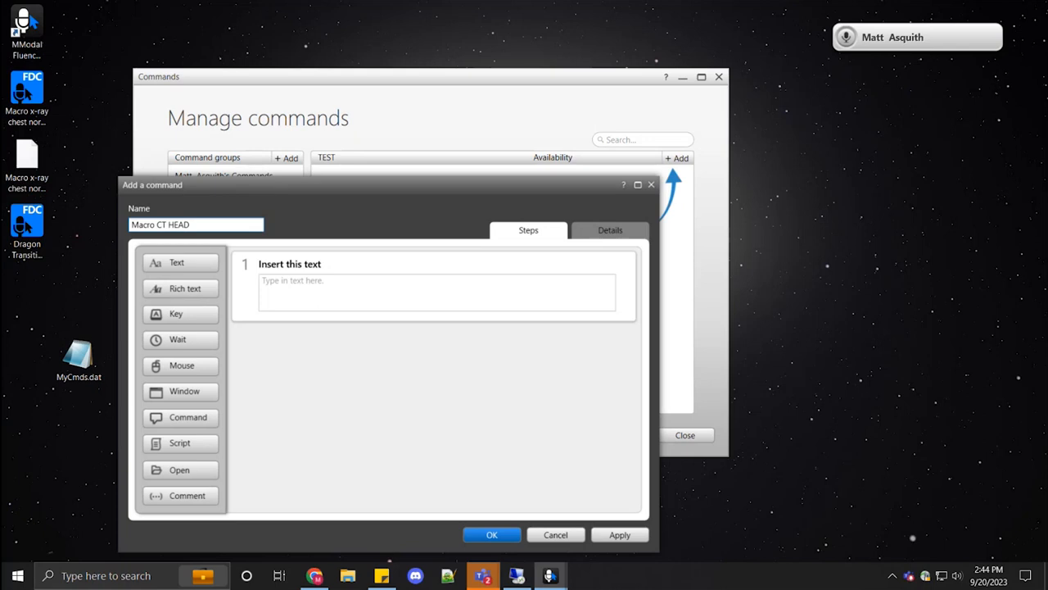
pyautogui.write('WITHOUT')
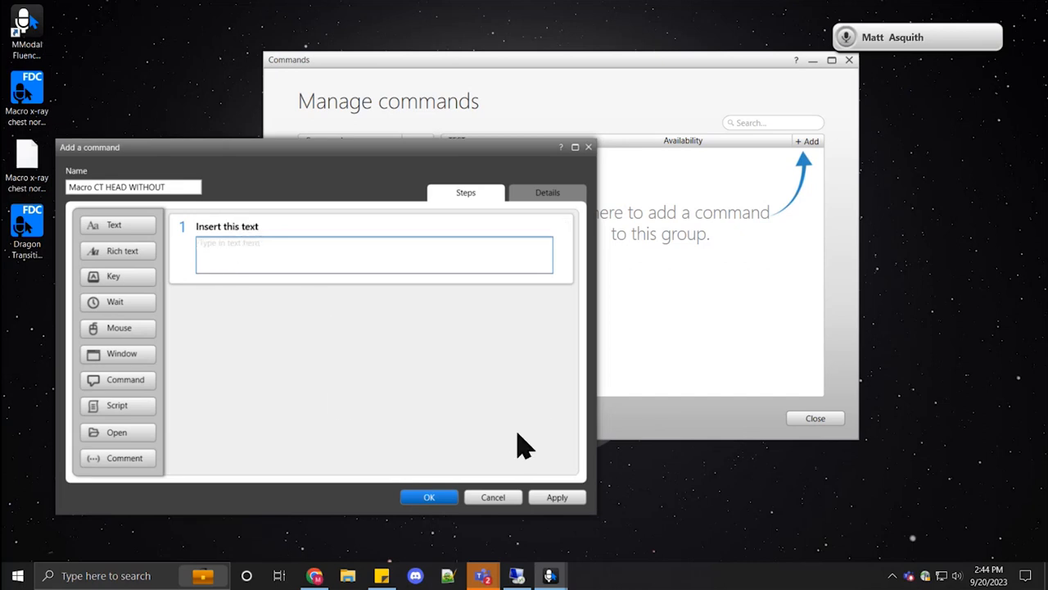
pyautogui.moveTo(74, 488)
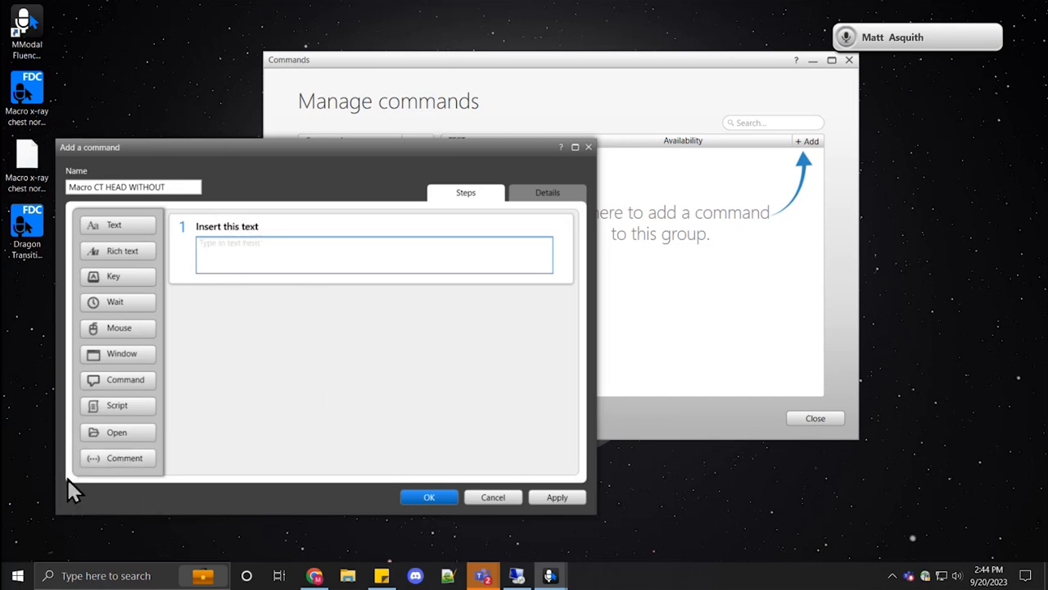
pyautogui.moveTo(64, 181)
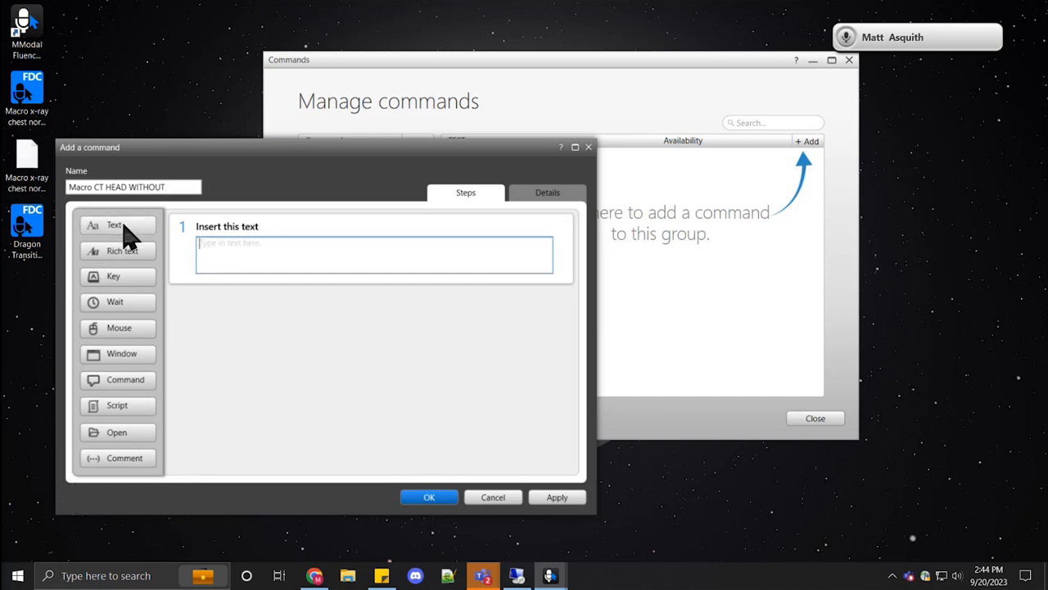
pyautogui.moveTo(931, 389)
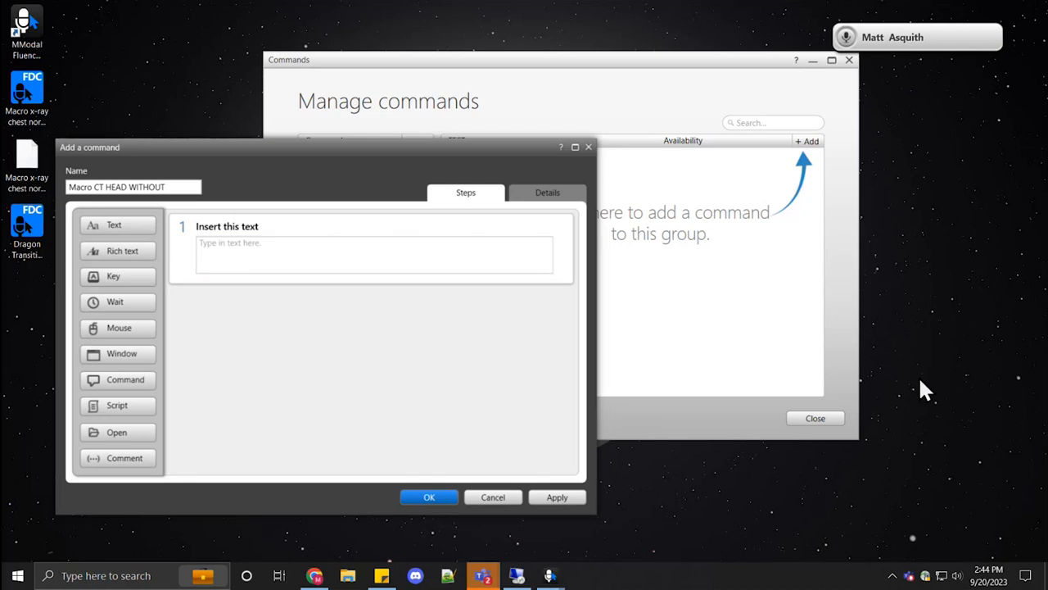
pyautogui.moveTo(302, 312)
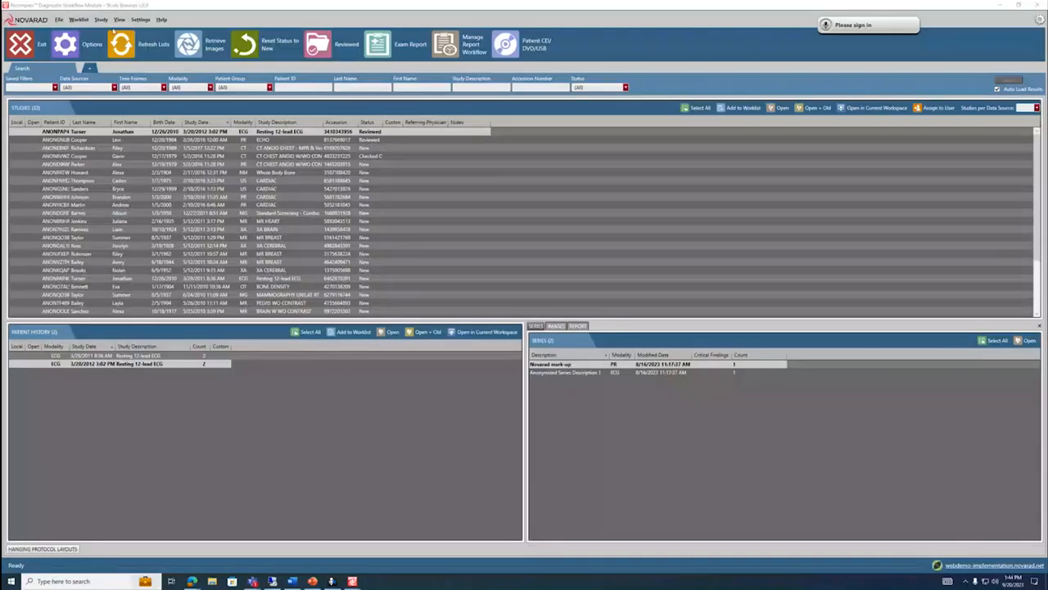
# In Options > Plugins, choose FLUENCY DIRECT as dictation provider and reach Plugin Settings.
pyautogui.click(140, 19)
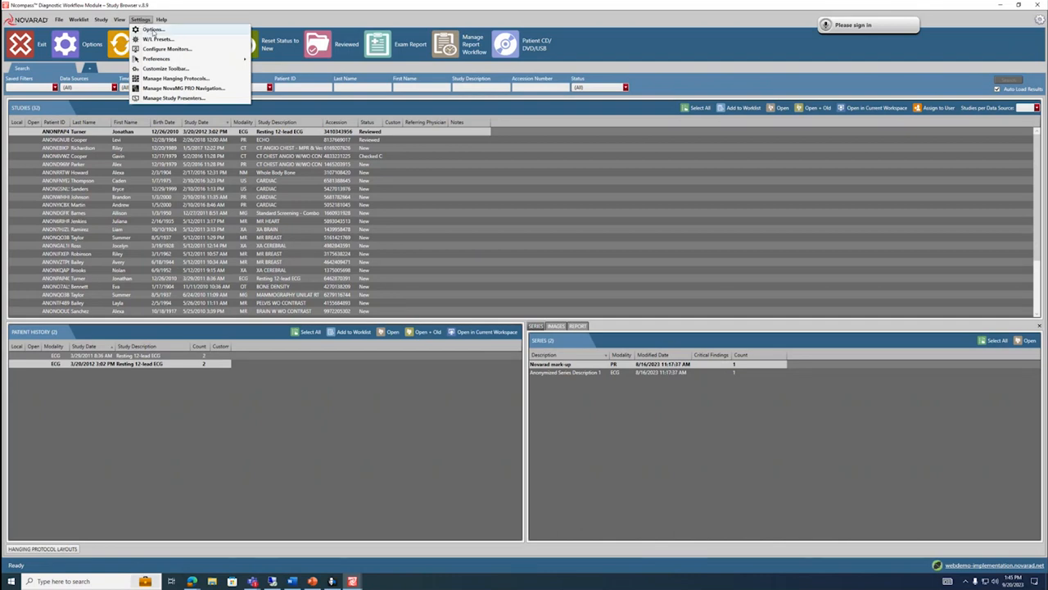
pyautogui.click(153, 30)
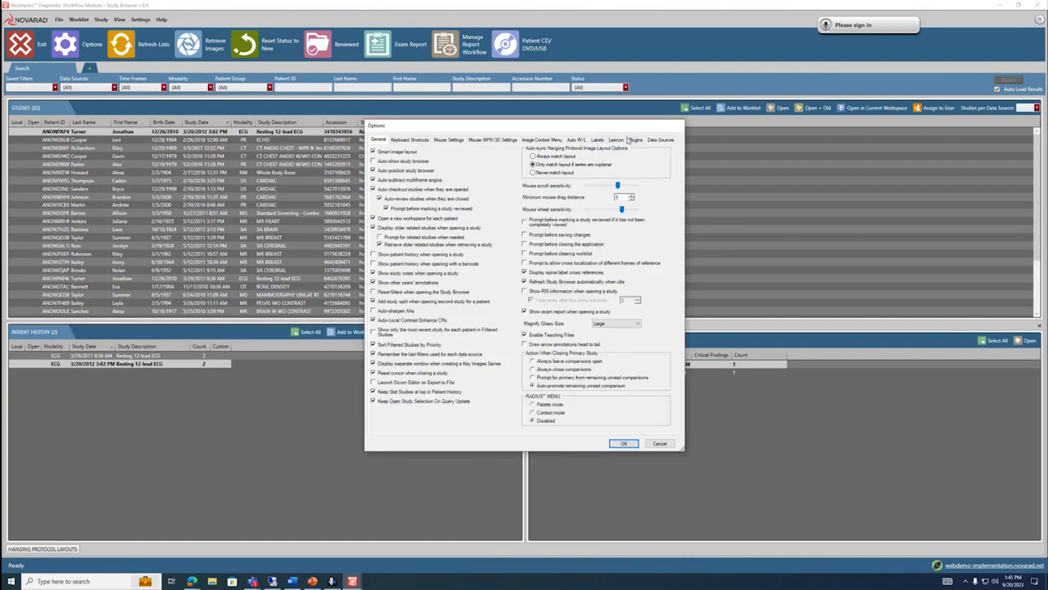
pyautogui.click(635, 139)
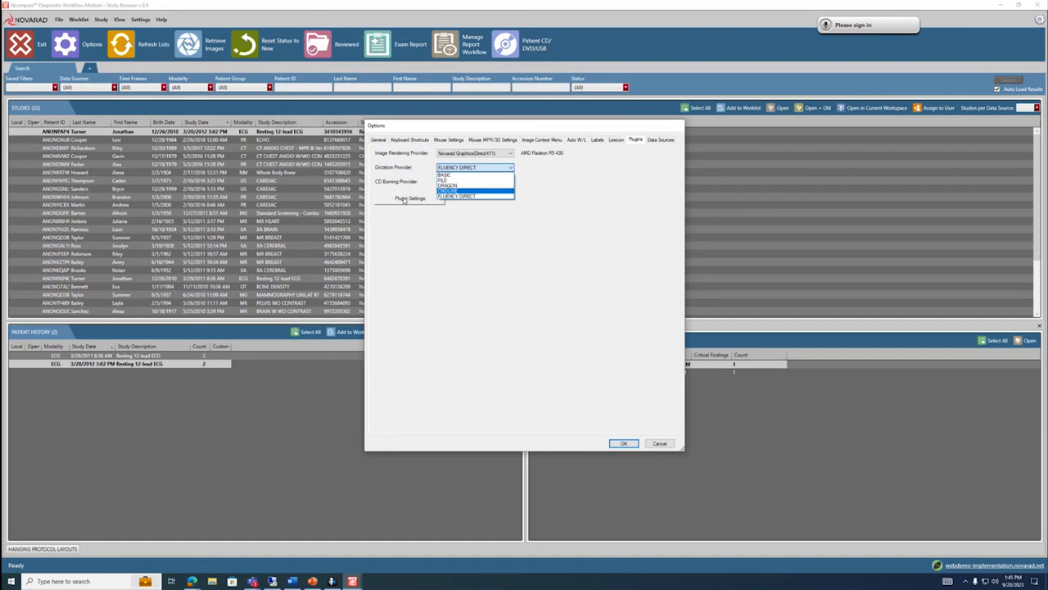
pyautogui.click(446, 181)
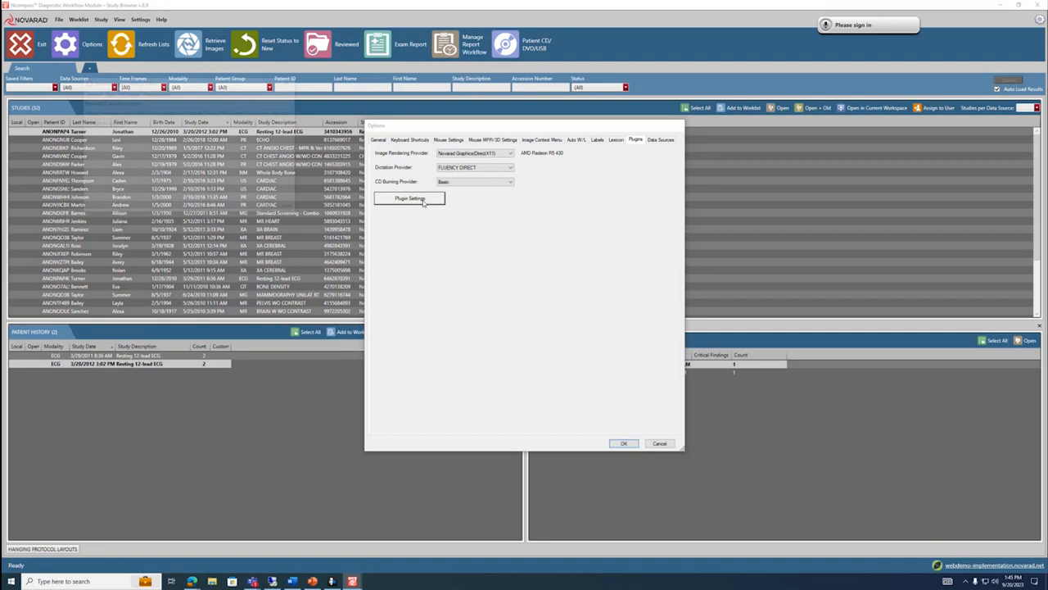
pyautogui.click(410, 198)
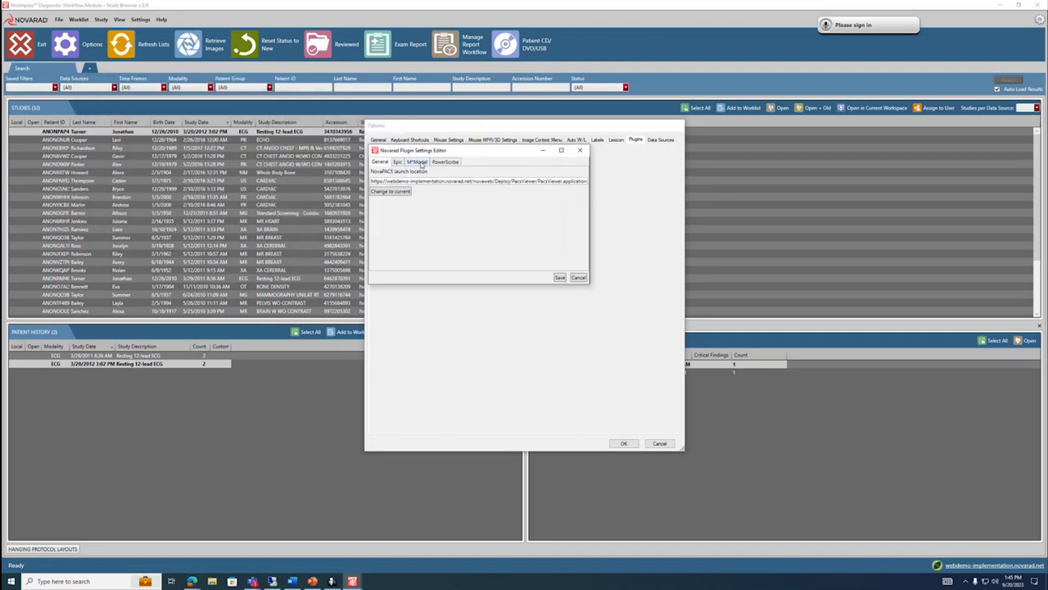
# On the M*Modal tab, enable Launch Fluency when viewer starts and Close Fluency when viewer closes.
pyautogui.click(416, 161)
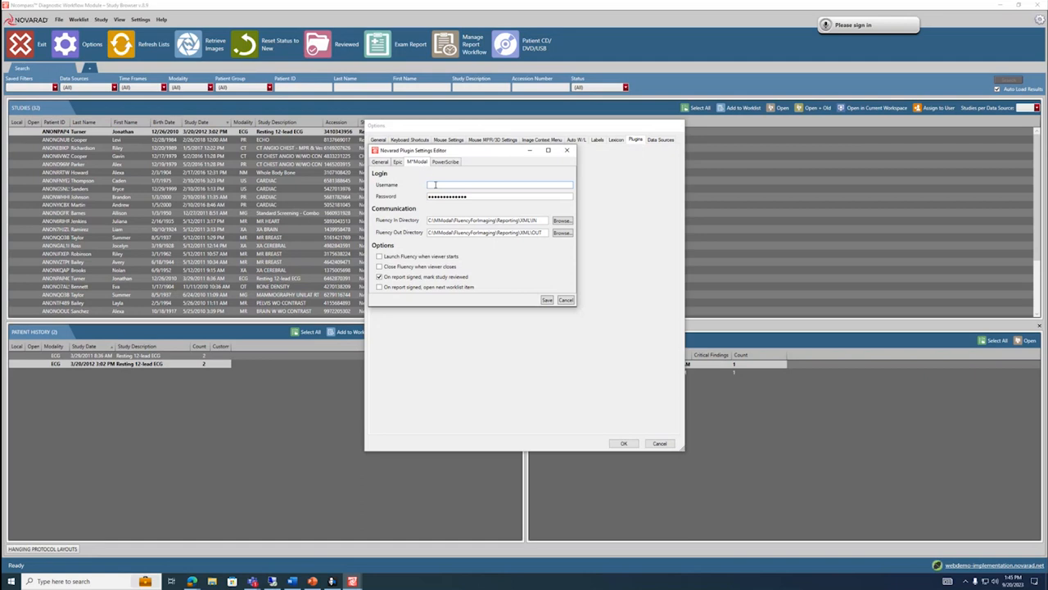
pyautogui.click(434, 184)
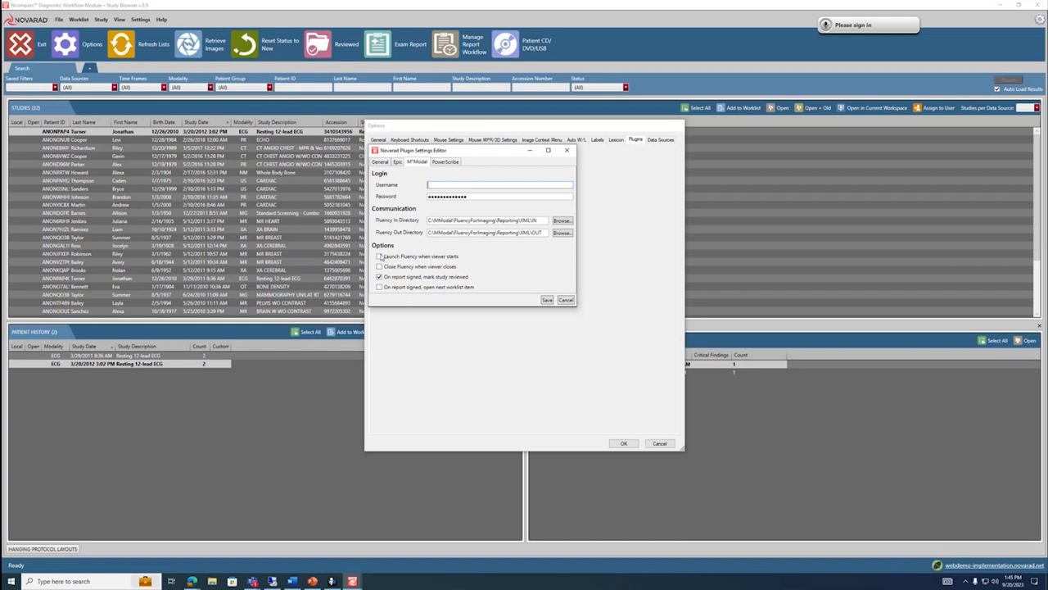
pyautogui.click(379, 256)
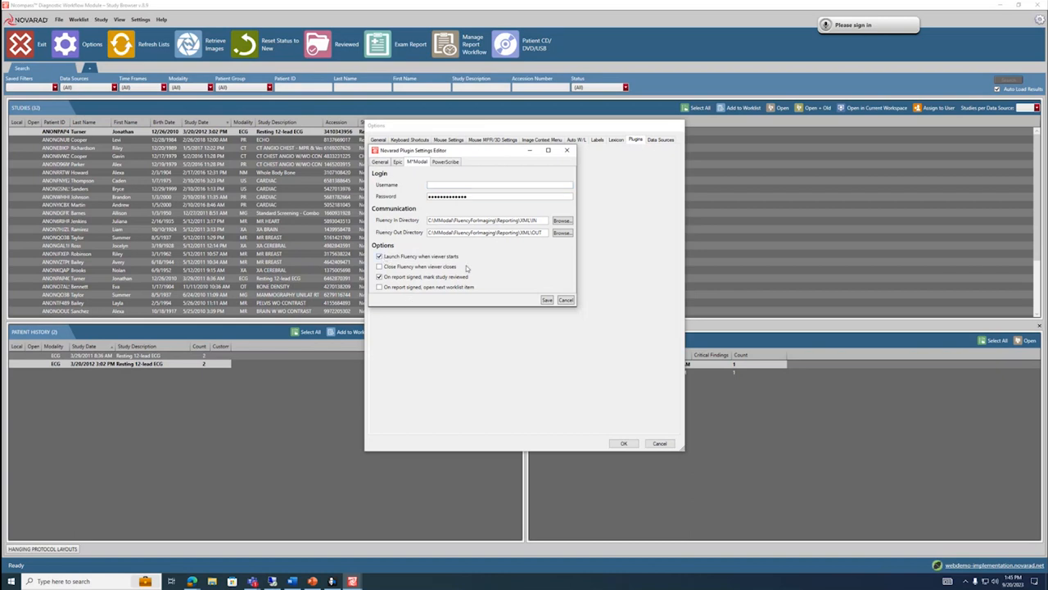
pyautogui.click(380, 266)
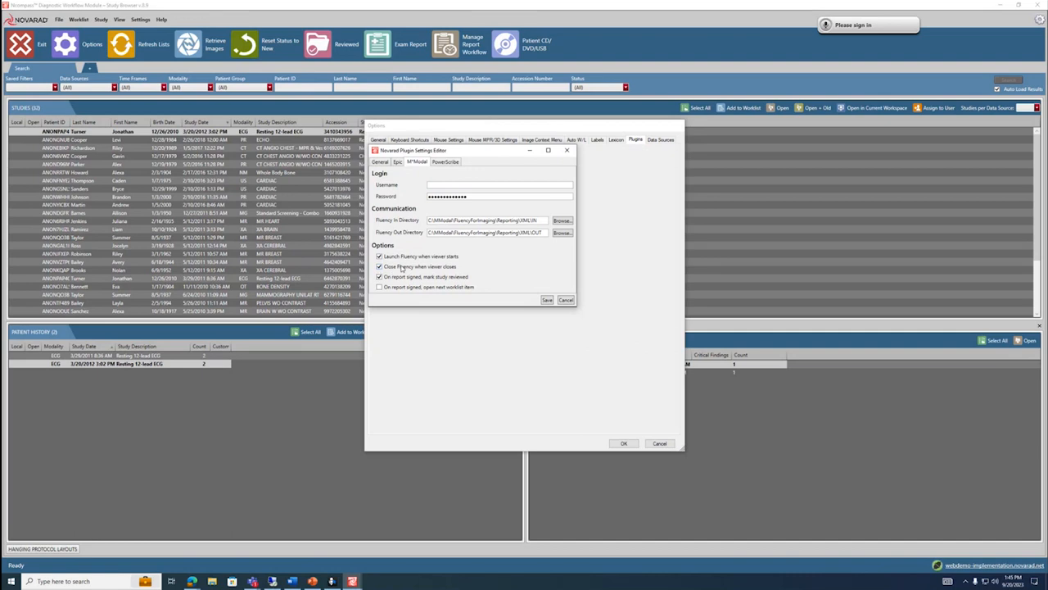
pyautogui.moveTo(426, 299)
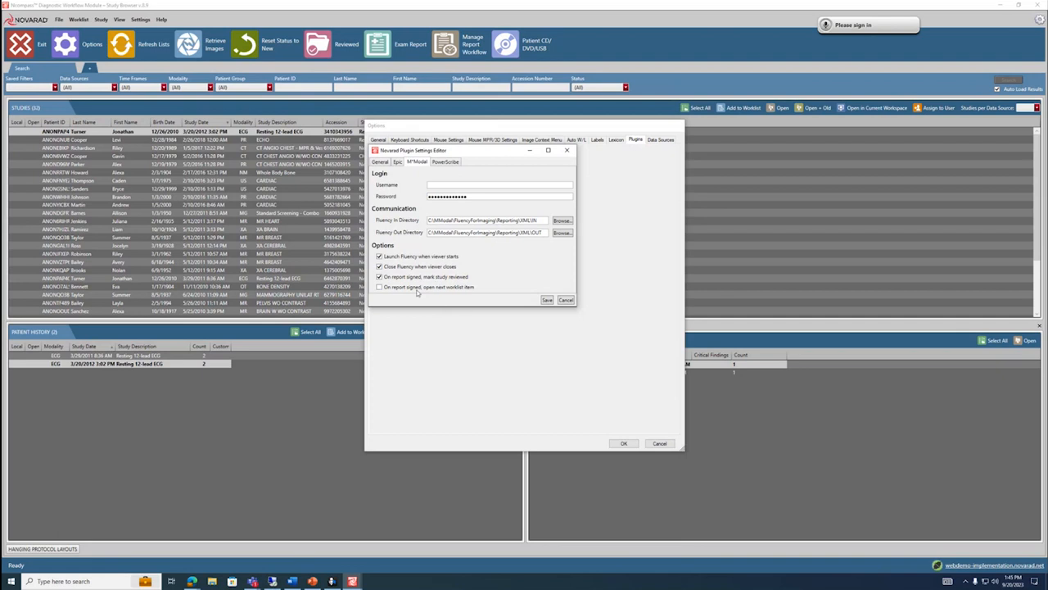
pyautogui.moveTo(443, 296)
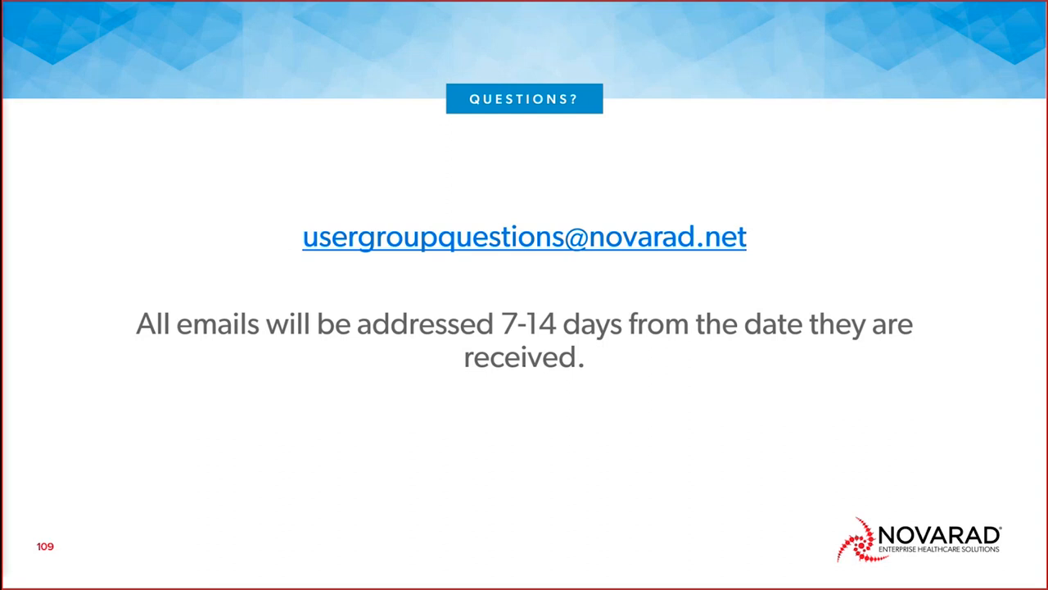
# Advance the slideshow to the closing Thank you slide.
pyautogui.press('Right')
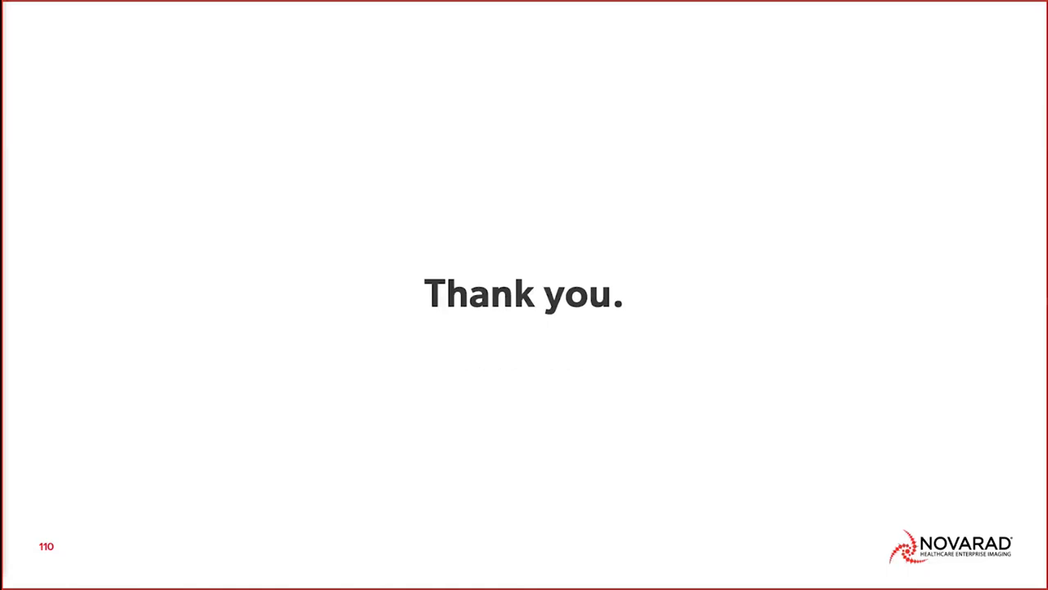